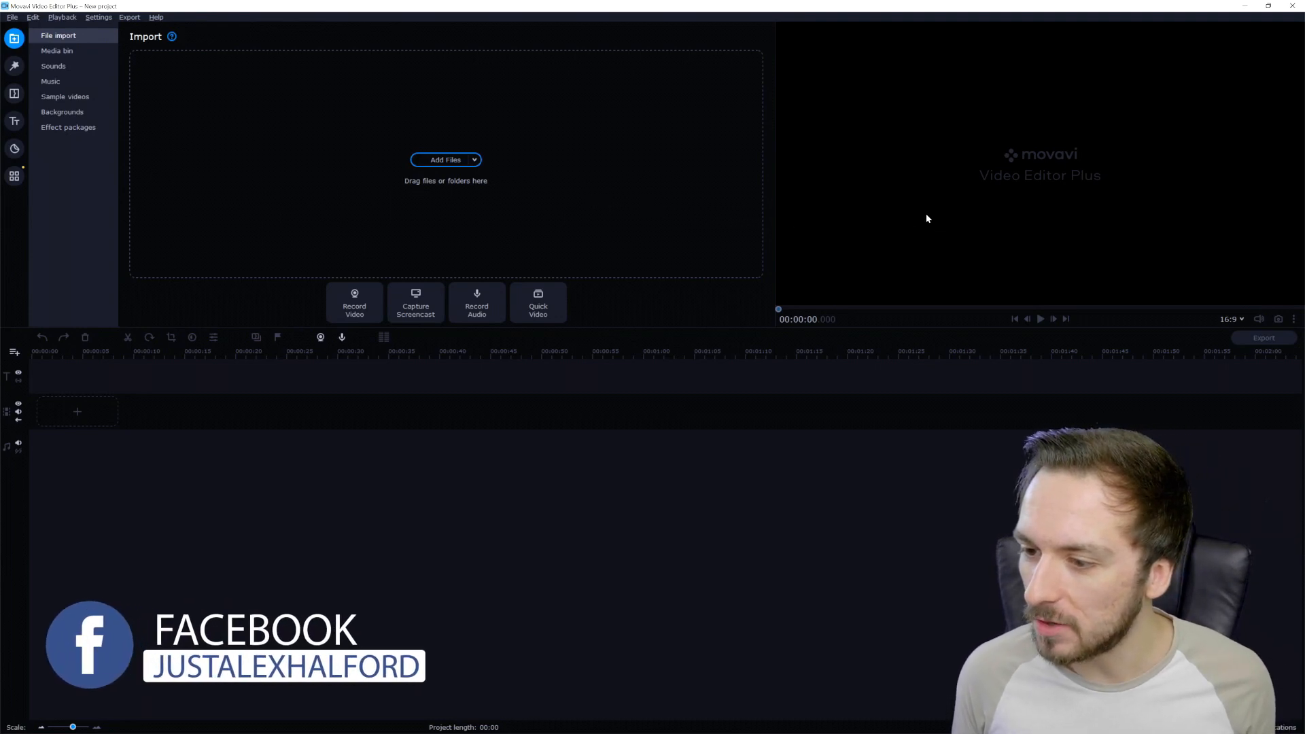
mouse_move(656, 194)
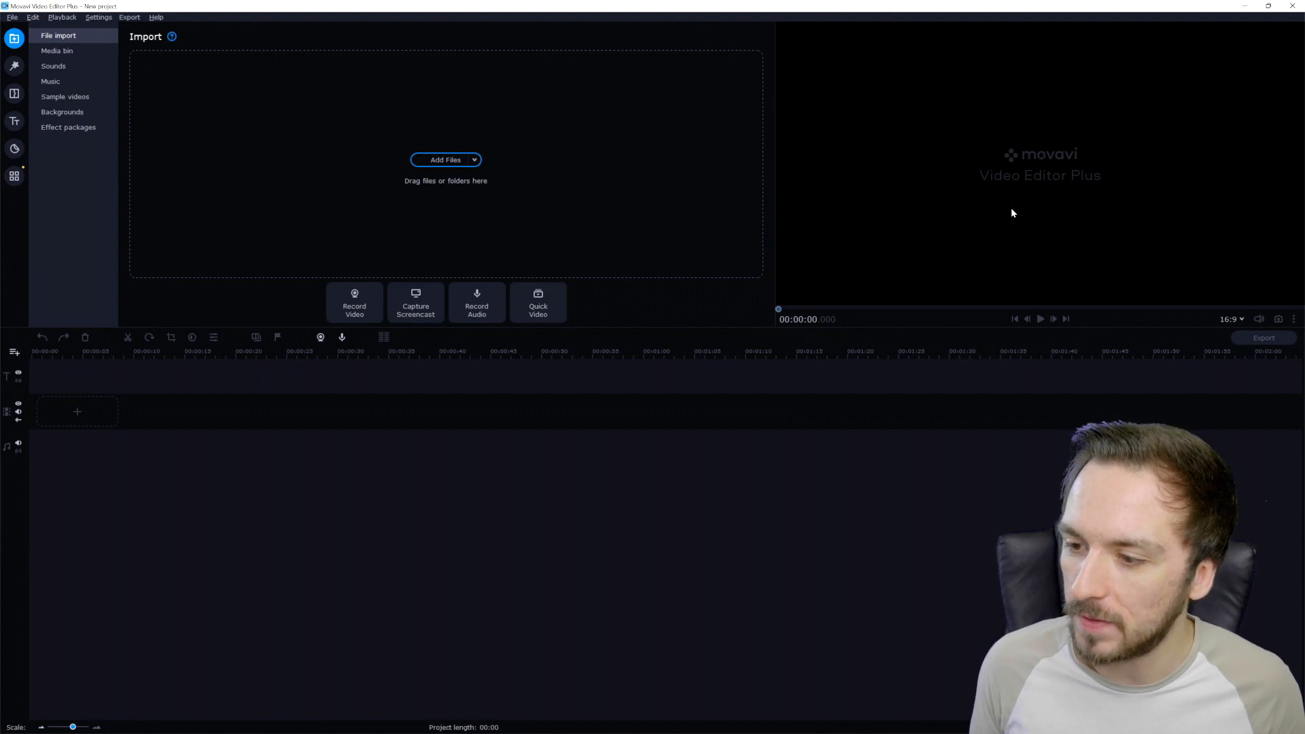
mouse_move(971, 161)
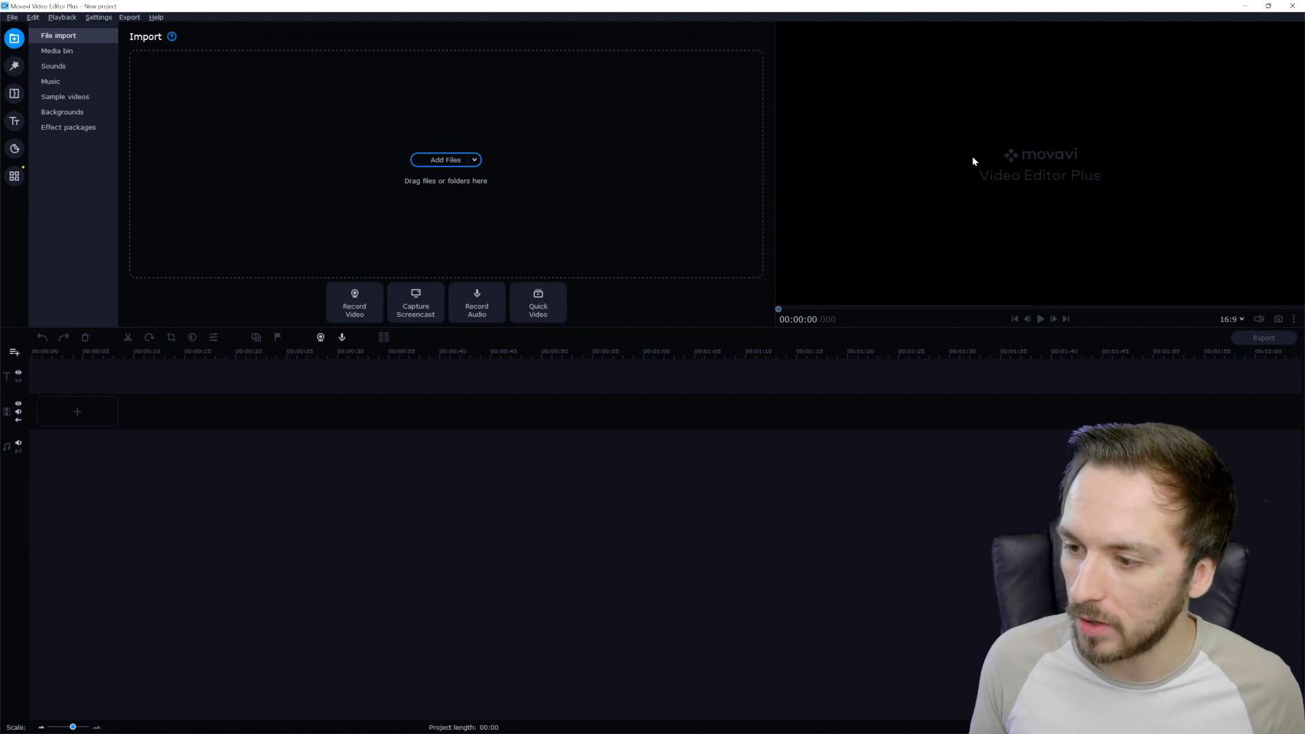
mouse_move(636, 458)
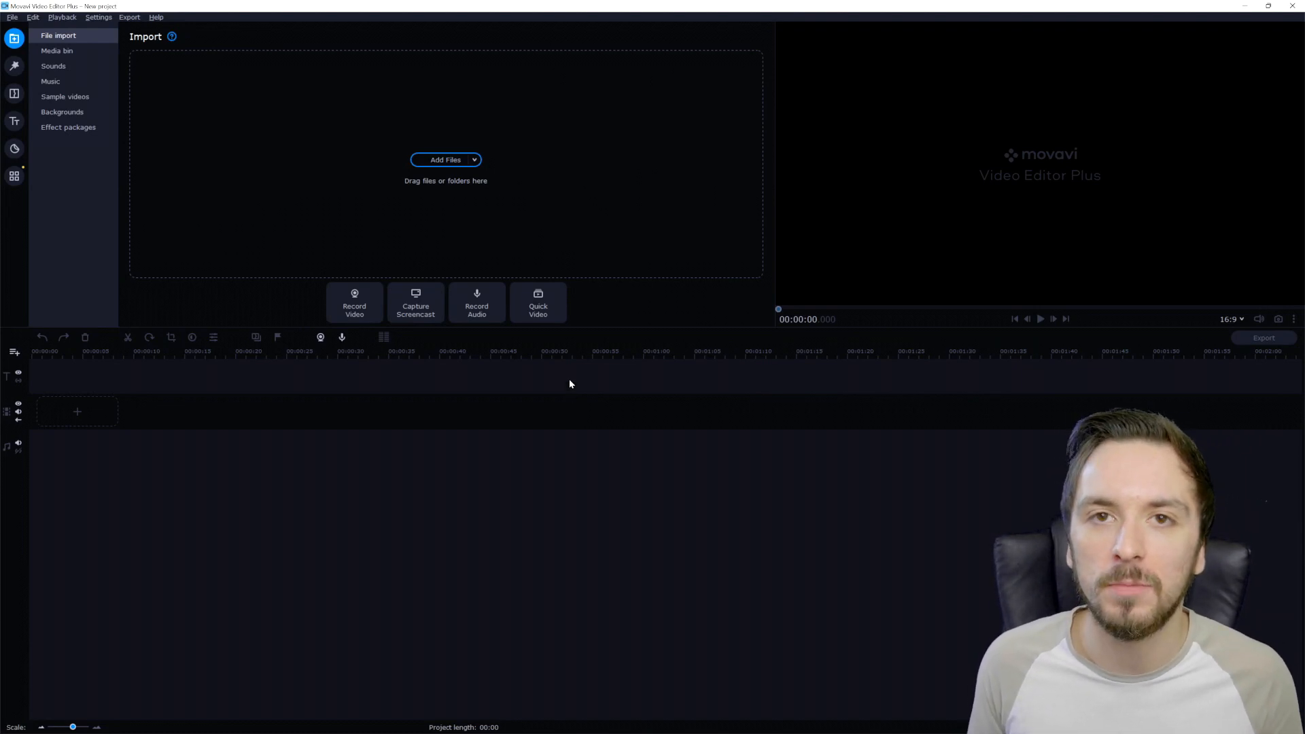
mouse_move(371, 178)
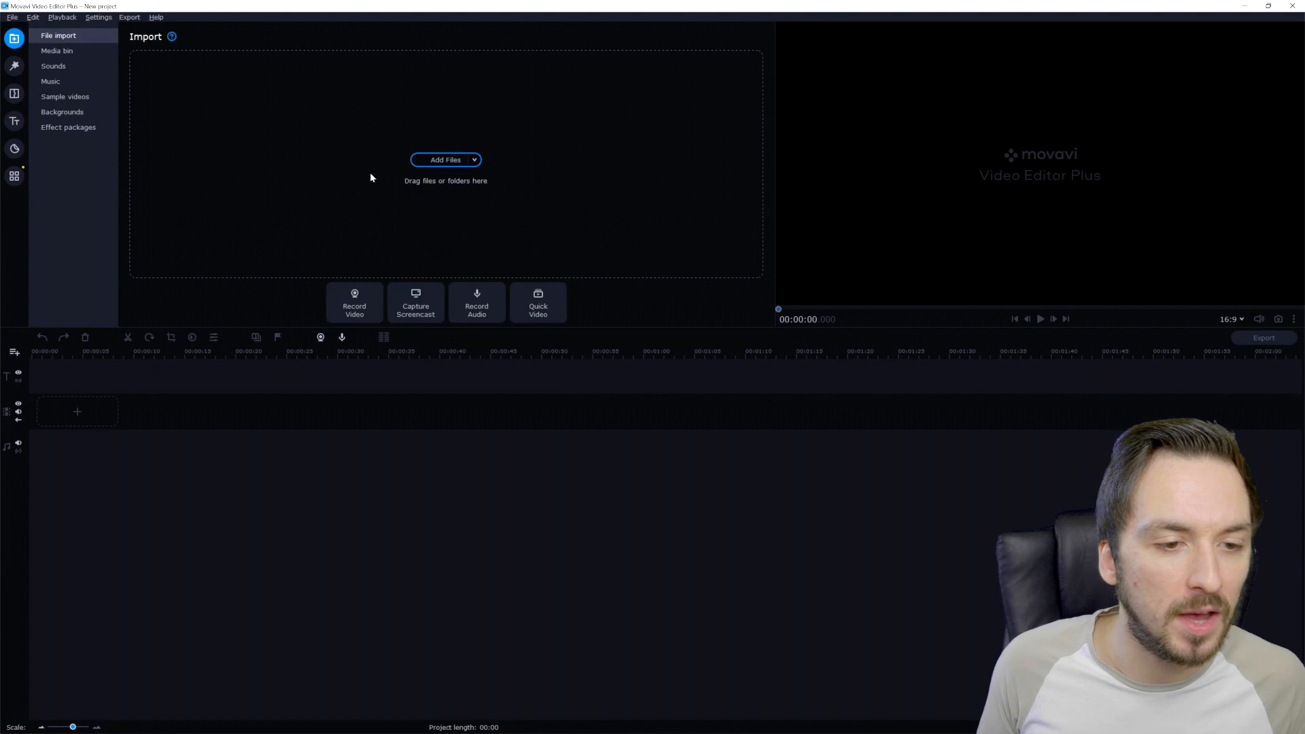
mouse_move(154, 62)
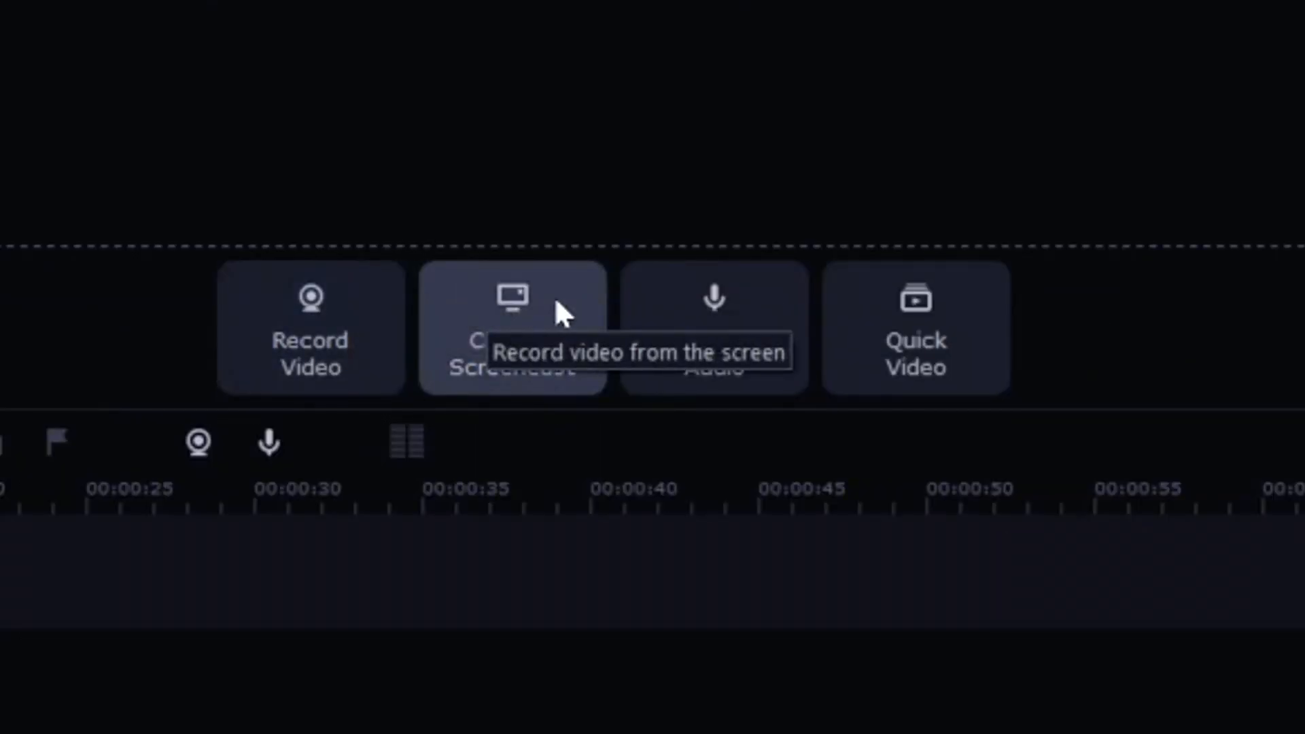
mouse_move(788, 305)
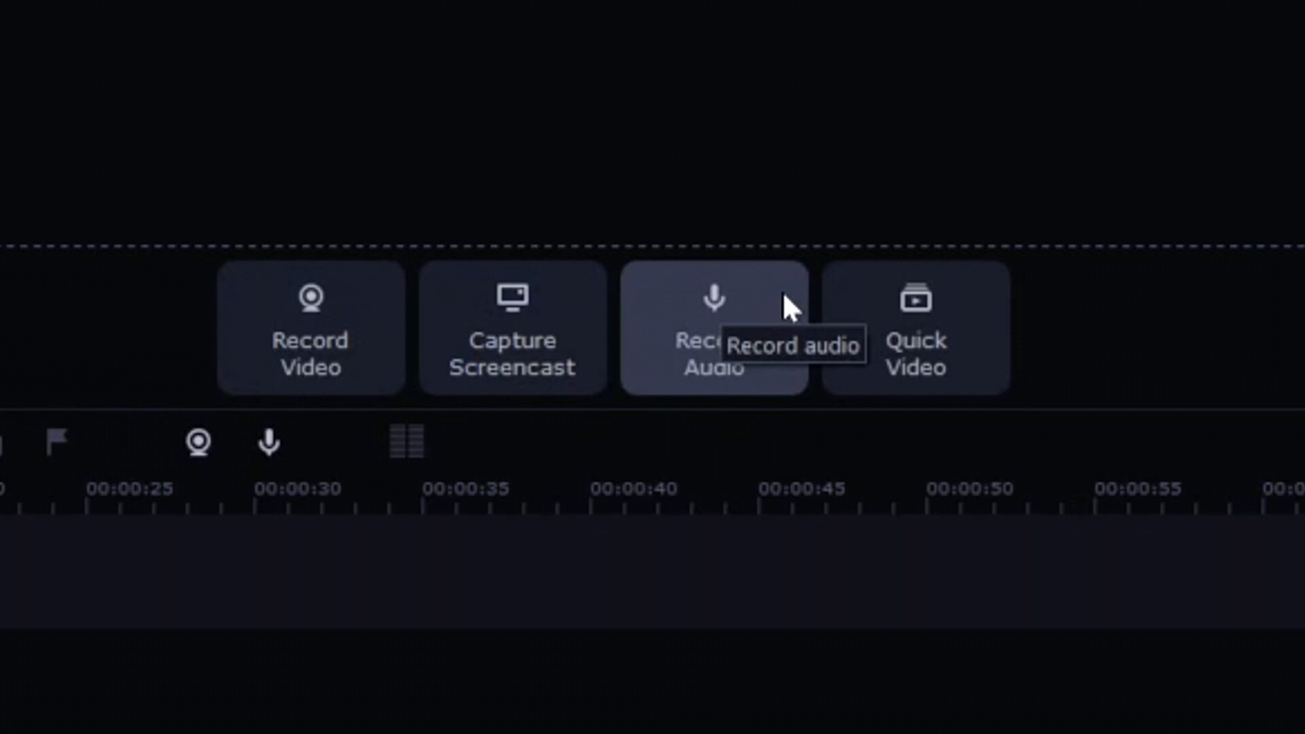
mouse_move(738, 320)
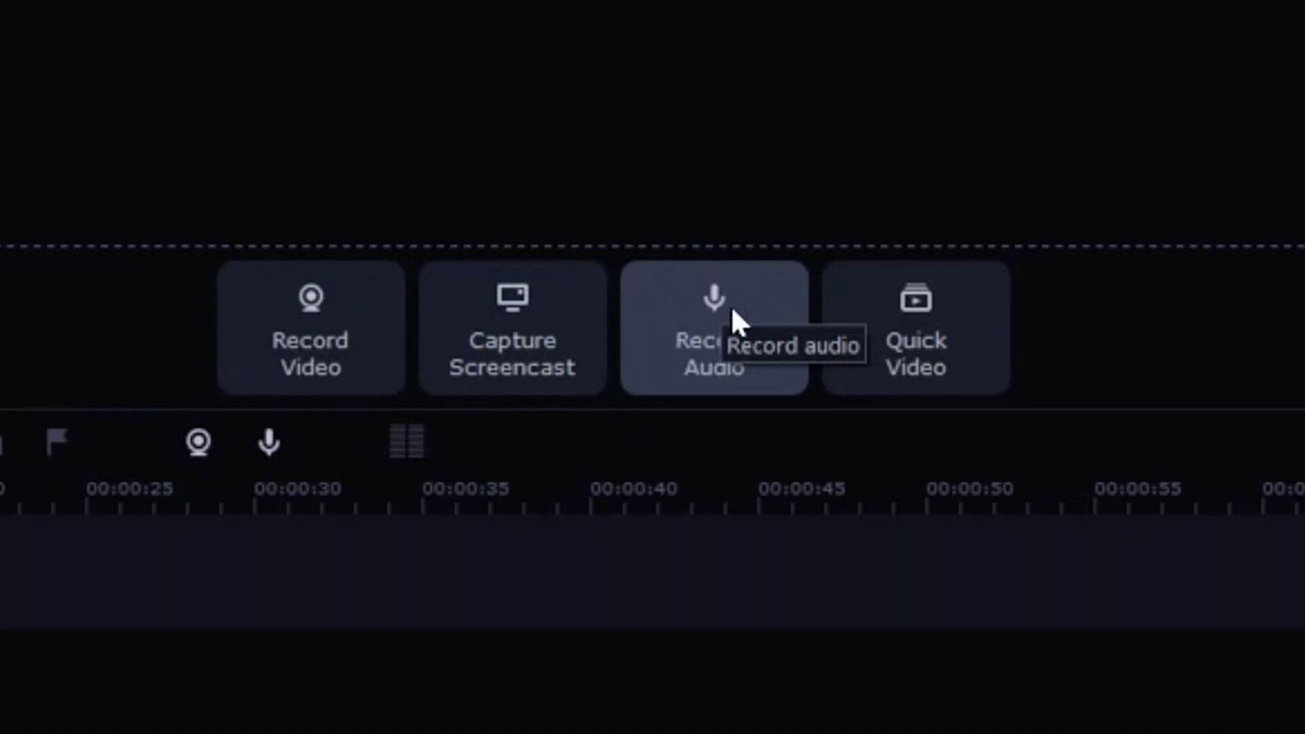
mouse_move(759, 320)
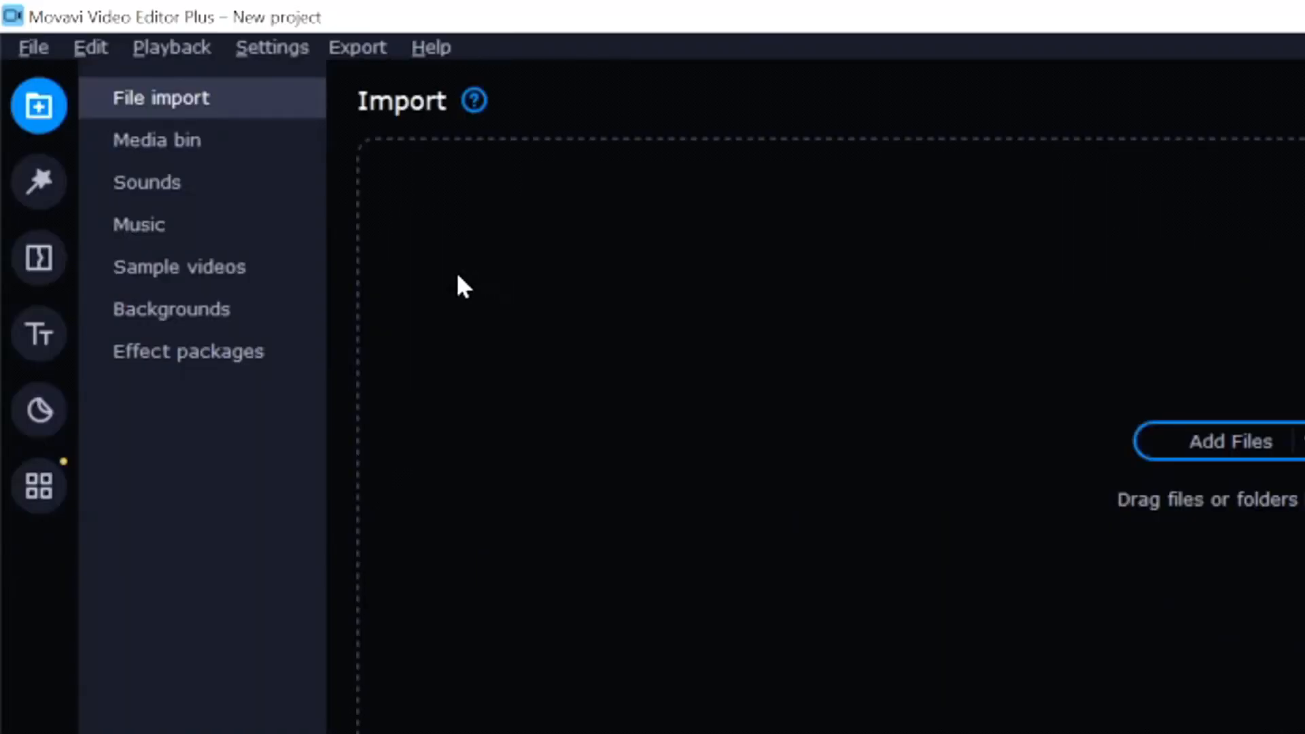
mouse_move(384, 223)
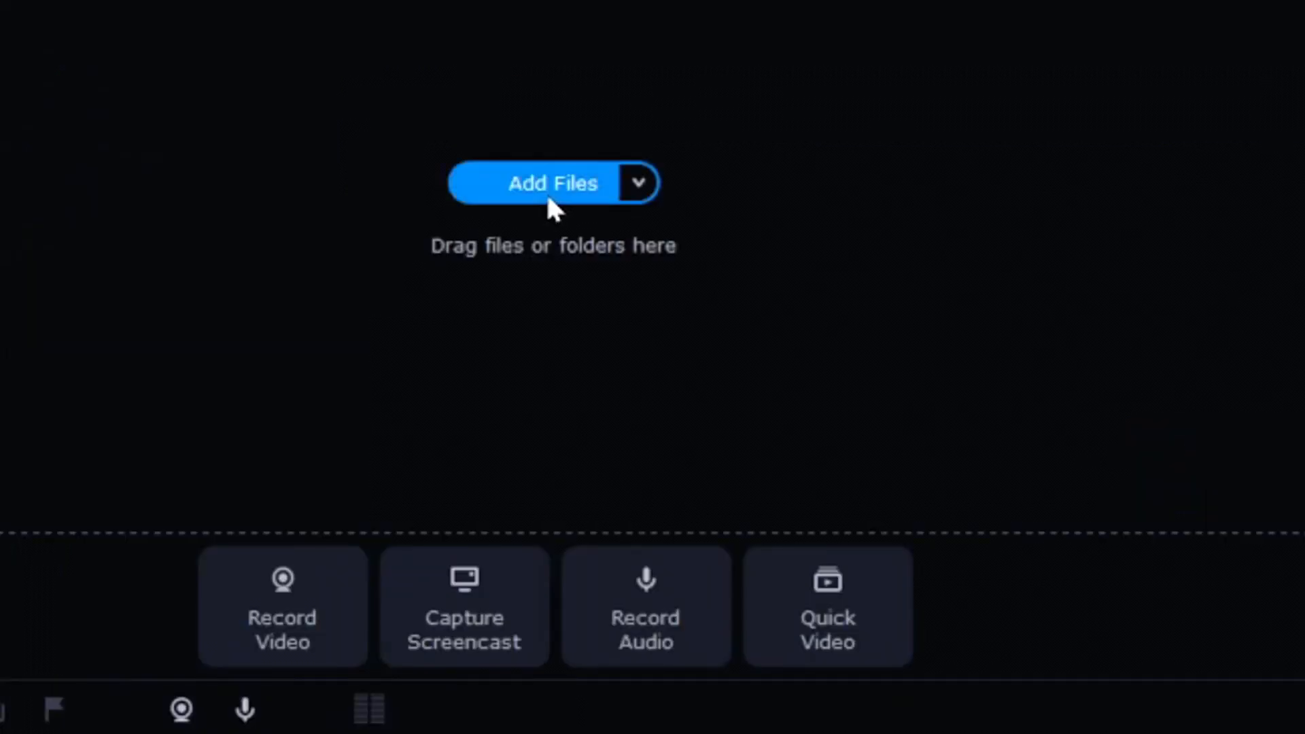
mouse_move(555, 193)
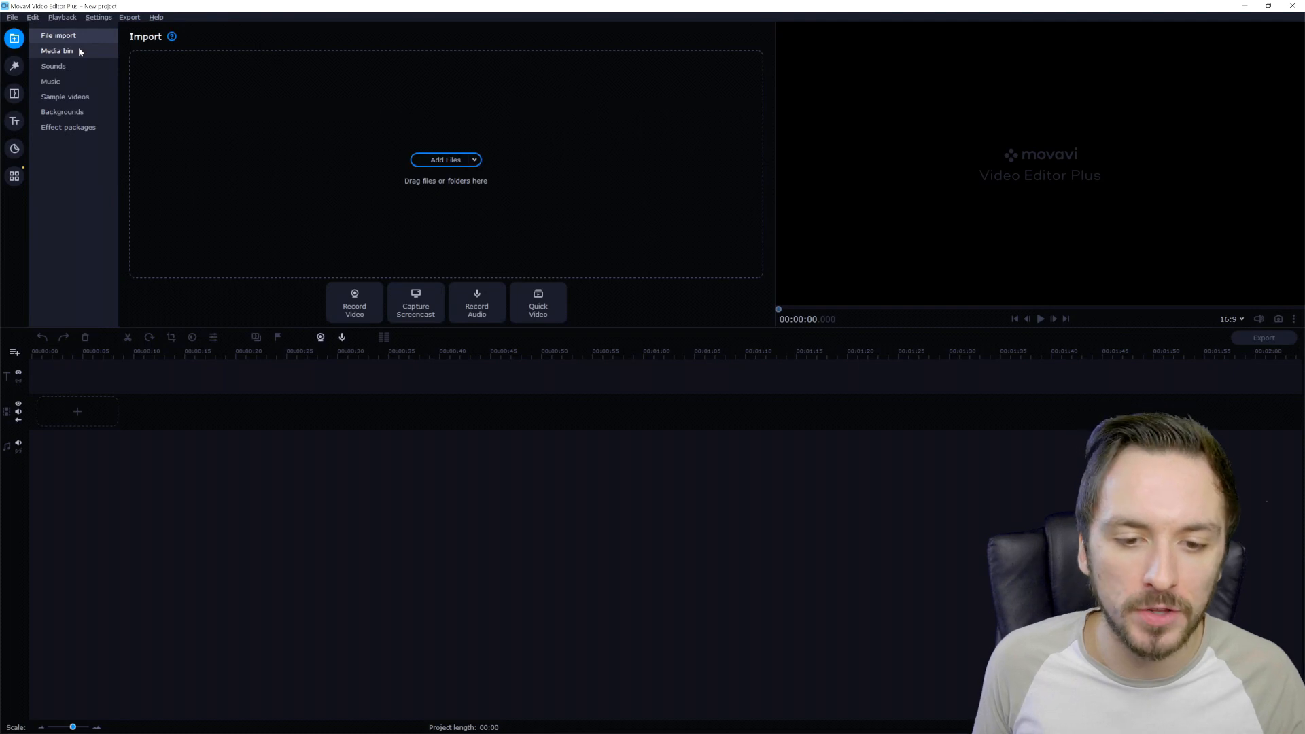
Open the Media bin and show the Sounds library of built-in sound effects
click(59, 50)
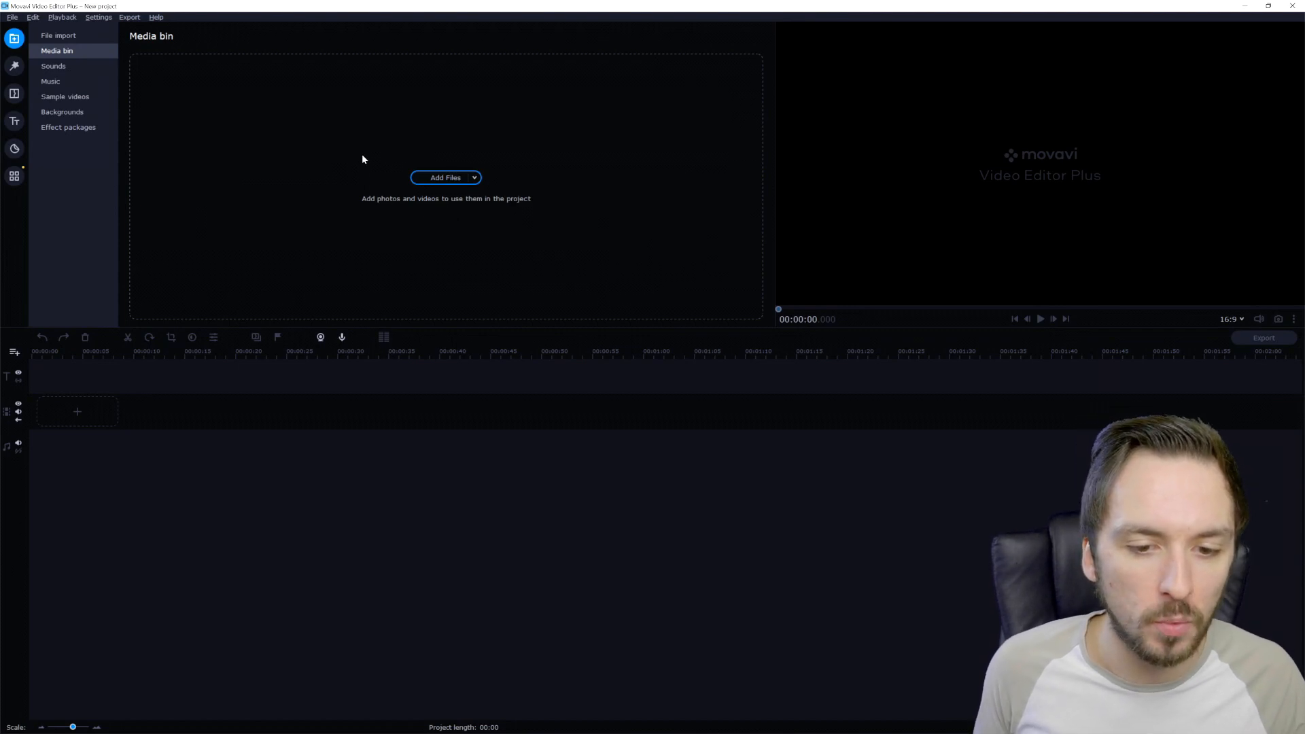
click(53, 66)
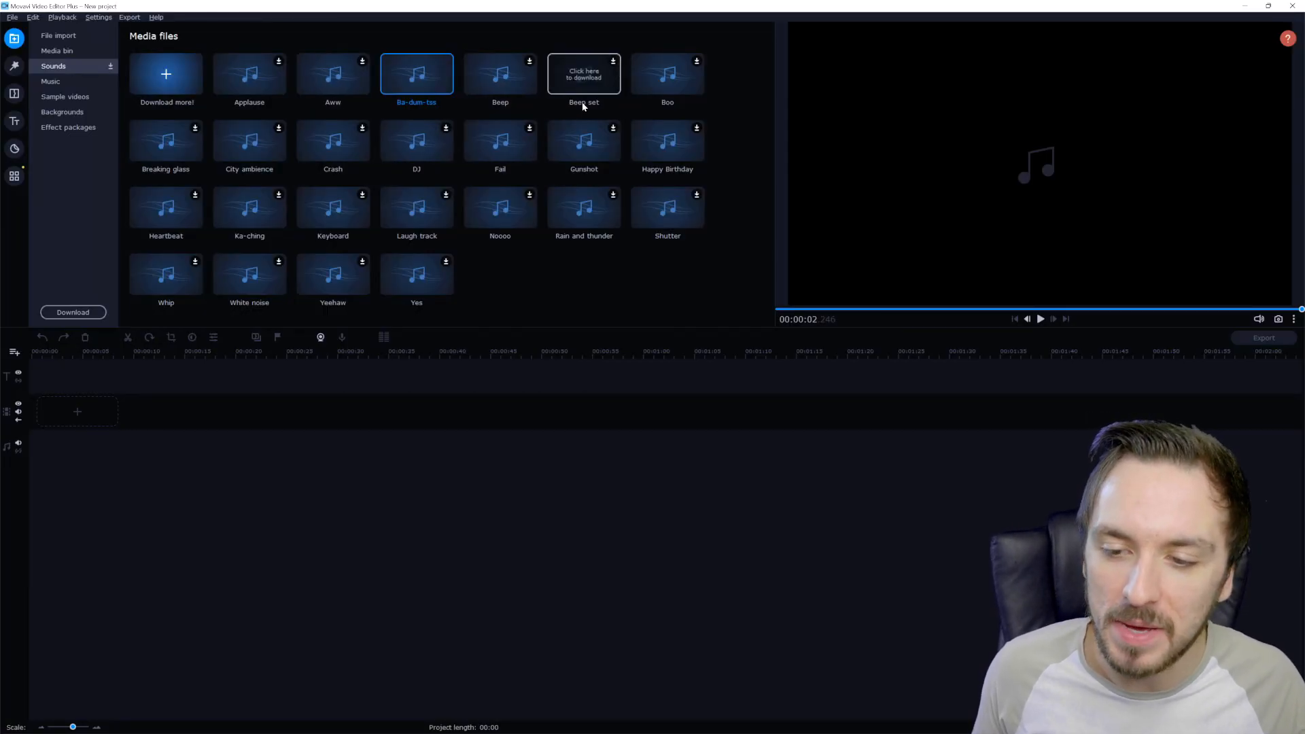
mouse_move(417, 141)
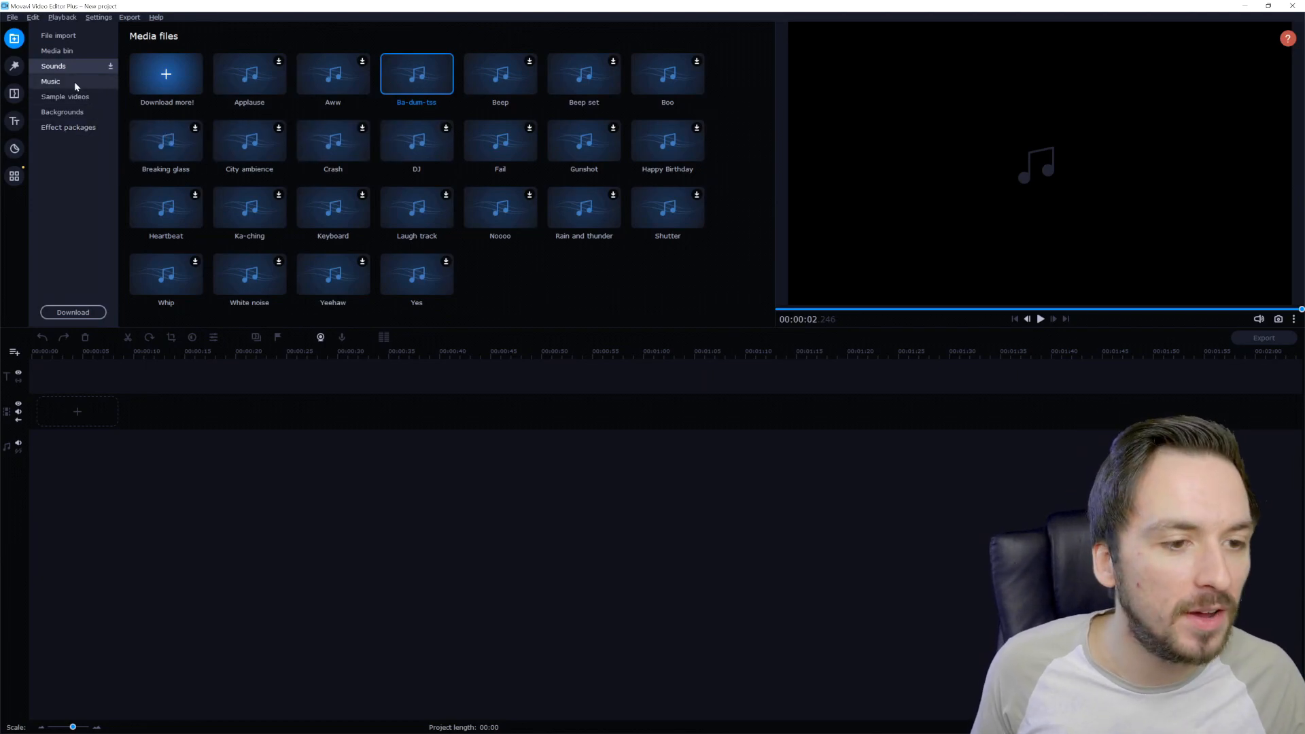
Browse the Music tracks and Sample videos, previewing the Volcano clip
click(50, 81)
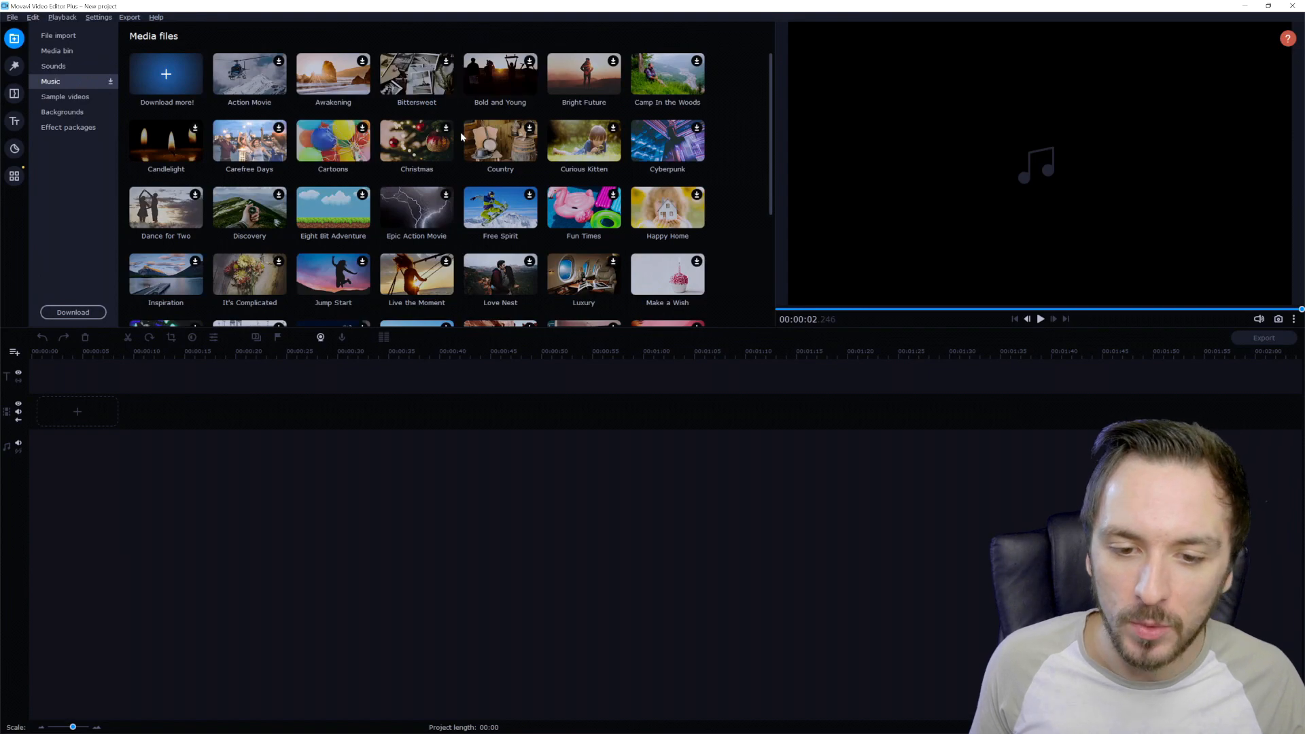
scroll(down, 3)
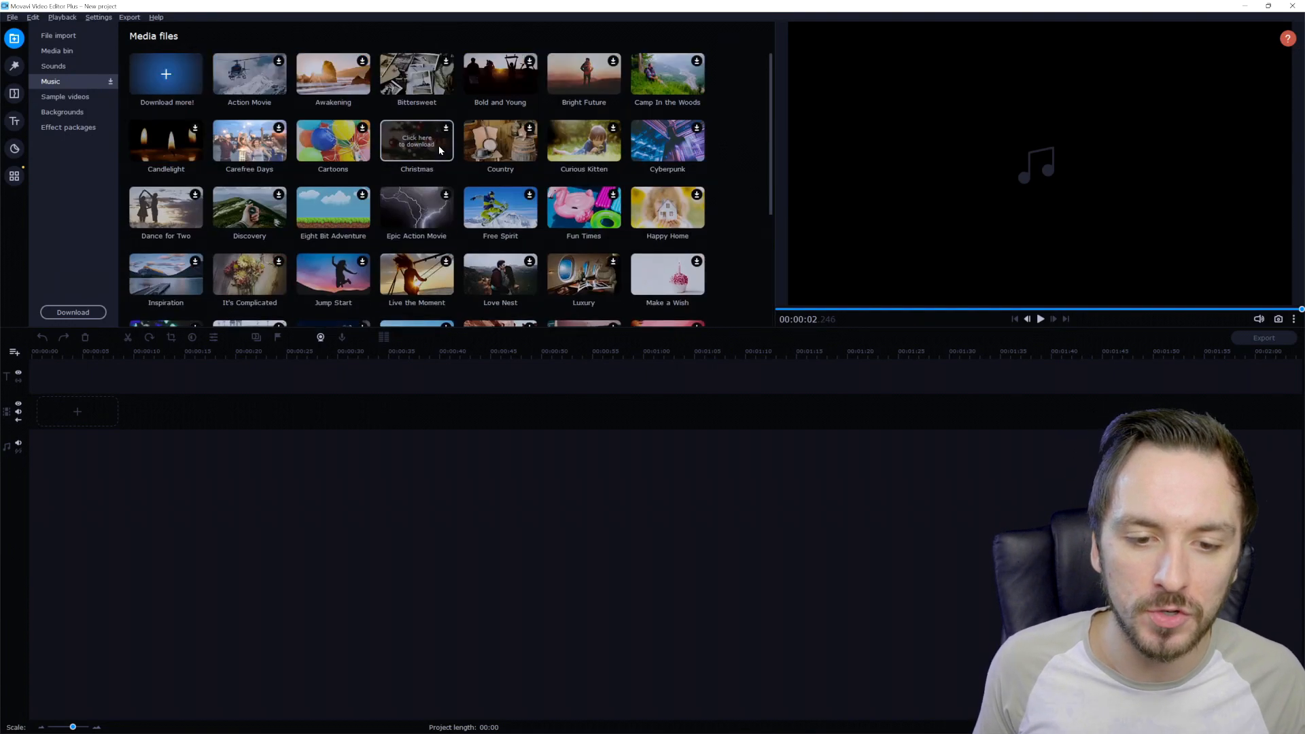
mouse_move(267, 127)
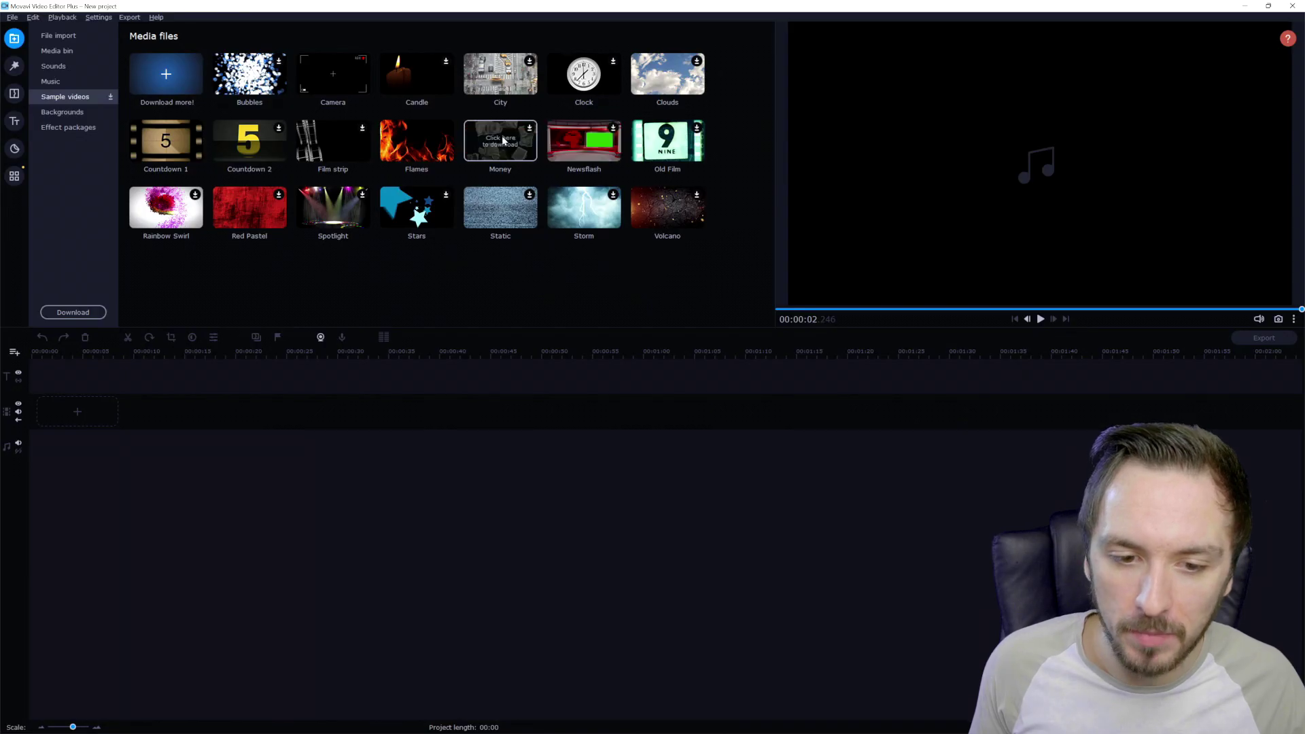
mouse_move(265, 145)
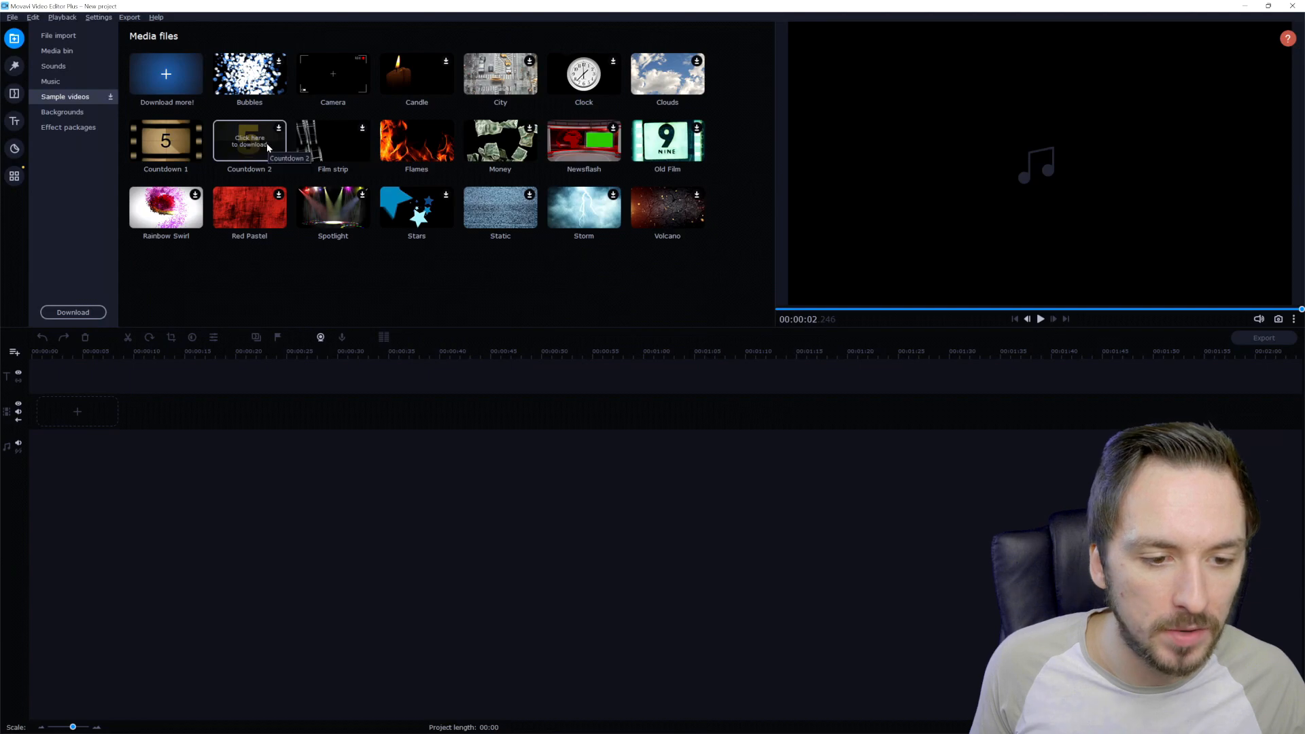
mouse_move(500, 156)
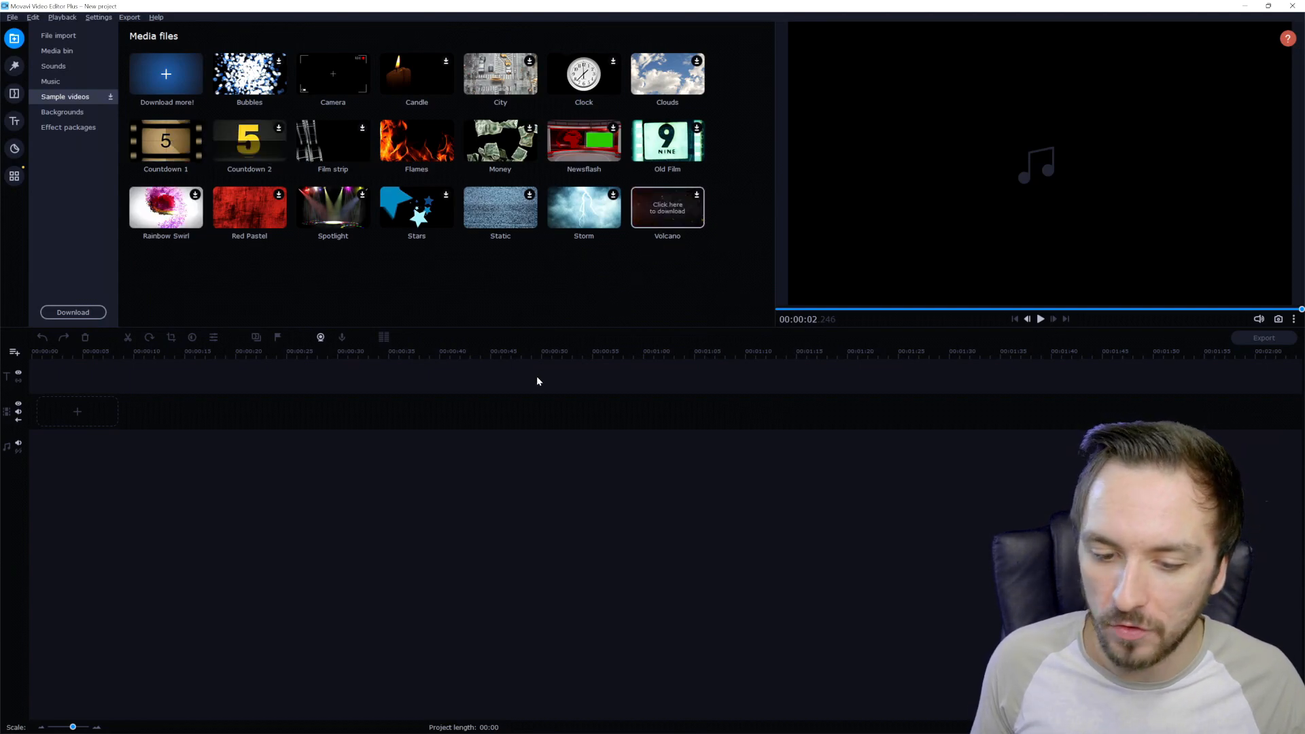
click(667, 207)
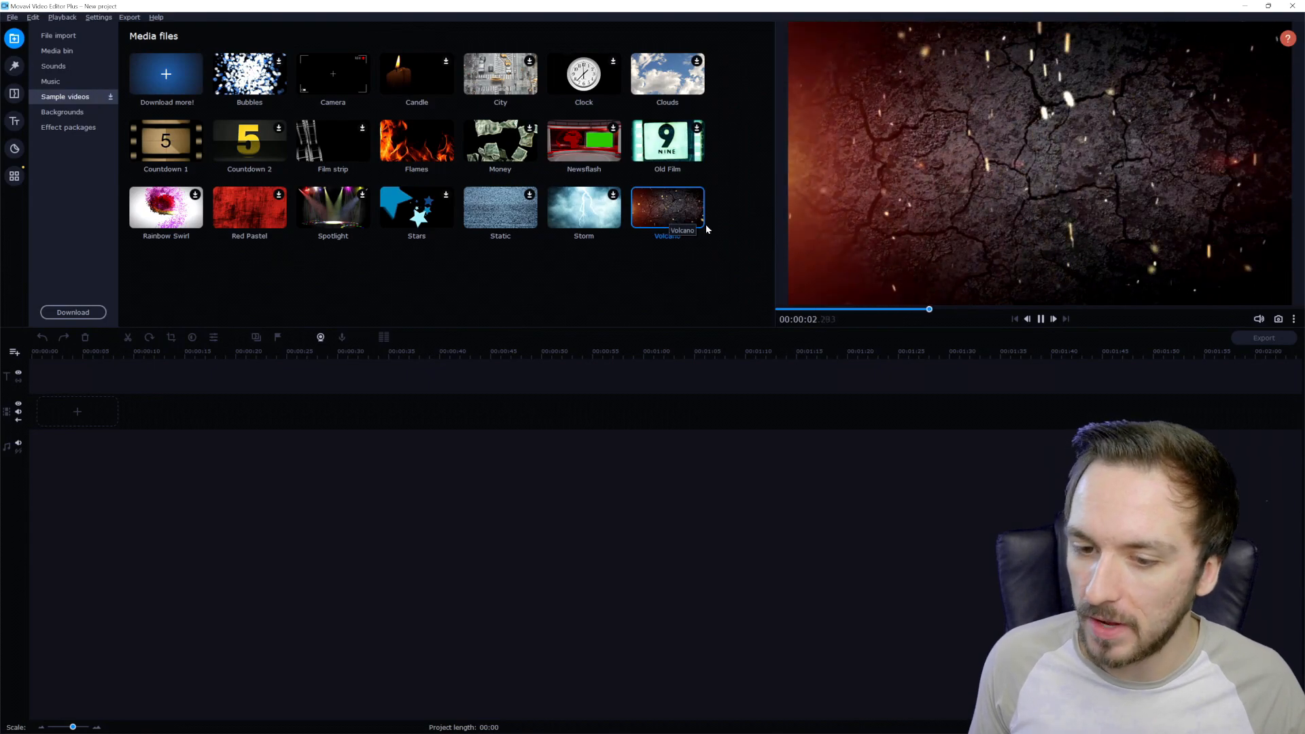
drag(667, 207, 522, 433)
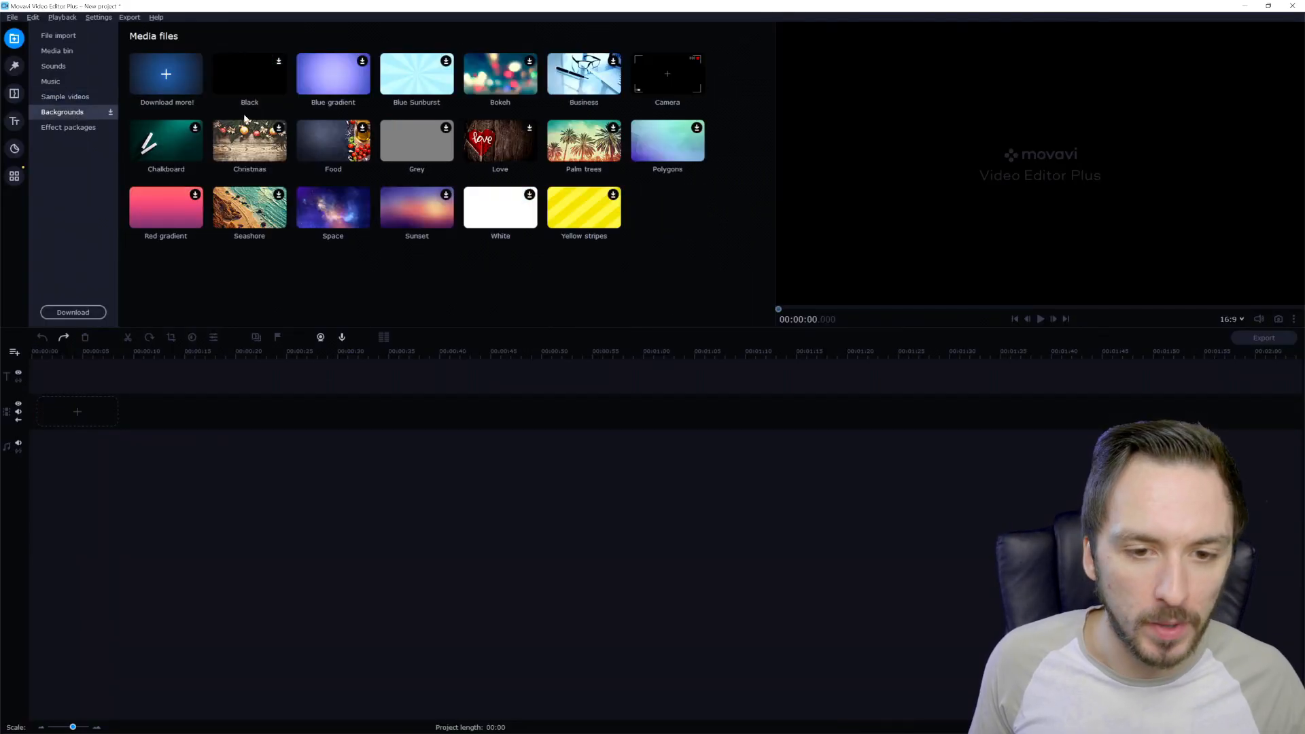
mouse_move(386, 75)
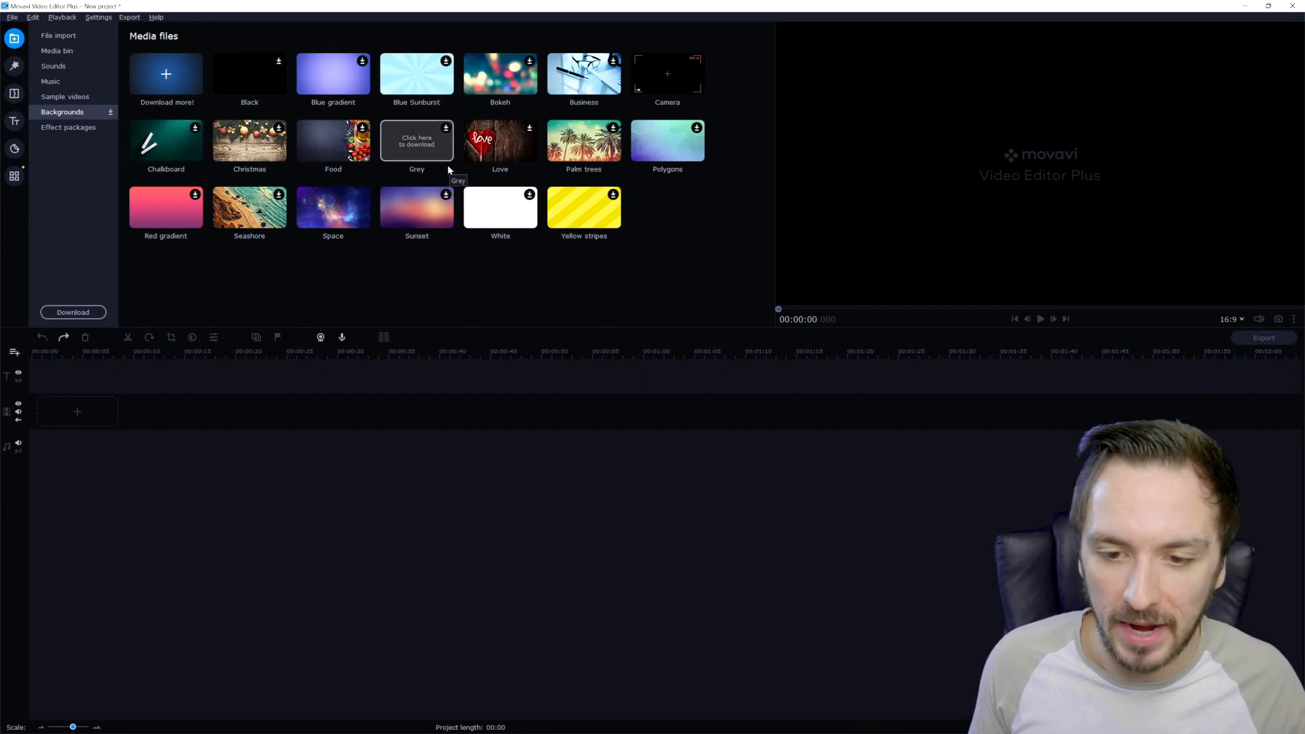
mouse_move(333, 224)
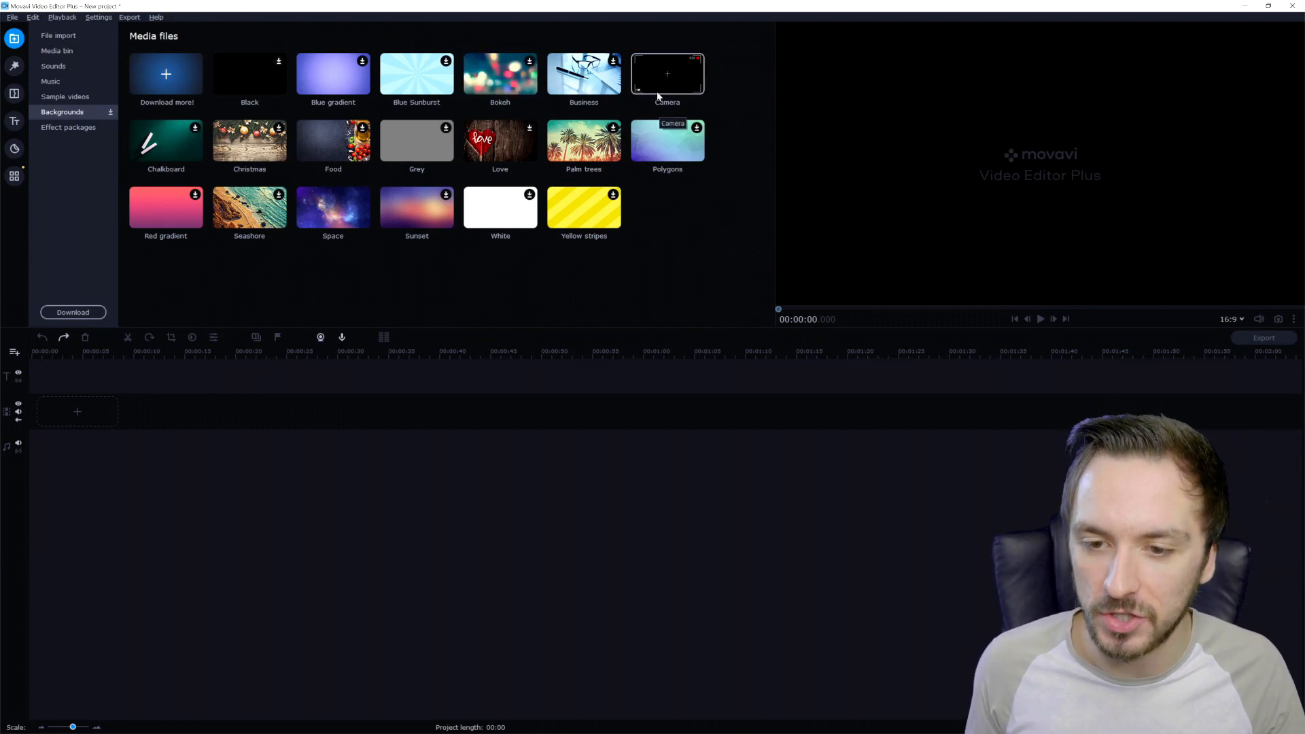
Preview the Camera background from the Backgrounds library
click(667, 73)
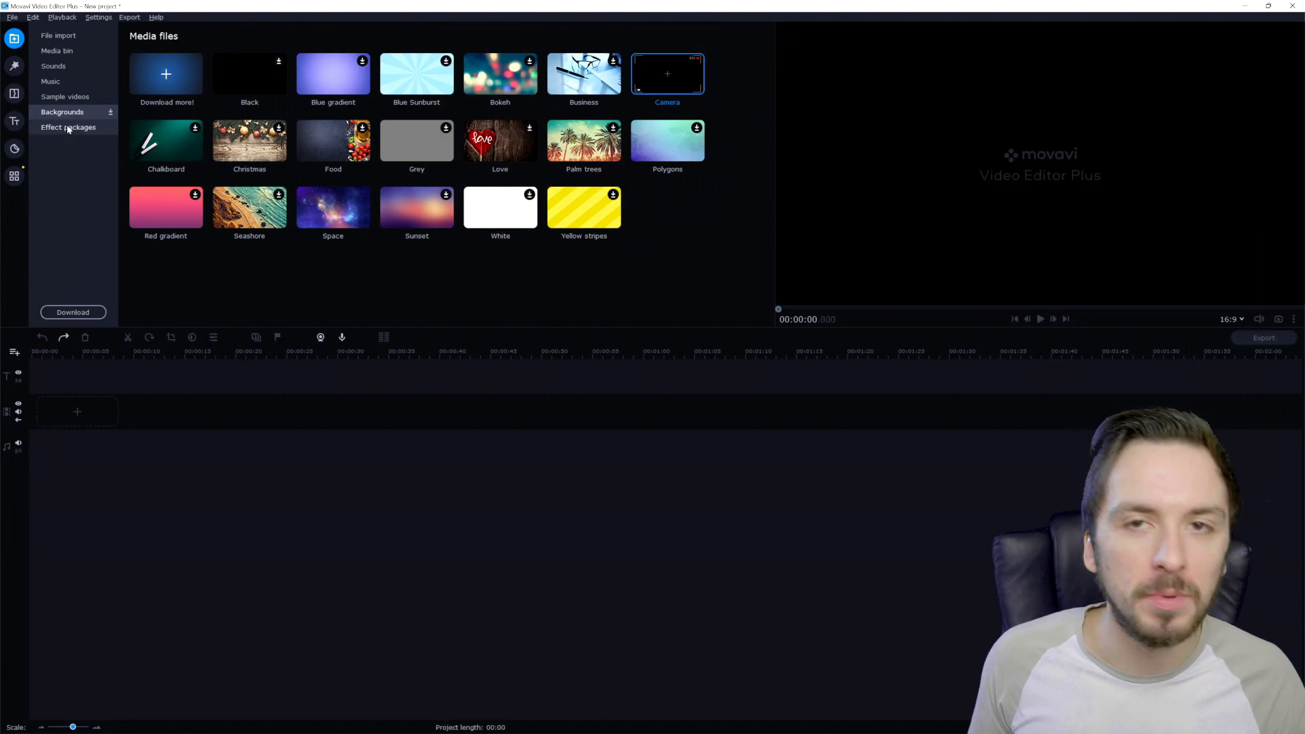
Check Effect packages' Installed tab, then scroll the Available packages list
click(68, 127)
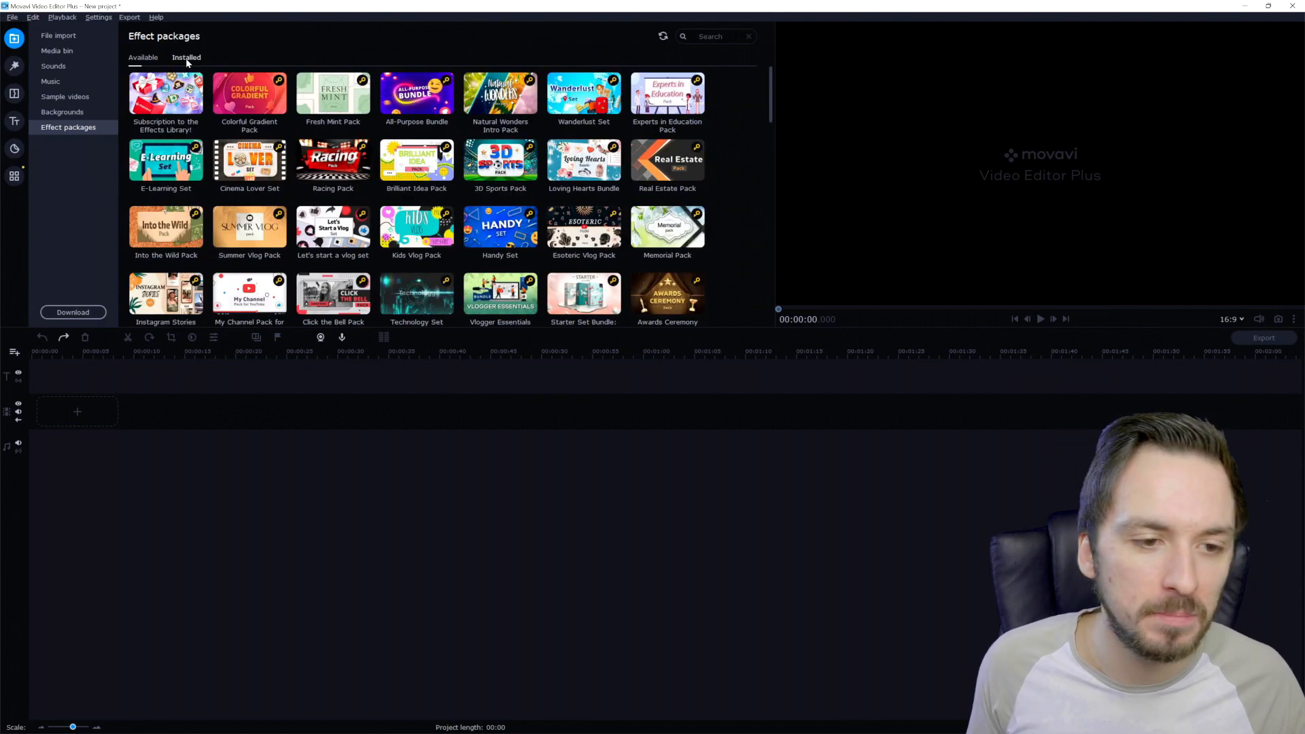
click(143, 58)
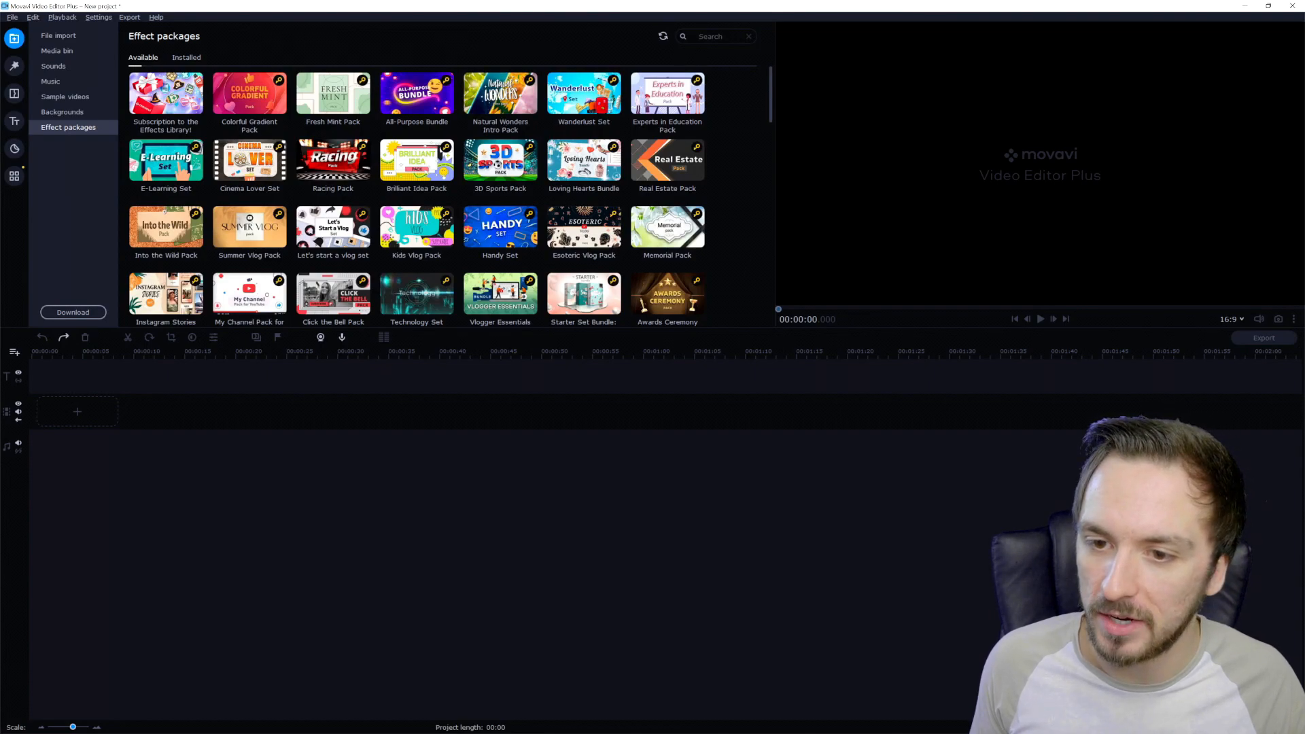
click(718, 36)
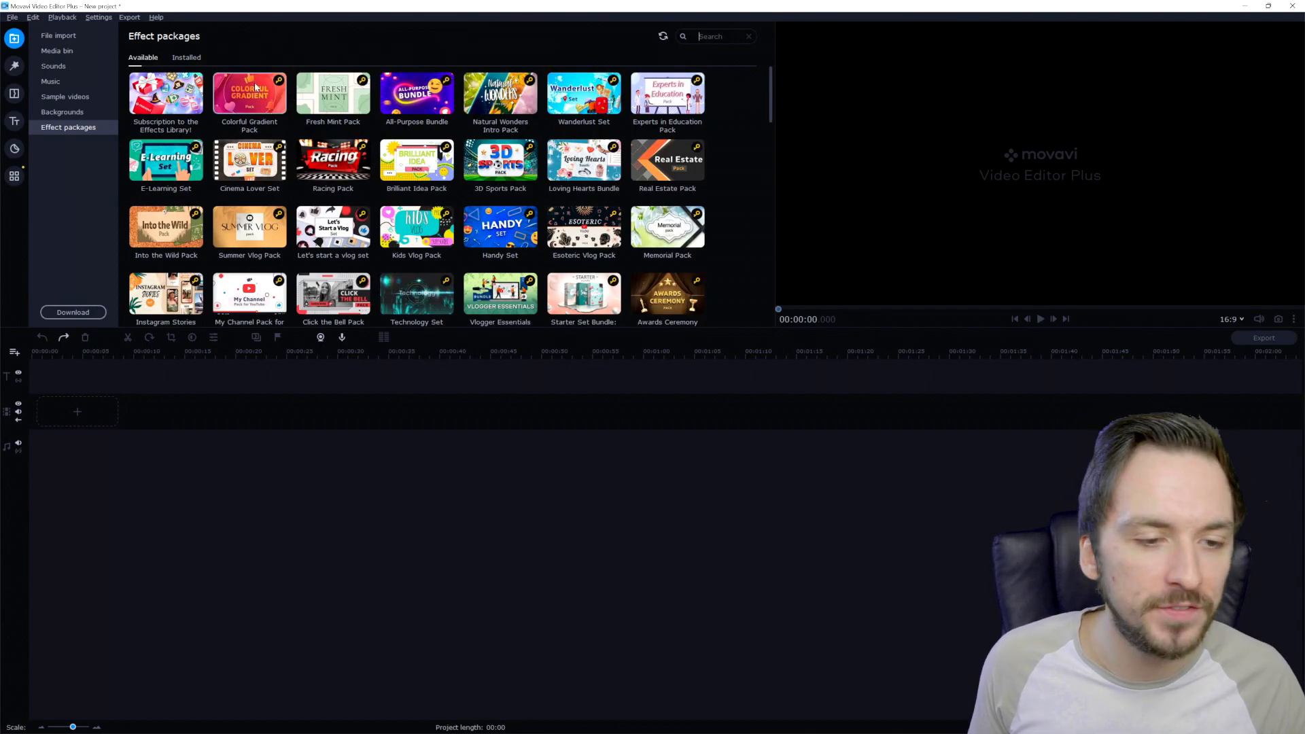
click(187, 57)
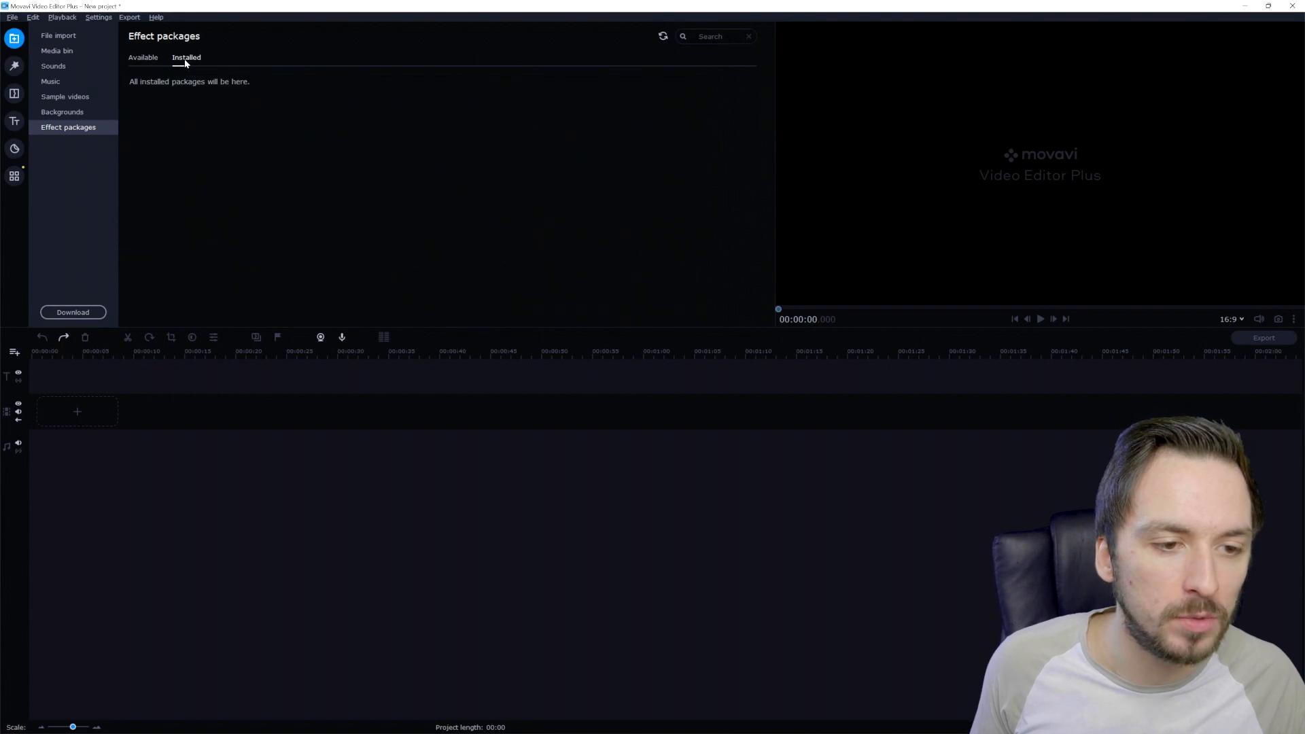
mouse_move(150, 71)
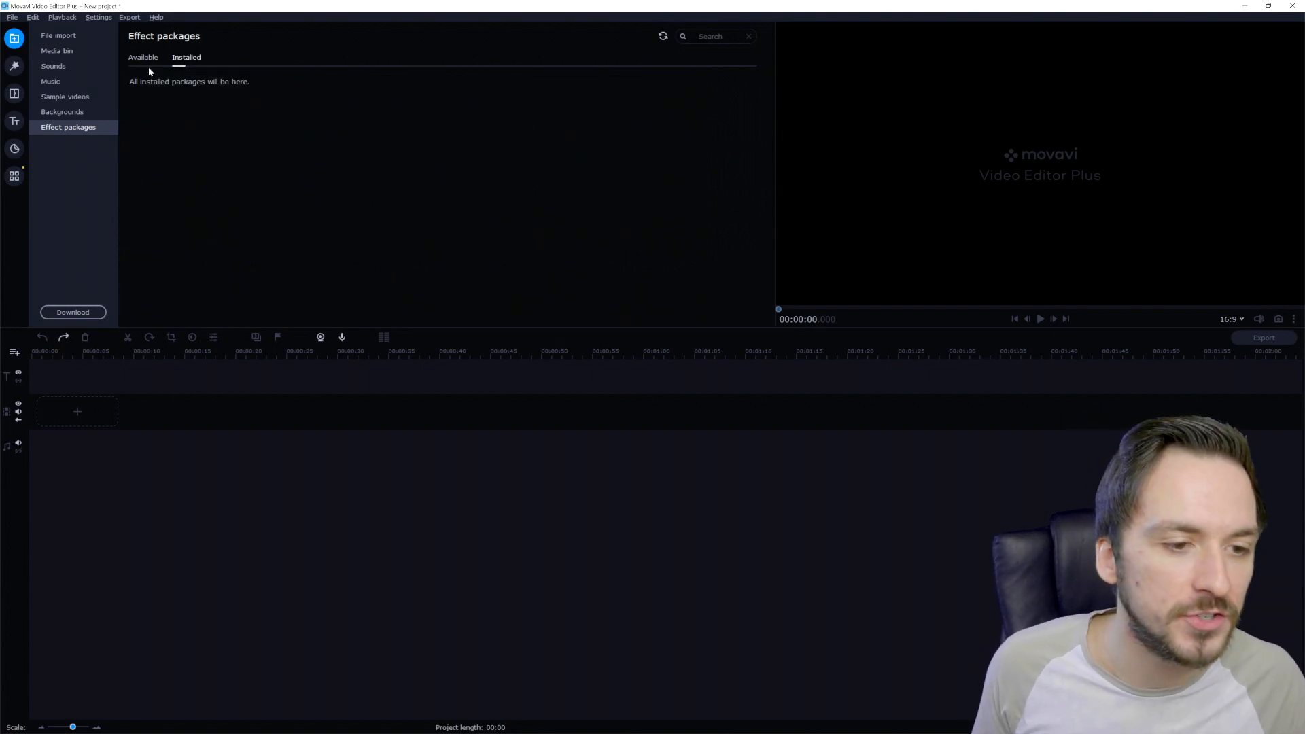
click(142, 57)
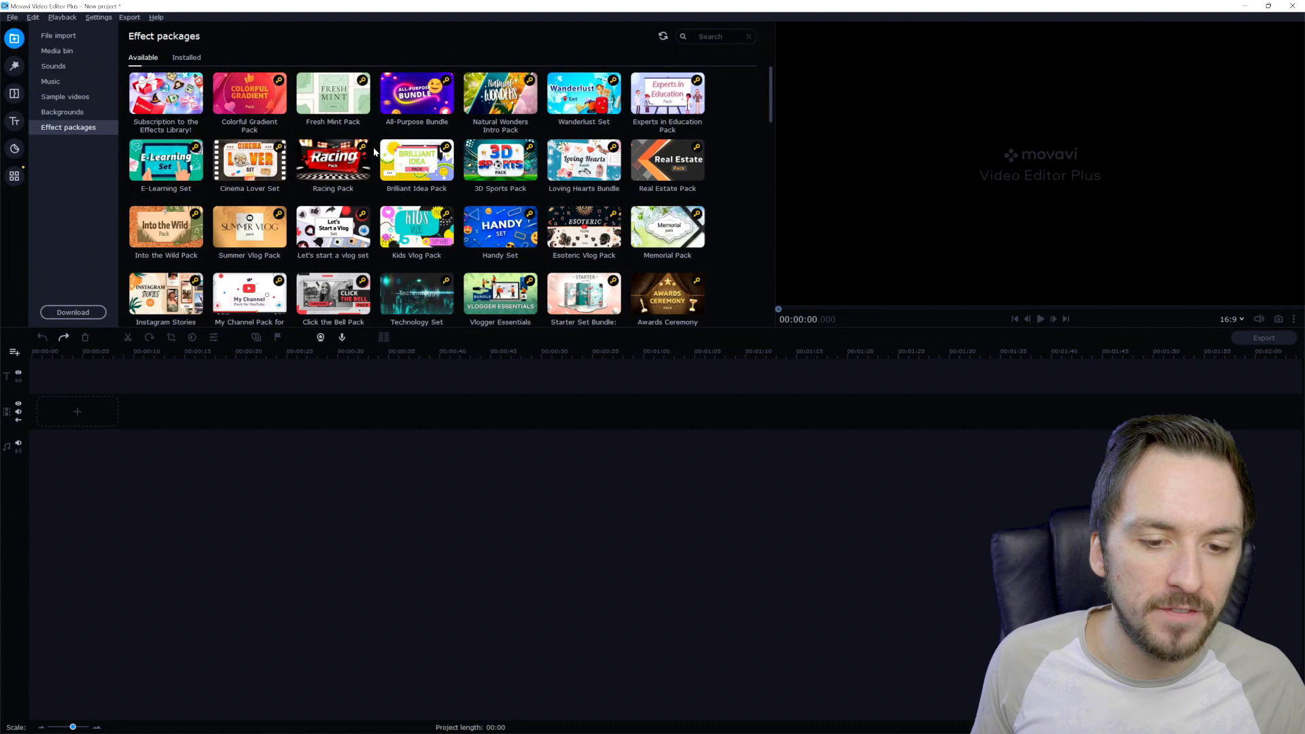
scroll(down, 3)
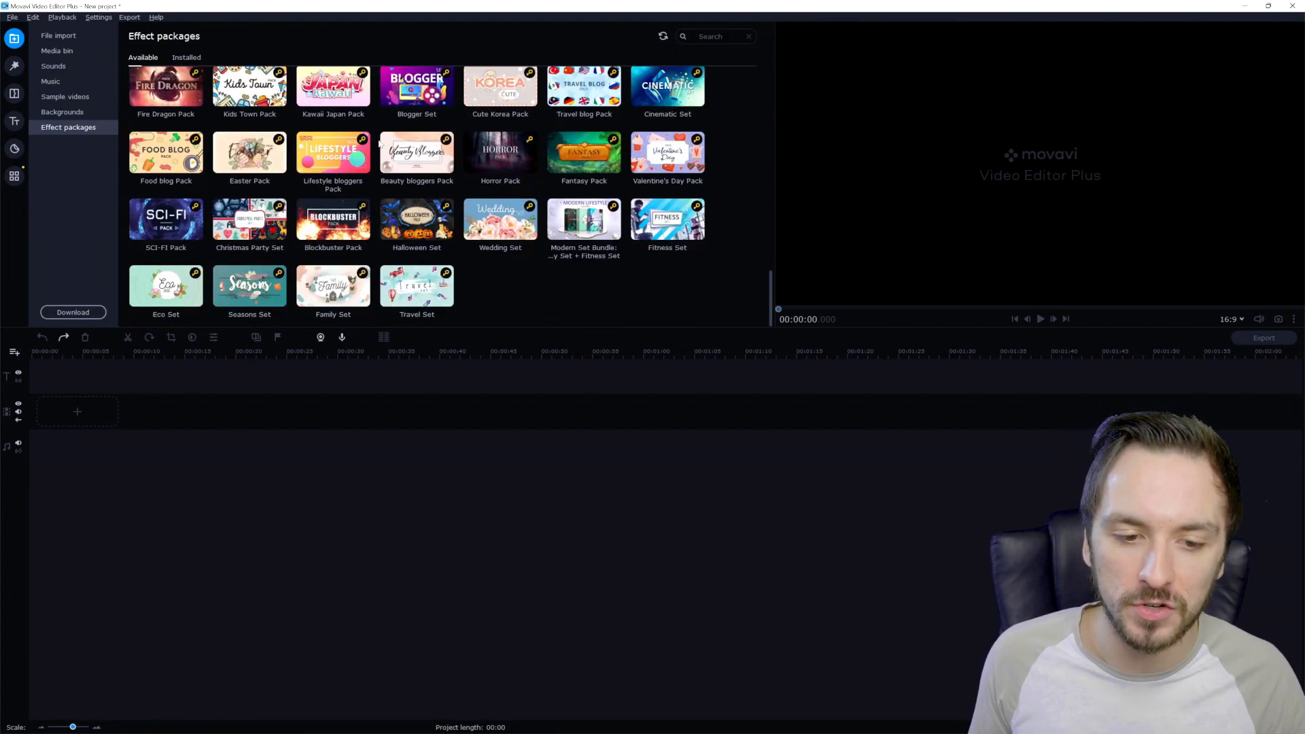
mouse_move(382, 129)
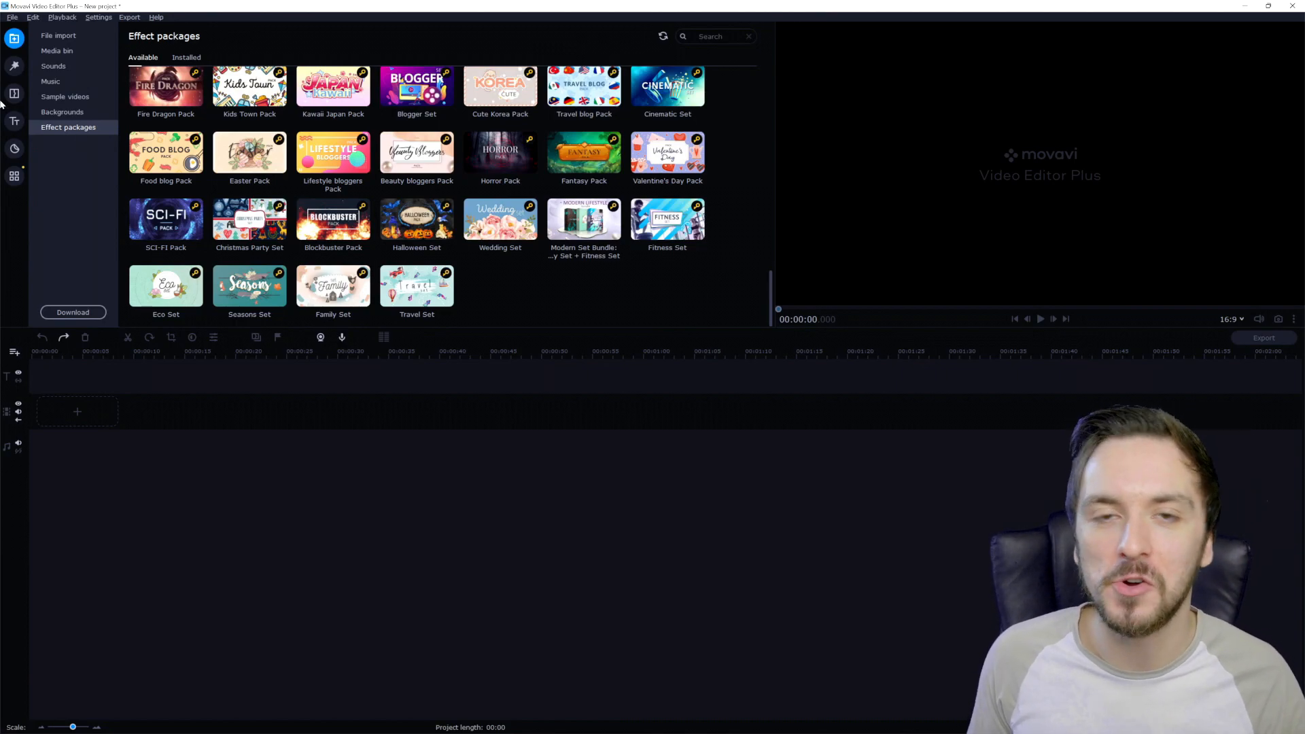
Import the clip to the timeline and list All filters
click(13, 65)
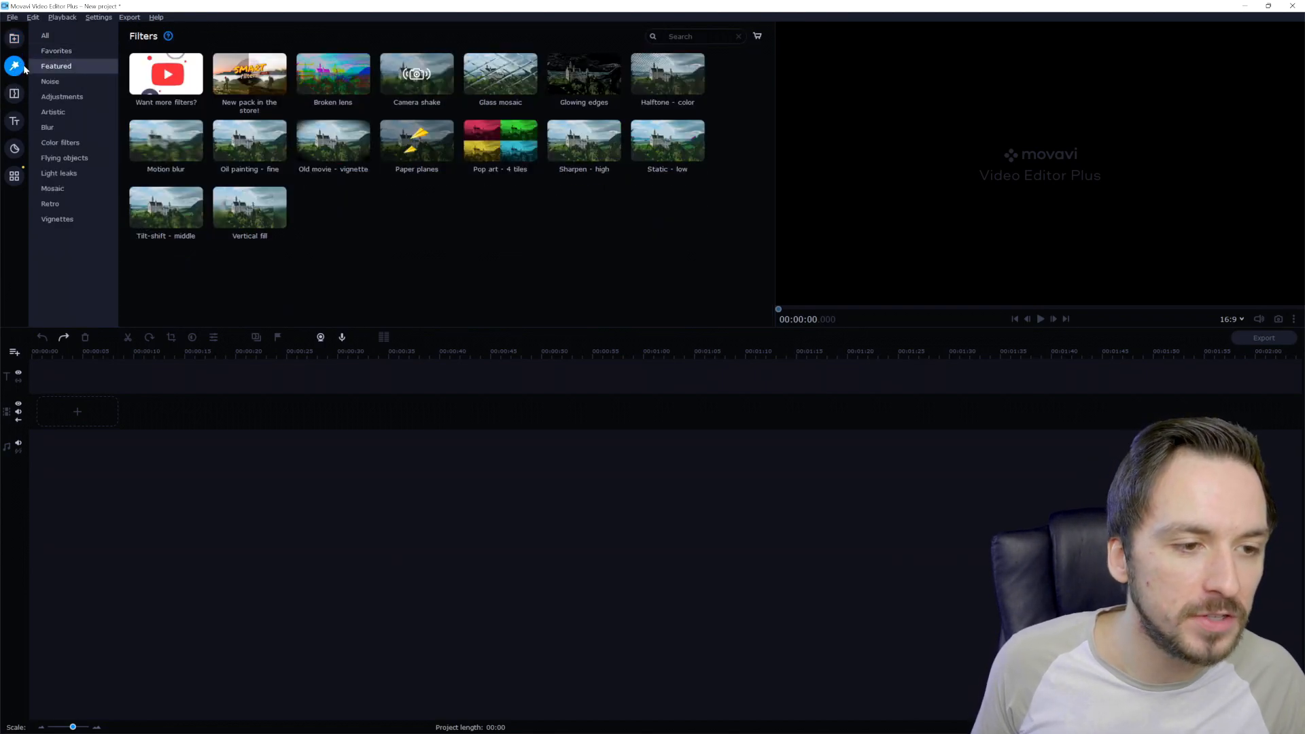
click(44, 35)
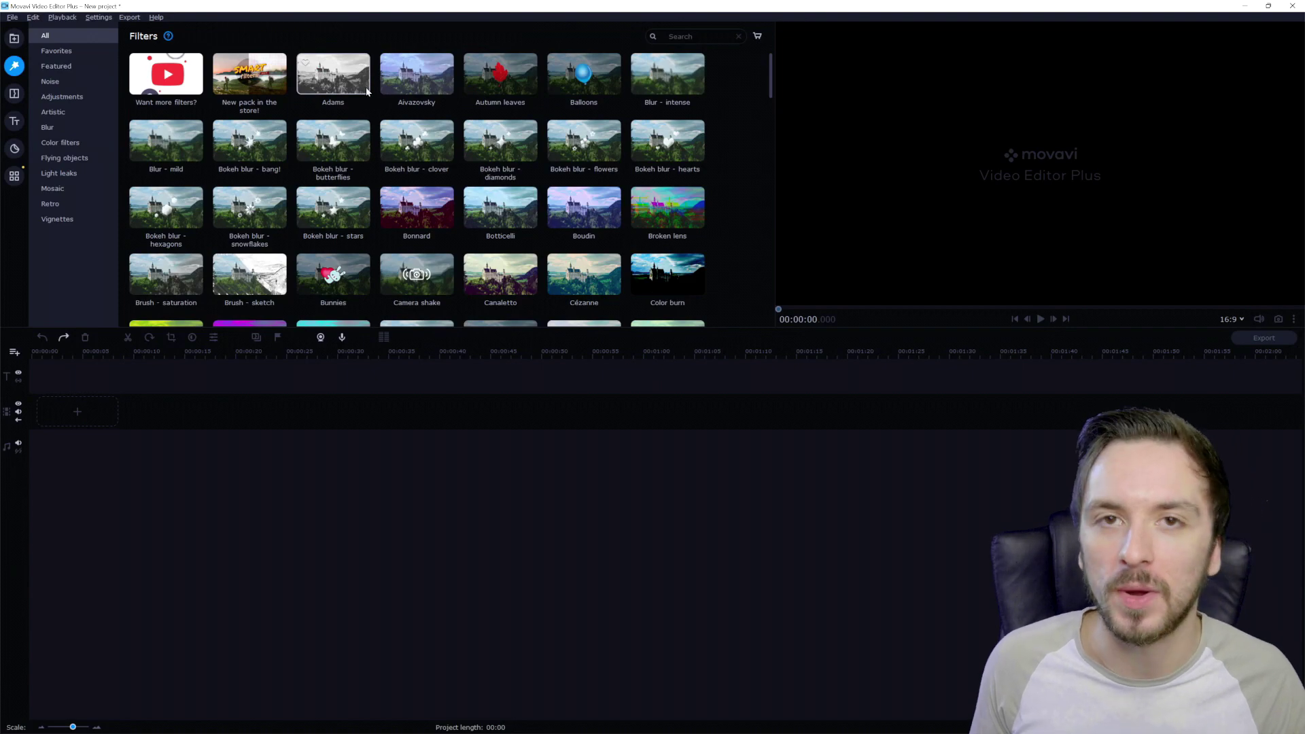
mouse_move(366, 90)
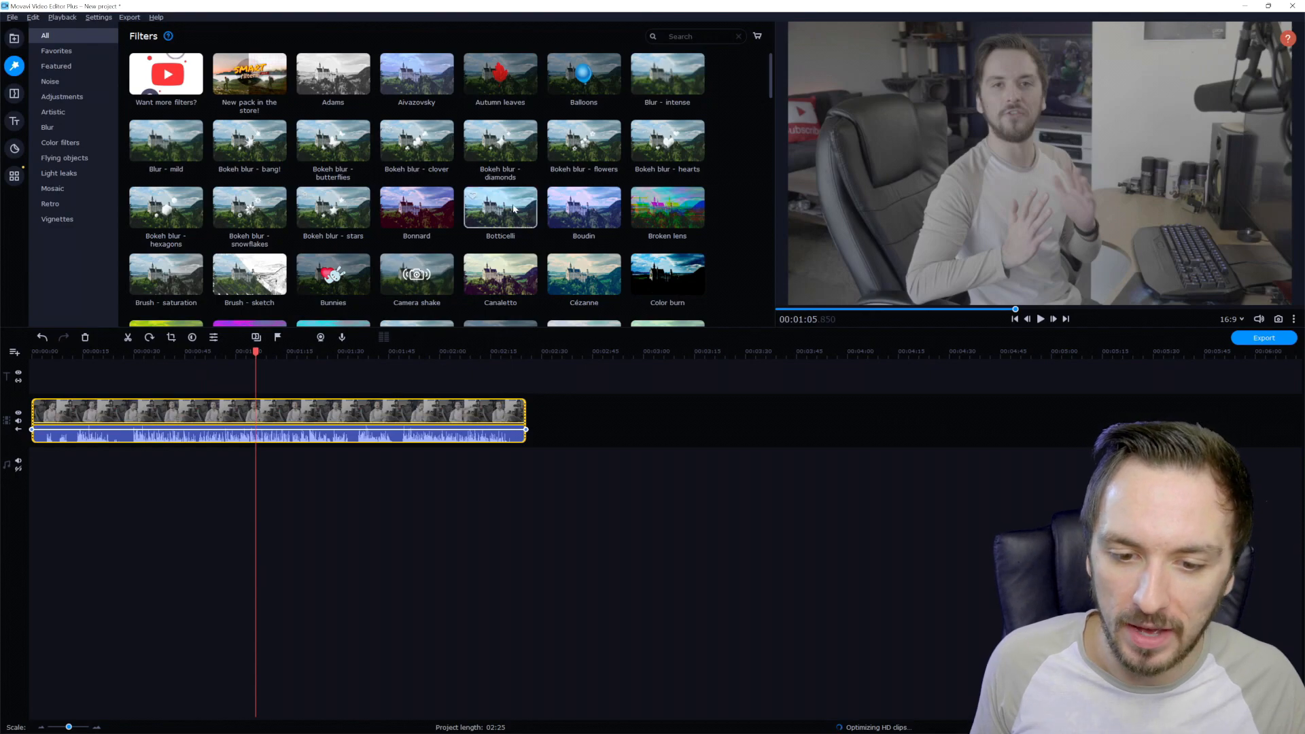
Preview Botticelli, Color burn and Blur - intense filters, browsing Noise, Artistic and Blur
click(500, 208)
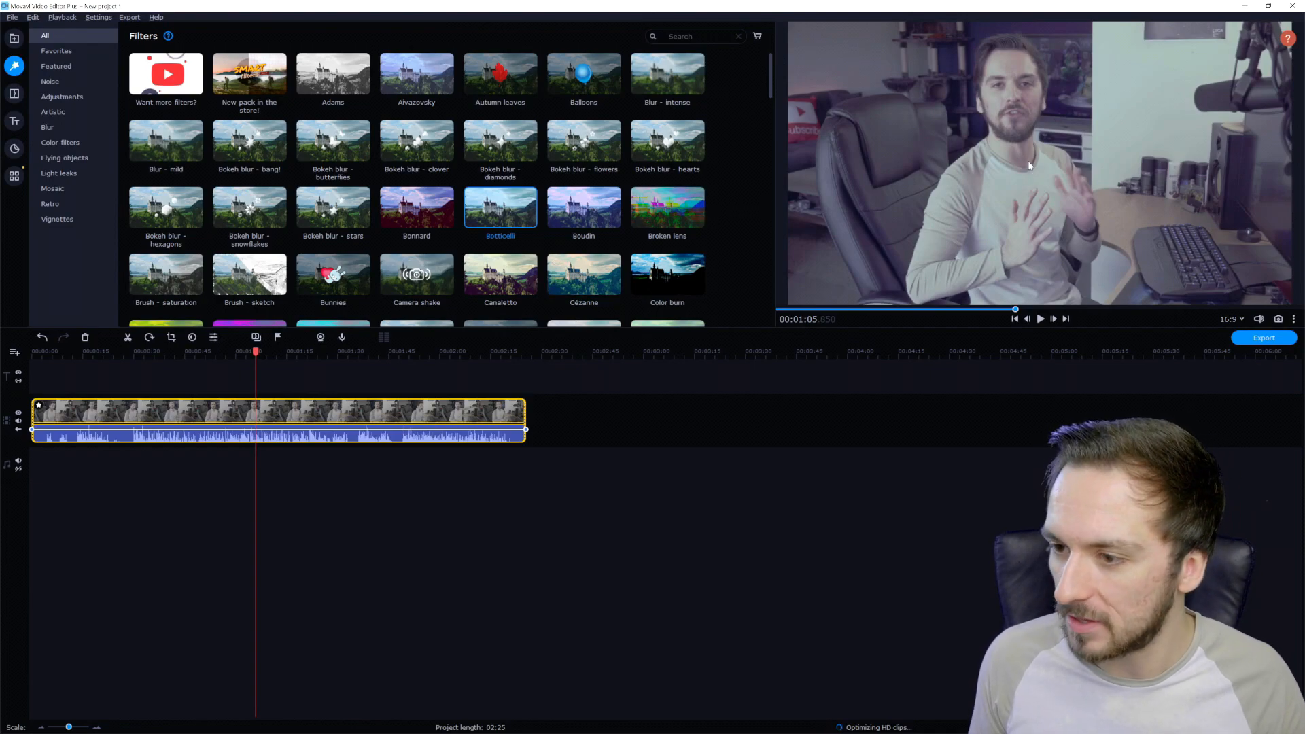
scroll(down, 3)
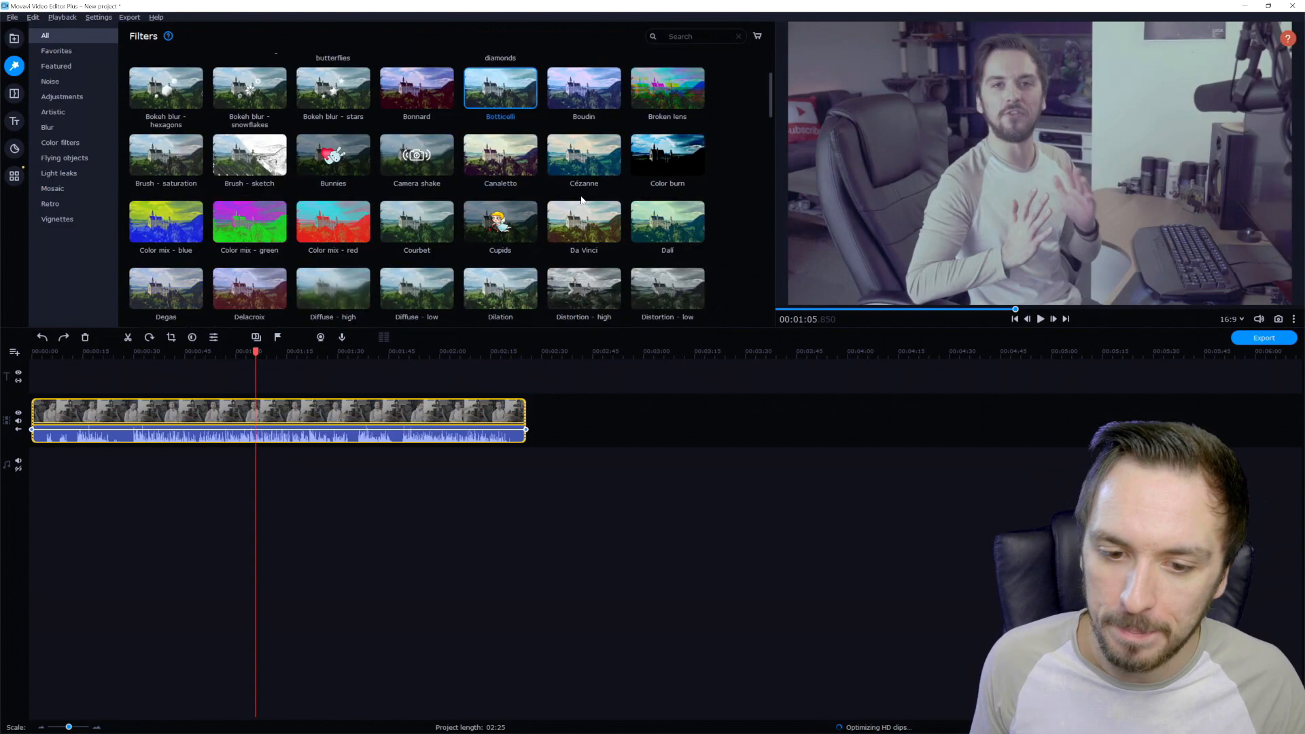
scroll(down, 3)
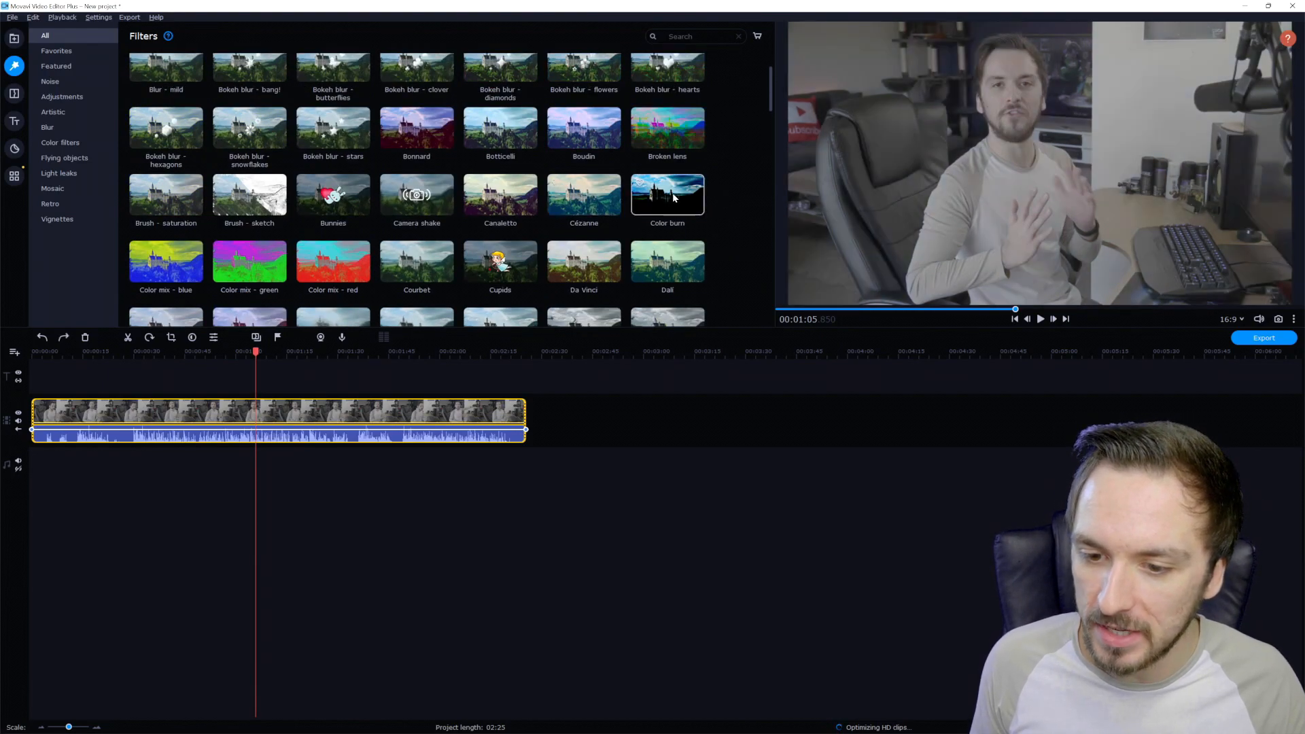
click(666, 196)
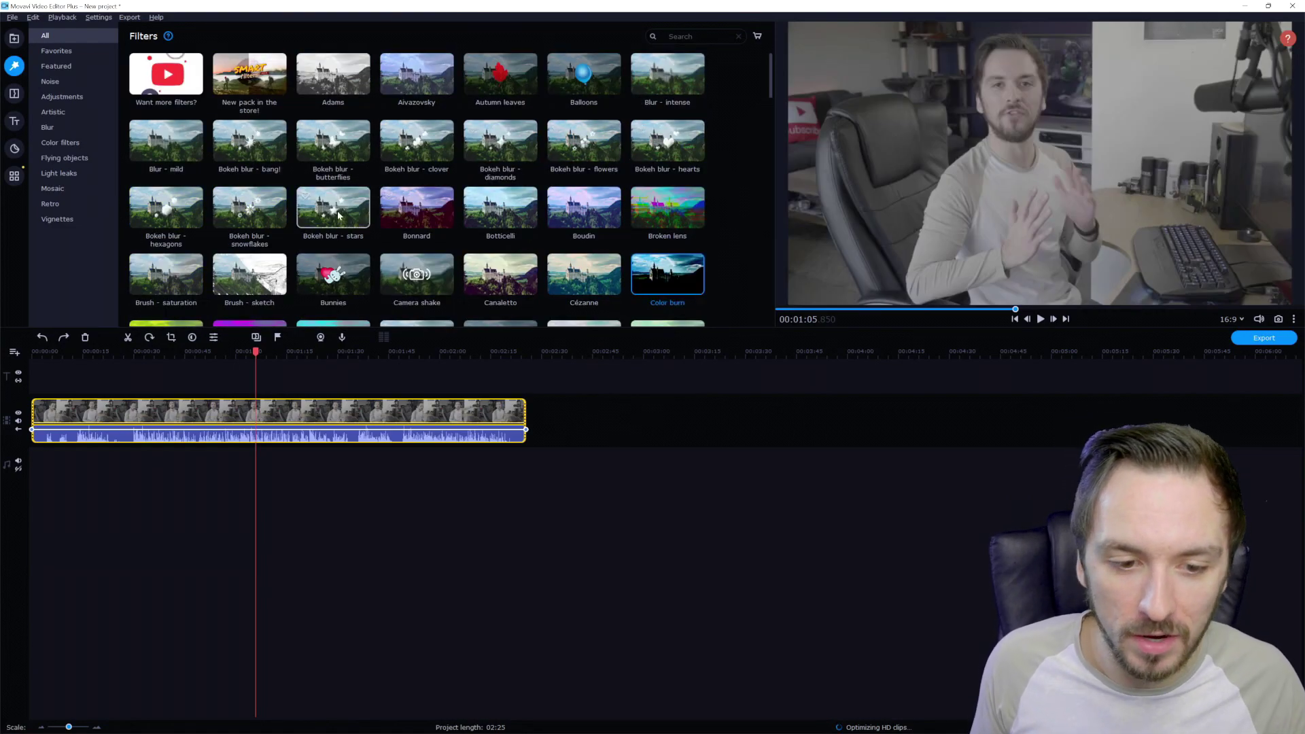
mouse_move(166, 216)
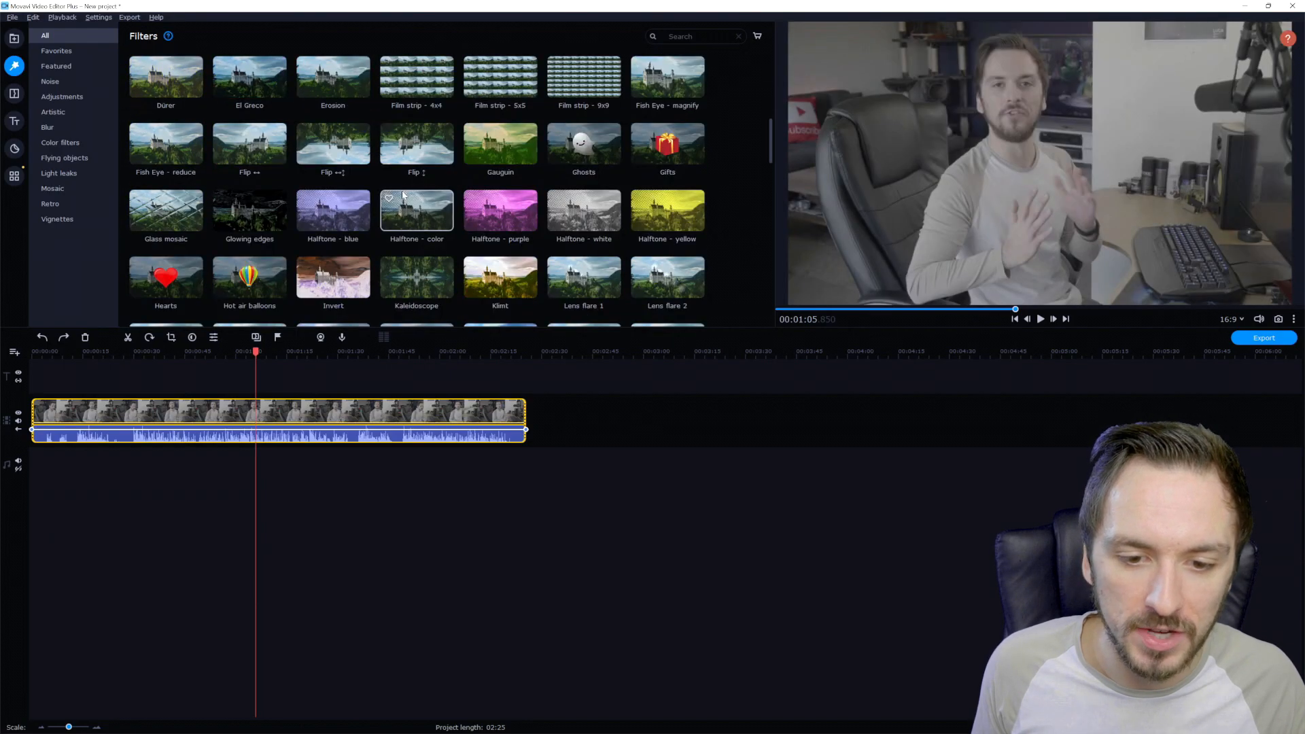
click(56, 66)
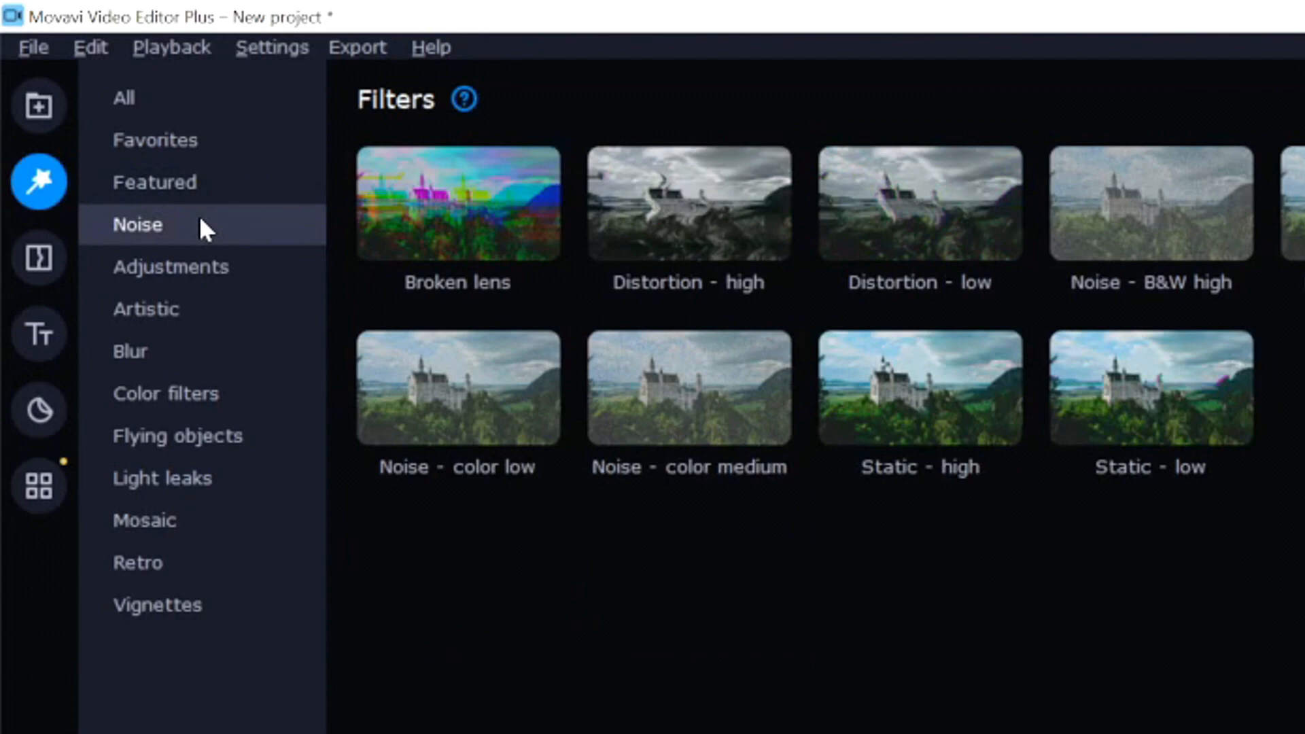
click(146, 310)
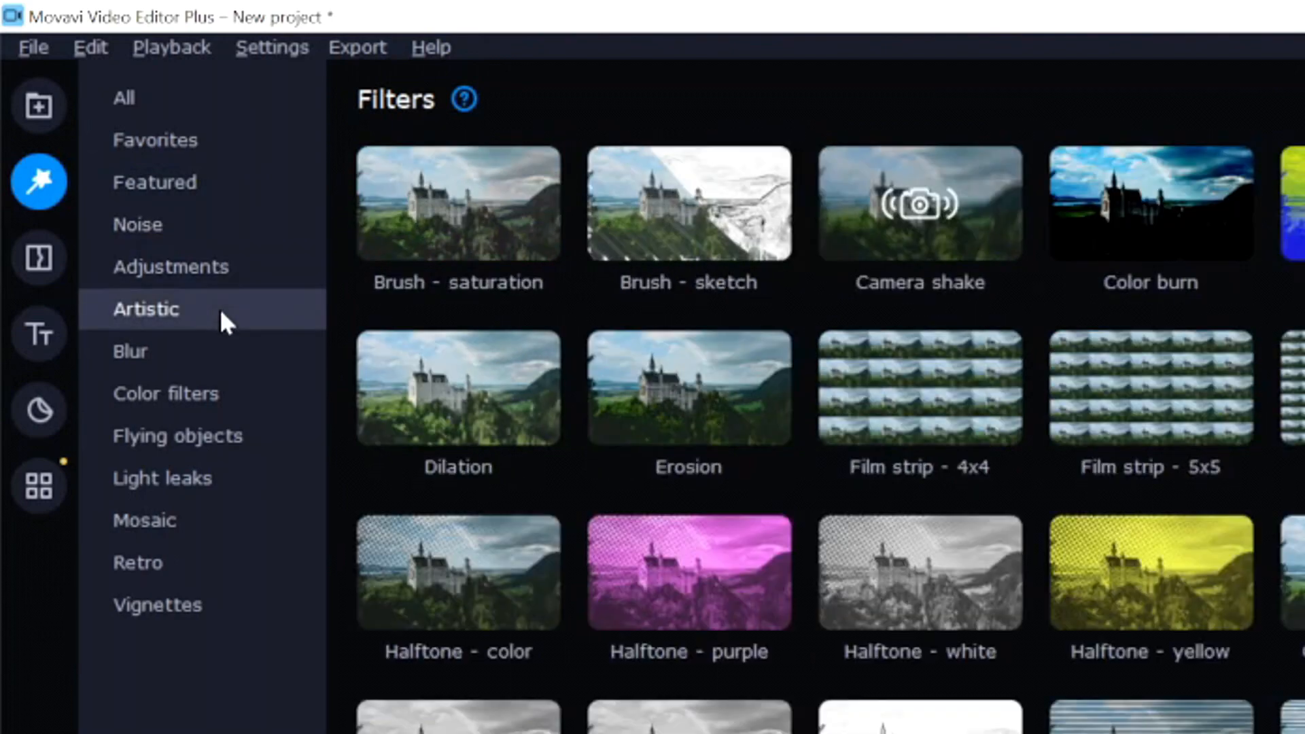
click(129, 352)
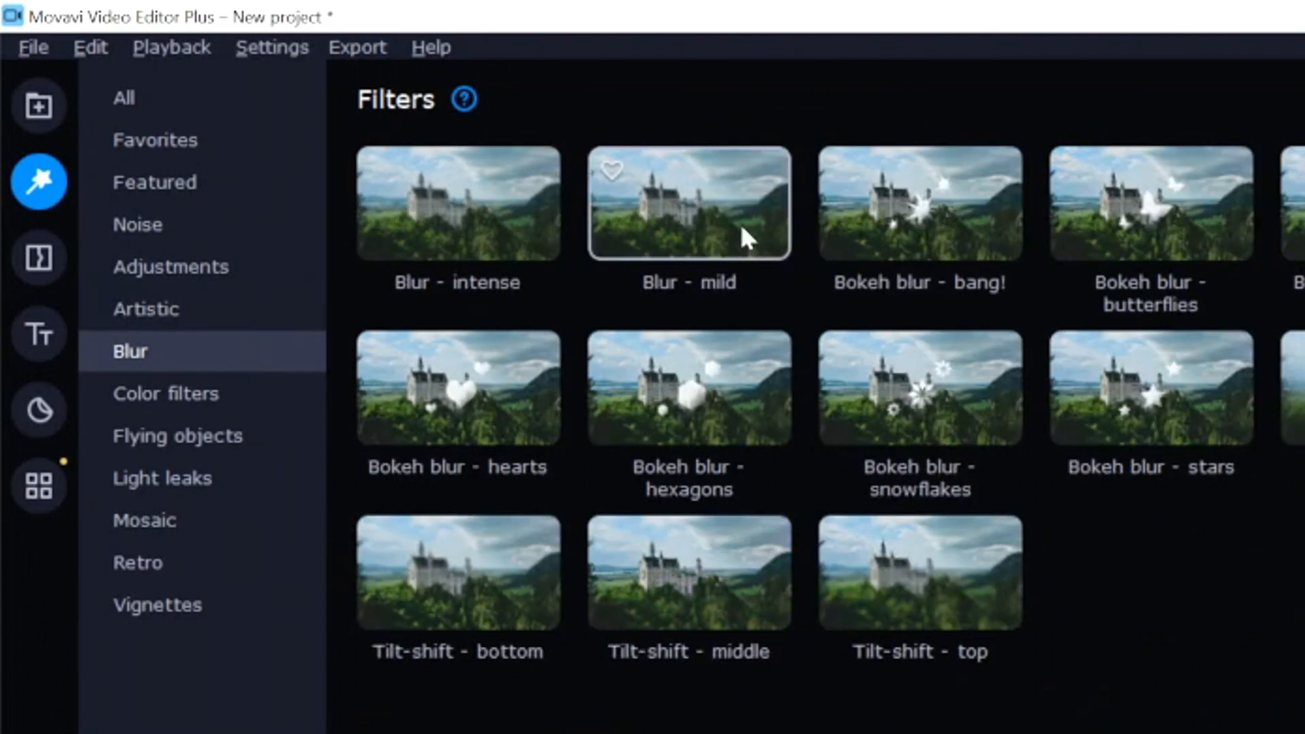
click(458, 204)
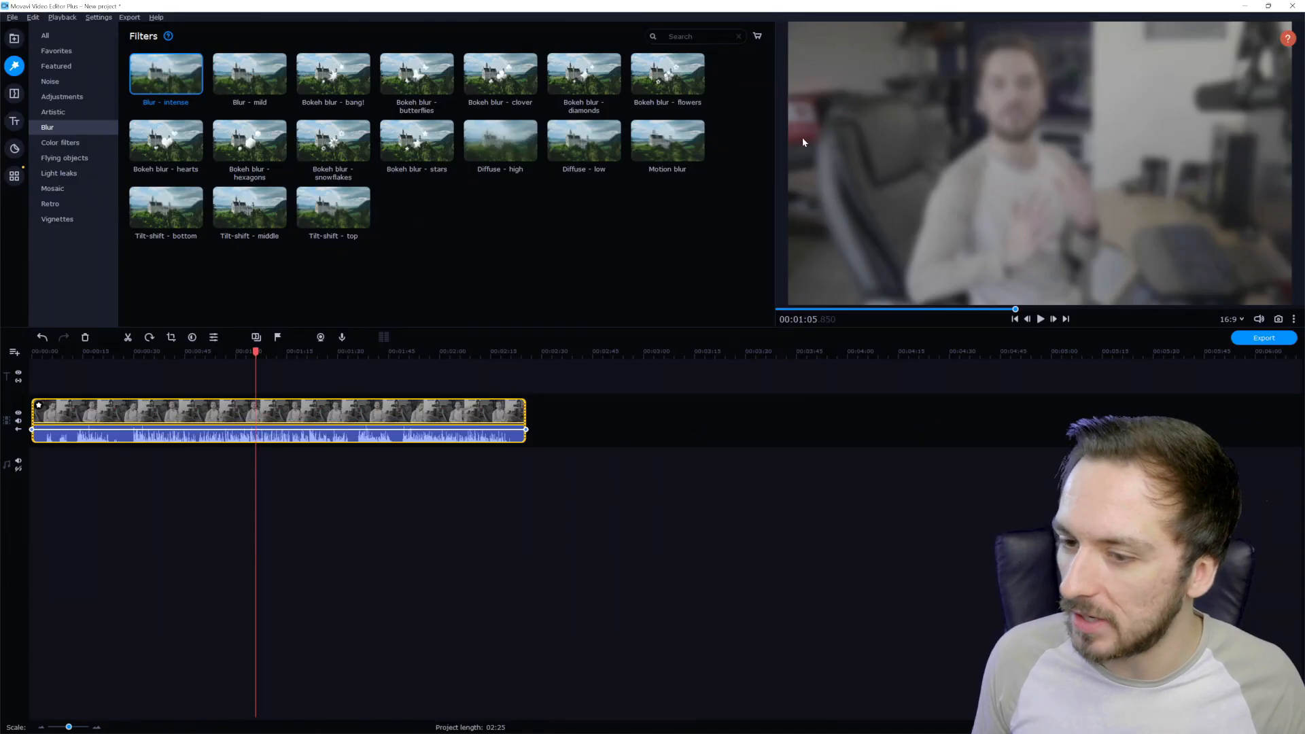
Preview Klimt, Picasso and Glass mosaic filters, check Vignettes, then open Transitions
click(60, 142)
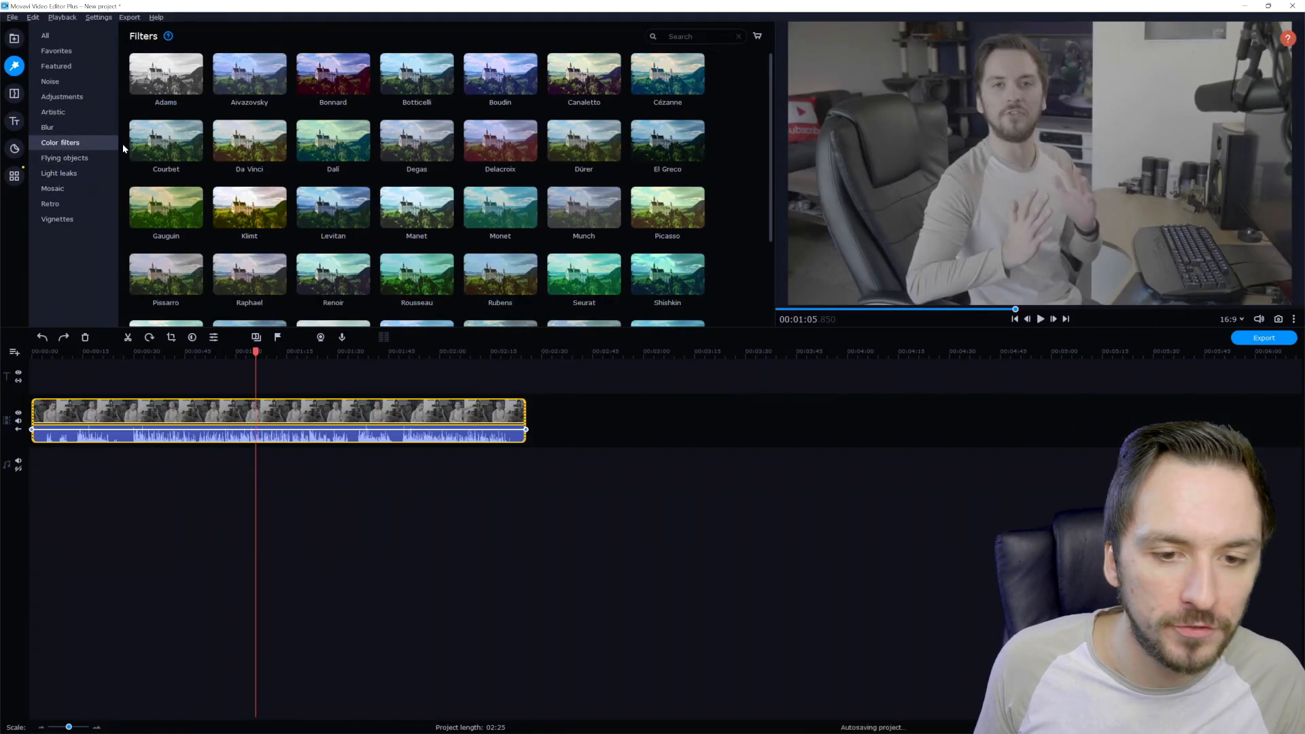
scroll(down, 3)
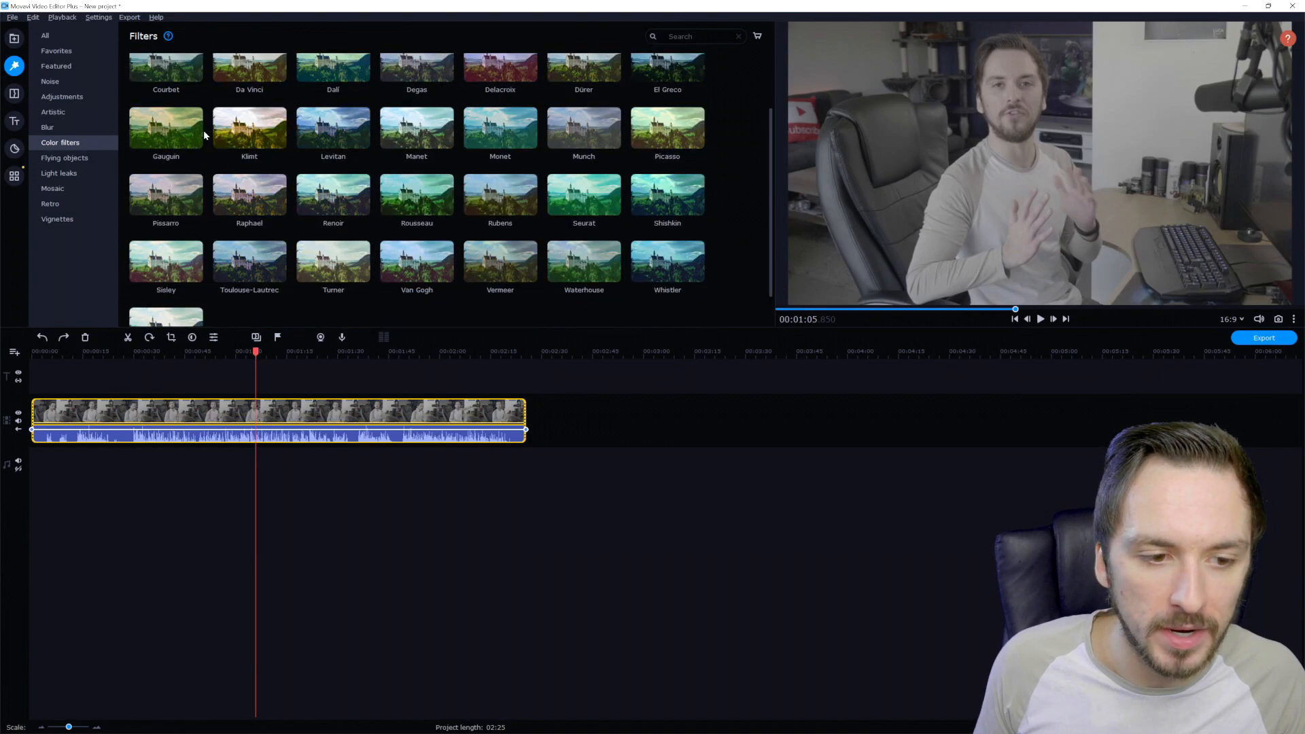
click(249, 128)
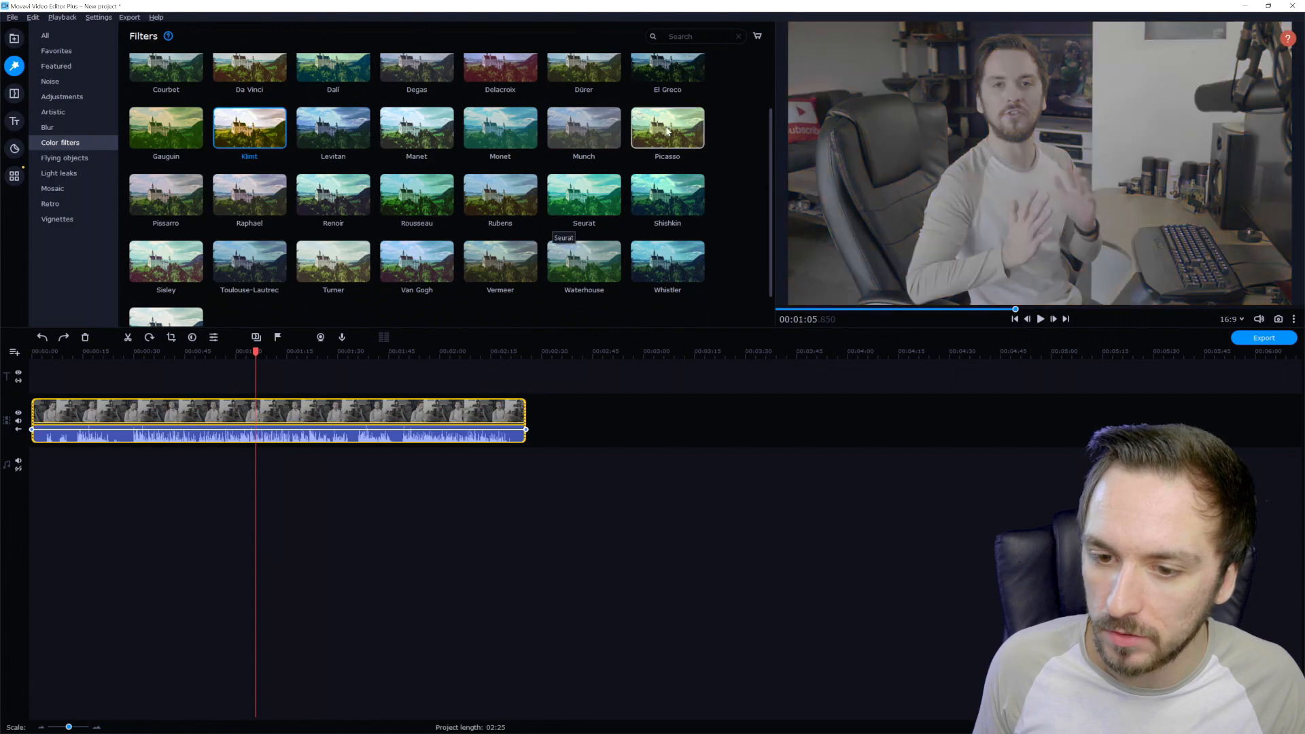
click(667, 129)
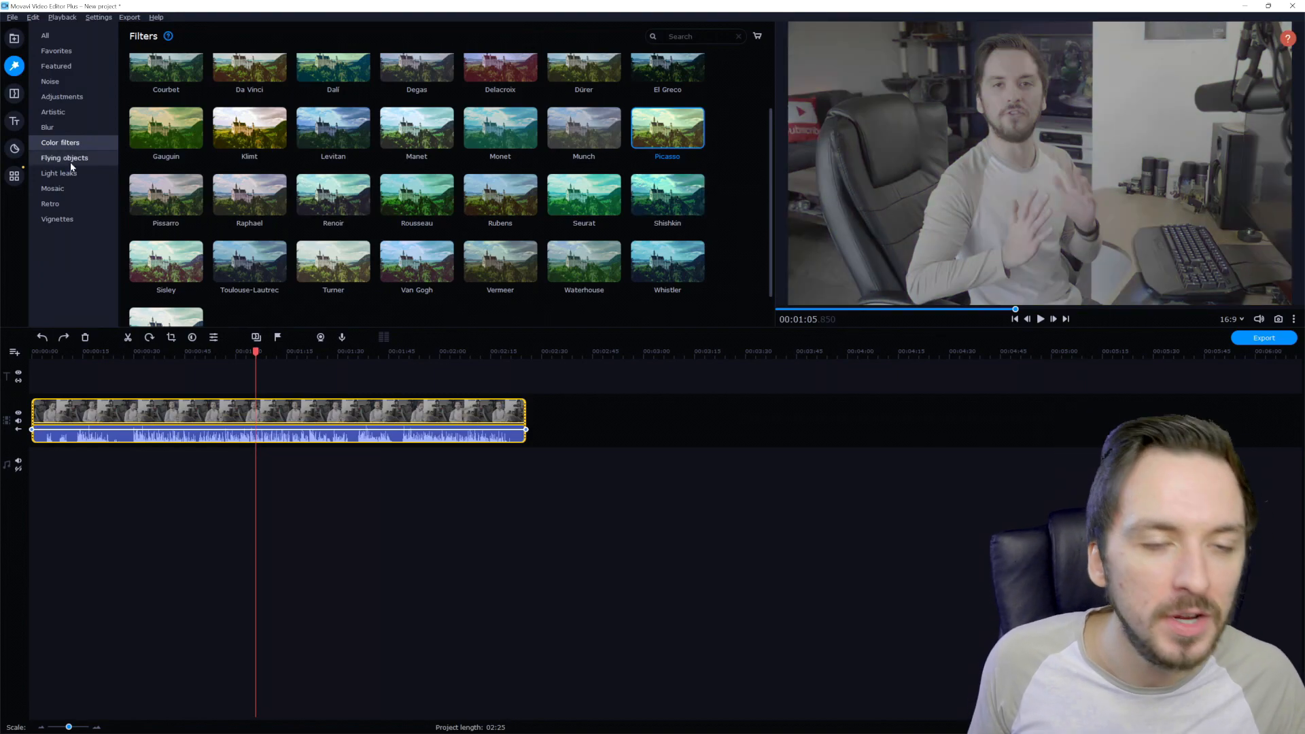
click(64, 157)
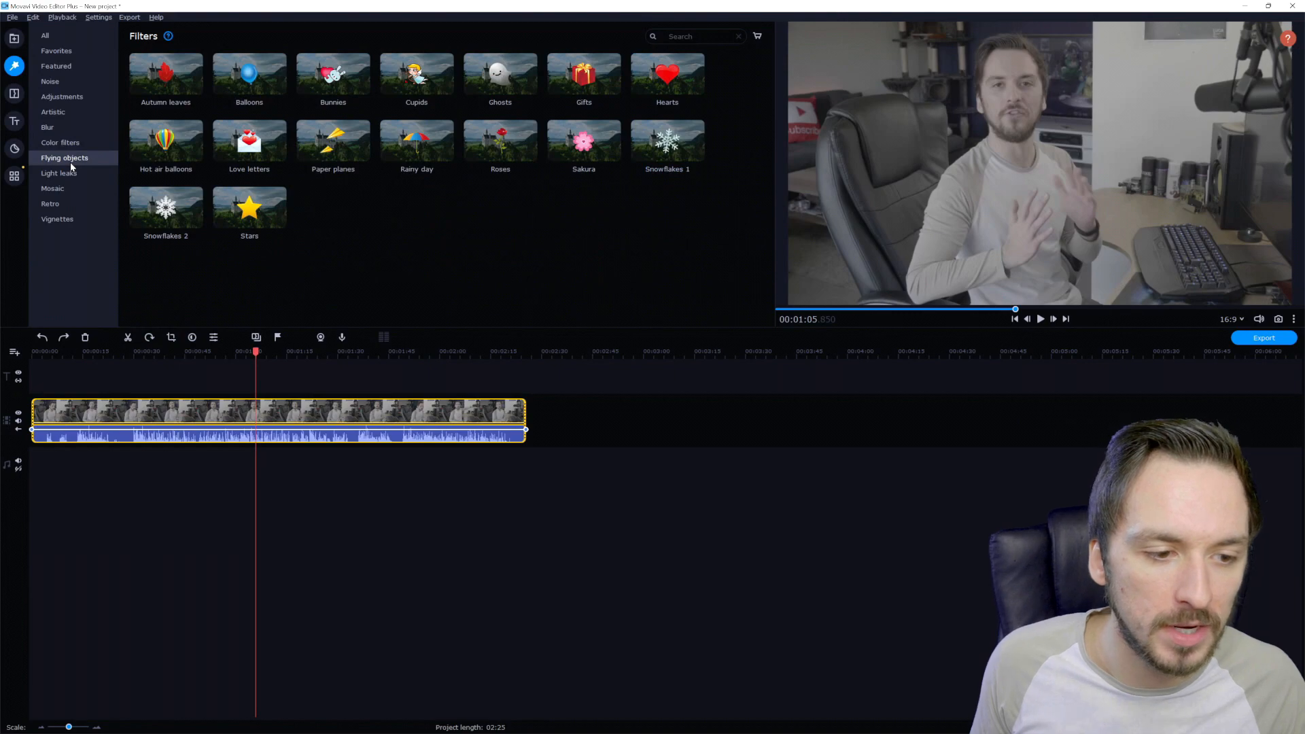
click(58, 172)
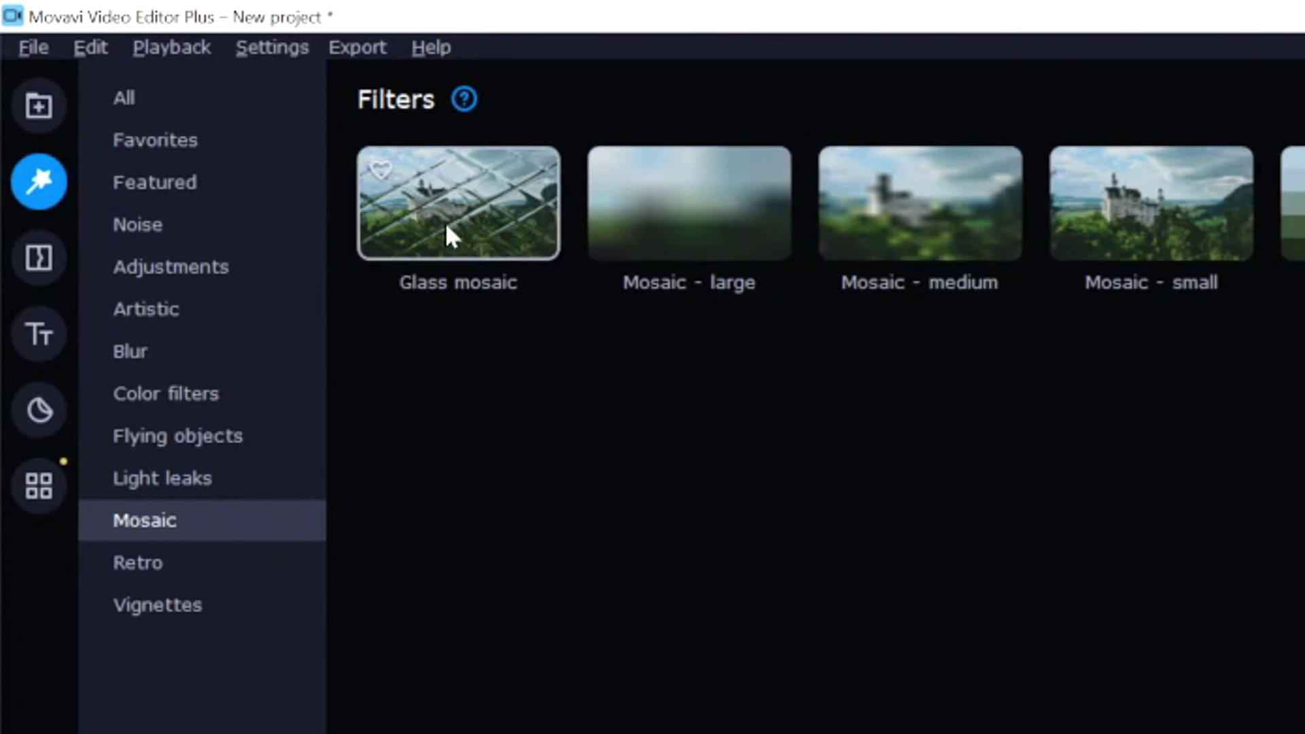
click(458, 204)
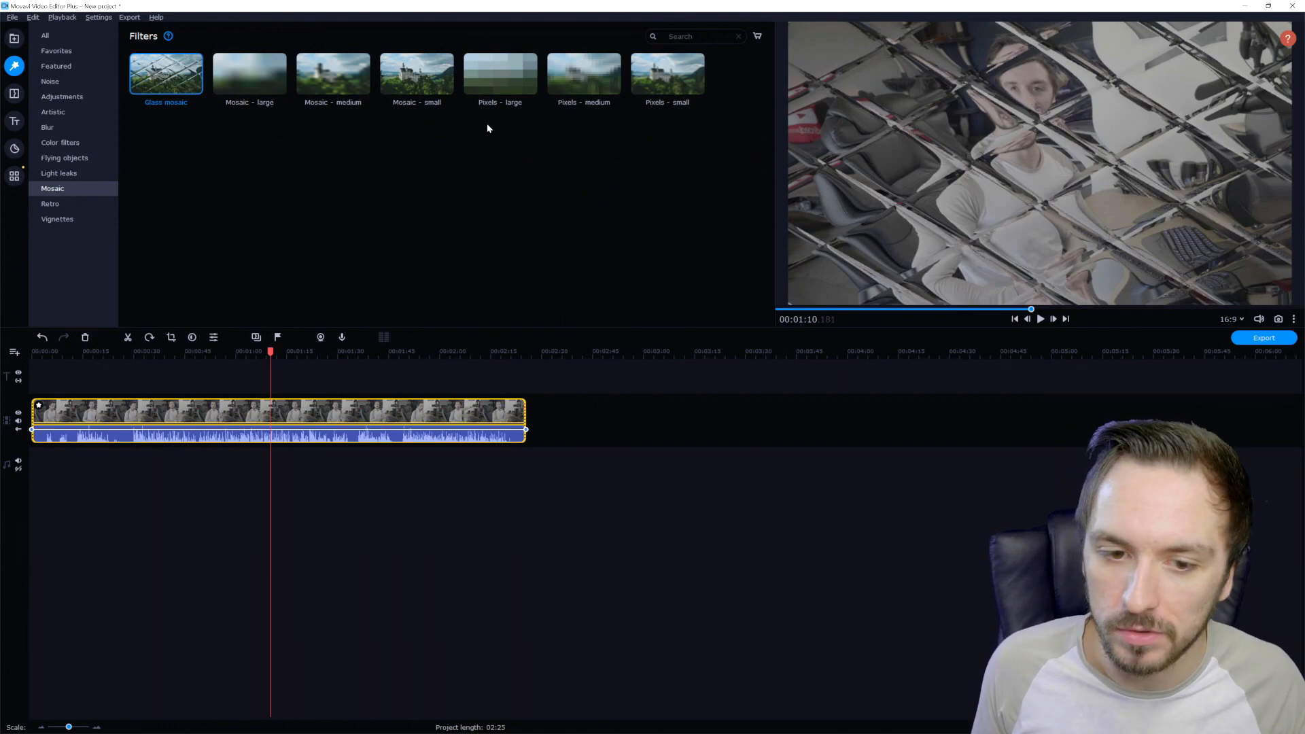
click(57, 219)
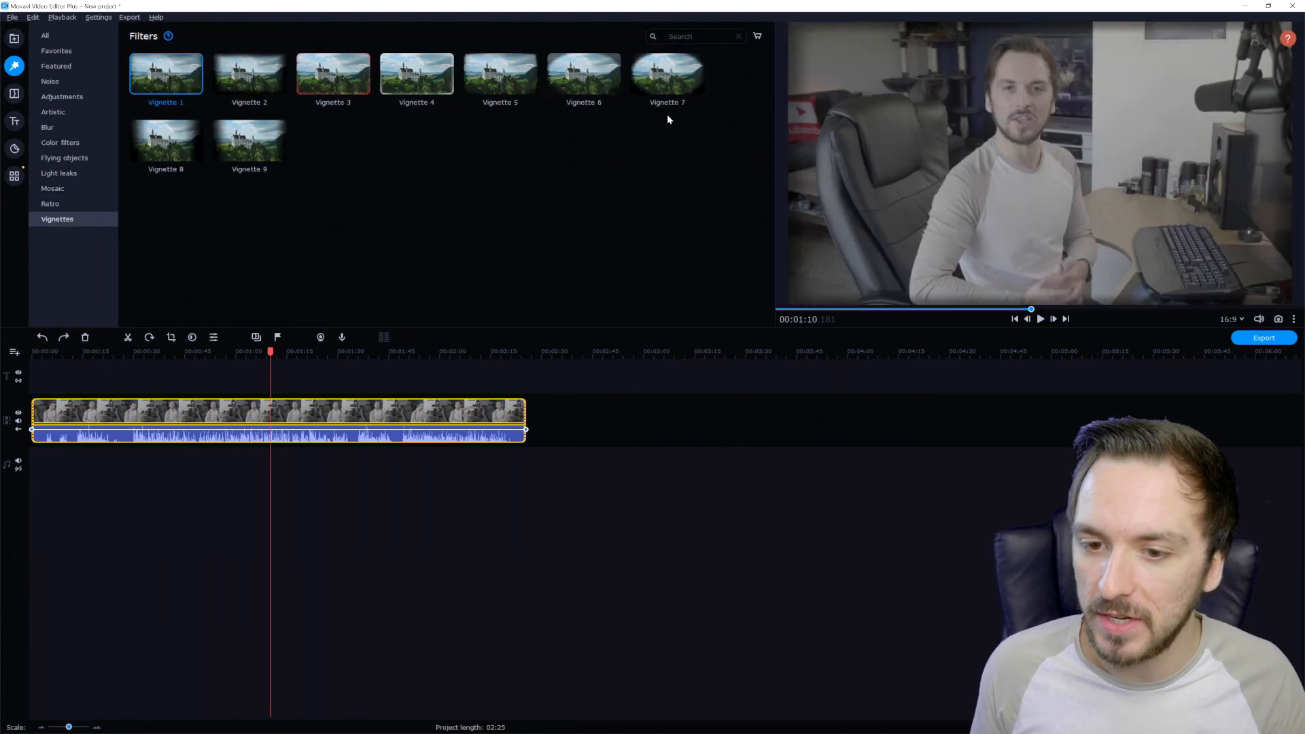
click(668, 73)
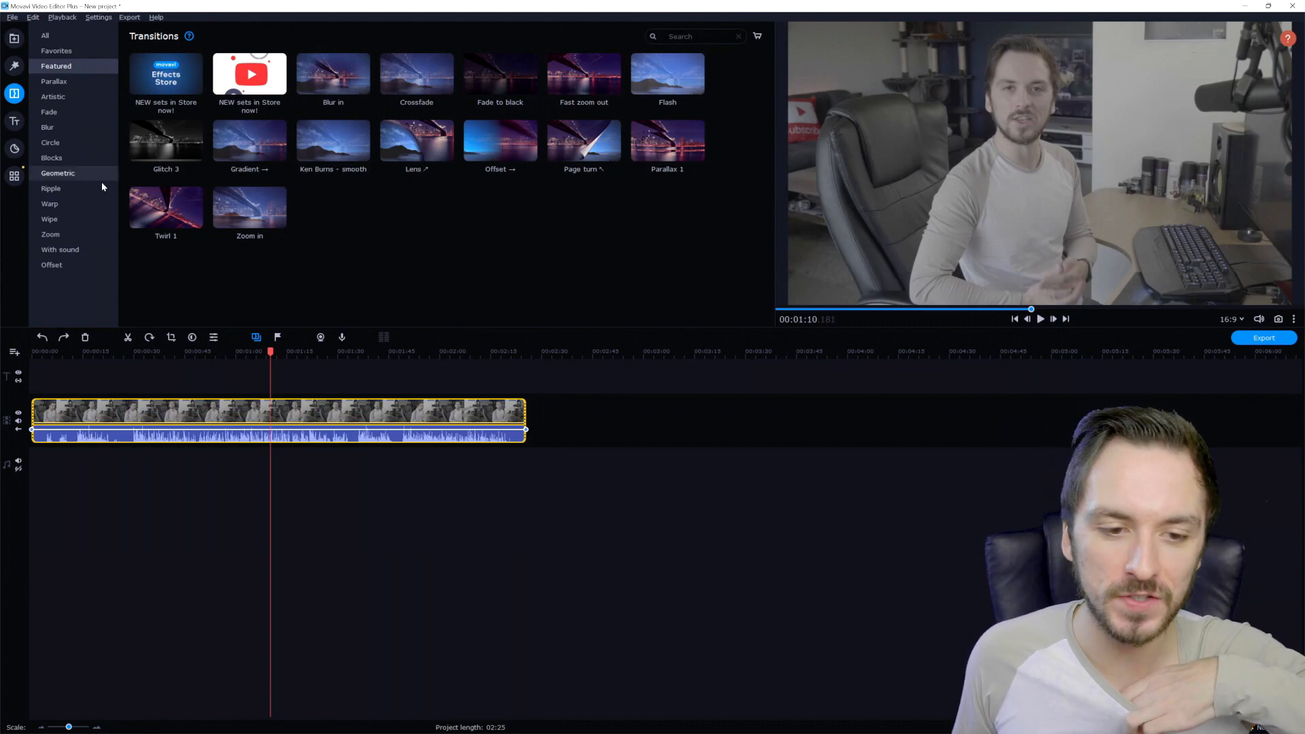
mouse_move(165, 207)
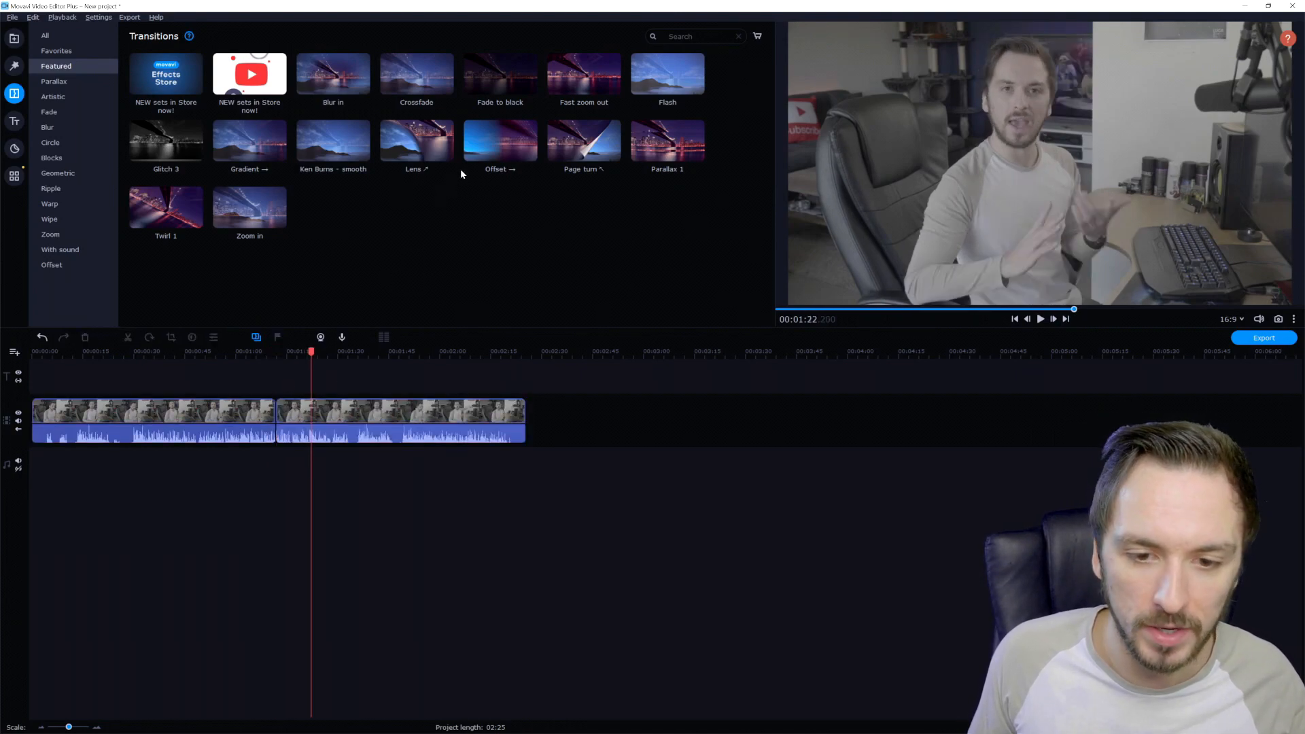
Place the Offset, then Flash transition at the clip join and list Offset transitions
drag(499, 141, 379, 329)
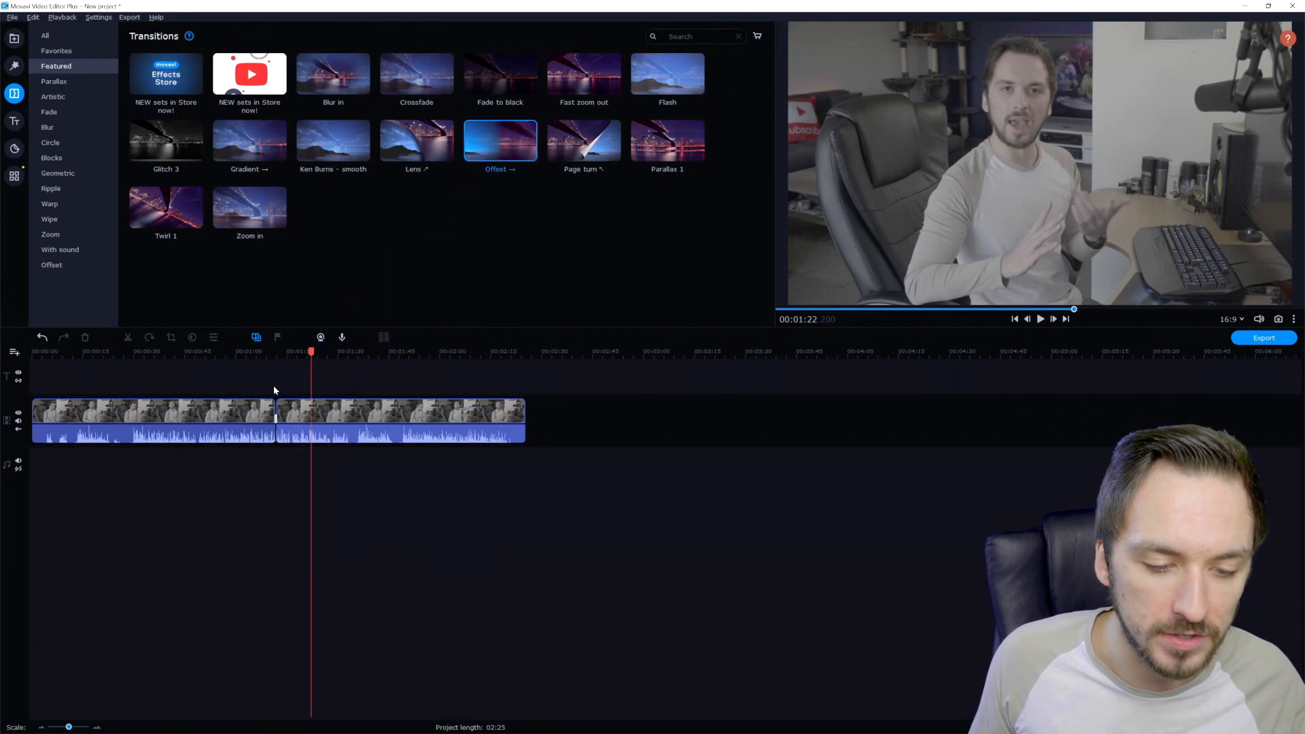
click(281, 351)
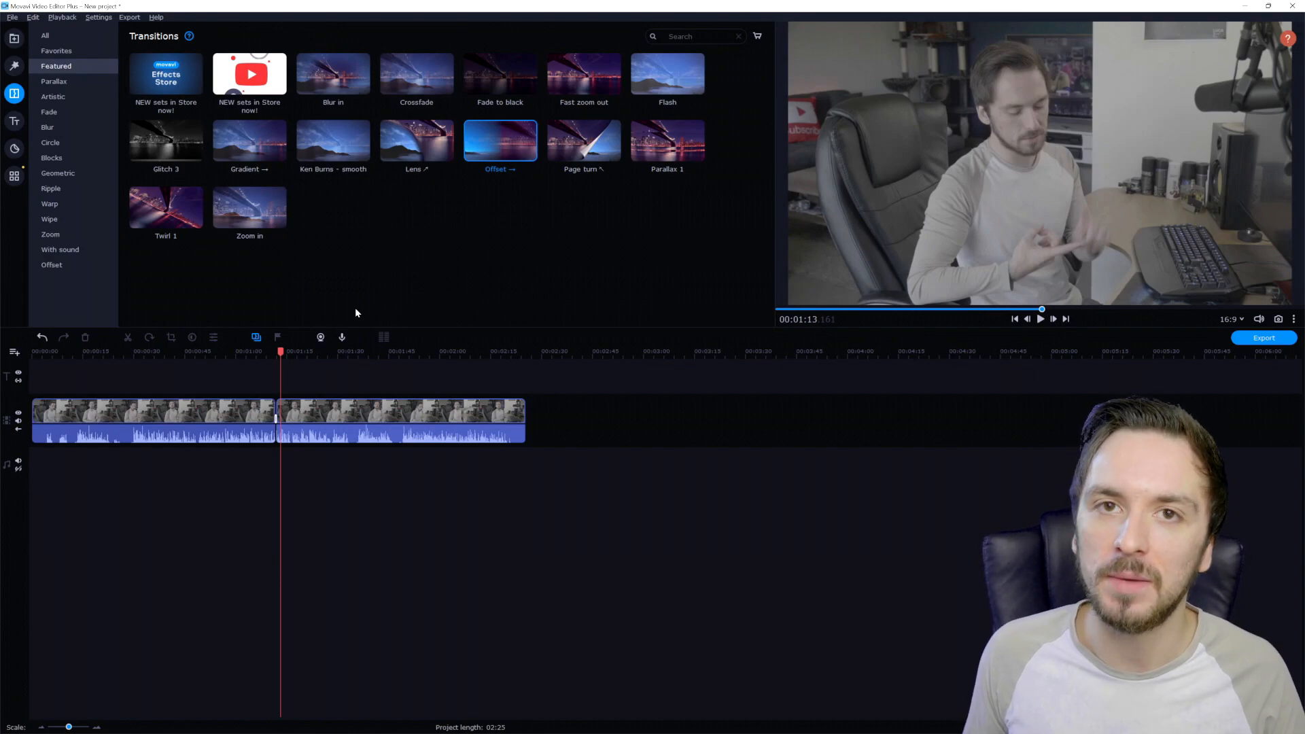
mouse_move(665, 87)
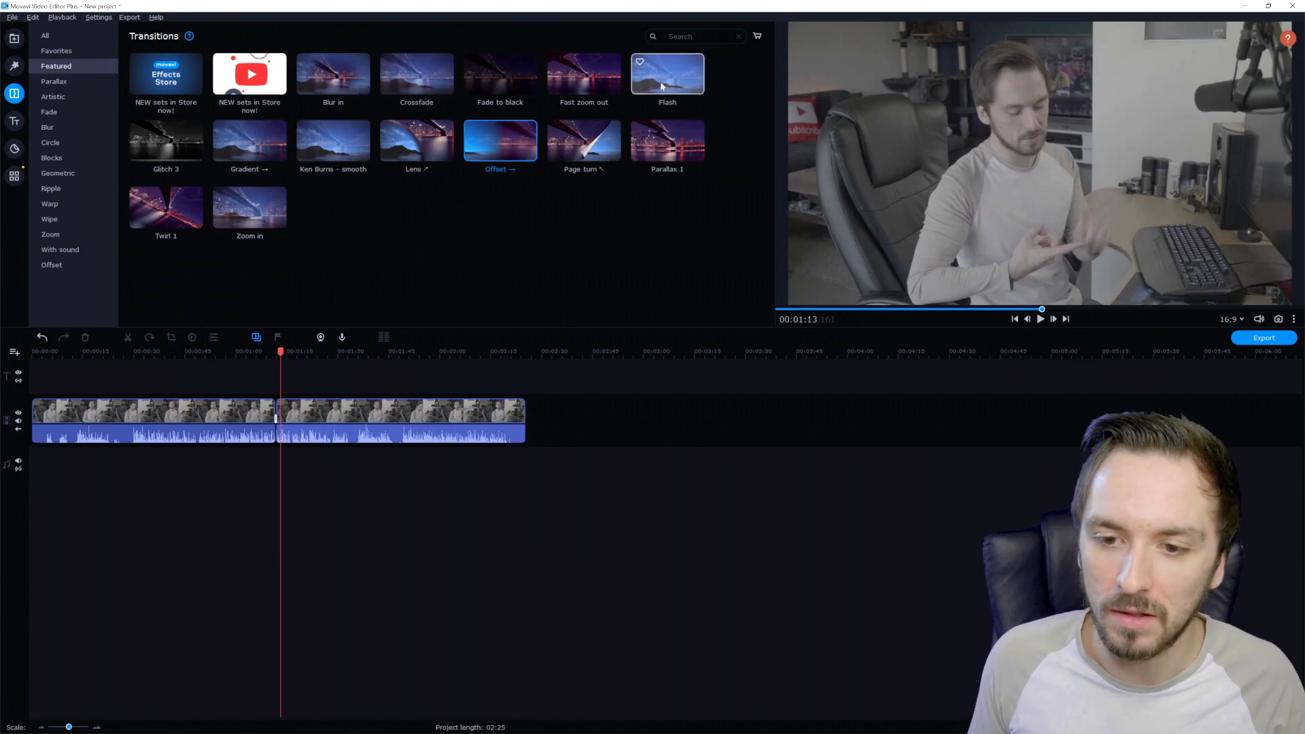
drag(667, 75, 308, 433)
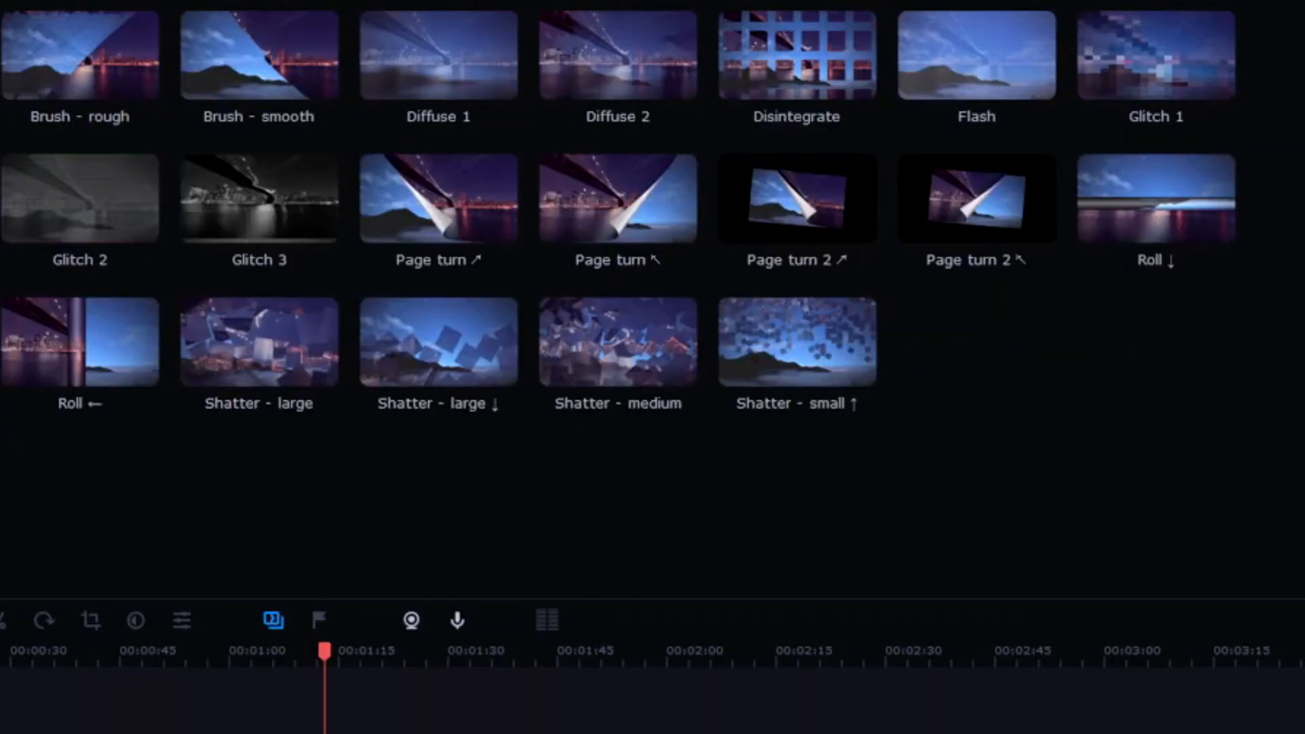
scroll(down, 3)
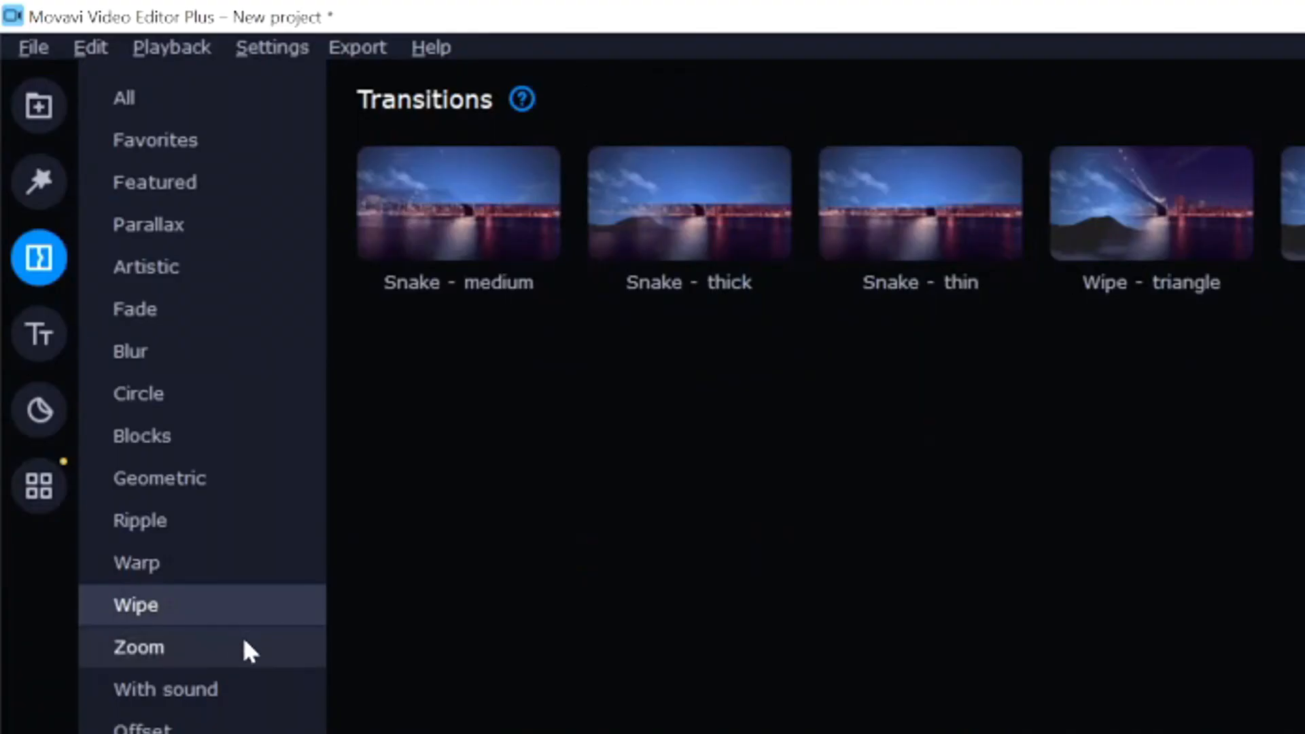
click(165, 689)
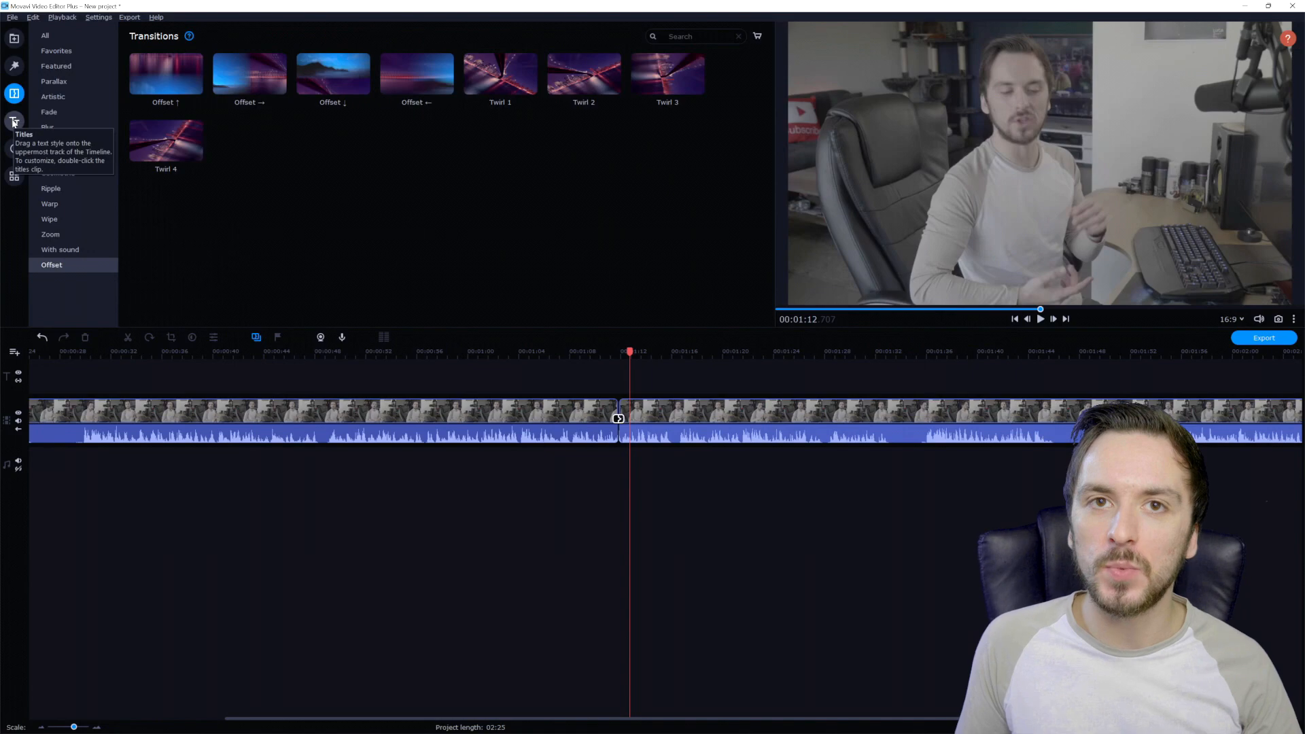
Add the Clean line title and rewrite its headline to 'JustAlexH'
click(15, 122)
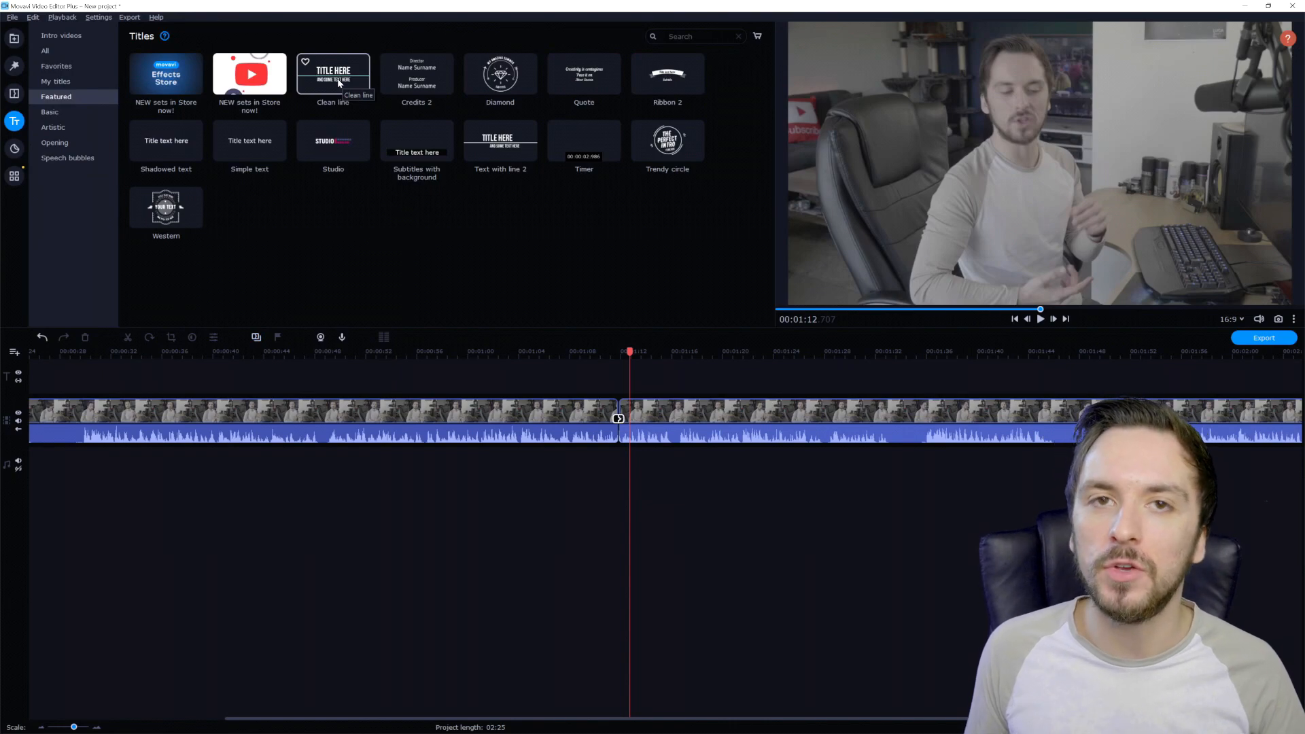
double_click(333, 74)
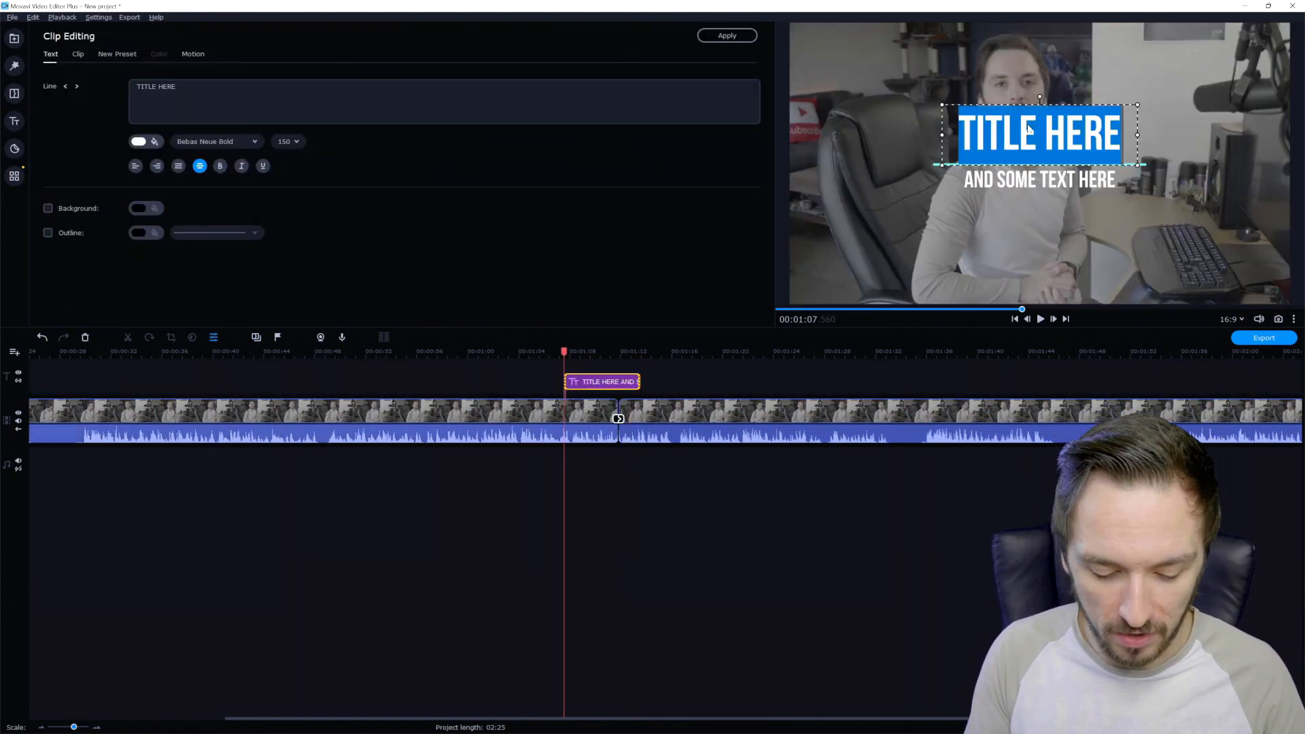
text(JustAlexHalford)
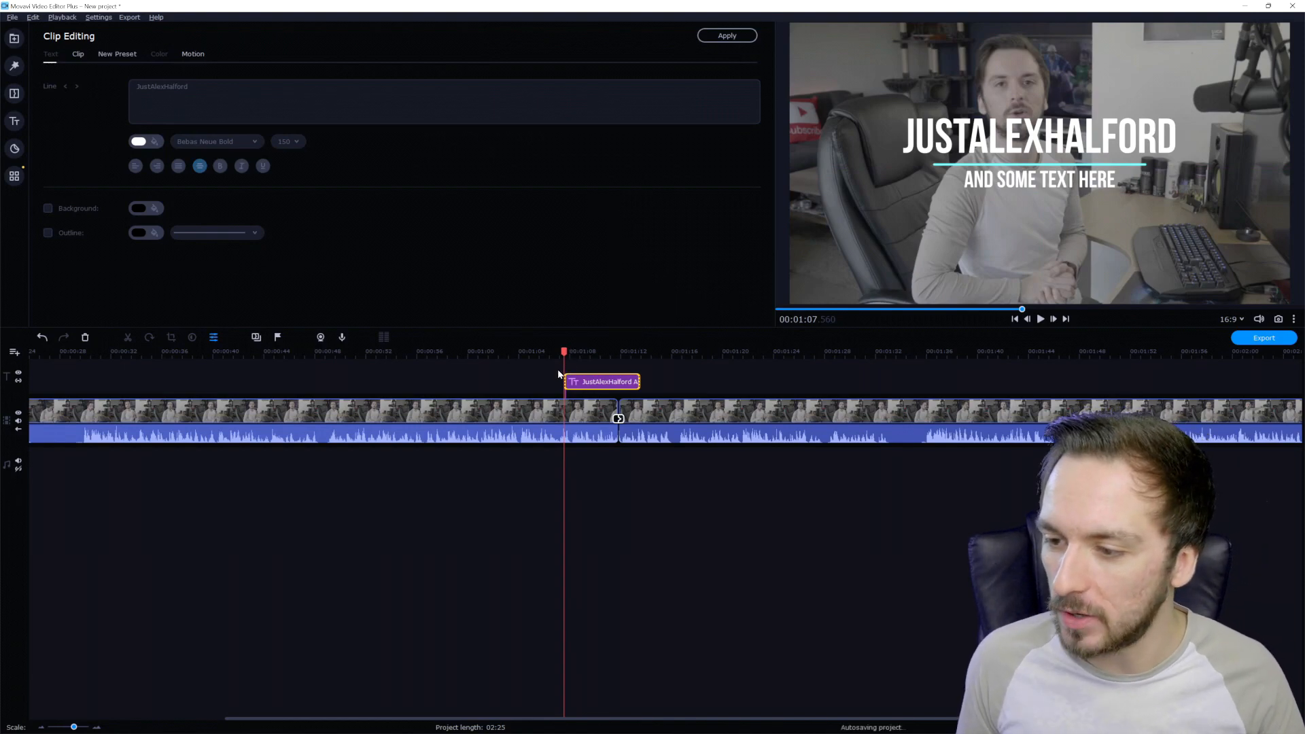
click(15, 122)
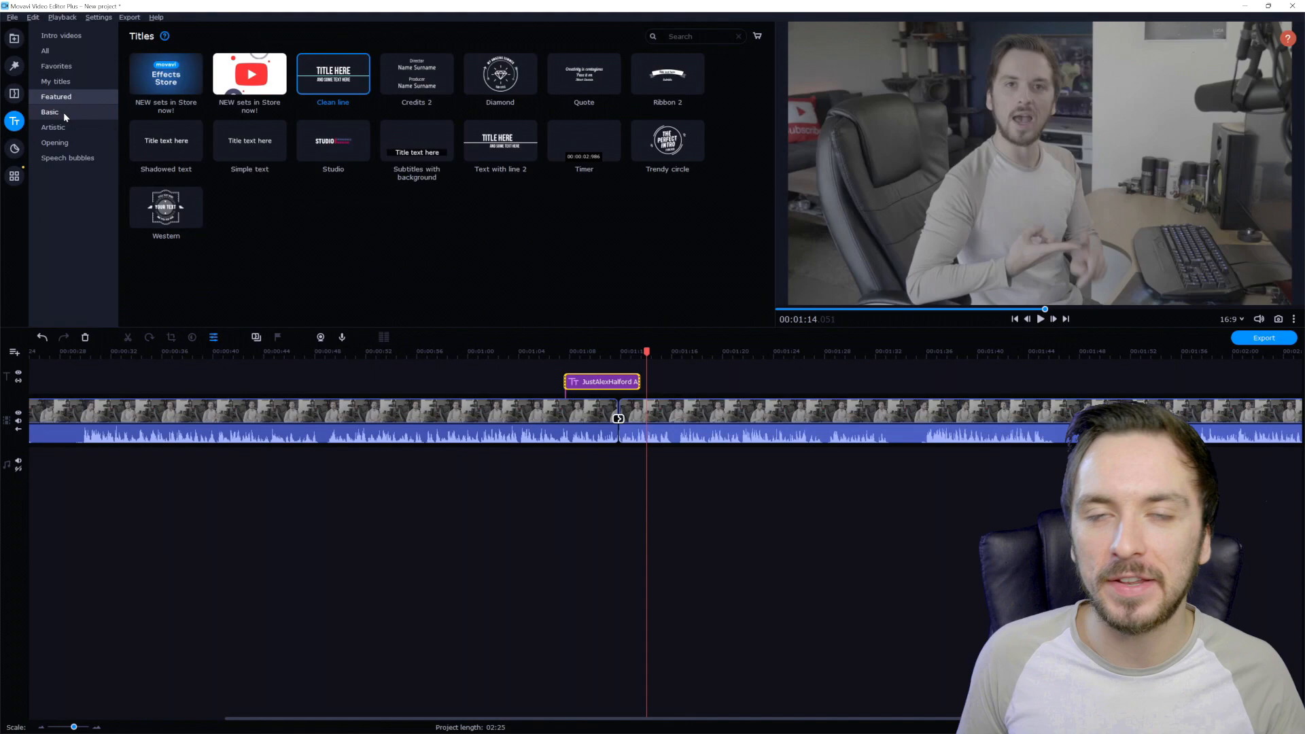
Browse the Basic, Opening and one more category of title styles
click(49, 111)
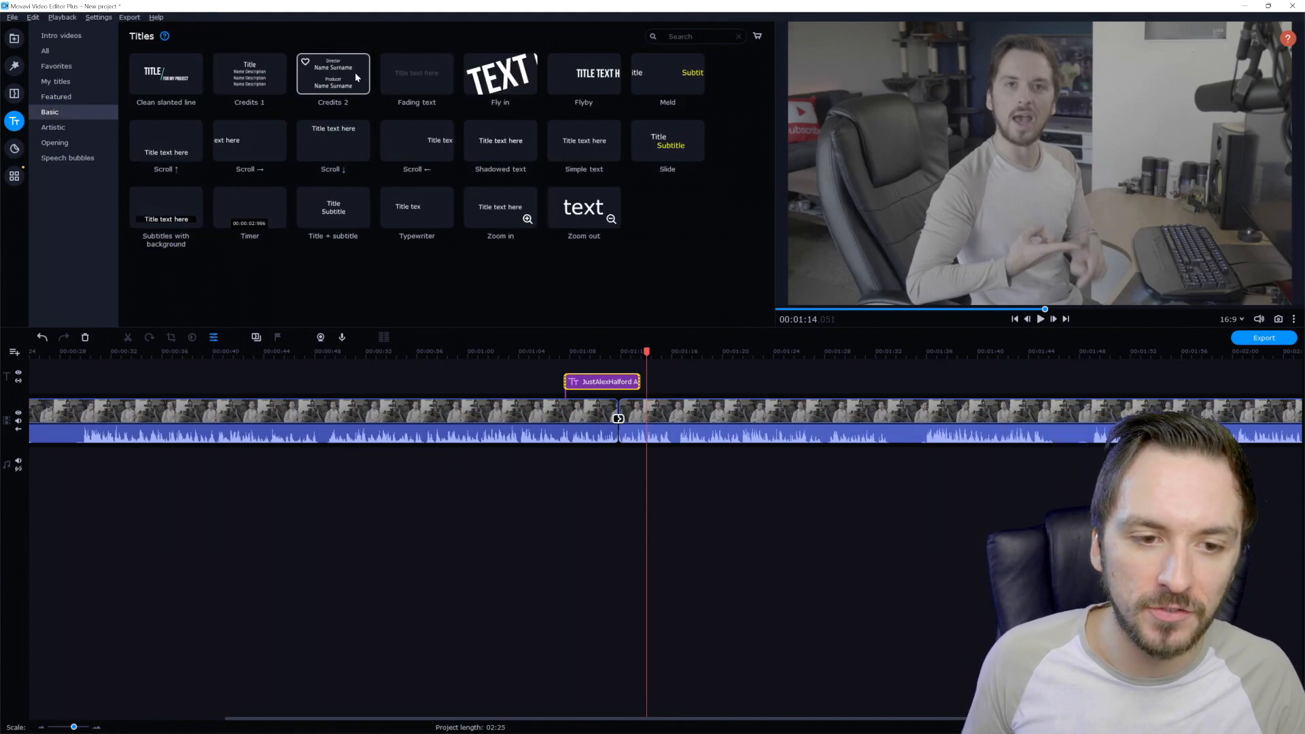
click(54, 142)
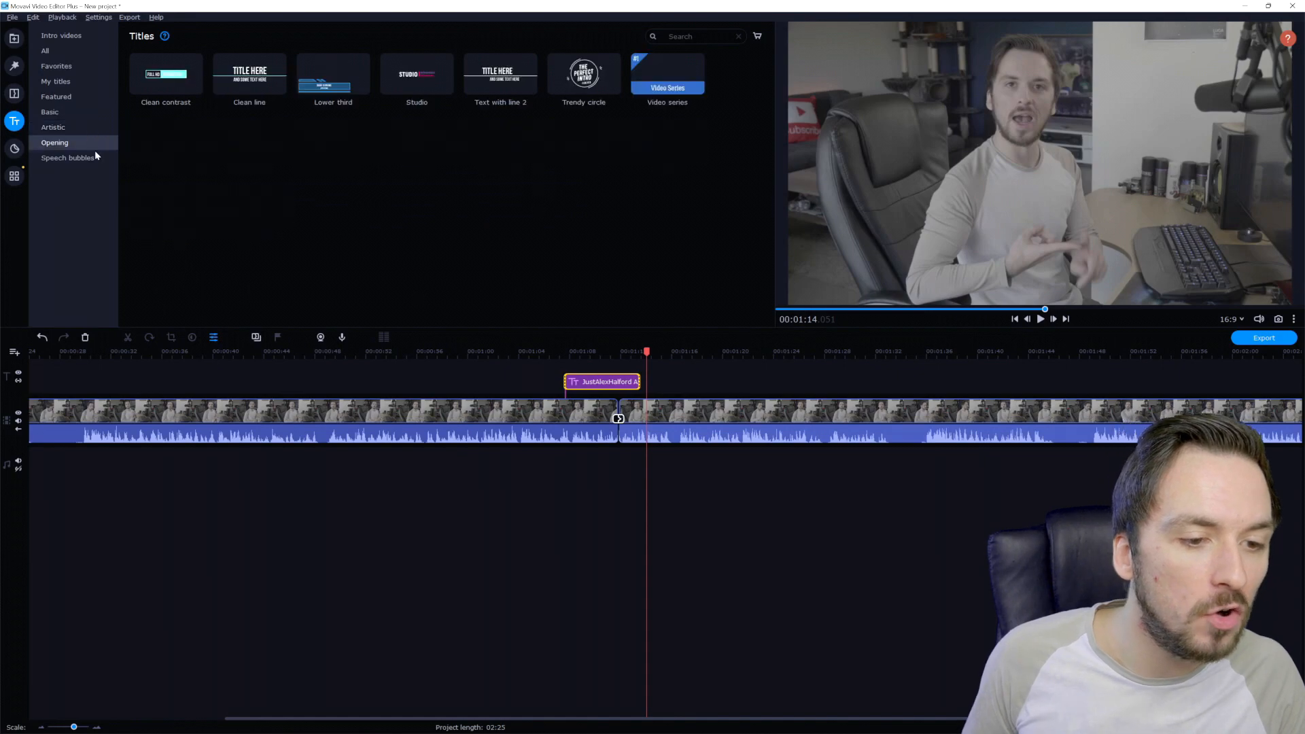
click(67, 158)
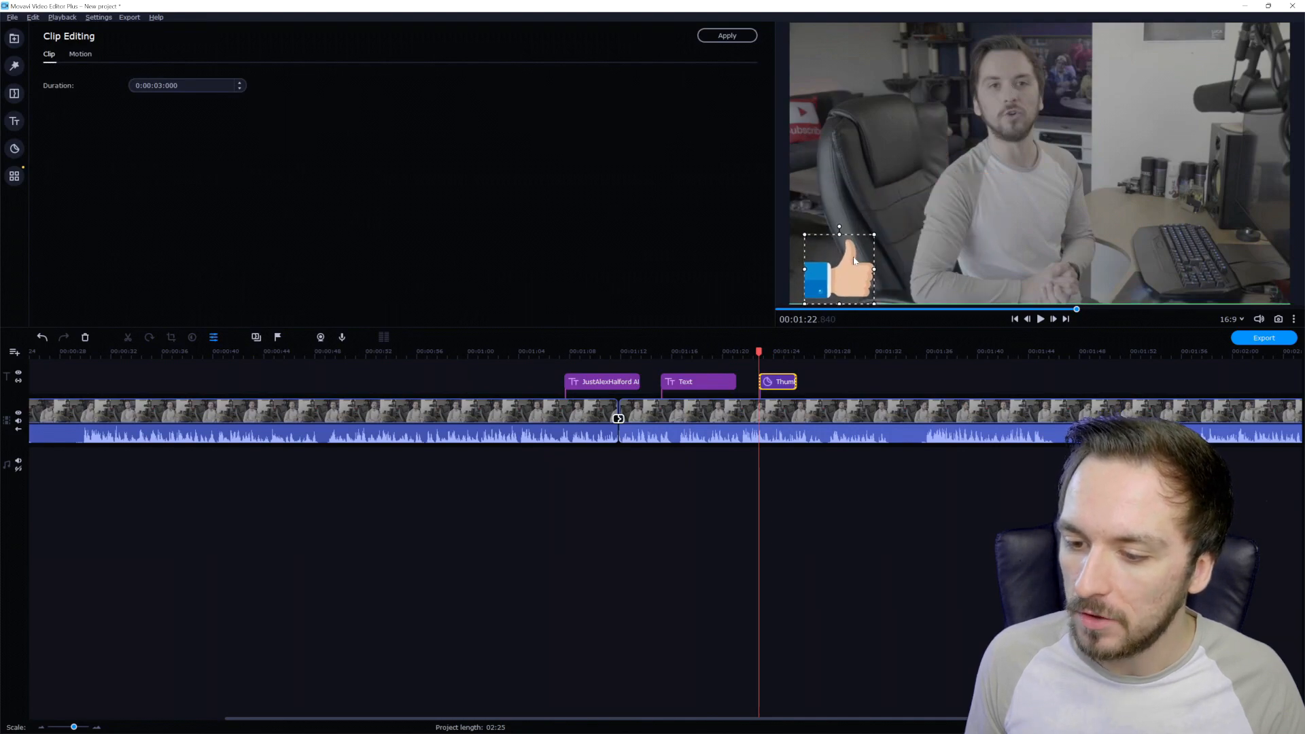
Apply the thumbs-up sticker's clip settings, then browse Summer, Shapes and Comics stickers
click(726, 35)
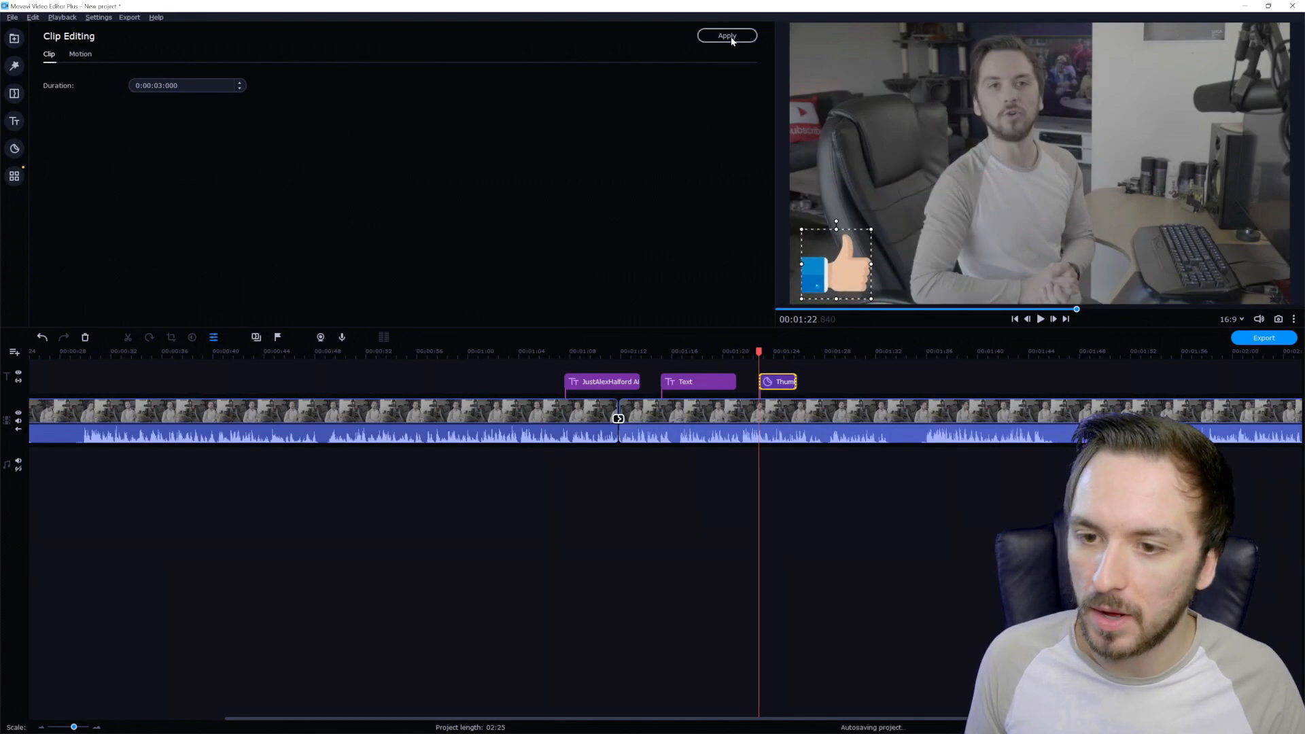
click(14, 149)
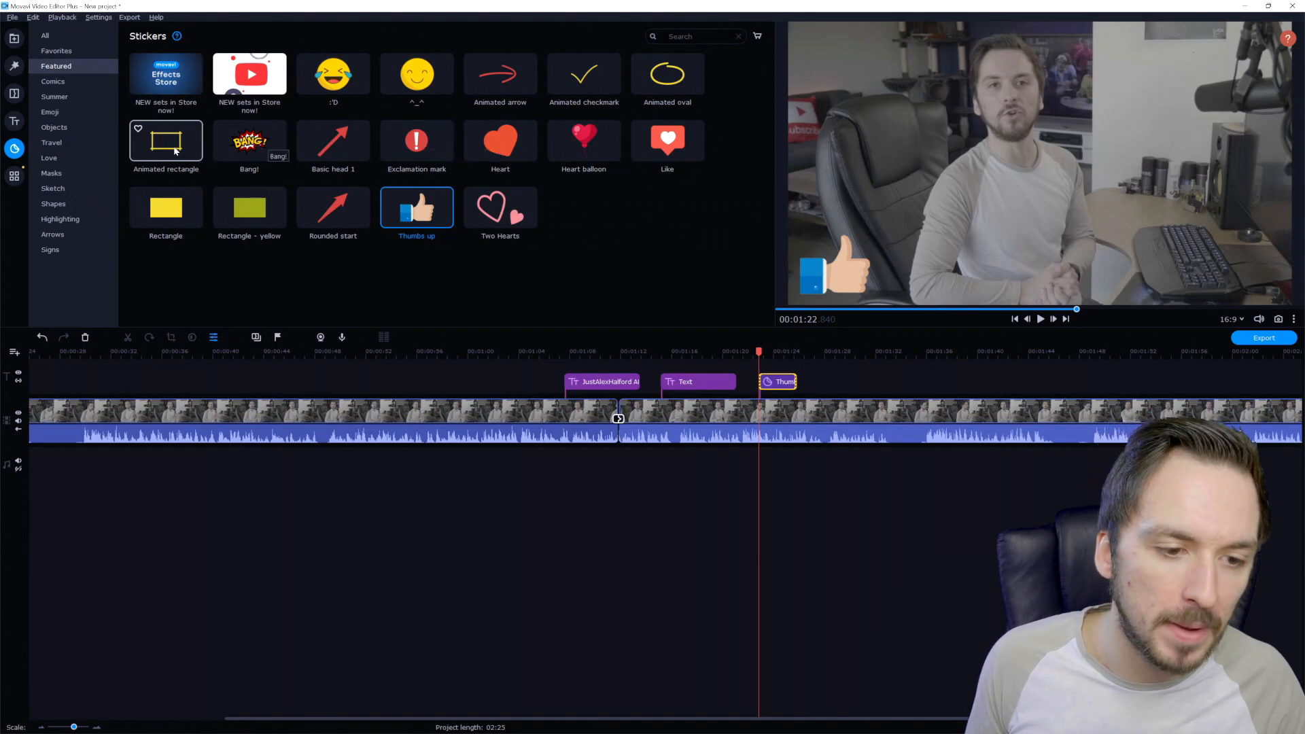
click(54, 97)
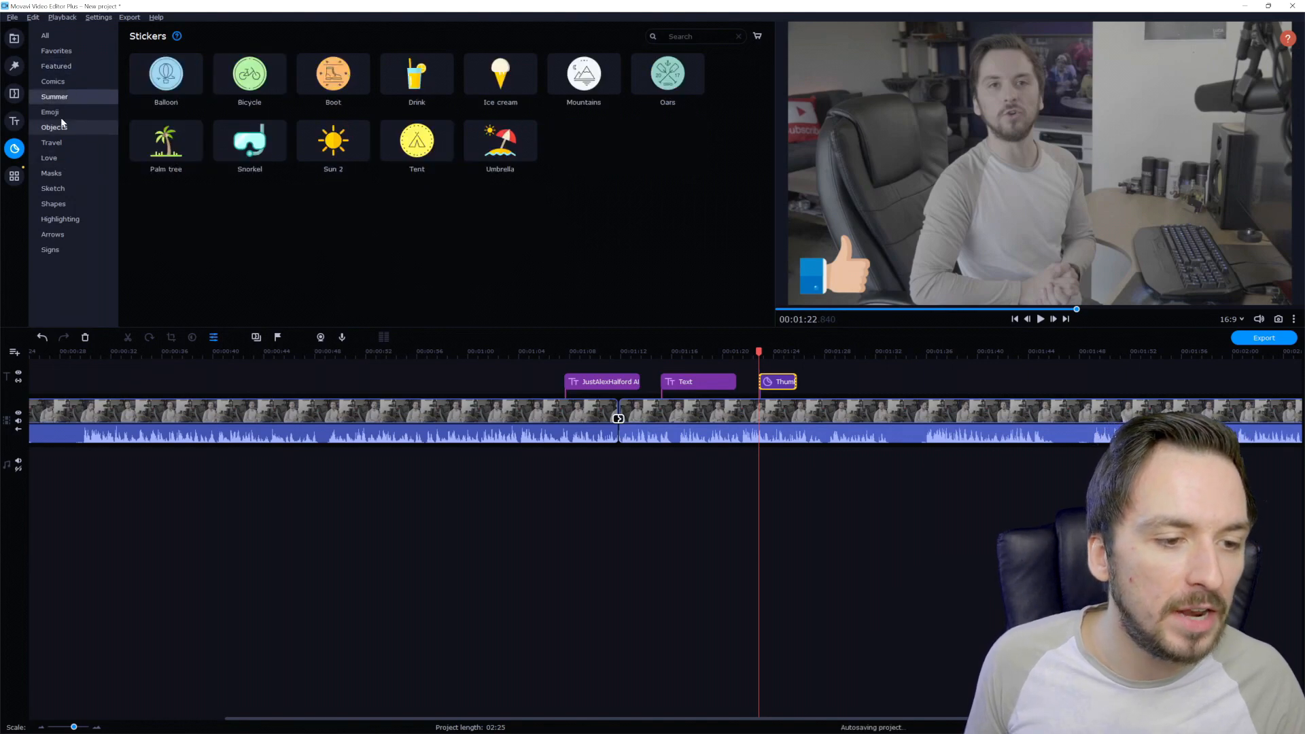
click(53, 203)
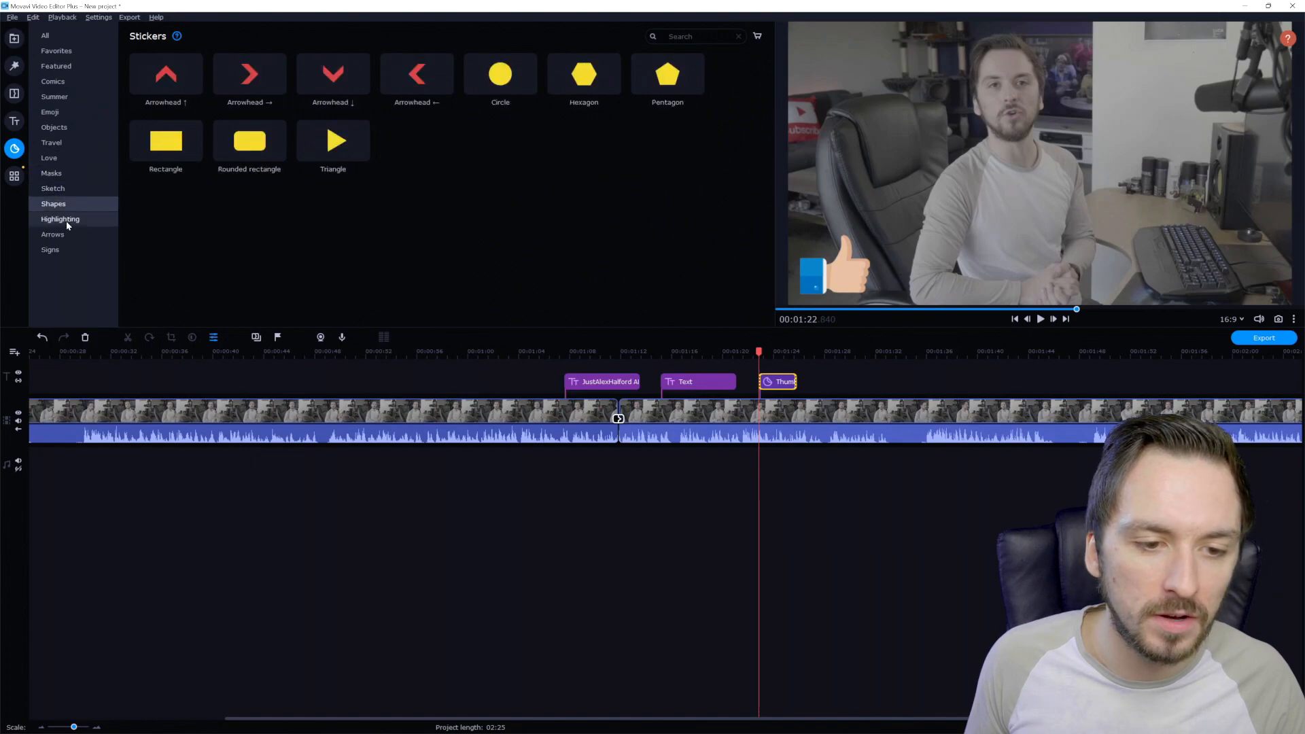
click(53, 81)
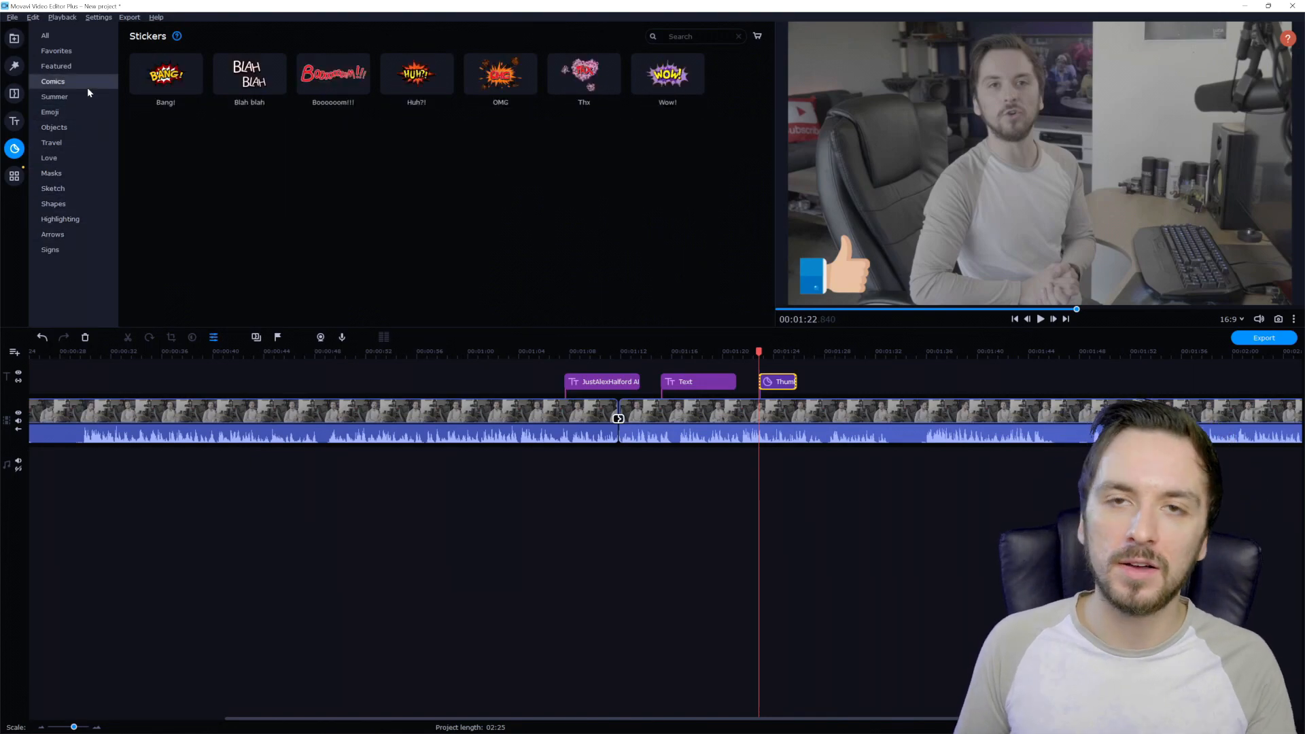
mouse_move(112, 84)
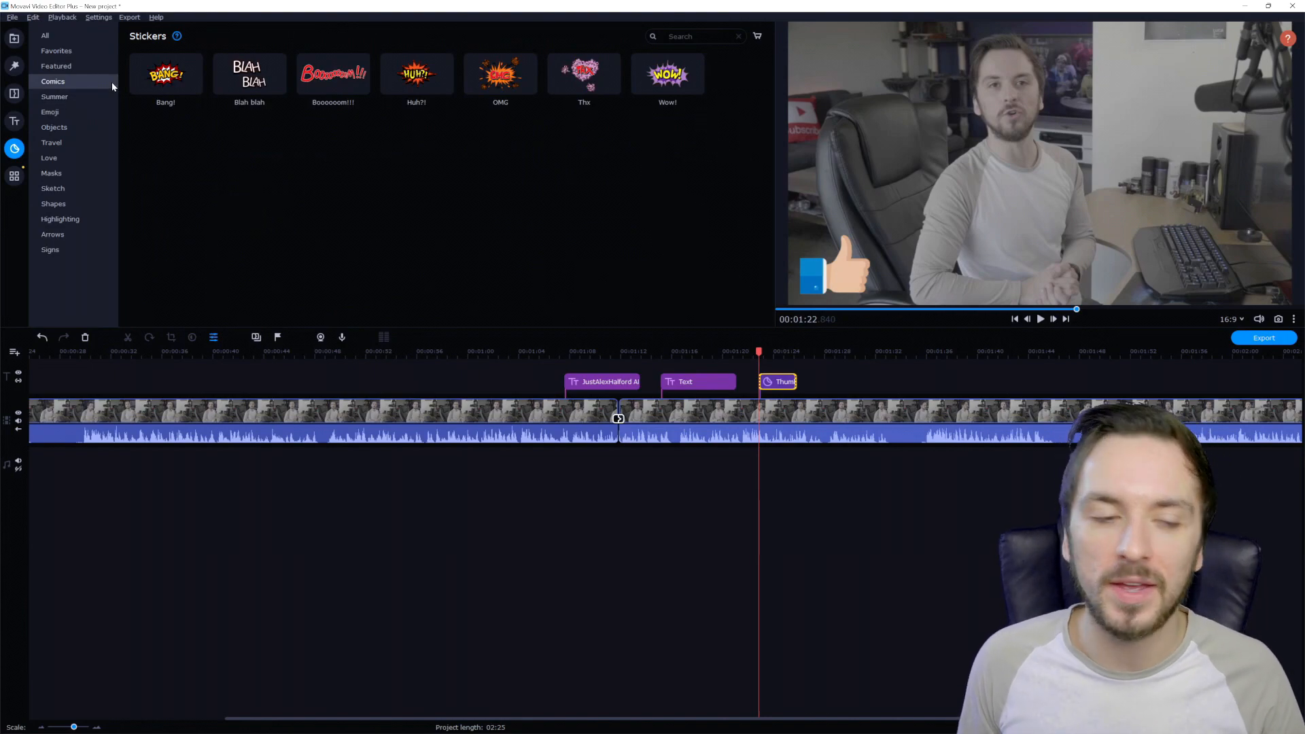
mouse_move(14, 176)
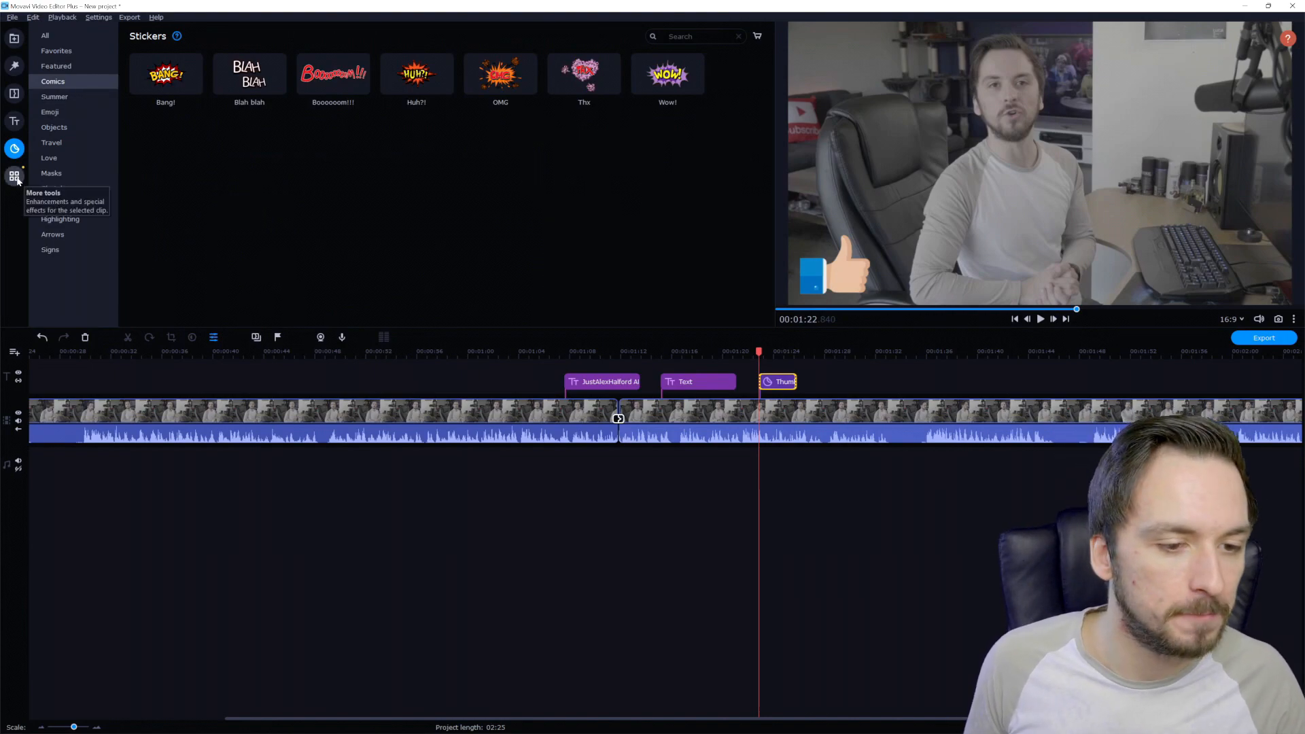
Show the More tools options, such as Color adjustments, Chroma key and Slow motion
click(14, 176)
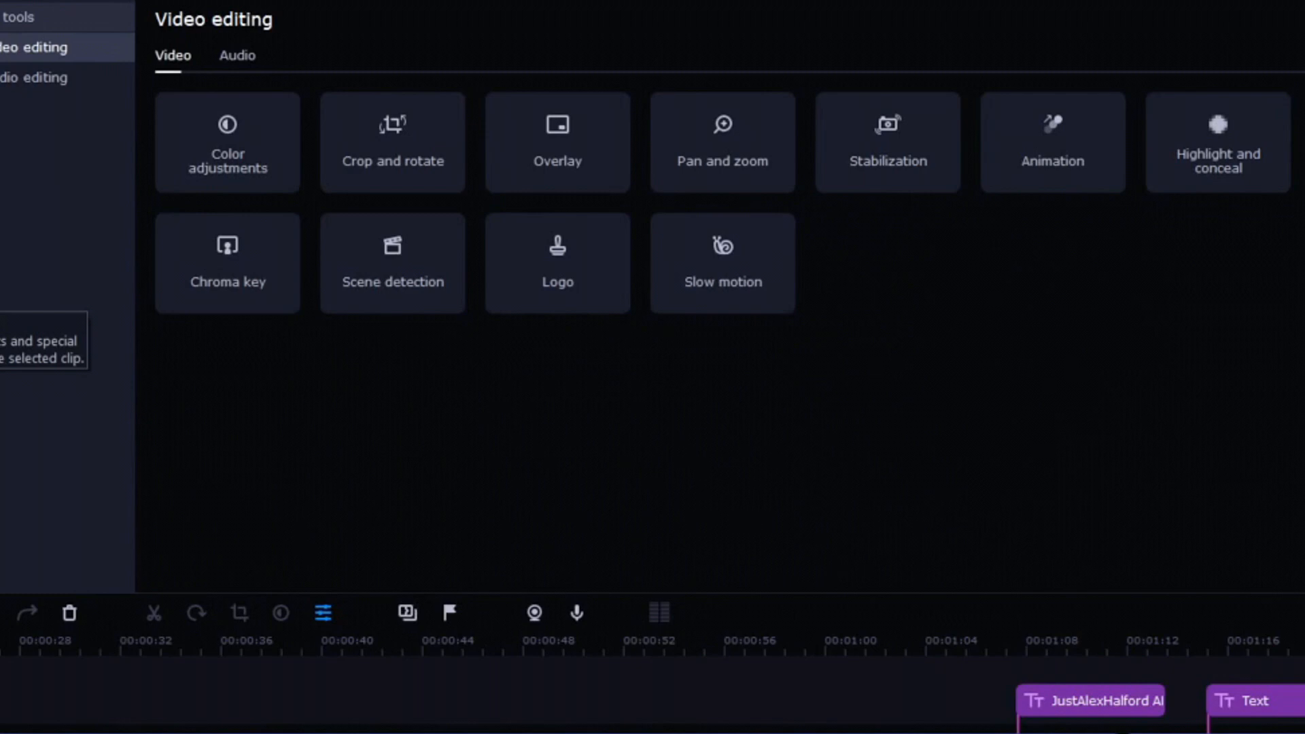
mouse_move(392, 134)
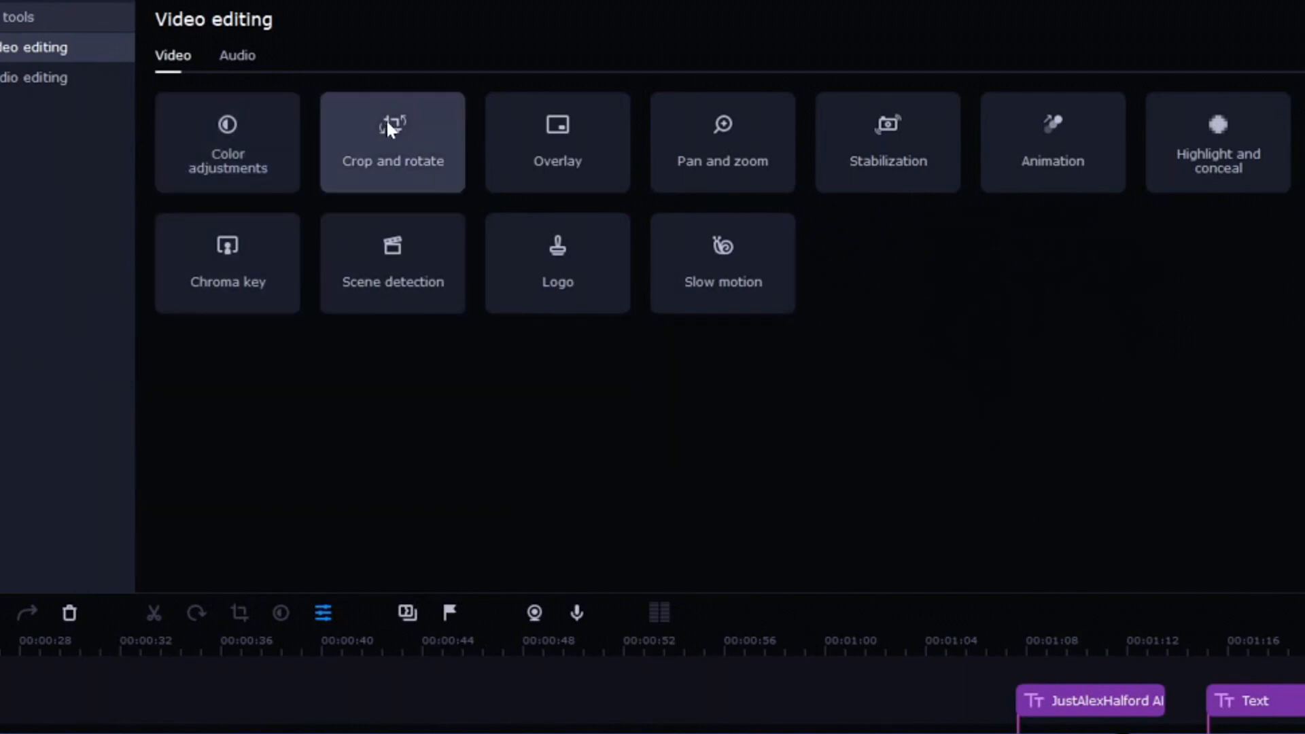
mouse_move(571, 124)
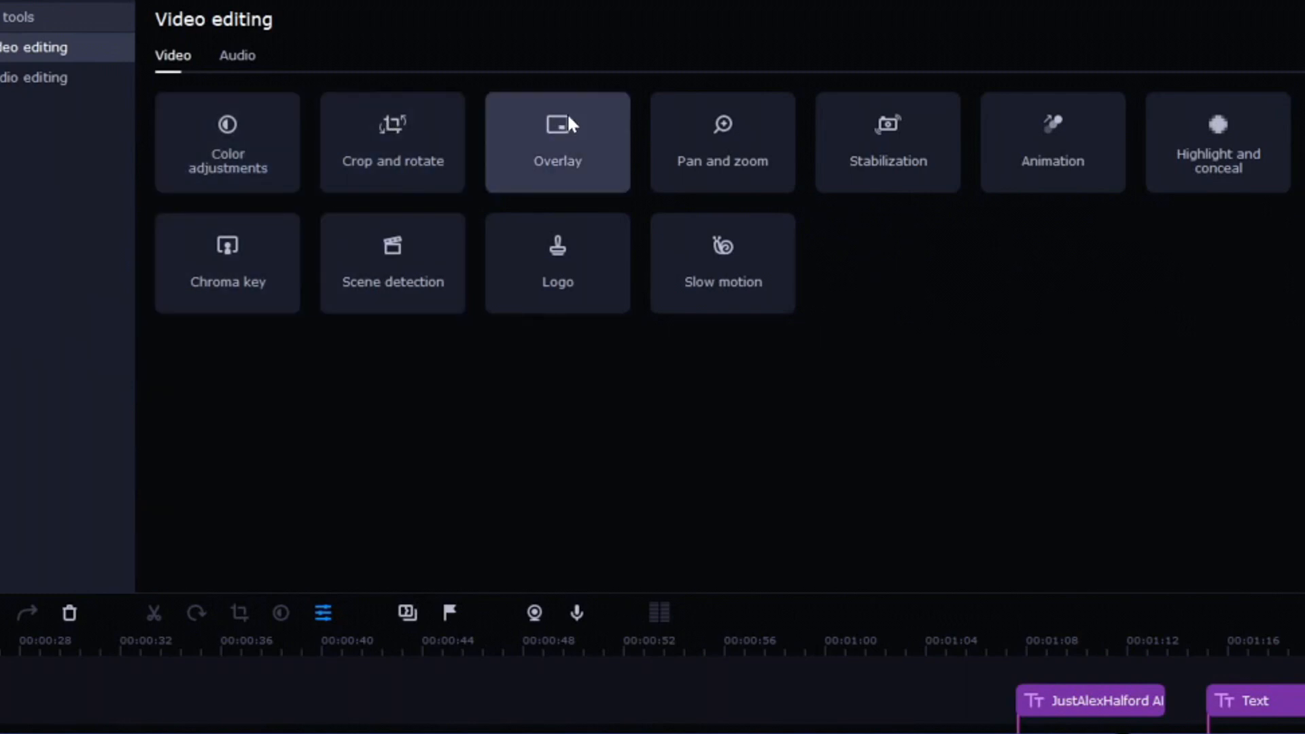
mouse_move(867, 134)
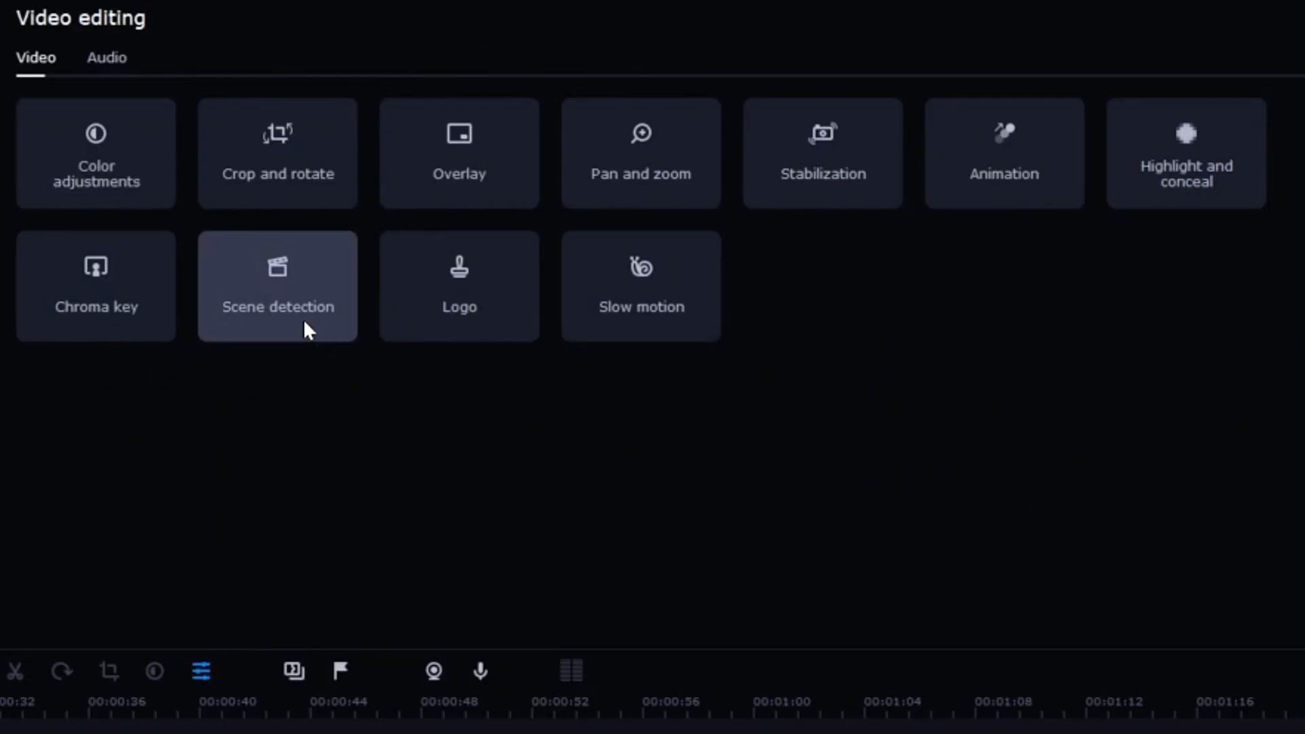
mouse_move(579, 308)
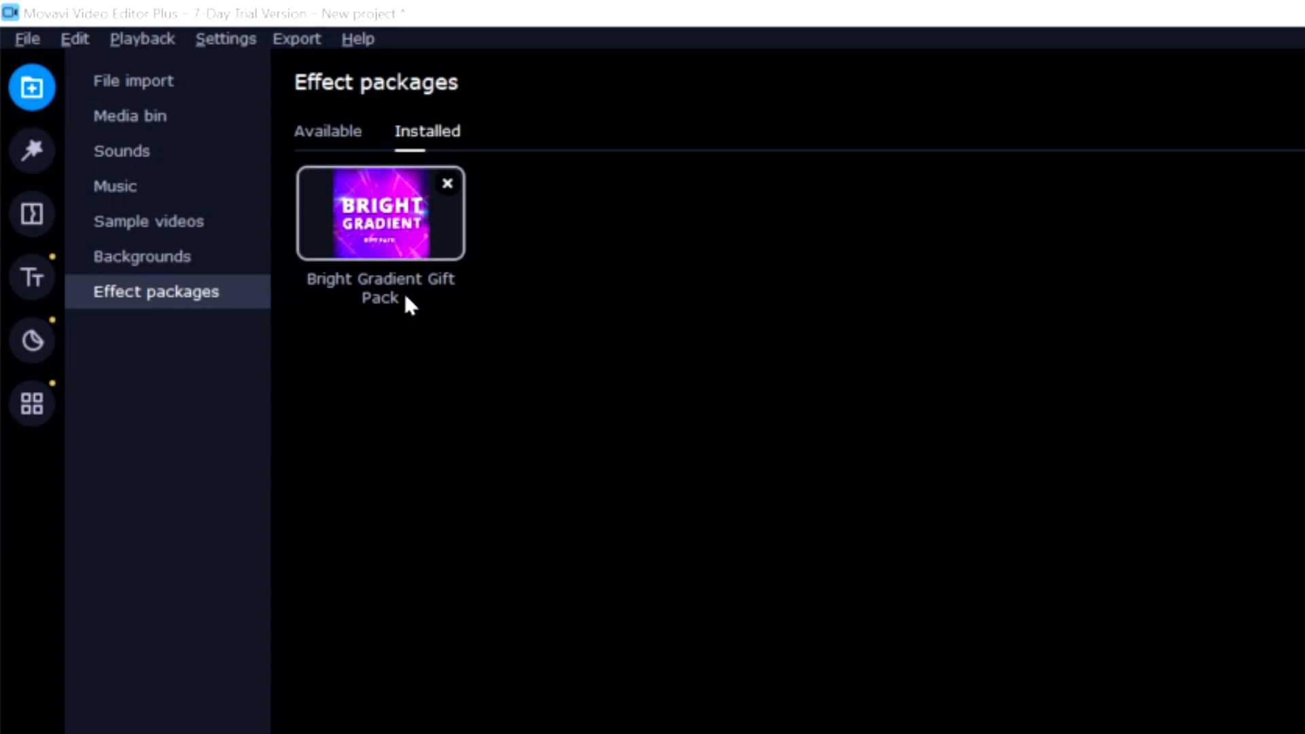
mouse_move(378, 285)
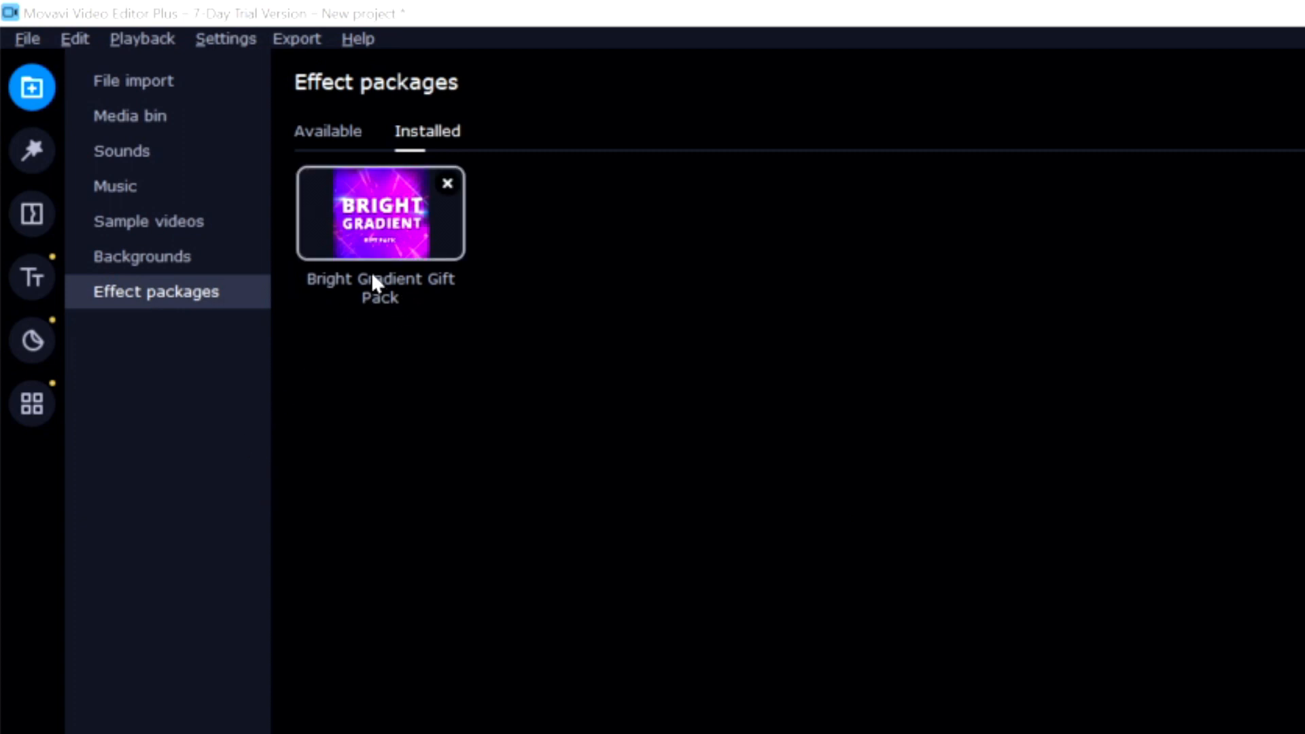
mouse_move(351, 285)
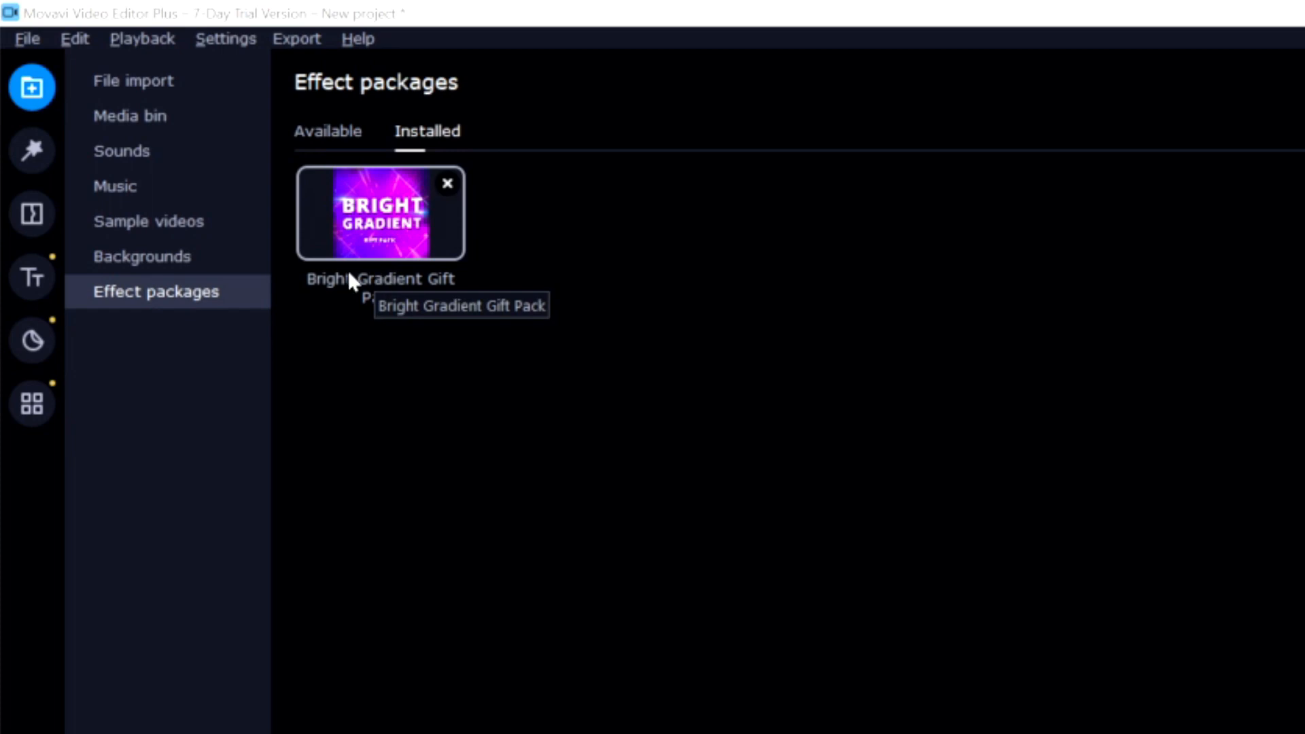
mouse_move(32, 278)
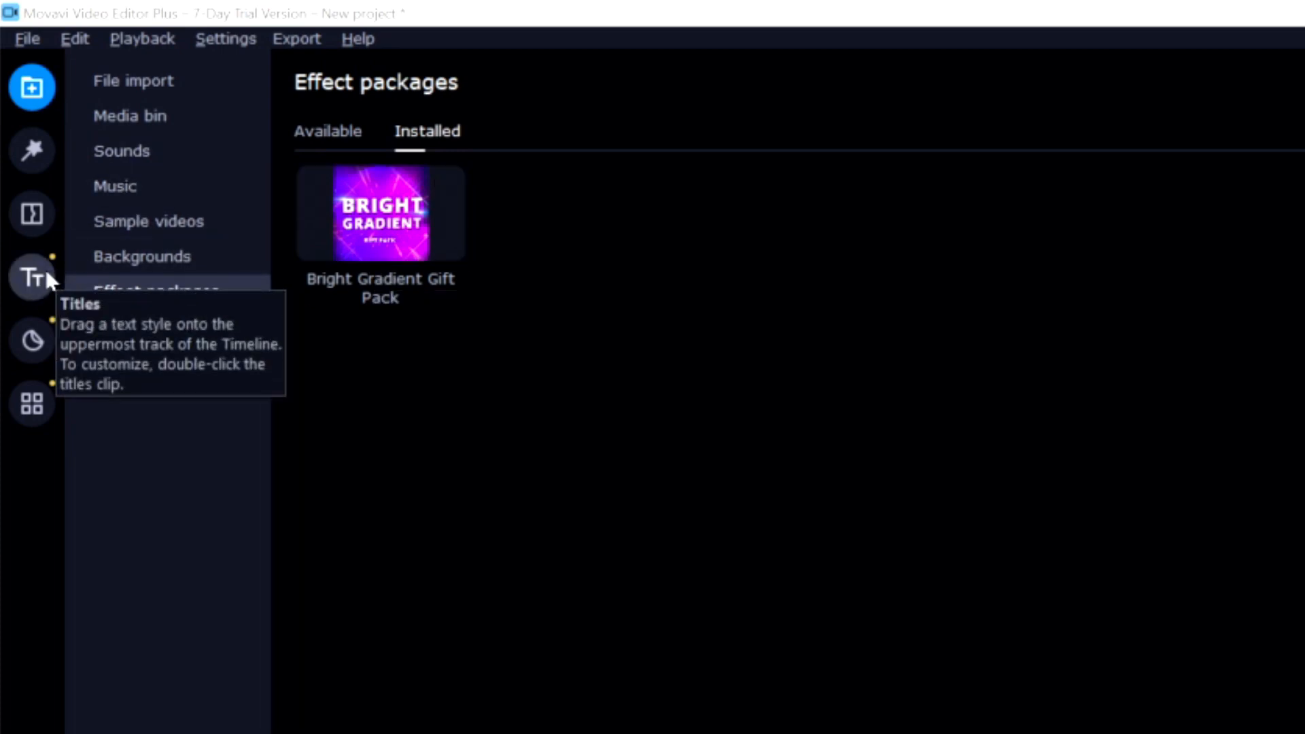
Open the title library to see the Bright gradient styles like Neon and Palette
click(32, 277)
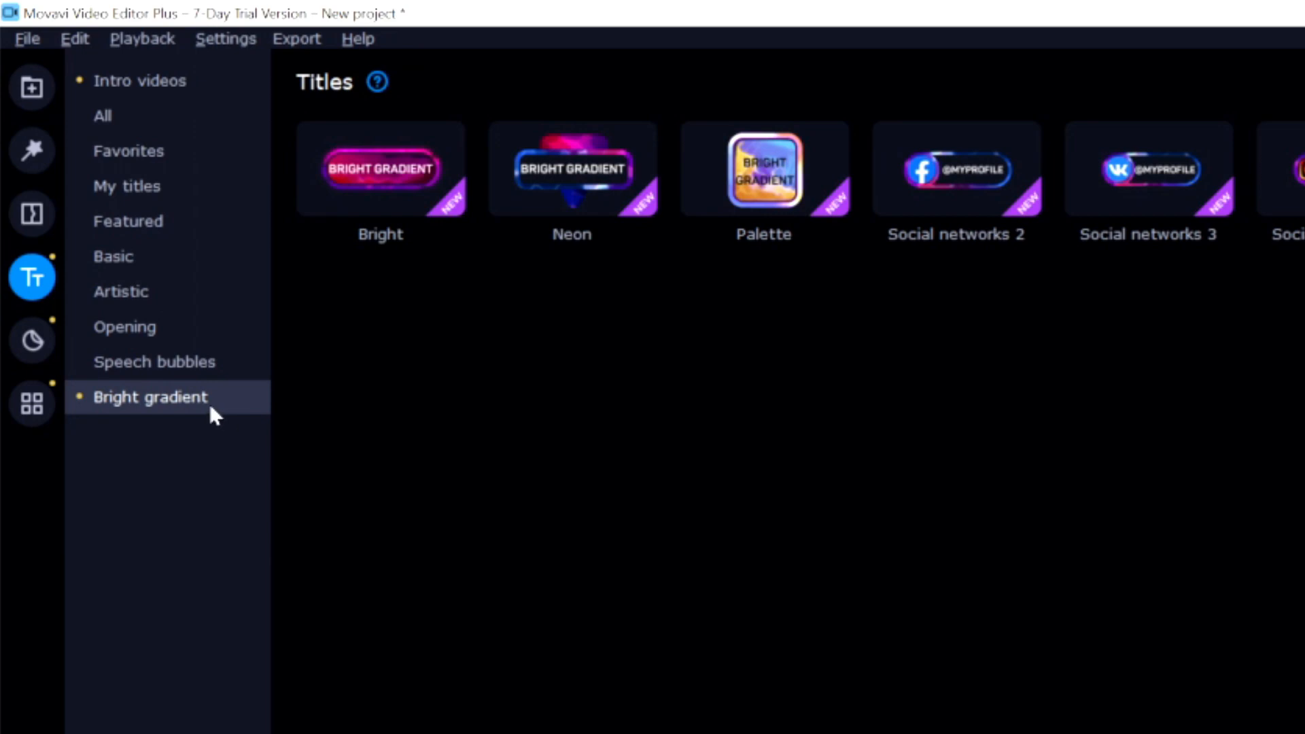
mouse_move(1010, 179)
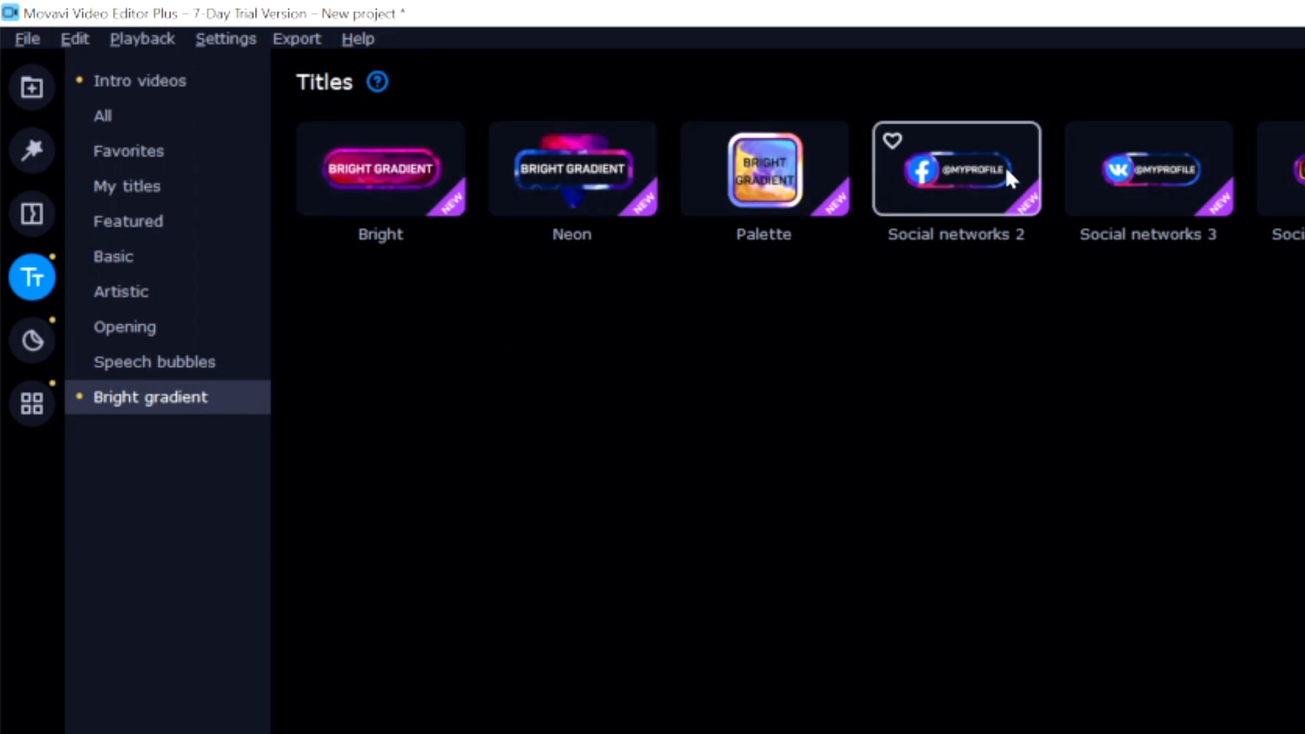
Add the Social networks 2 gradient title with text 'Just AlexHalfor' and view its clip settings
click(958, 170)
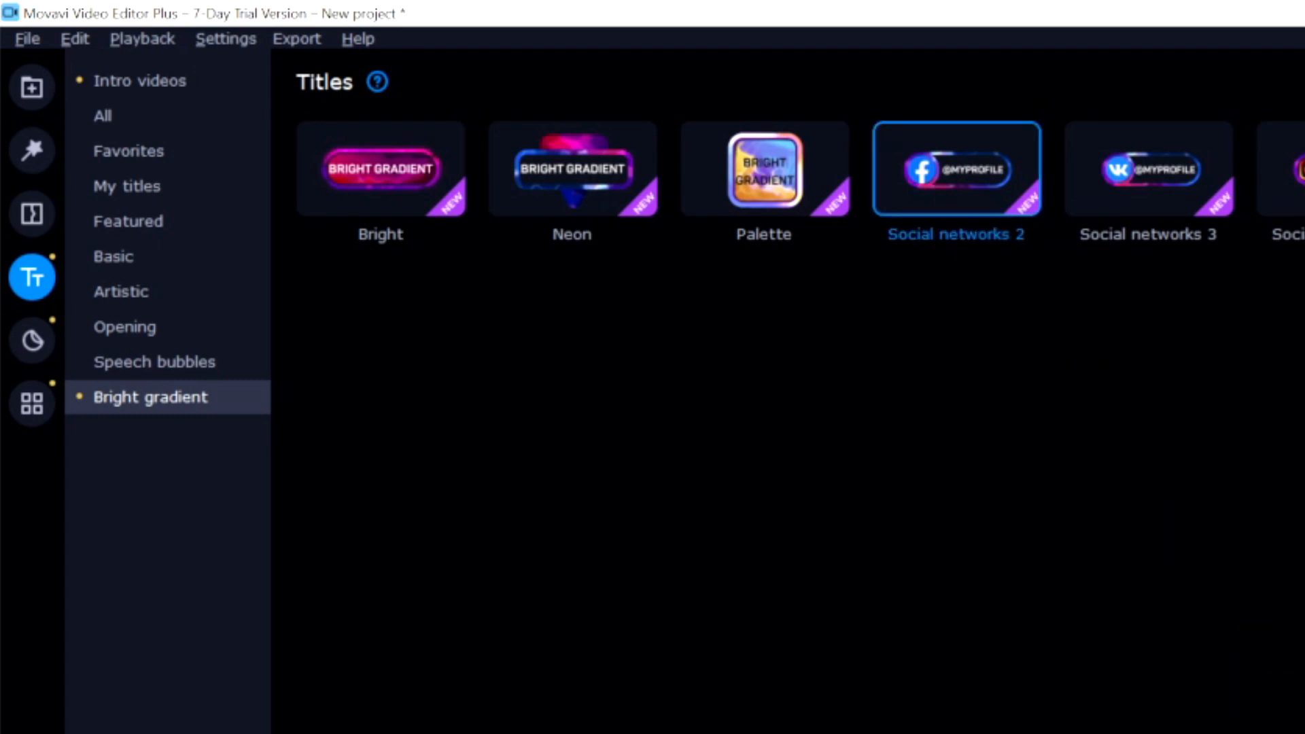
double_click(957, 171)
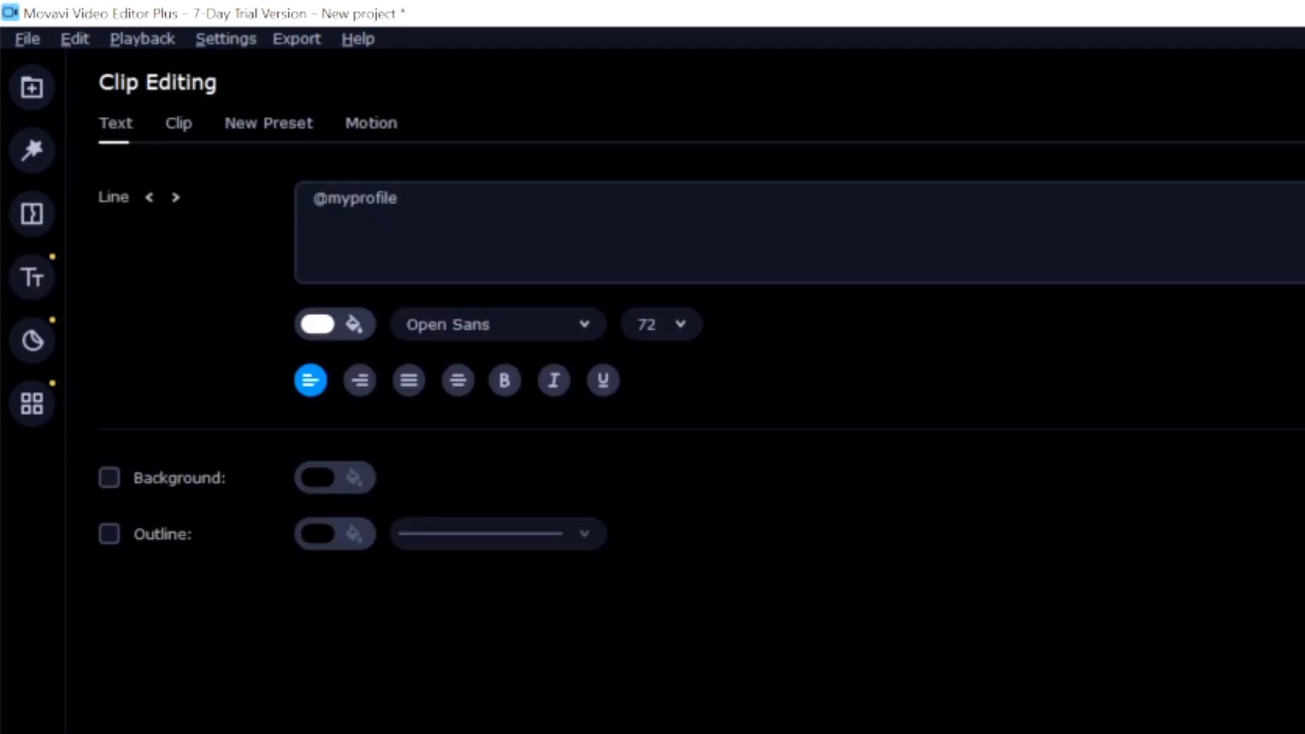
text(Just)
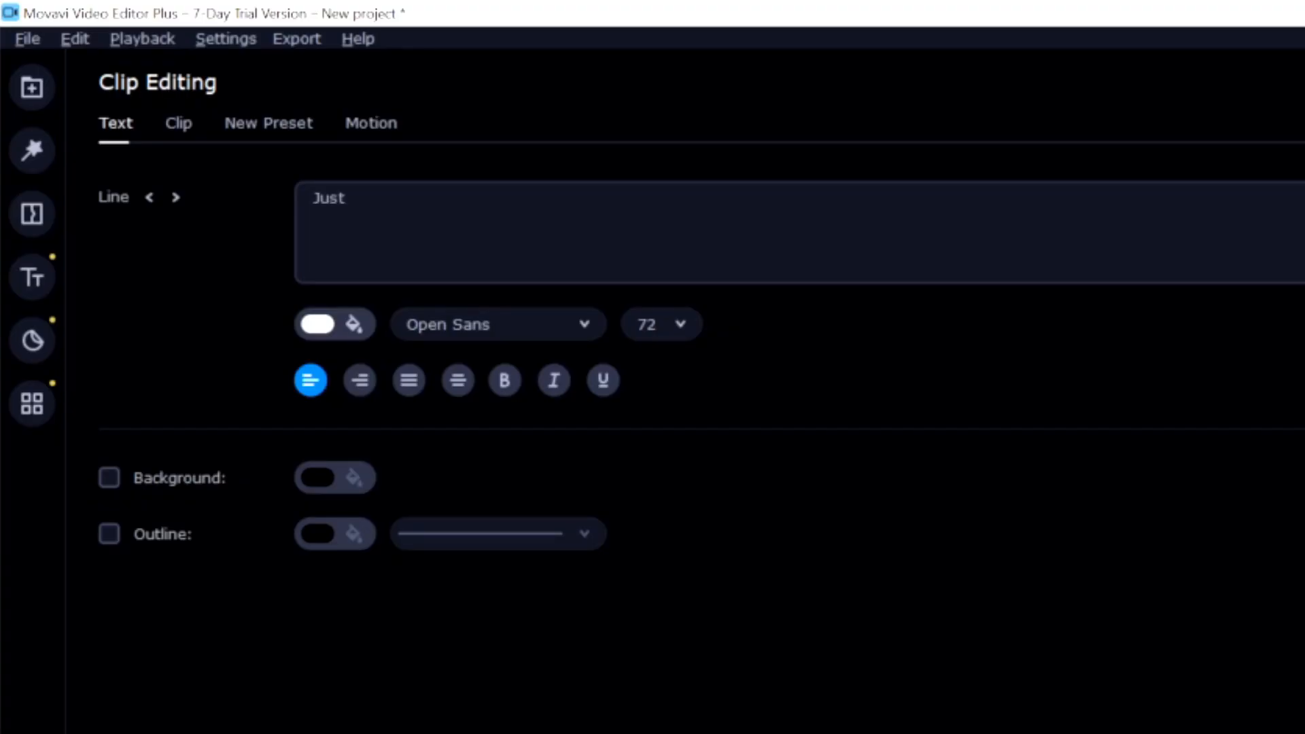
text(AlexHalfor)
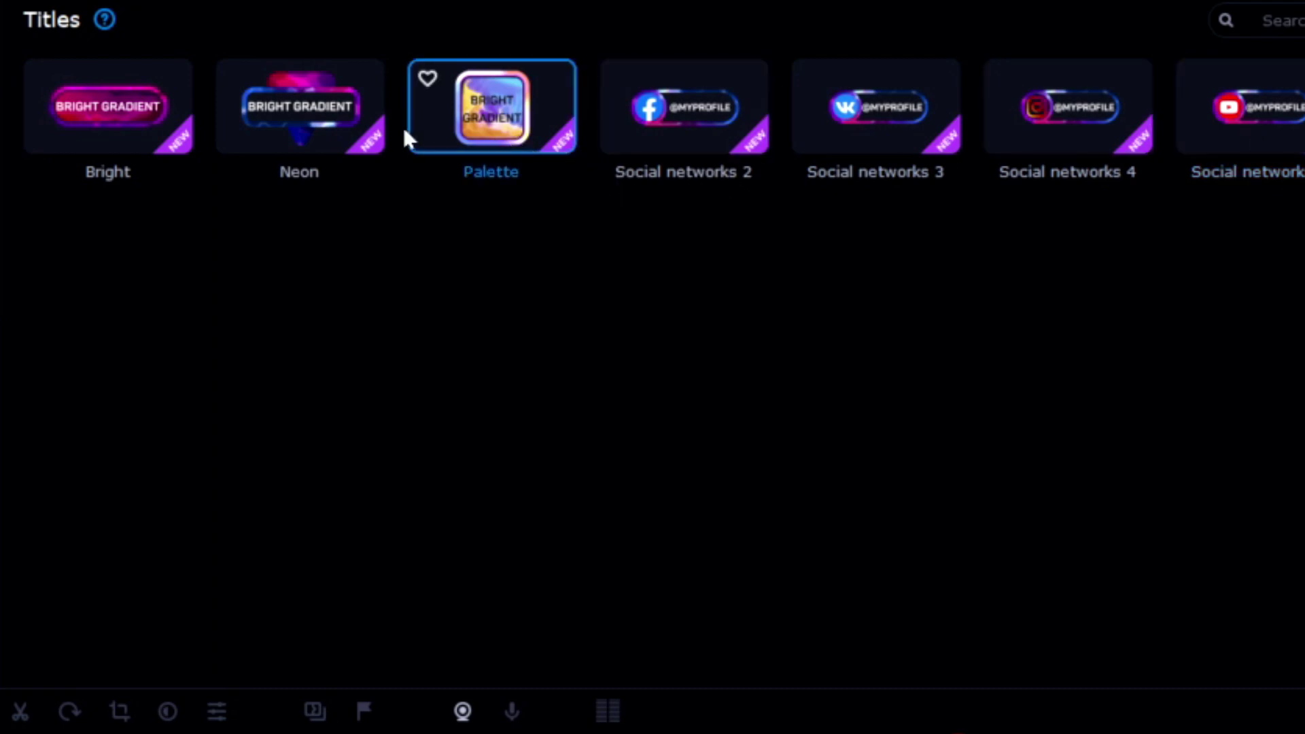
click(299, 107)
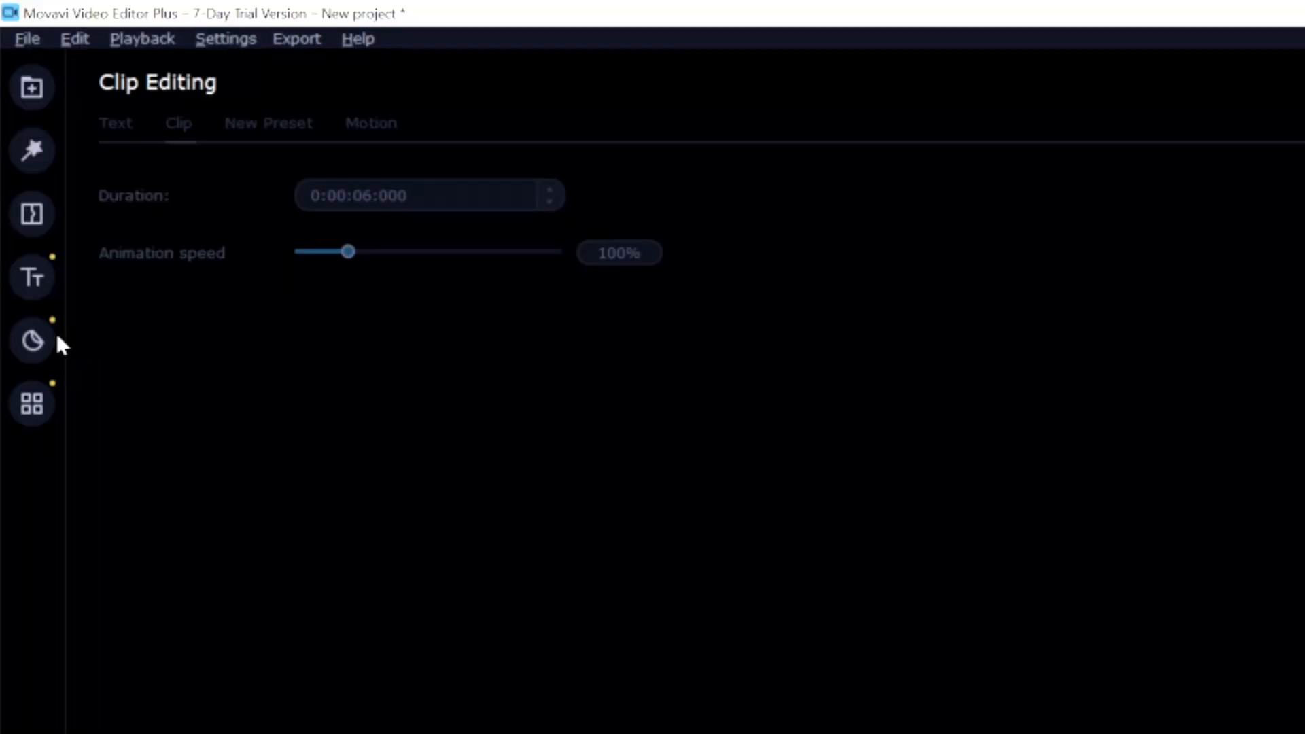
mouse_move(34, 341)
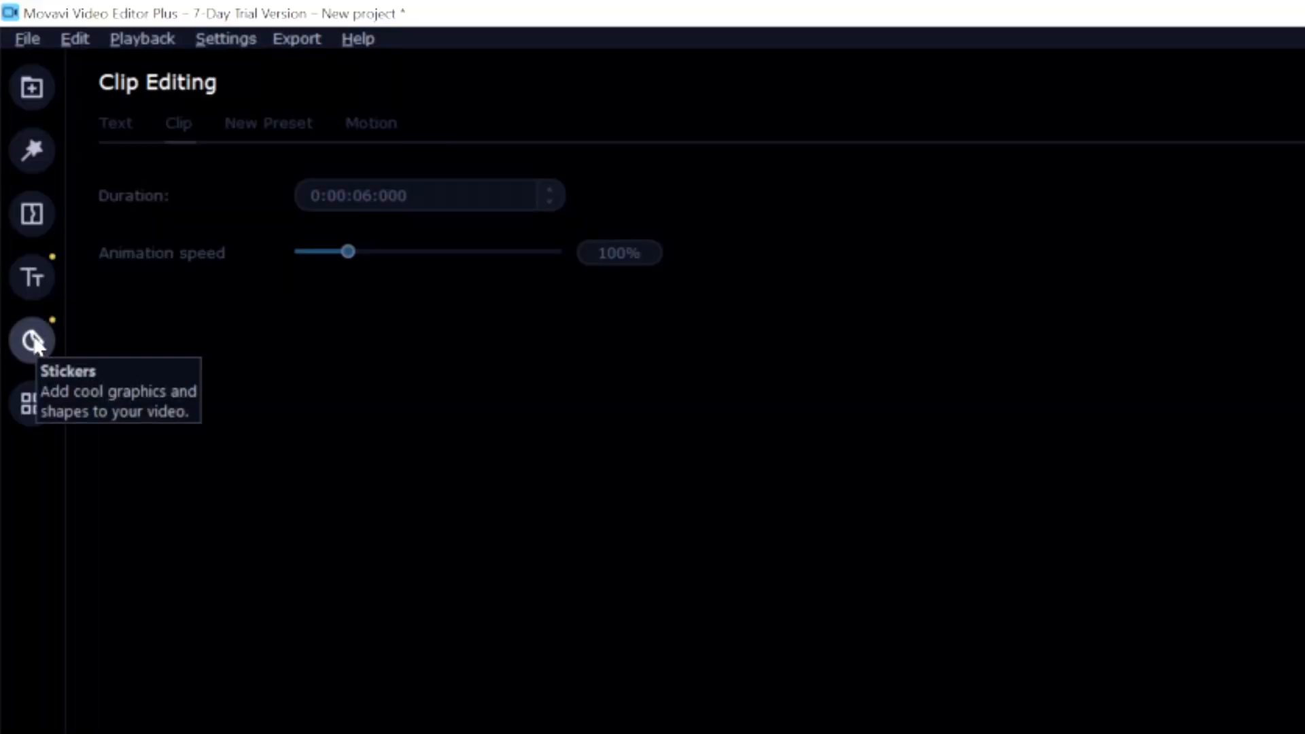
Browse the Bright gradient stickers, then bring up the audio editing tools list
click(32, 339)
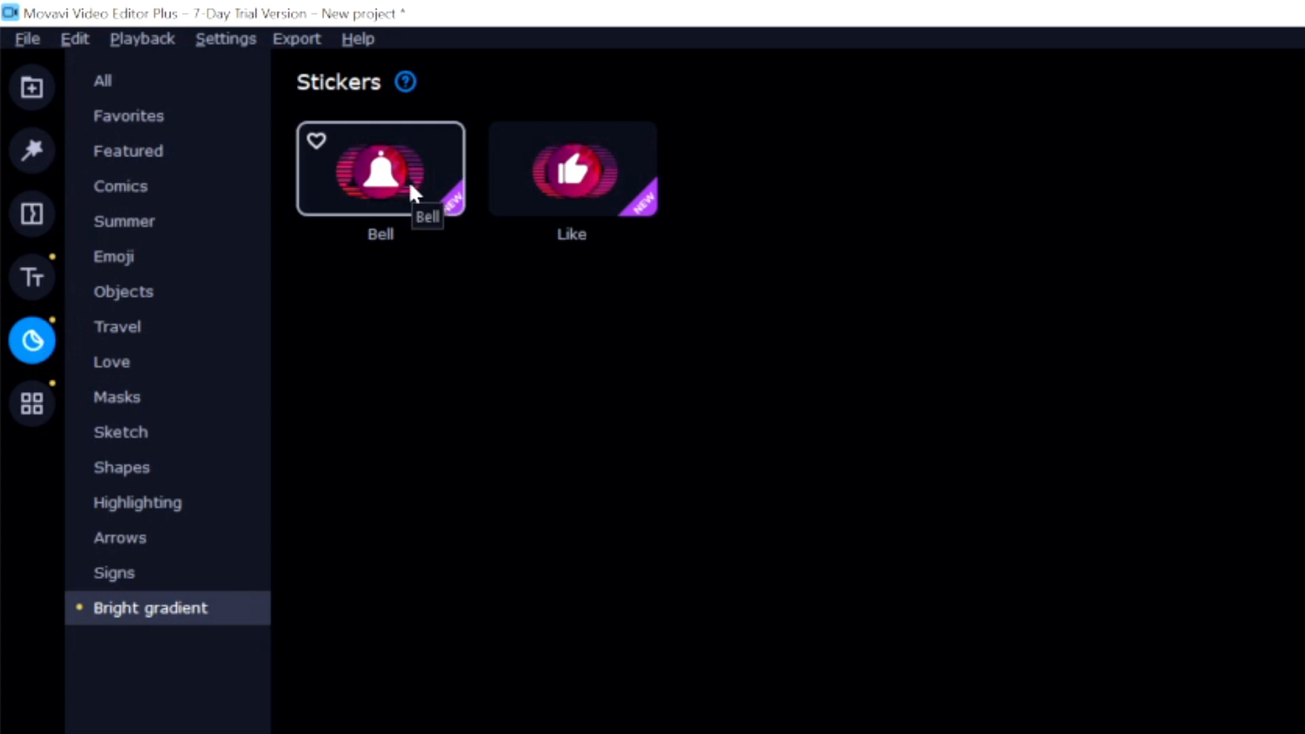
click(380, 173)
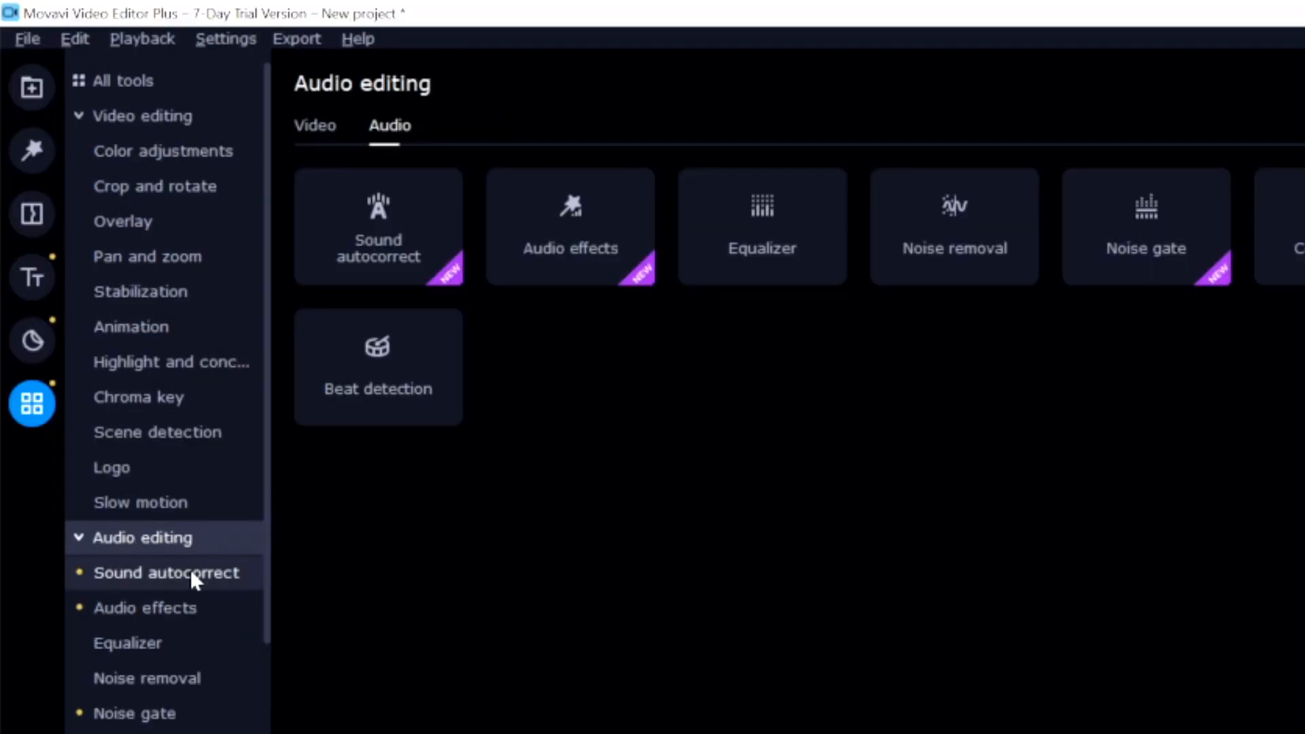
Try the Noisy place autocorrect preset, then apply Enhanced voice recording instead
click(167, 573)
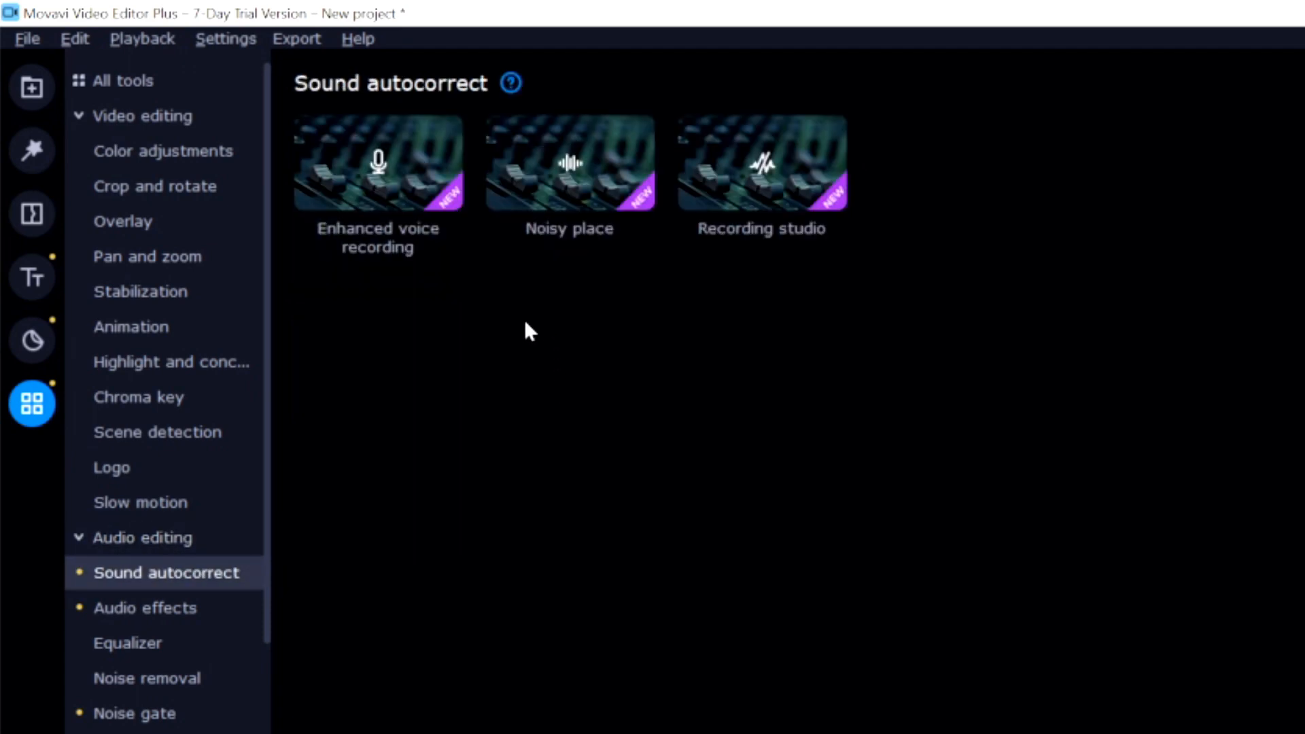
mouse_move(441, 294)
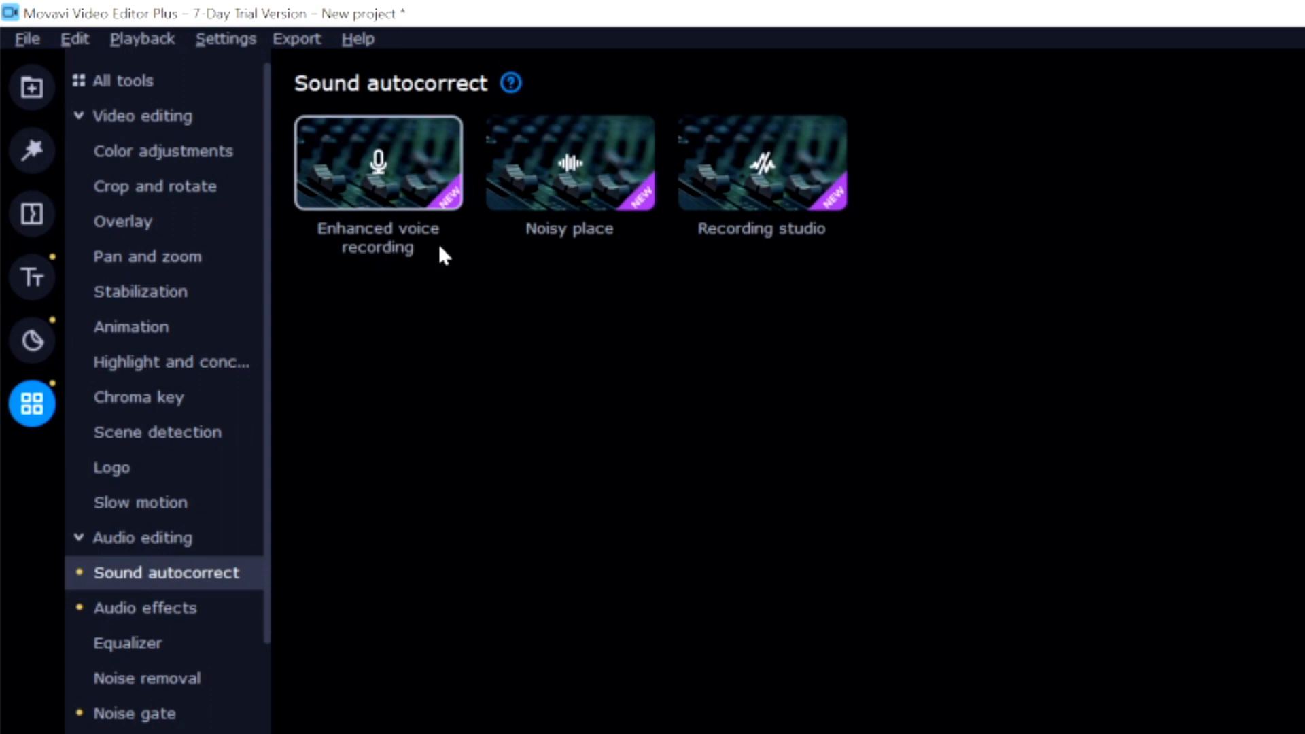
mouse_move(776, 231)
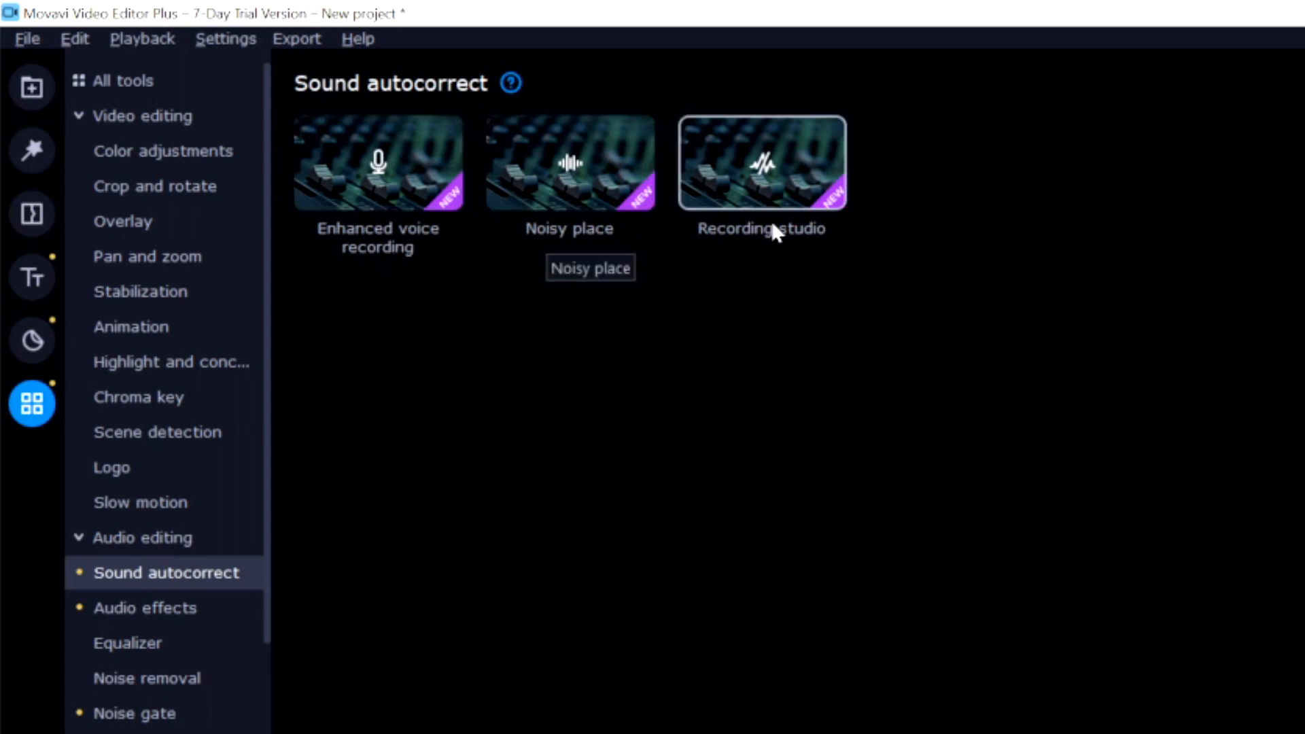
click(569, 167)
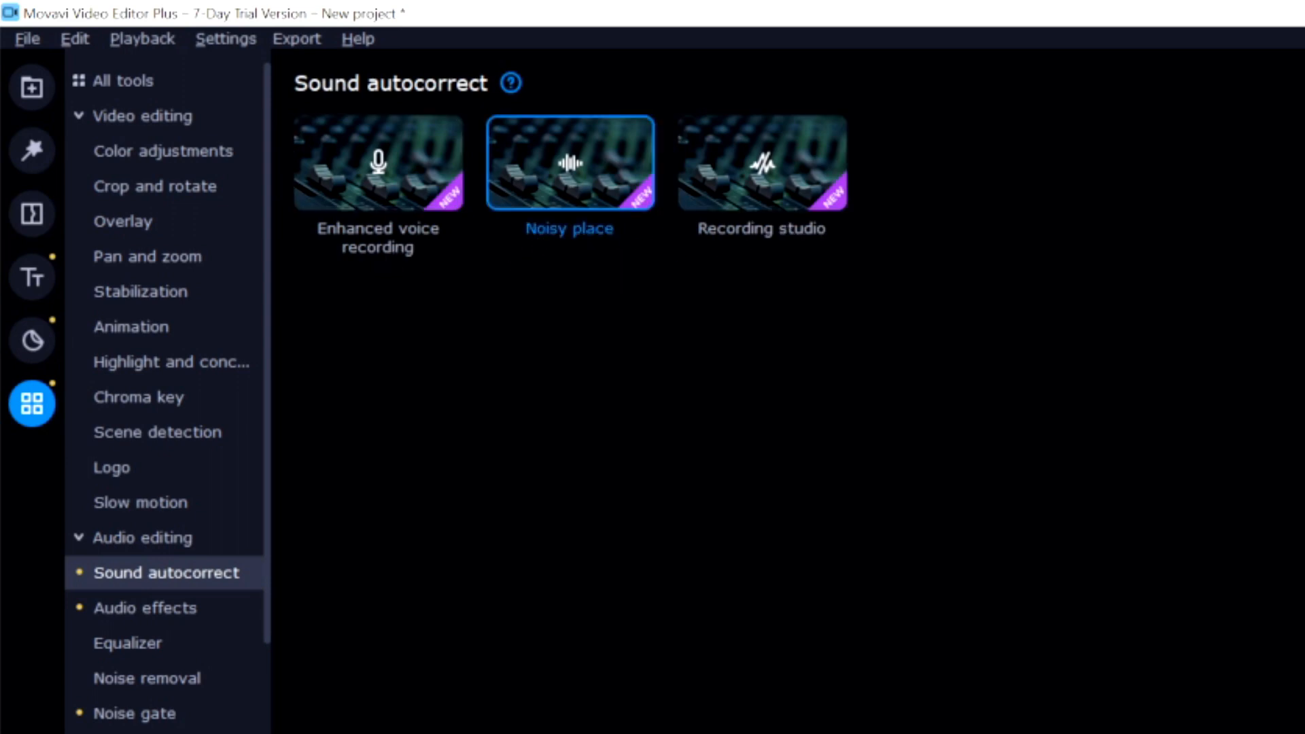
mouse_move(770, 424)
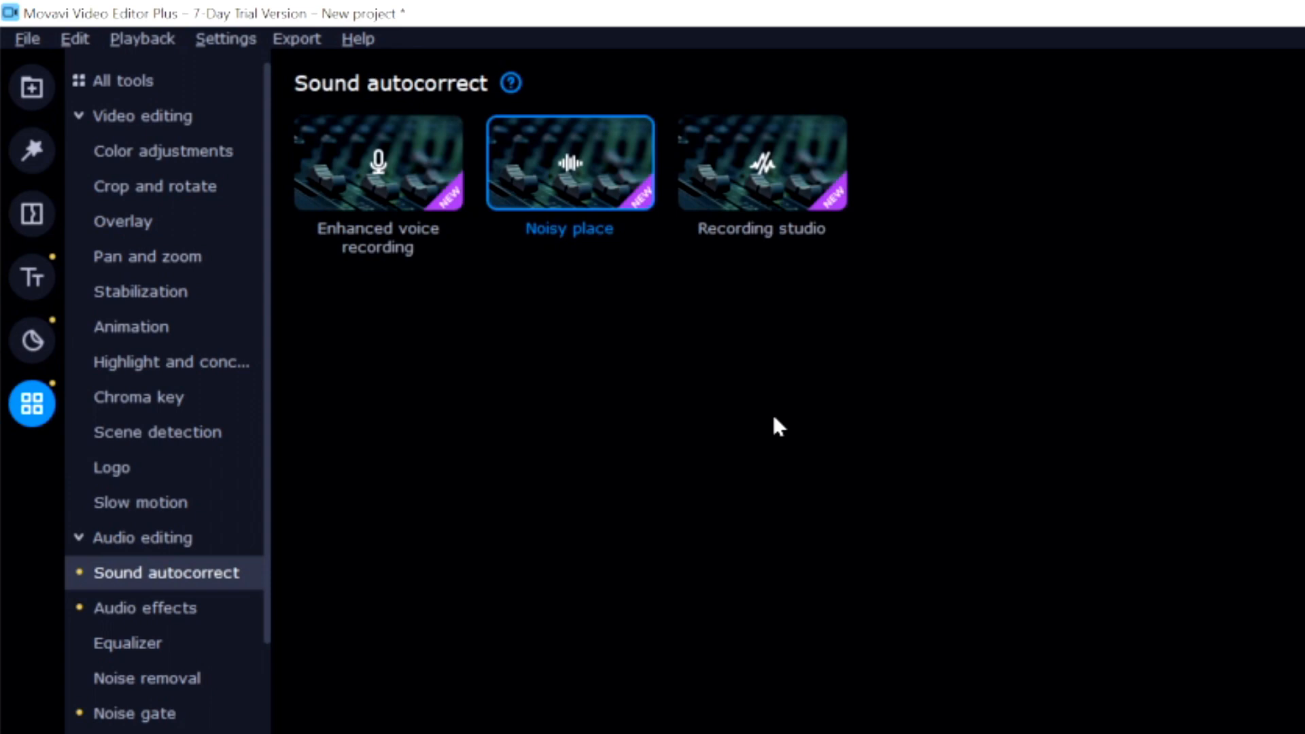
mouse_move(587, 299)
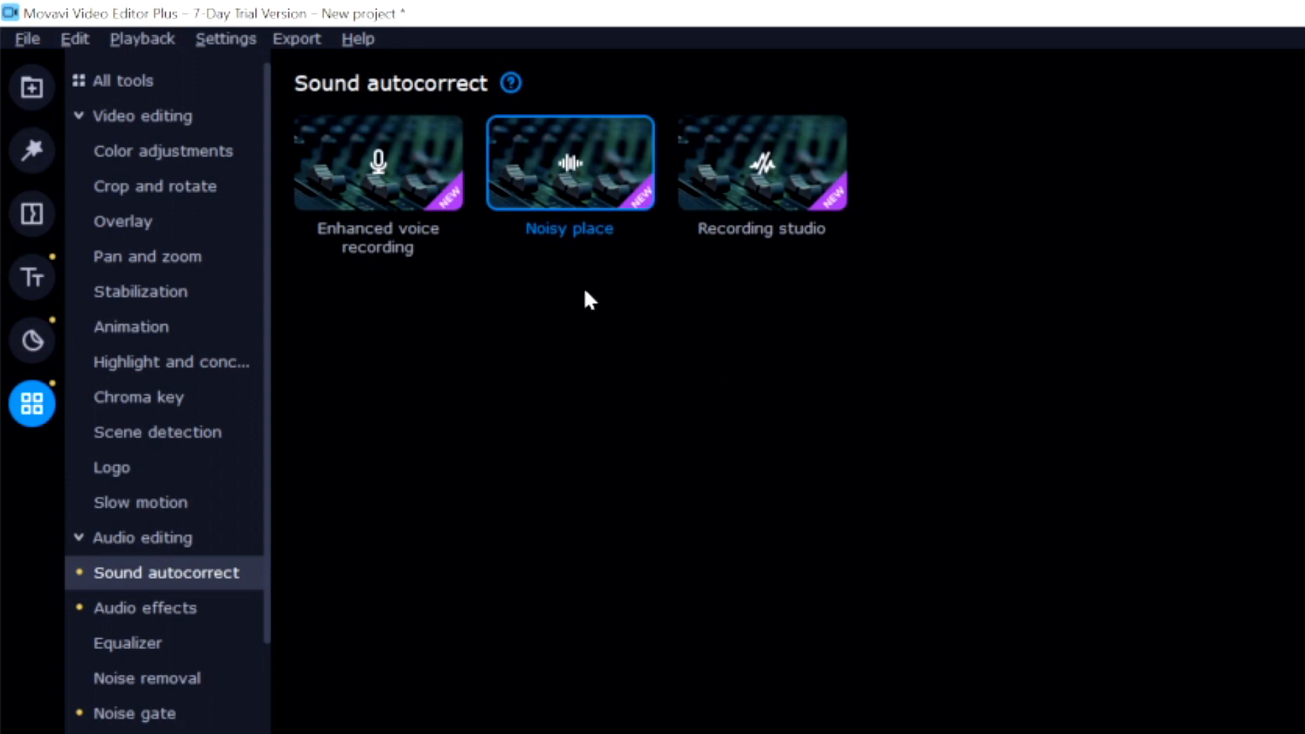
click(377, 165)
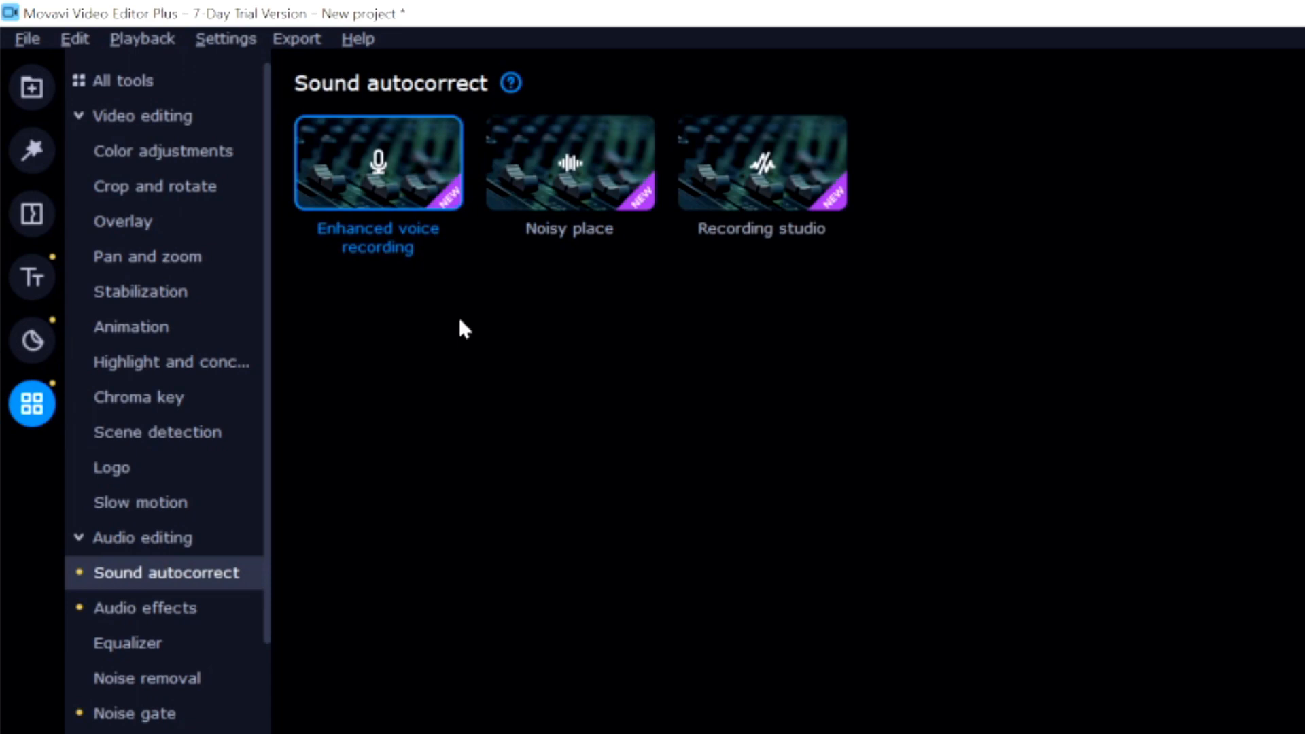
Try the Overload audio effect, then apply Robot to the clip
click(145, 607)
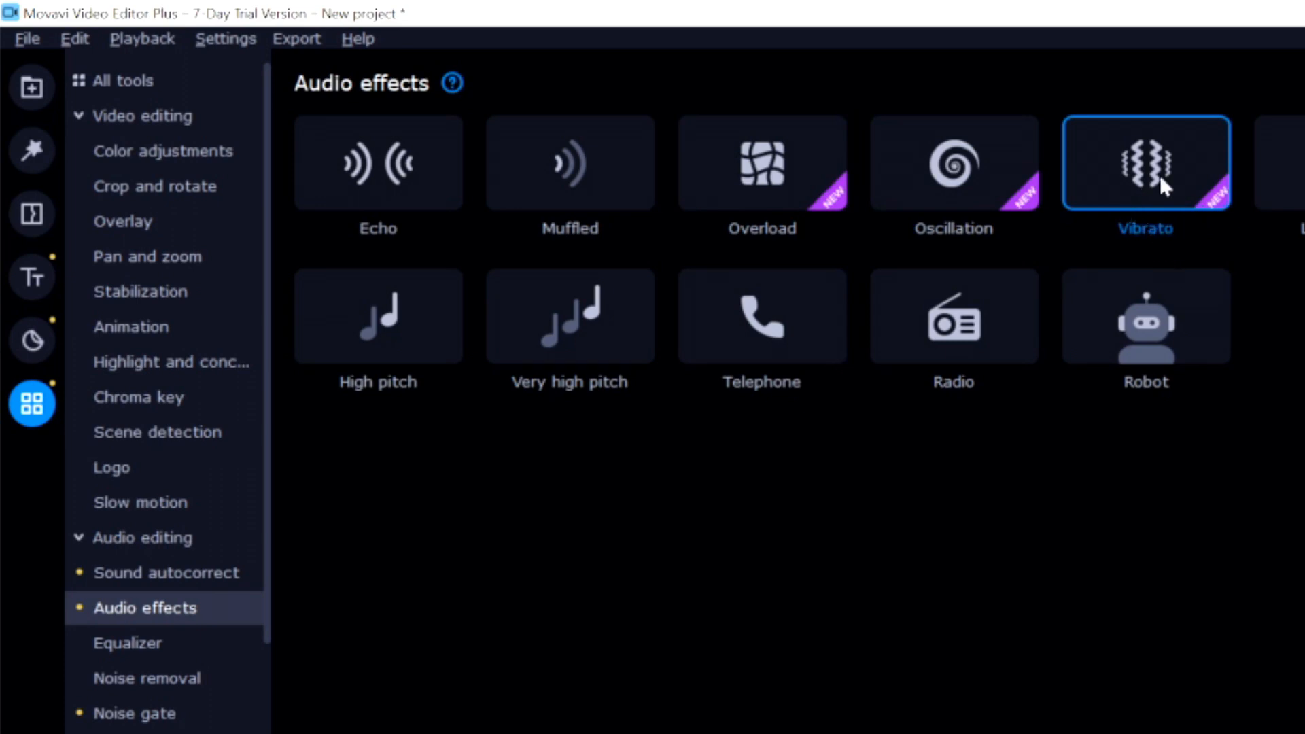
mouse_move(1183, 440)
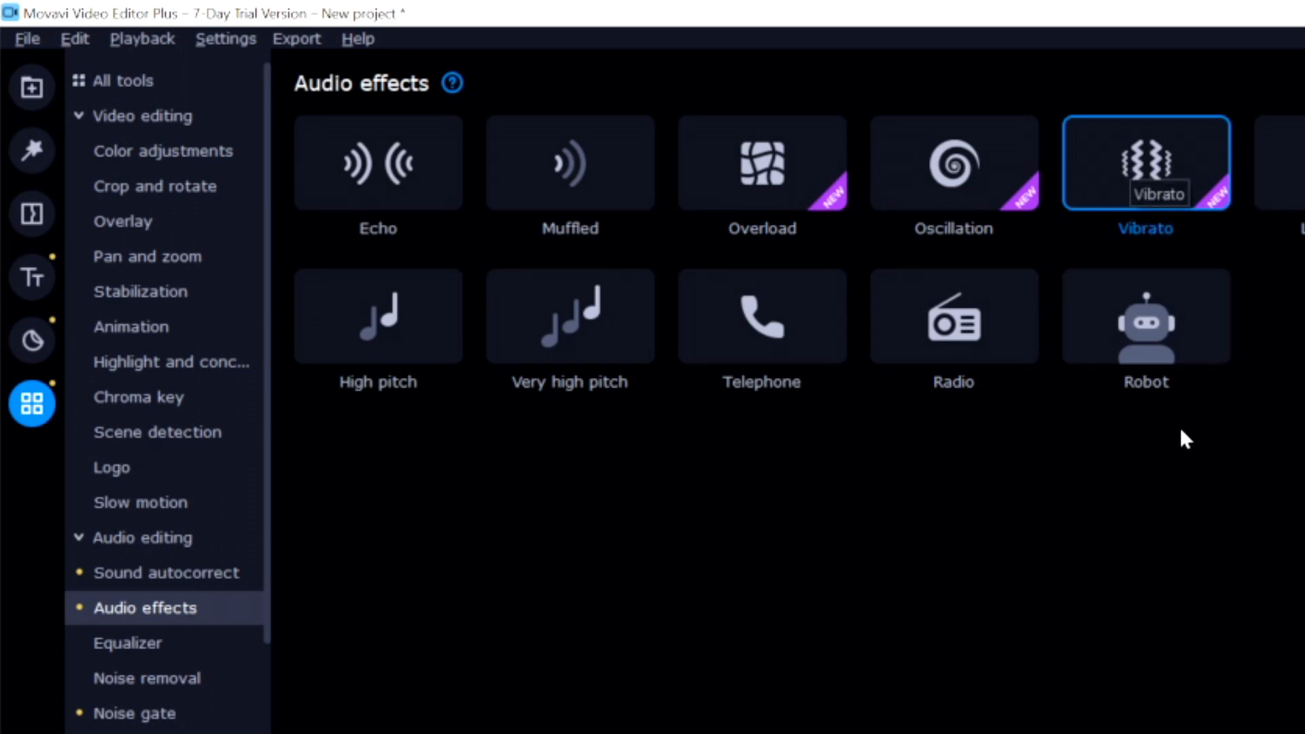
mouse_move(1022, 421)
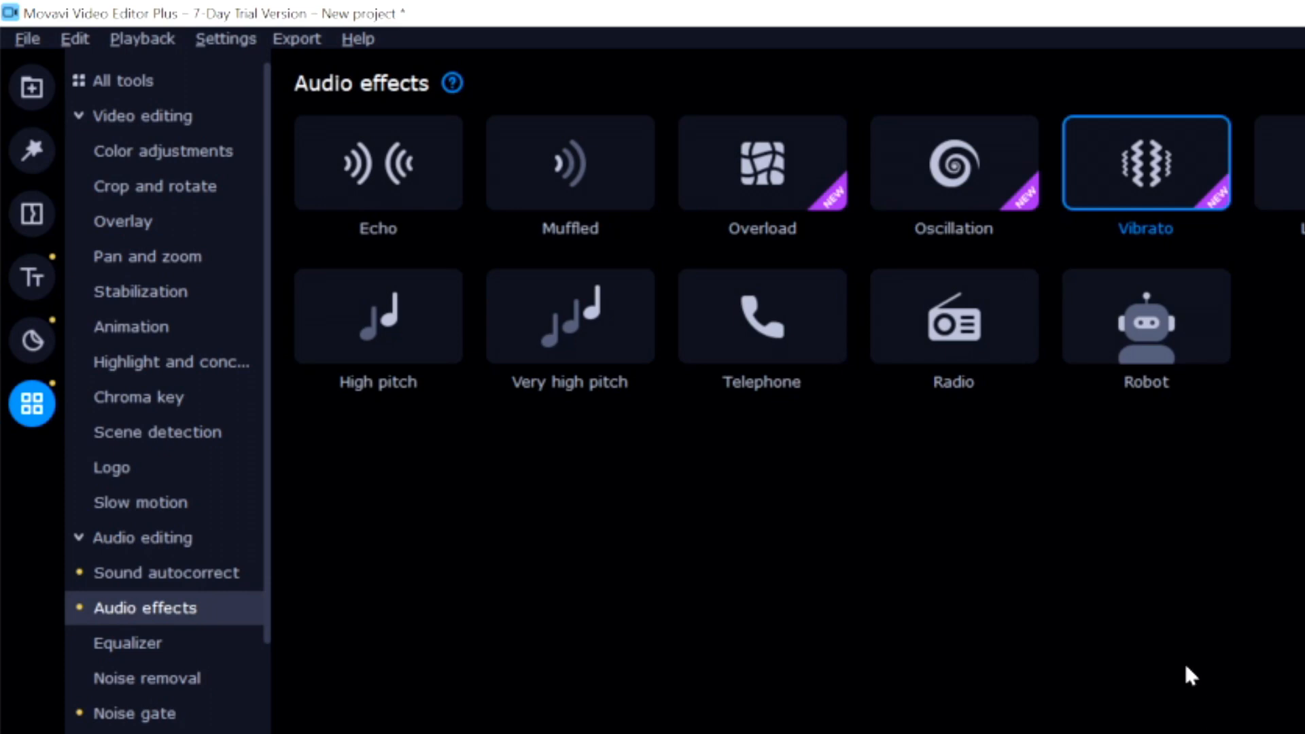
click(761, 170)
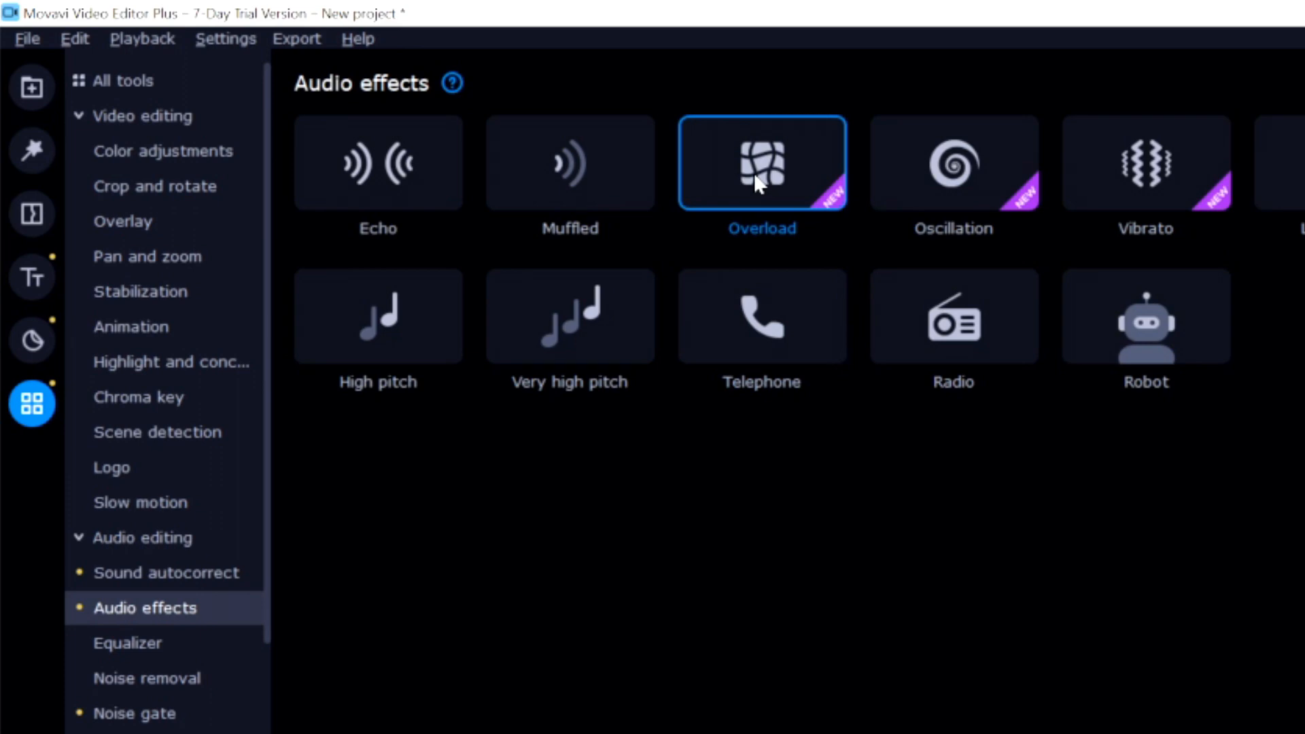
mouse_move(898, 494)
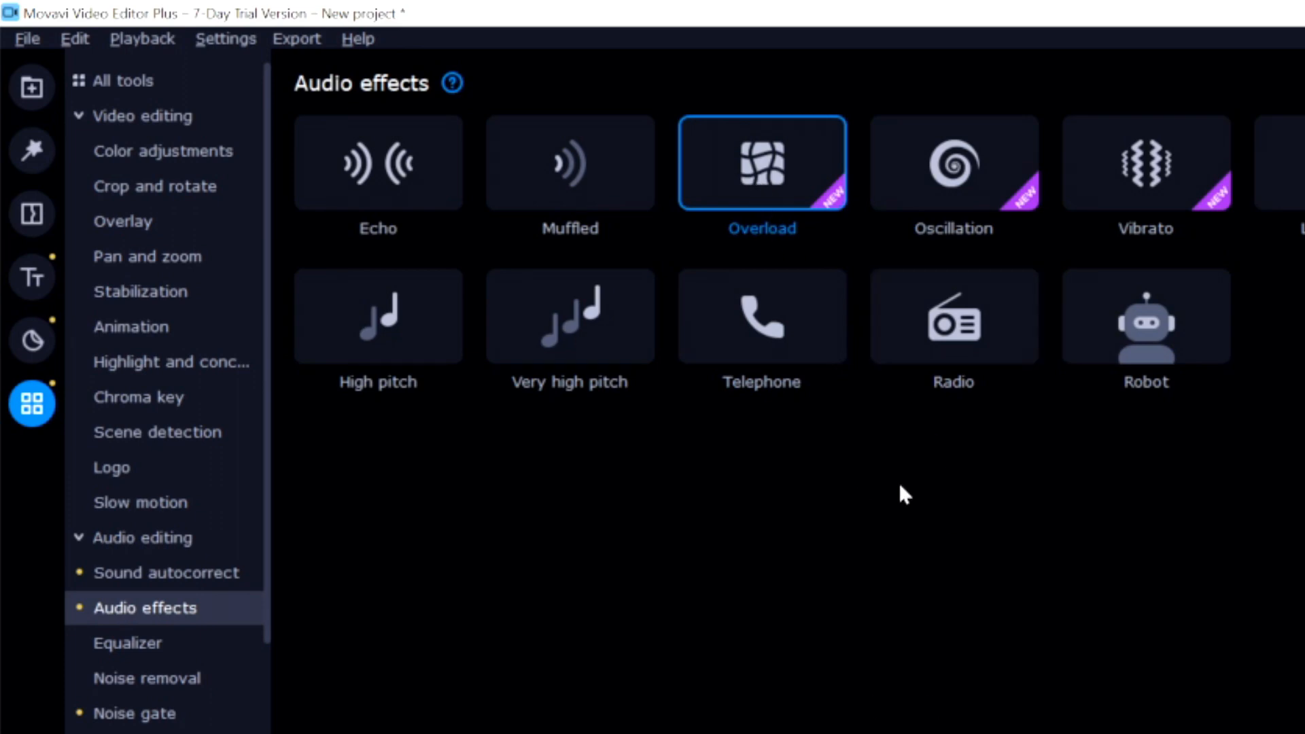
mouse_move(814, 186)
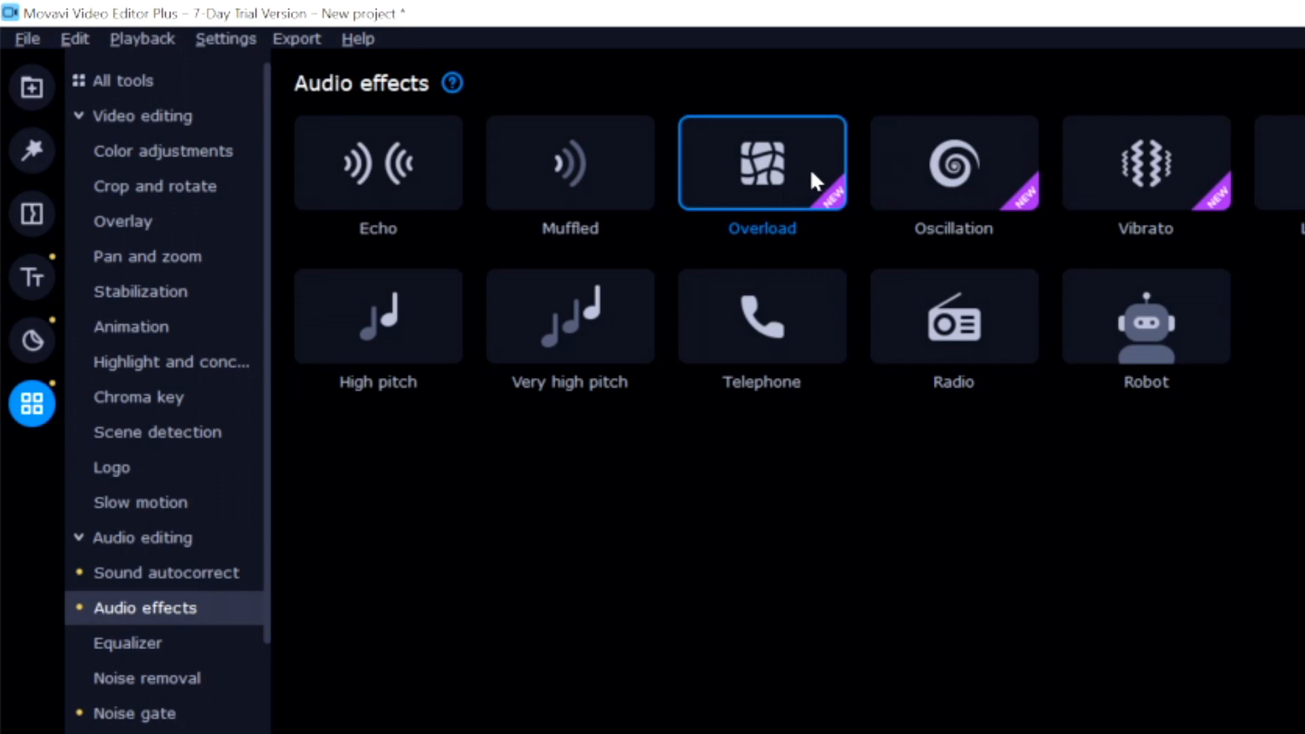
mouse_move(812, 180)
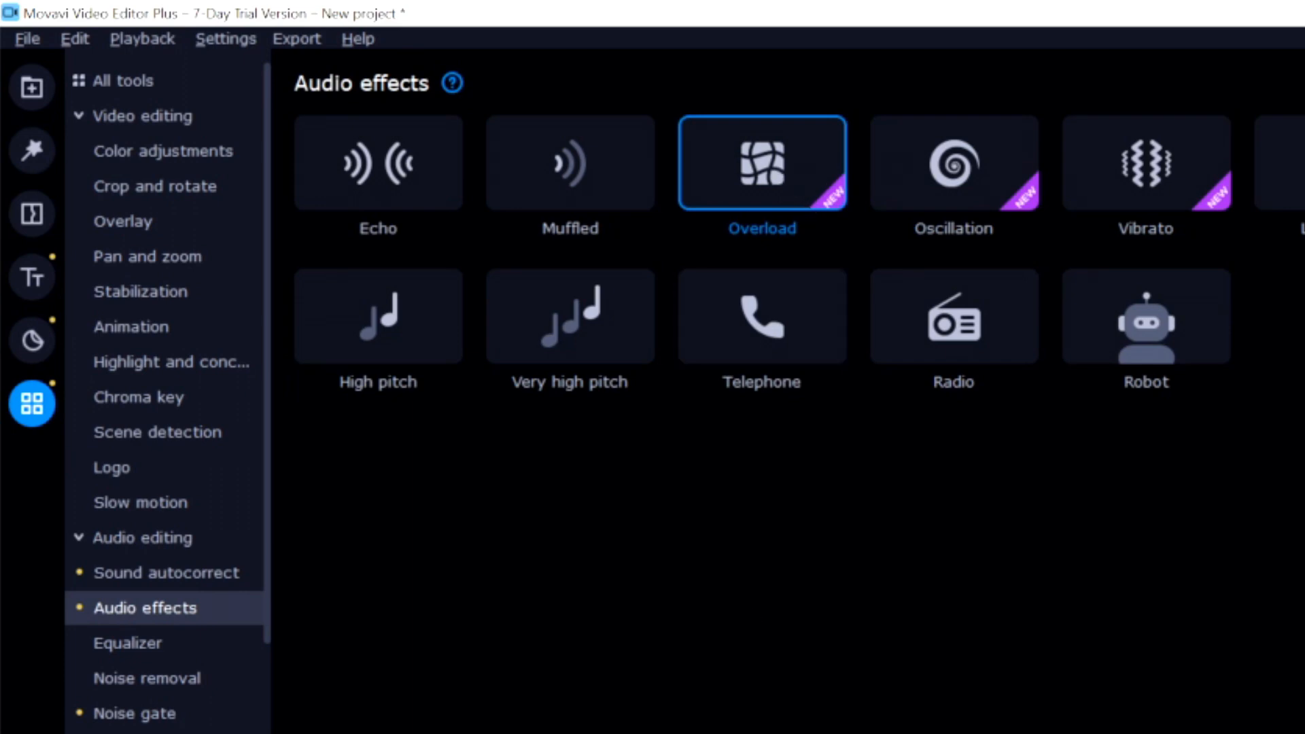
click(1146, 327)
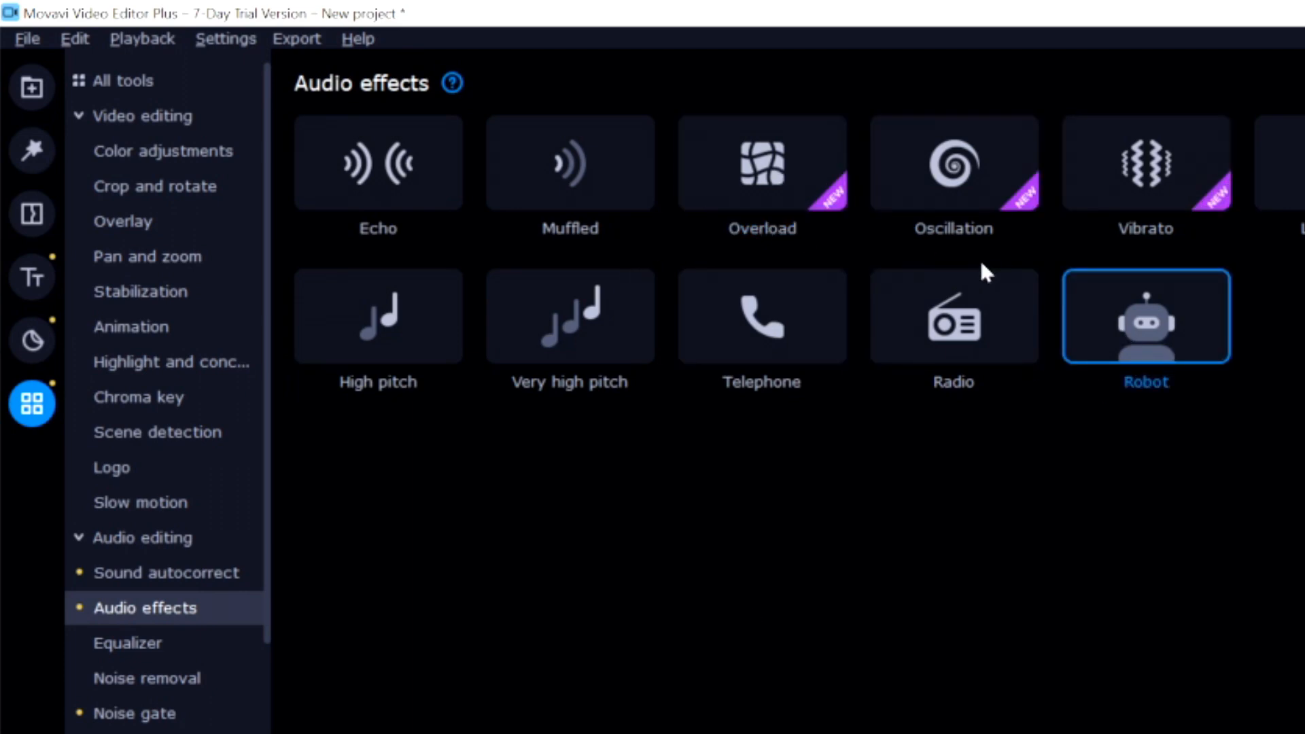
mouse_move(904, 309)
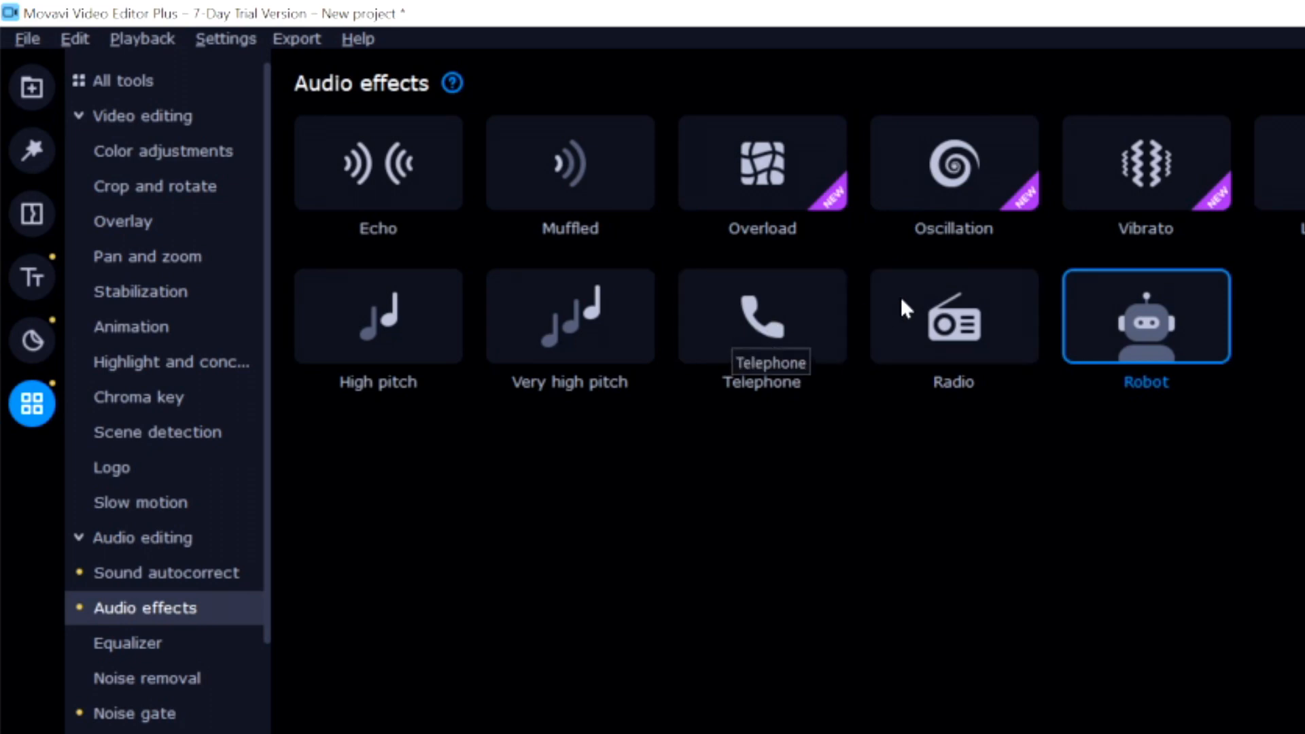
mouse_move(1228, 364)
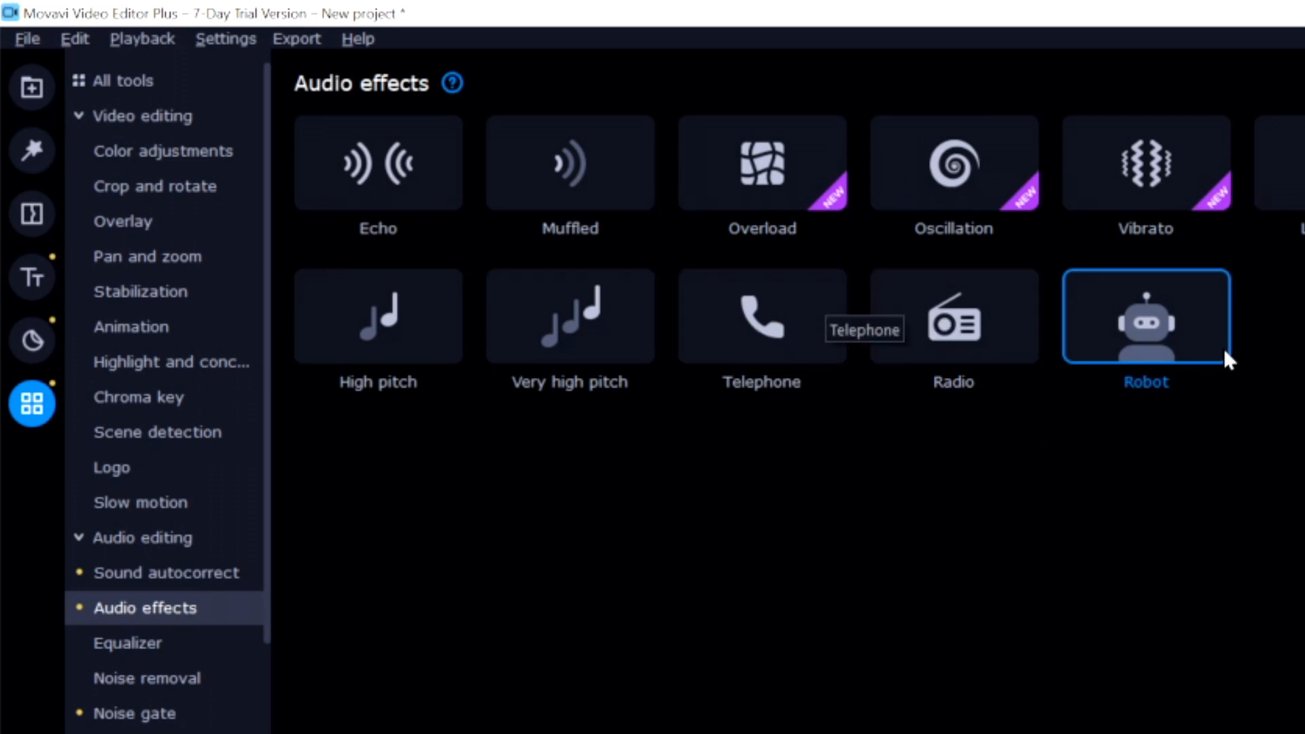
mouse_move(790, 338)
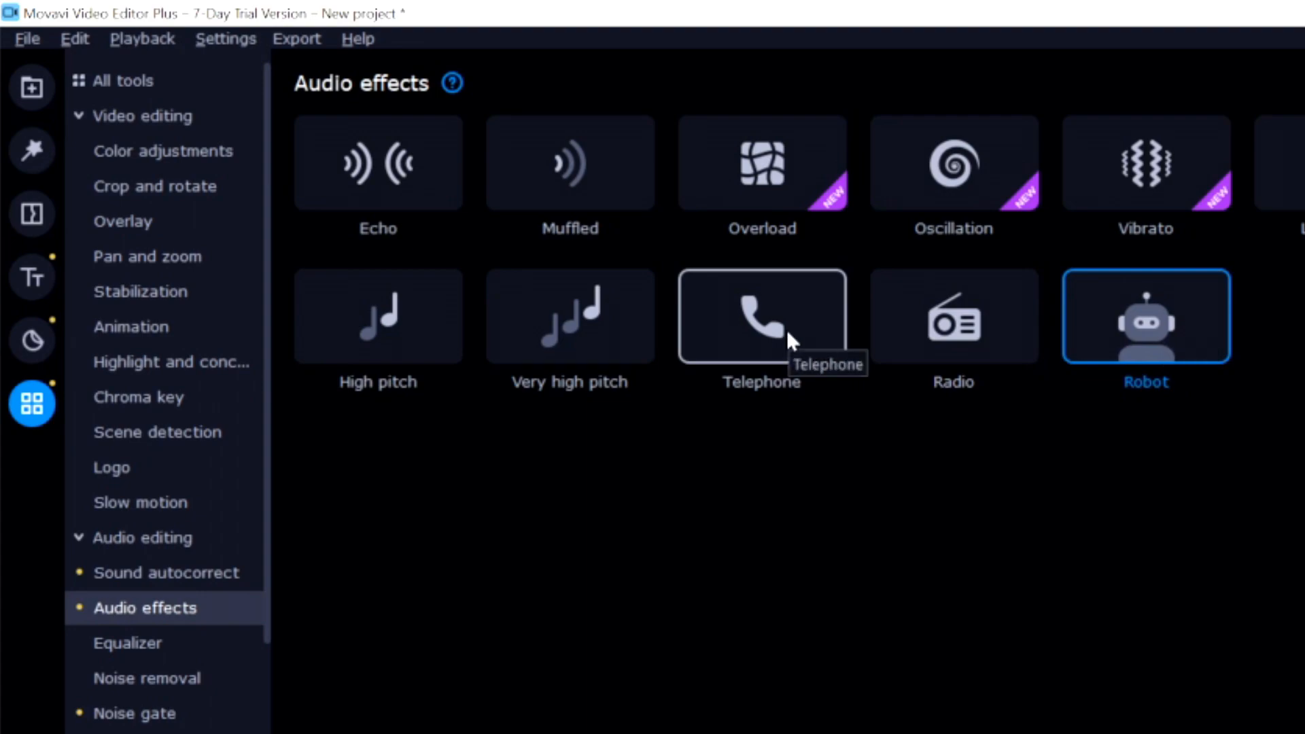
mouse_move(538, 328)
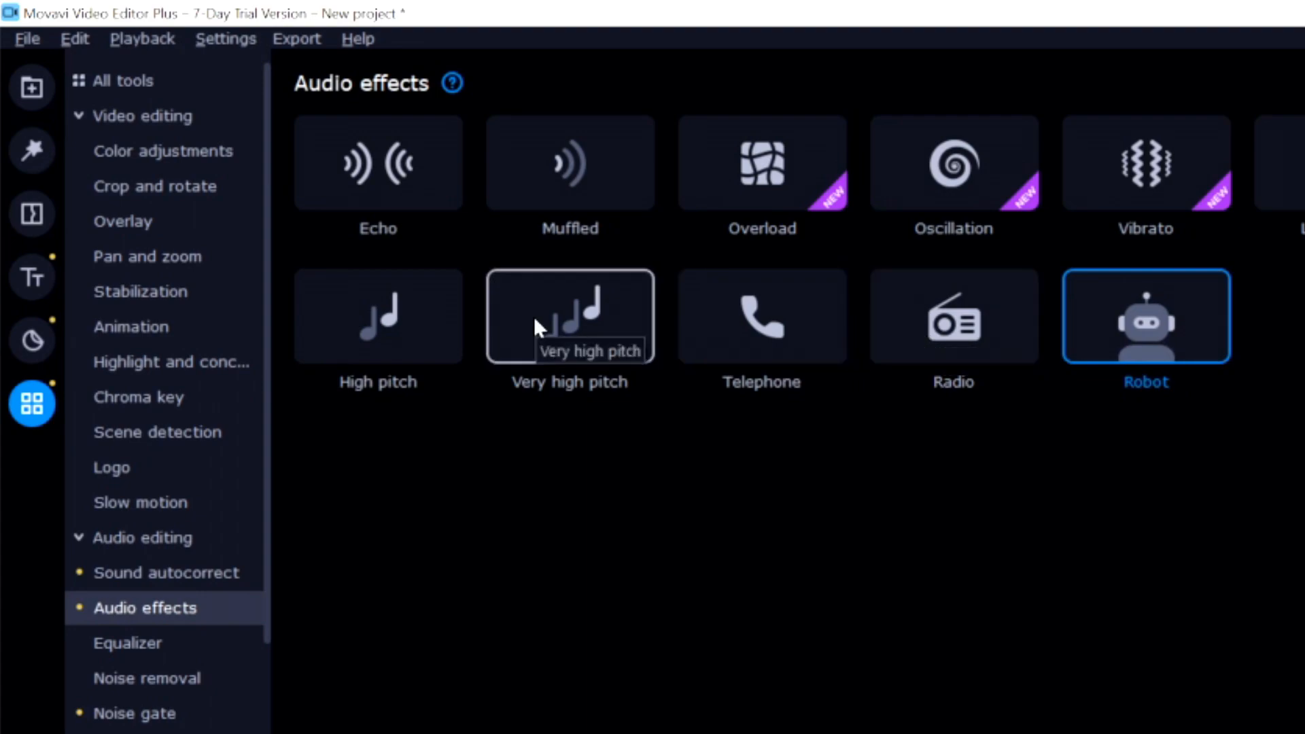
mouse_move(1194, 197)
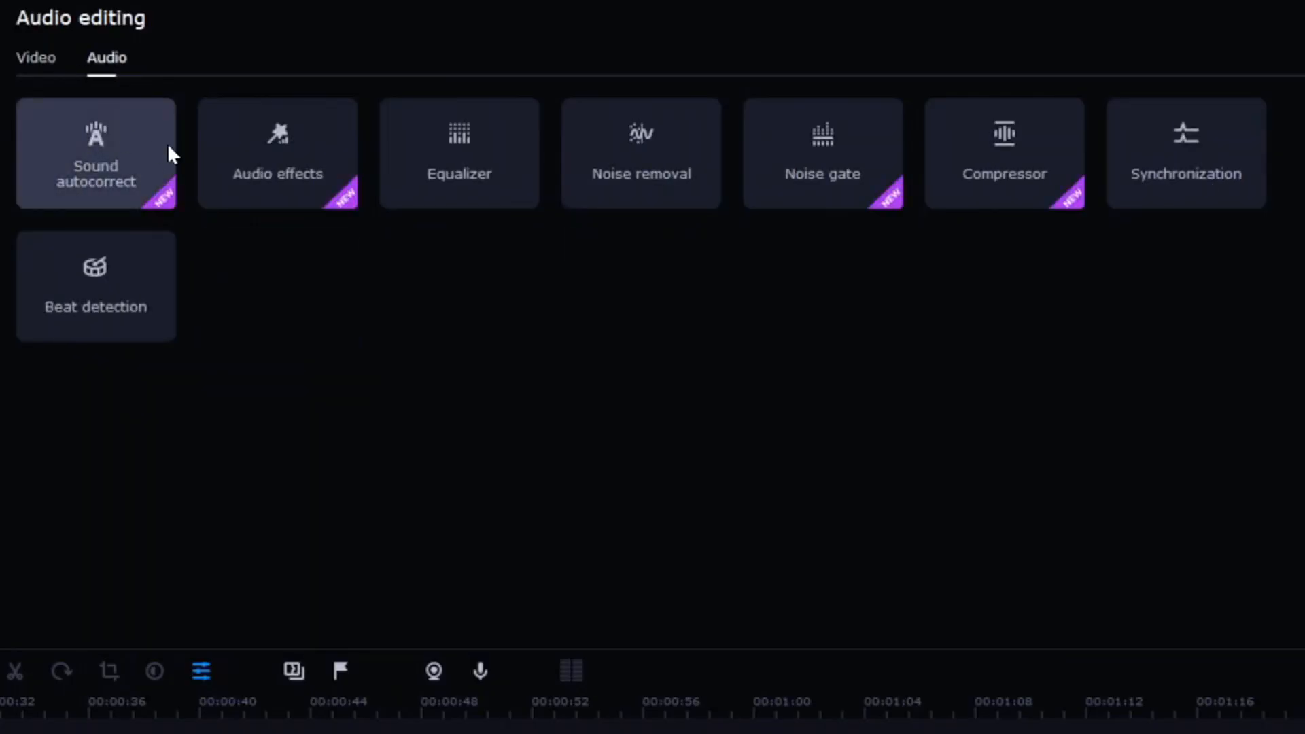
mouse_move(256, 148)
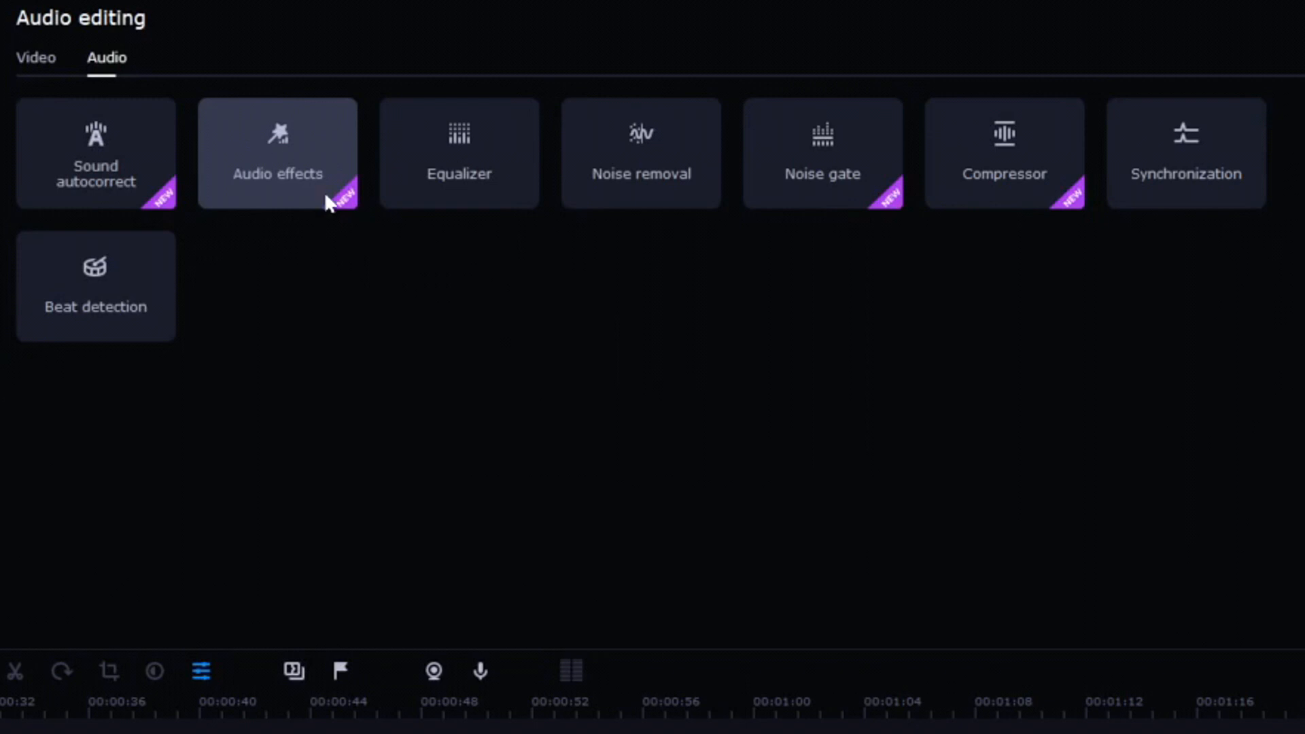
Go from the audio effects gallery to the Flat-preset Equalizer with 31 Hz–16 kHz bands
click(277, 154)
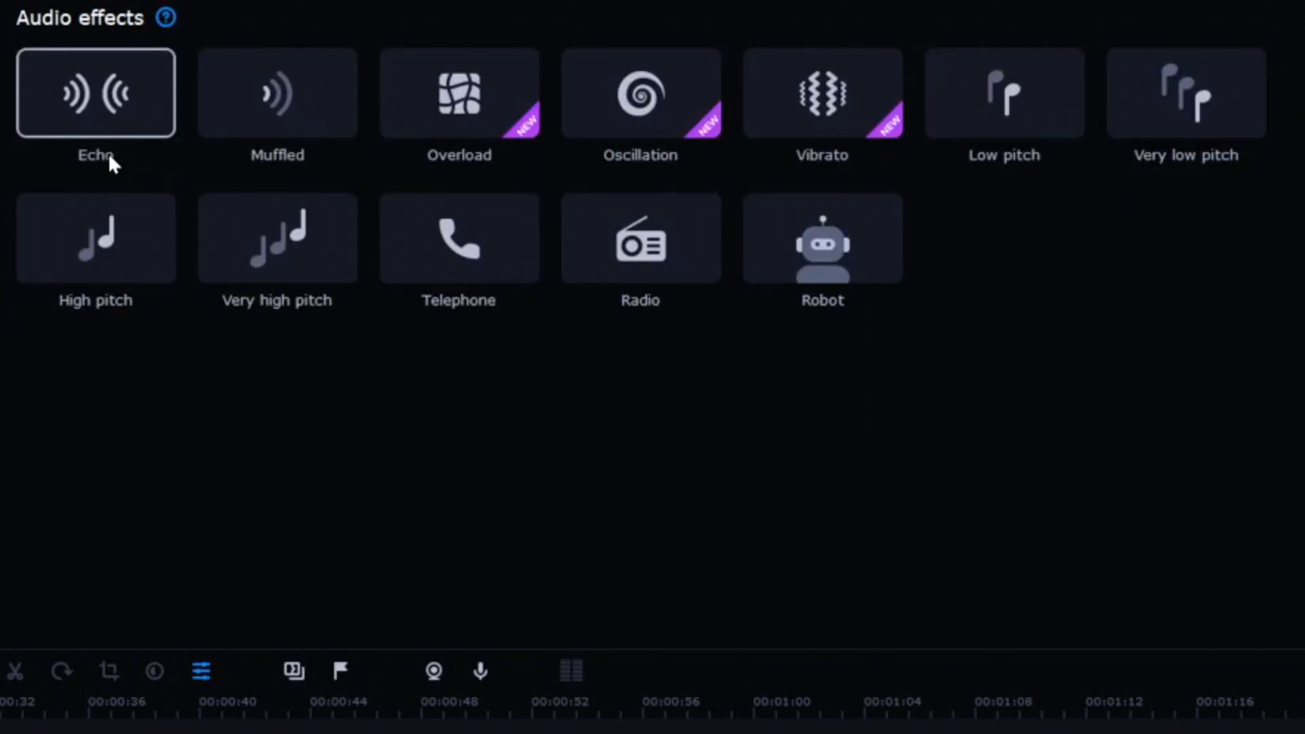
click(459, 98)
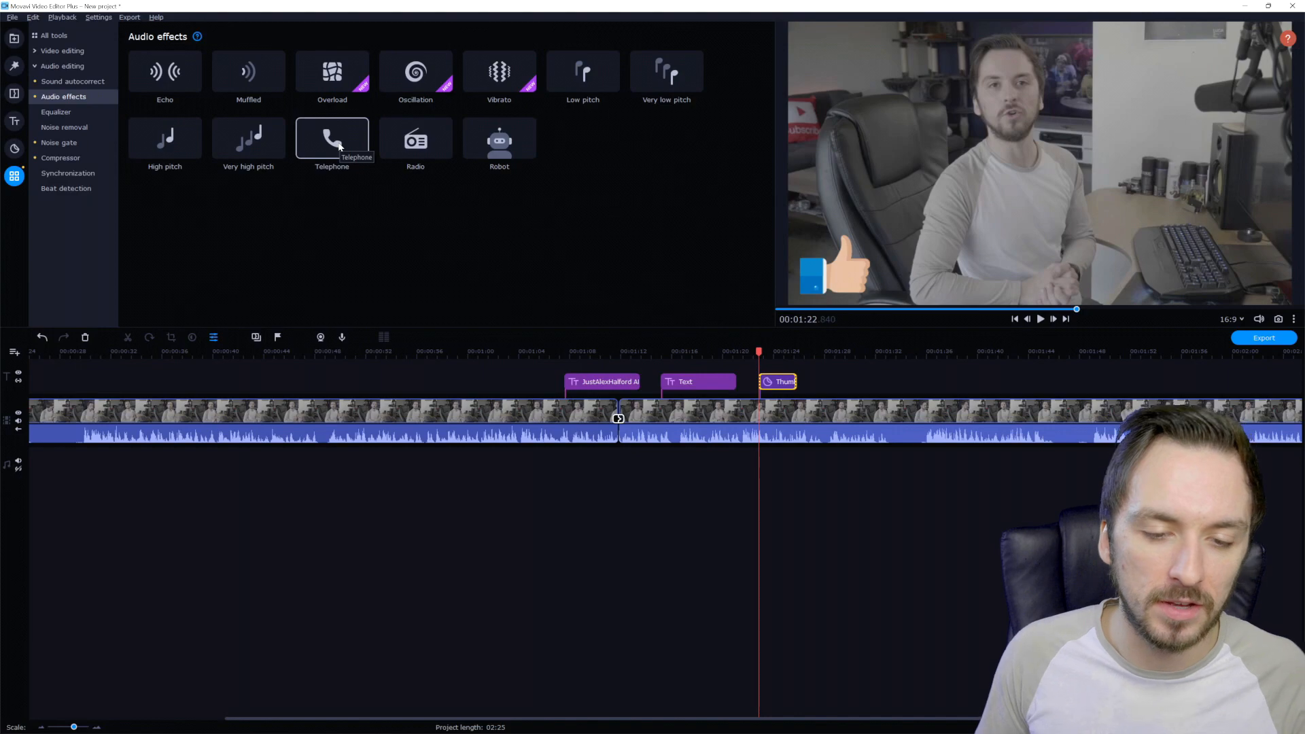
click(332, 139)
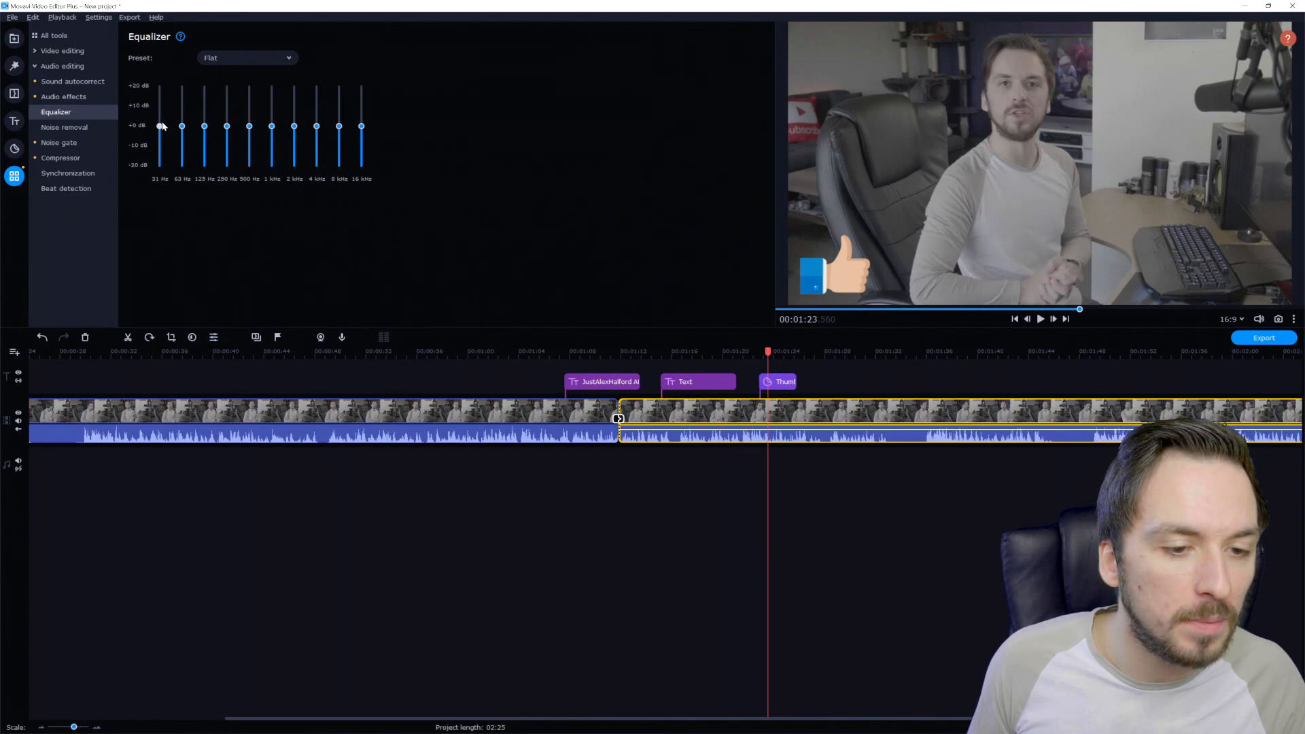
Boost the 31 Hz and 62 Hz bass bands above 0 dB, switching the preset to Custom
drag(159, 126, 159, 112)
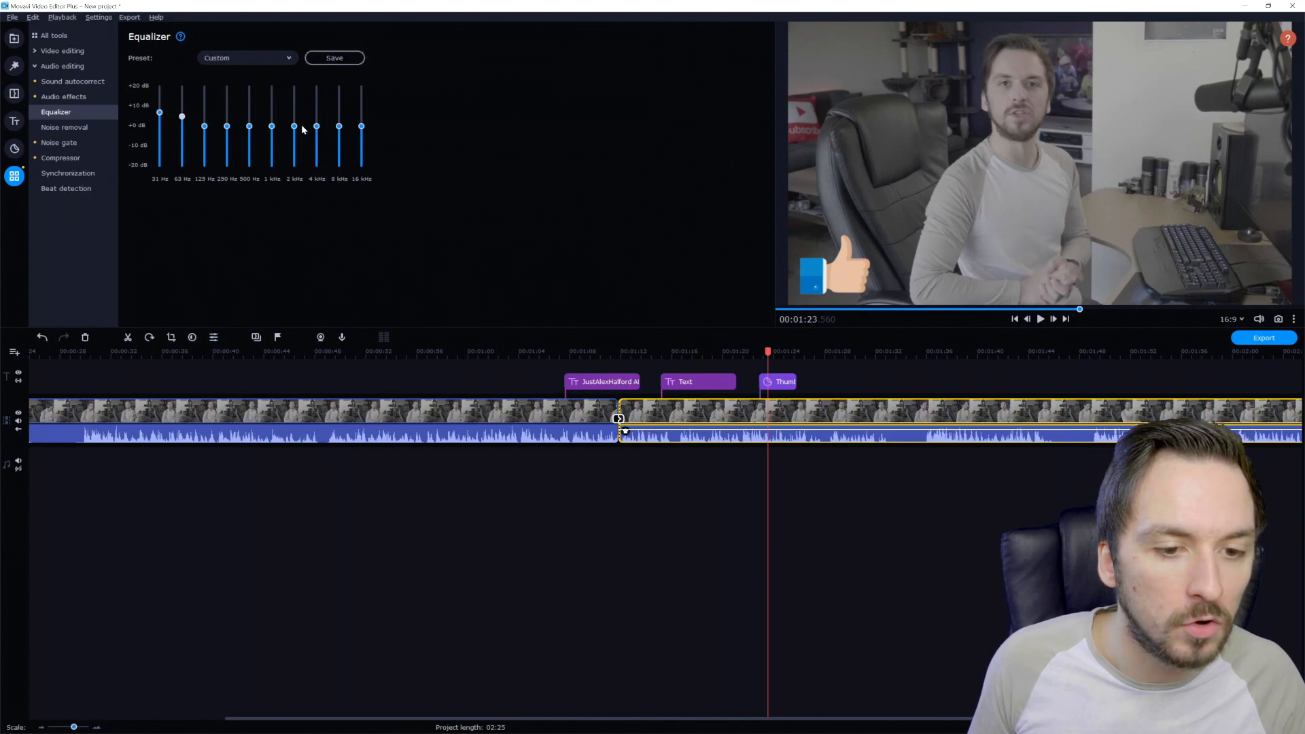
drag(338, 140, 337, 127)
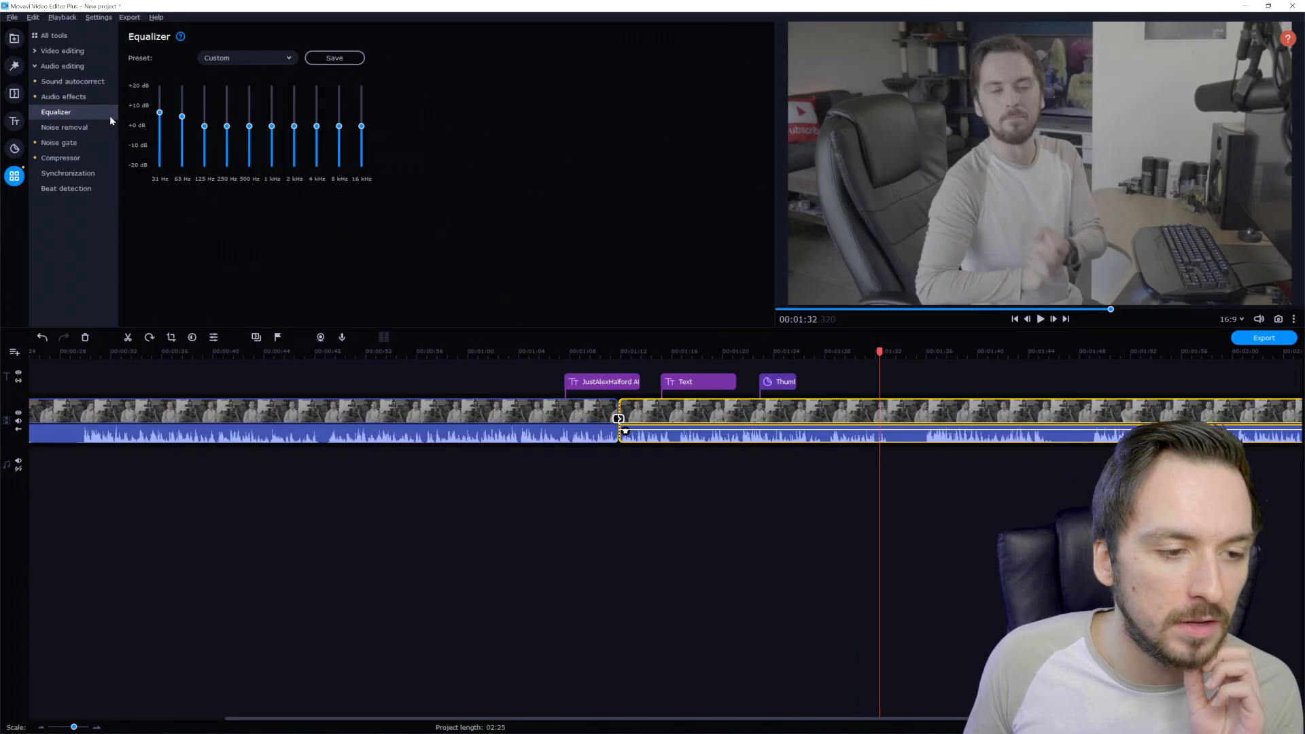
mouse_move(90, 129)
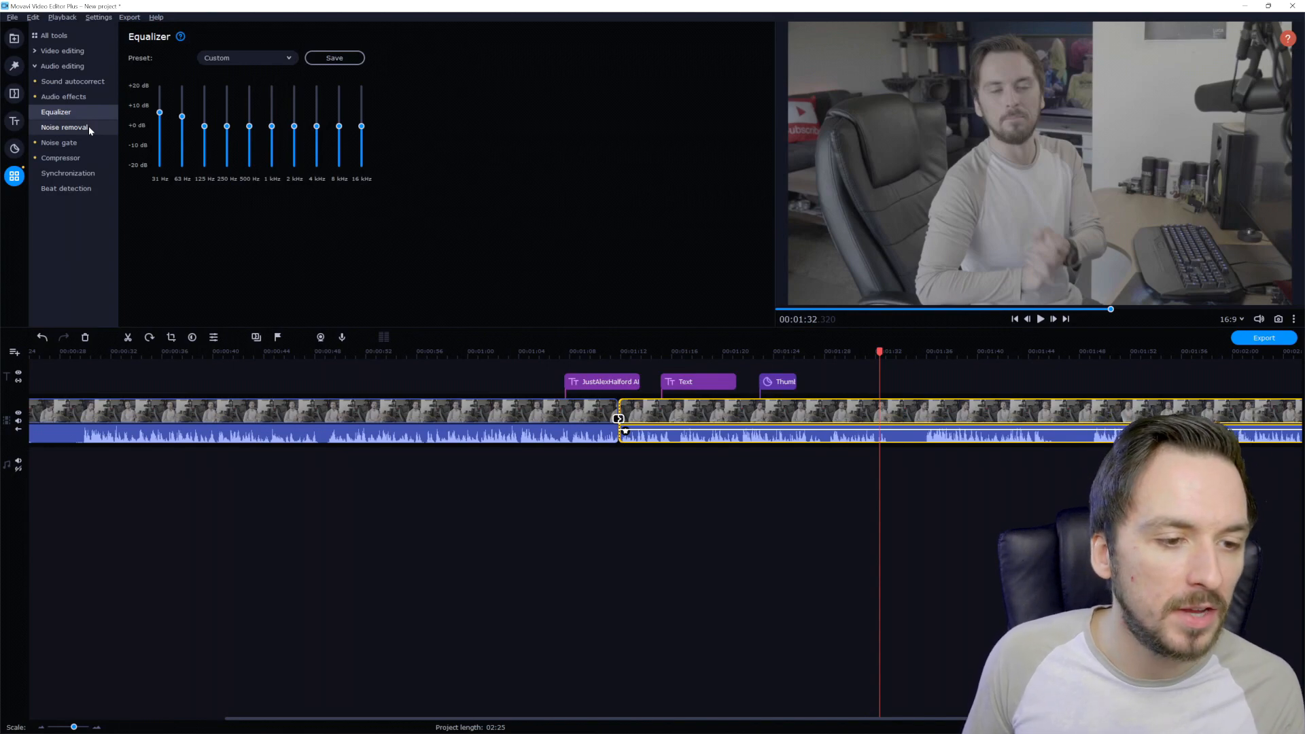
Show the Noise gate controls under Noise removal (Threshold -18.1 dB, Range 6%)
click(64, 127)
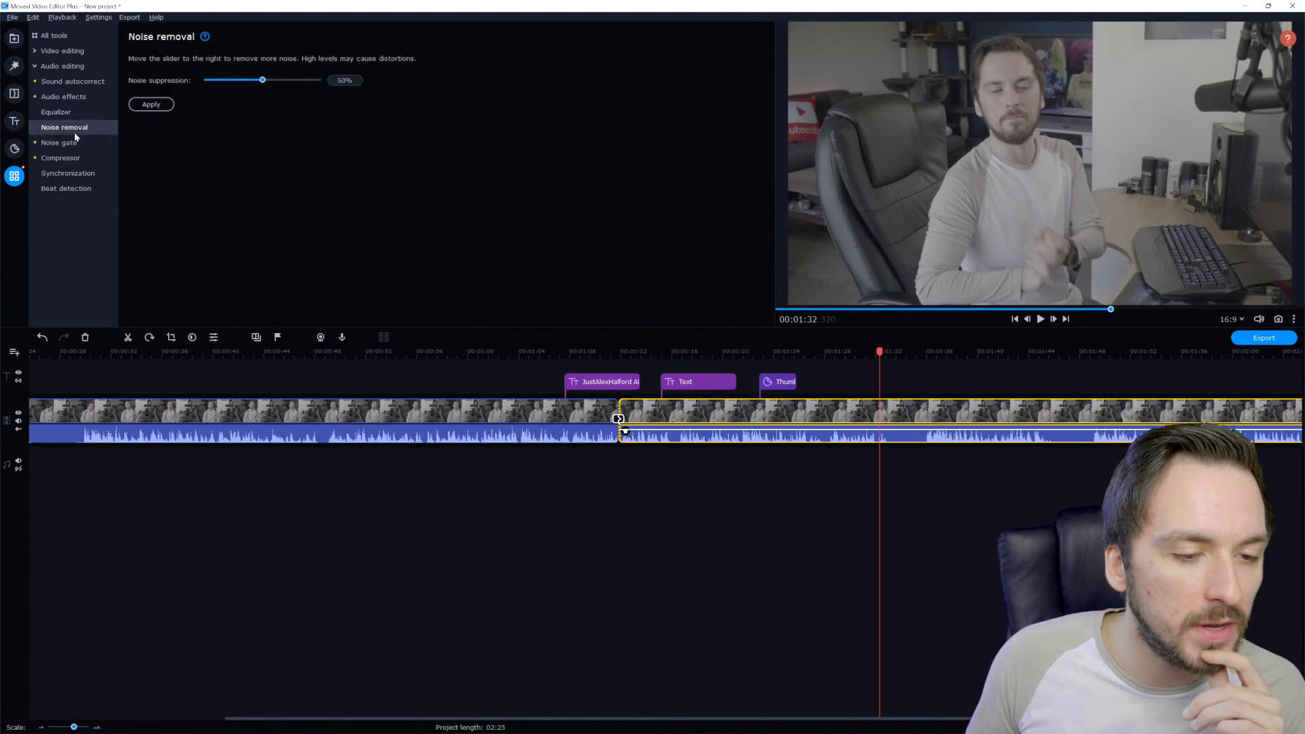
mouse_move(233, 90)
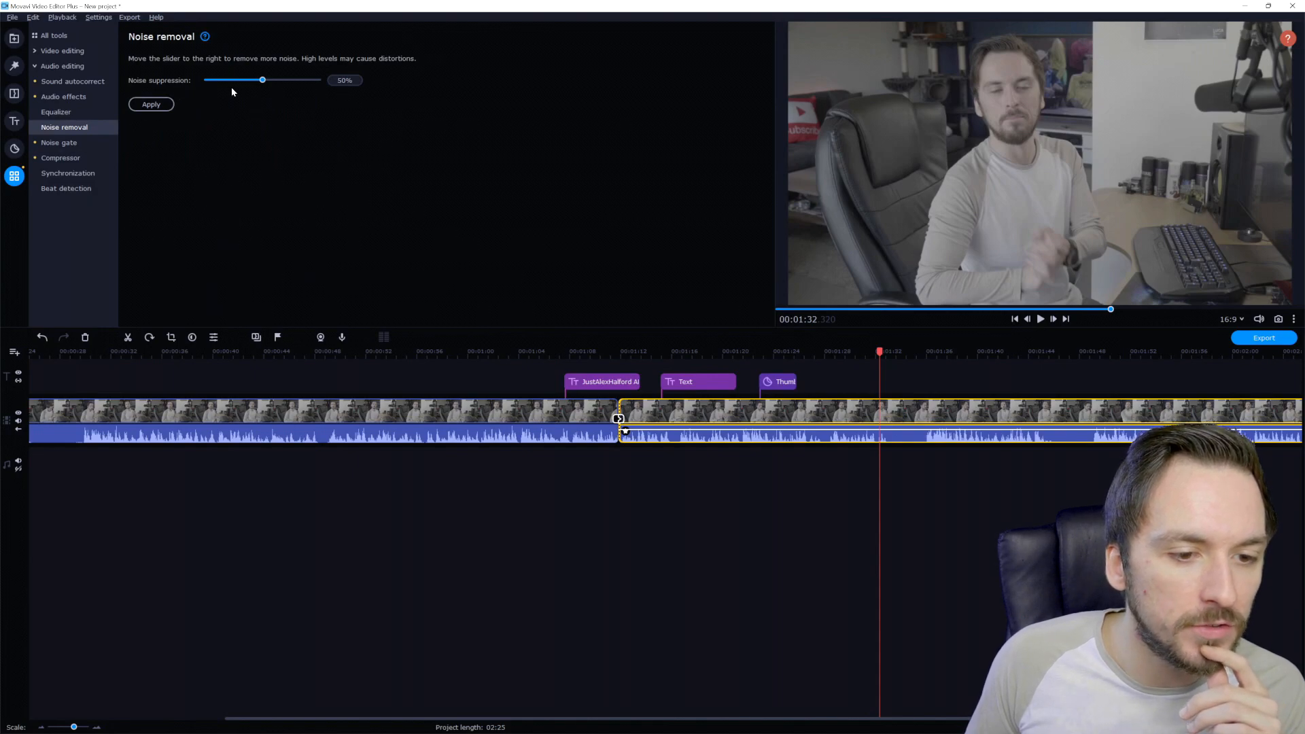
click(58, 142)
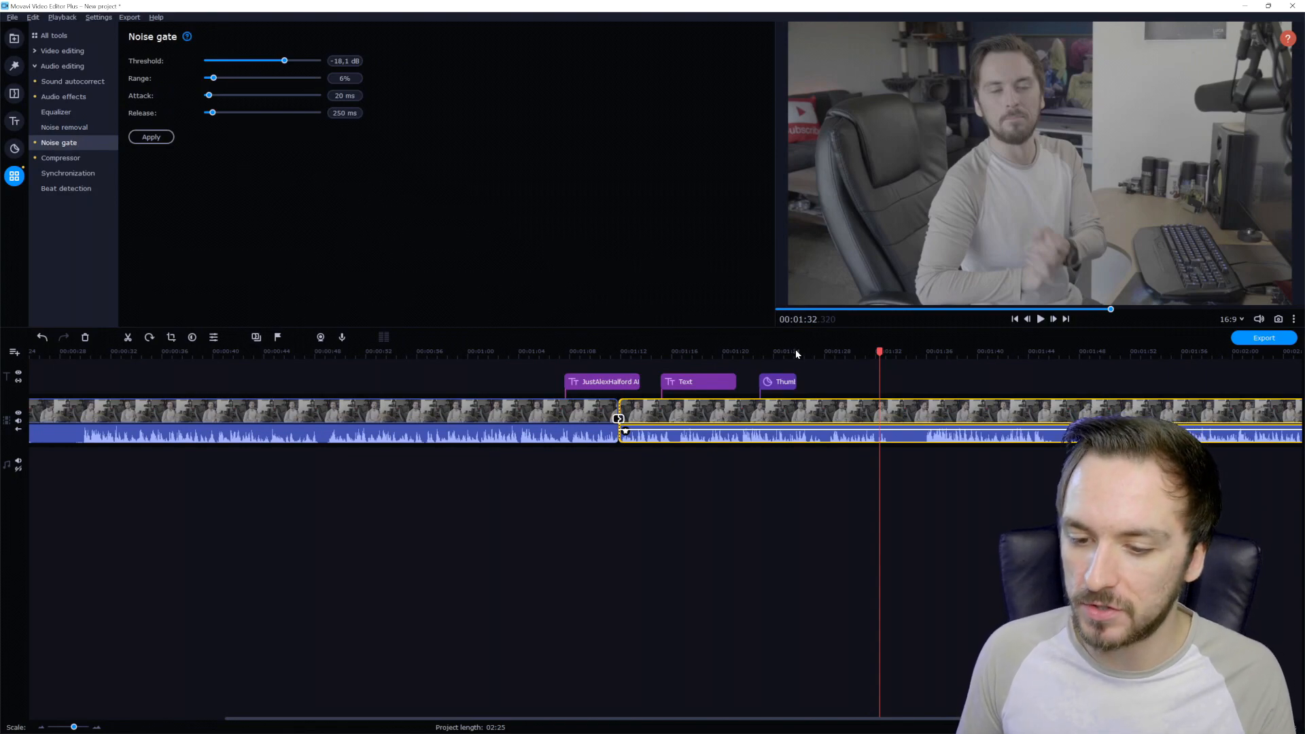
Play from around 1:26, set the noise gate threshold to -26.7 dB, and view Compressor settings
click(804, 351)
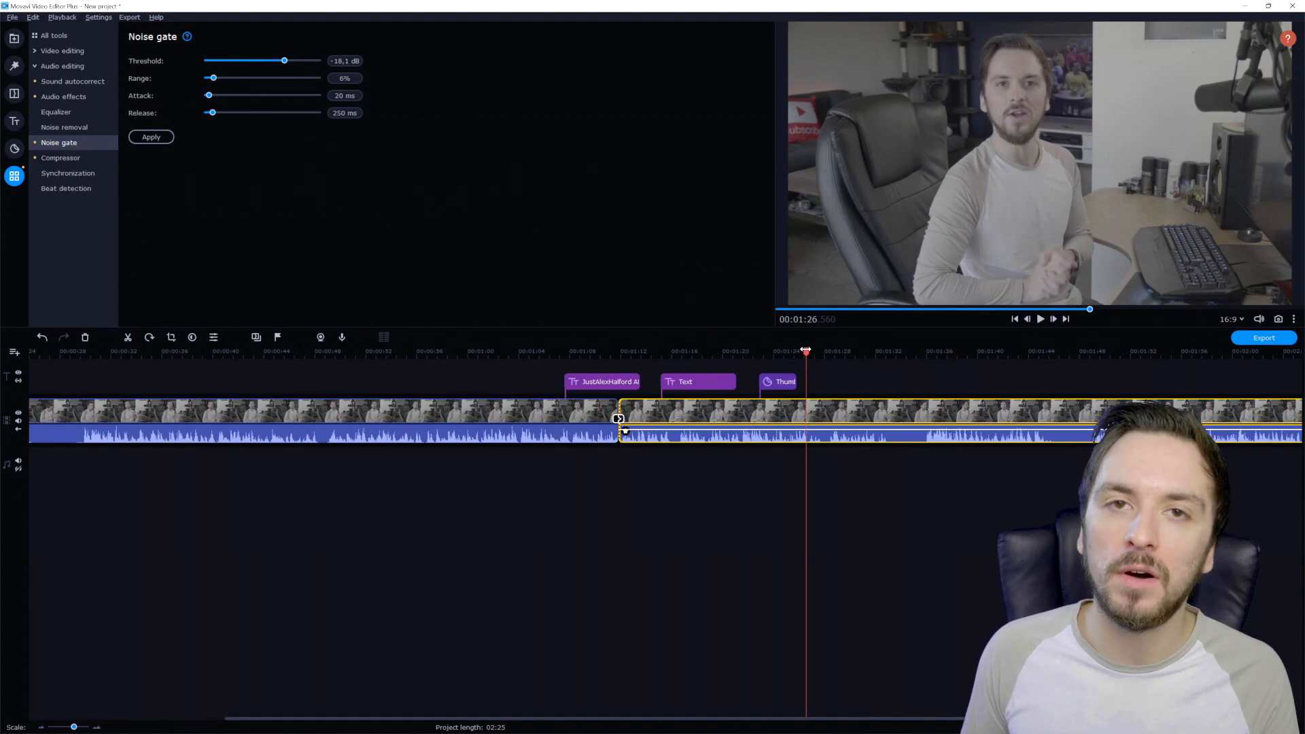
click(875, 350)
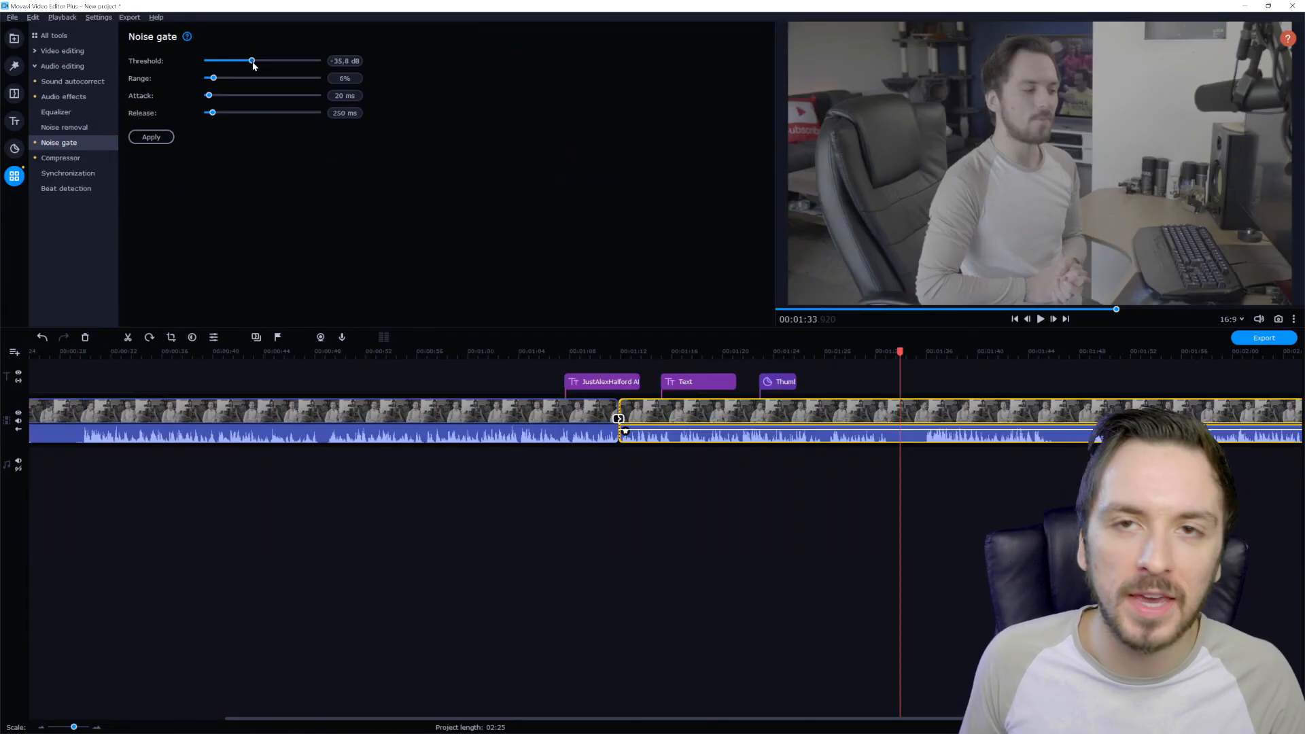
drag(252, 60, 268, 61)
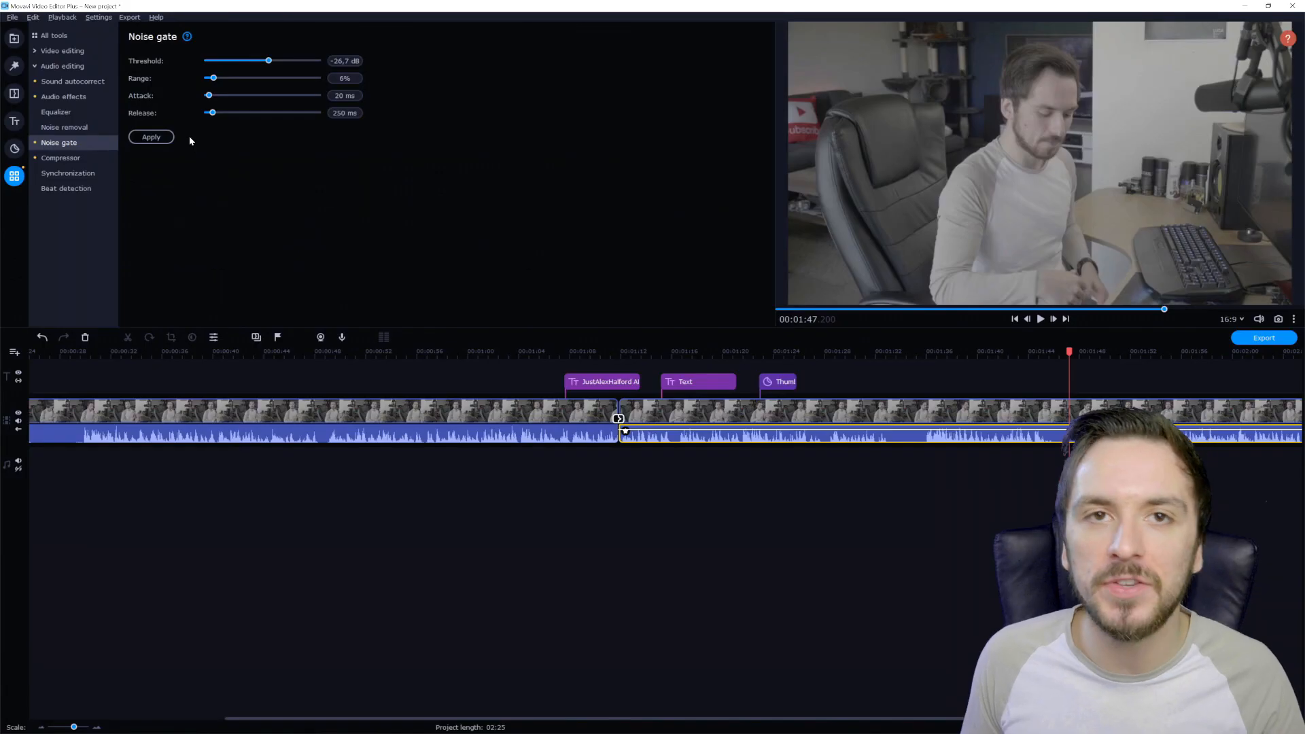
click(60, 157)
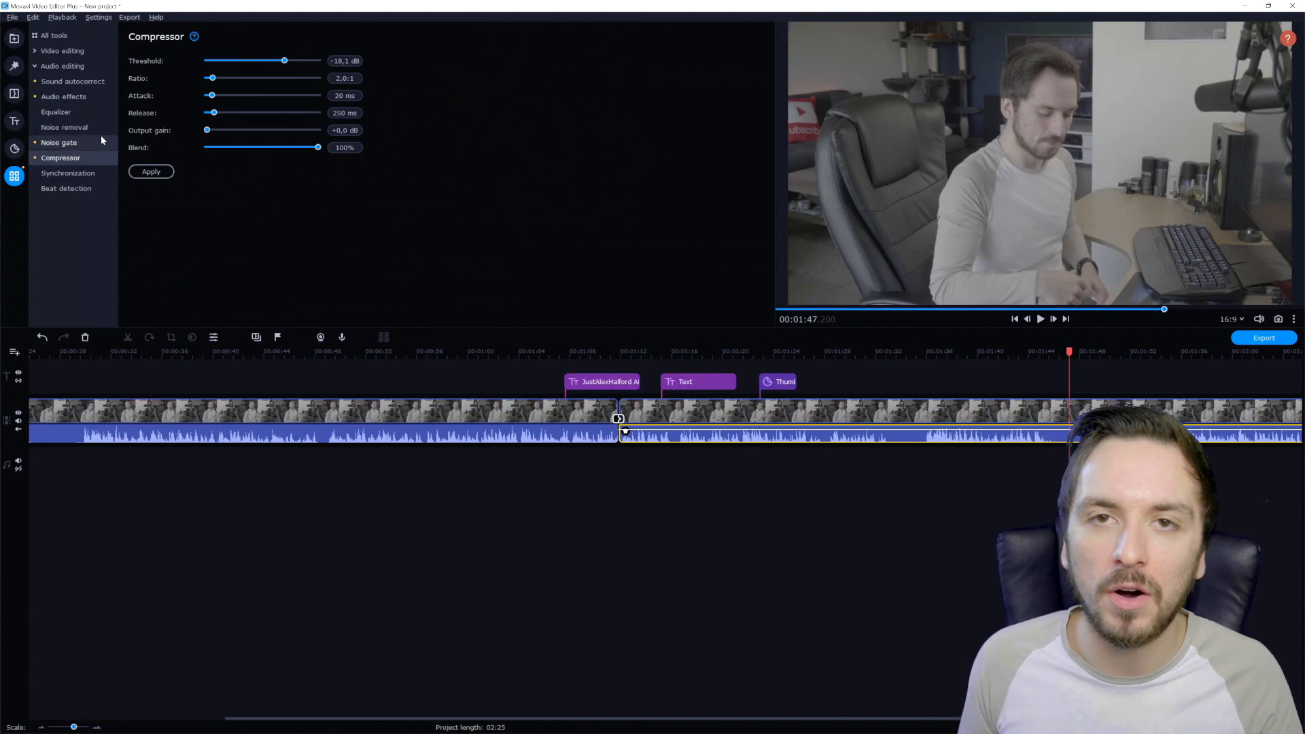
Open the Synchronization tool from the audio editing tools
click(67, 173)
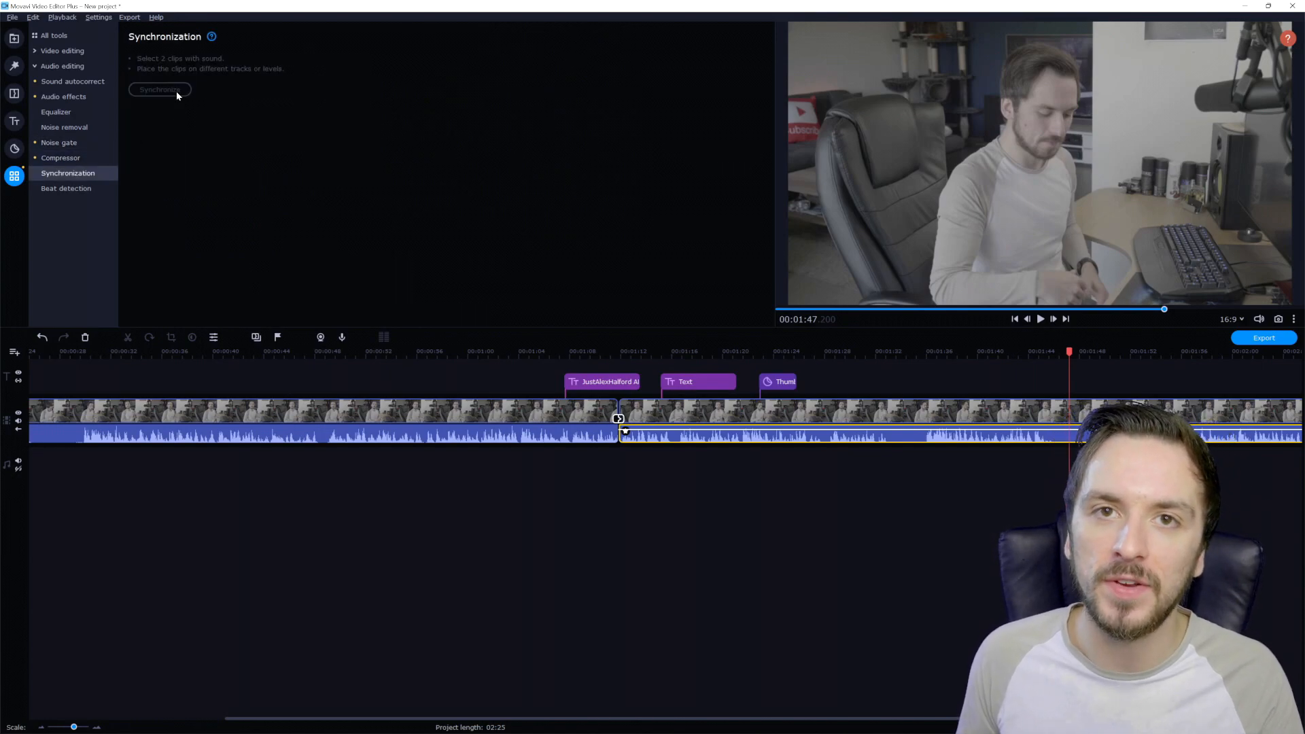
mouse_move(464, 389)
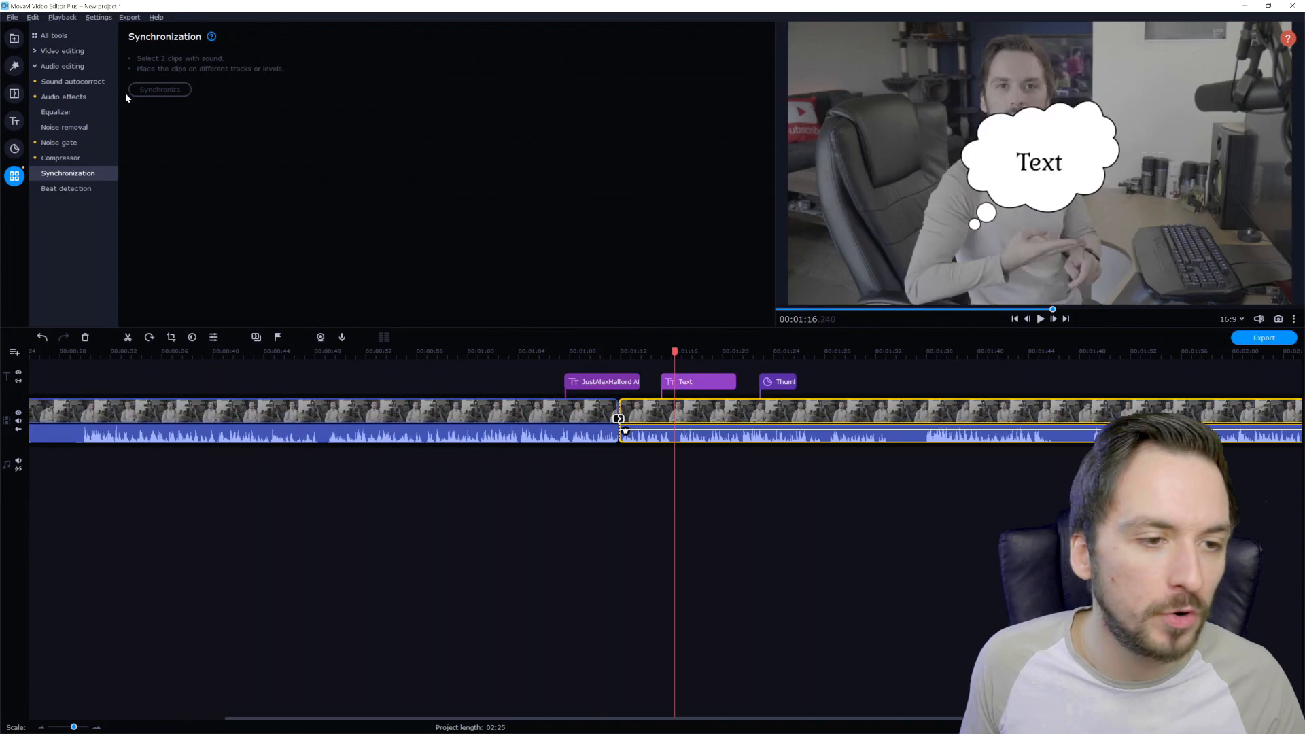
click(9, 17)
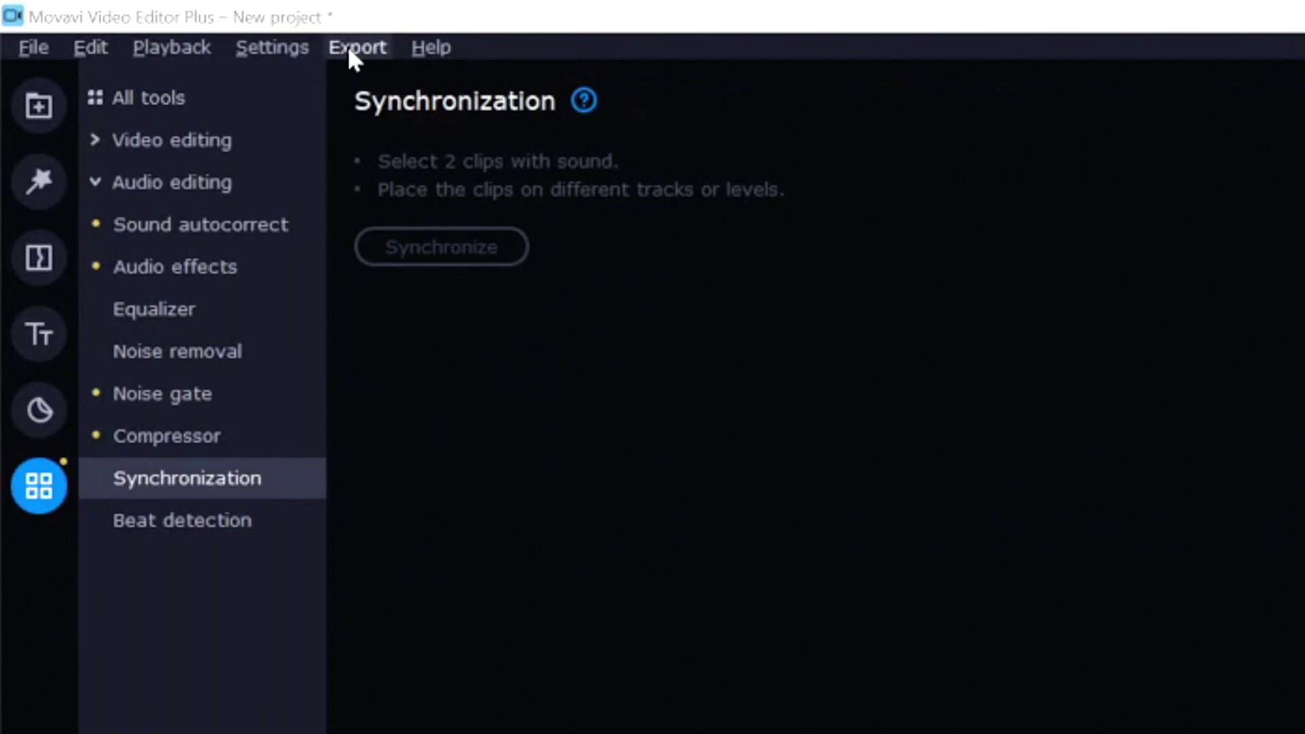
Check the Help menu, then bring up the Export menu's video and upload options
click(429, 47)
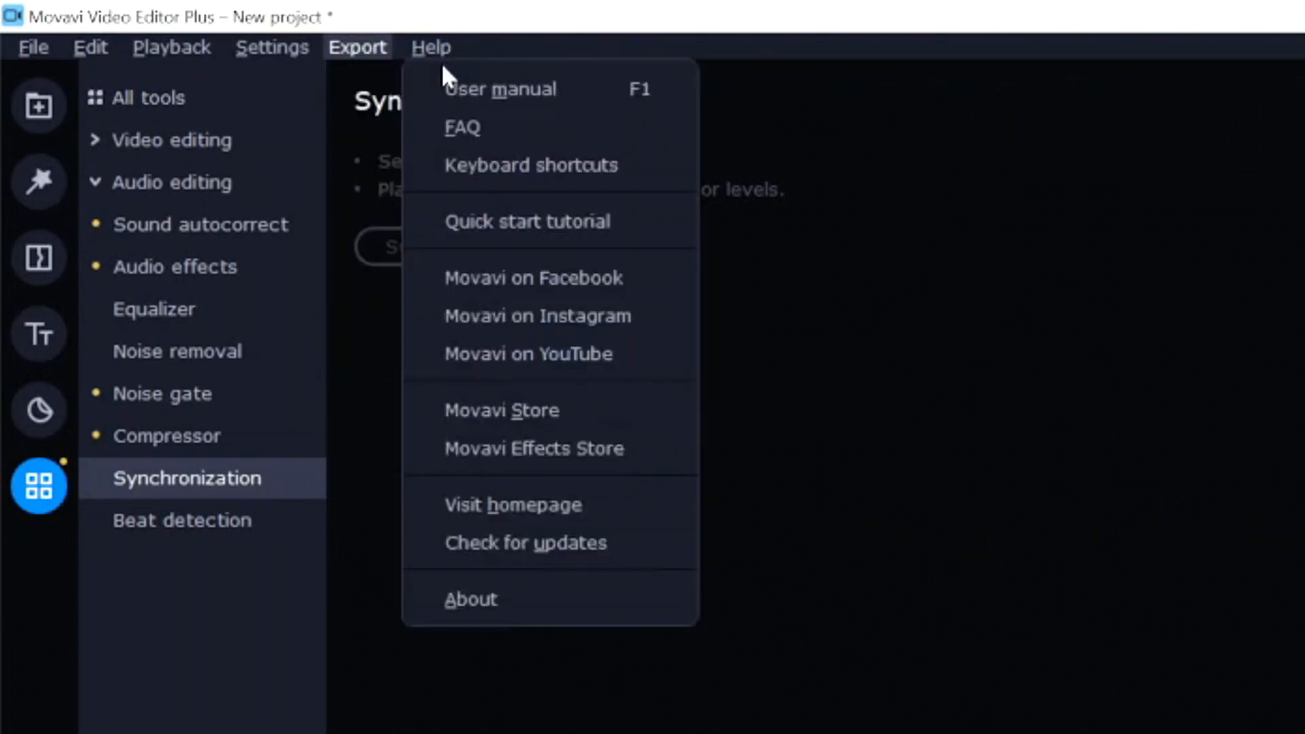
click(358, 48)
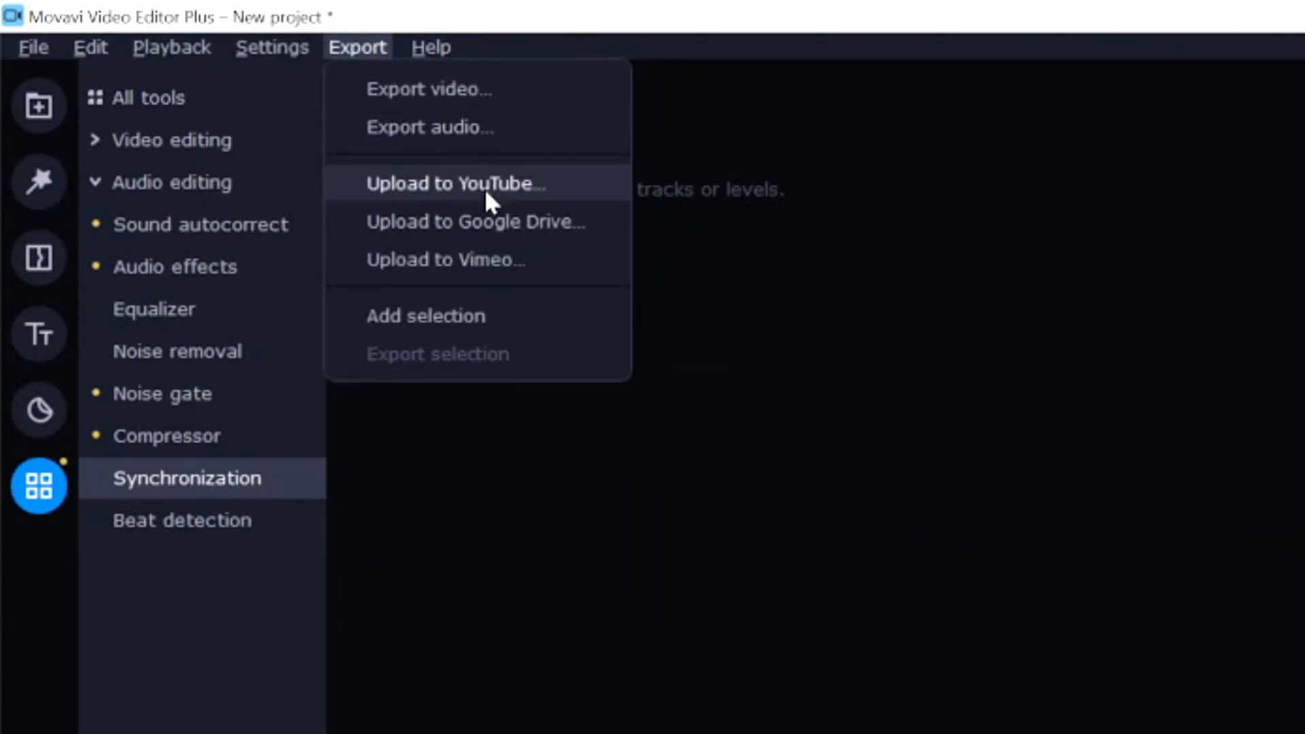
mouse_move(577, 227)
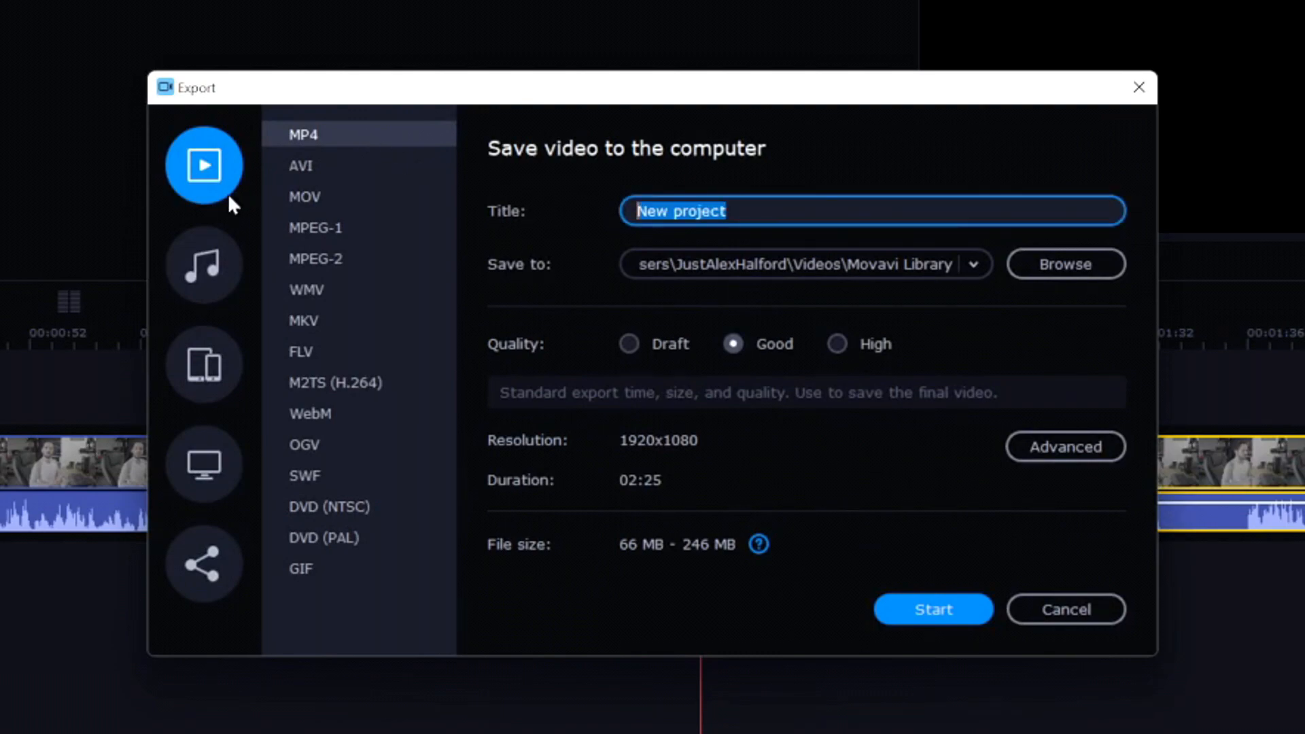
Name the export 'Rendered Video' and select High quality
text(Rendered Video)
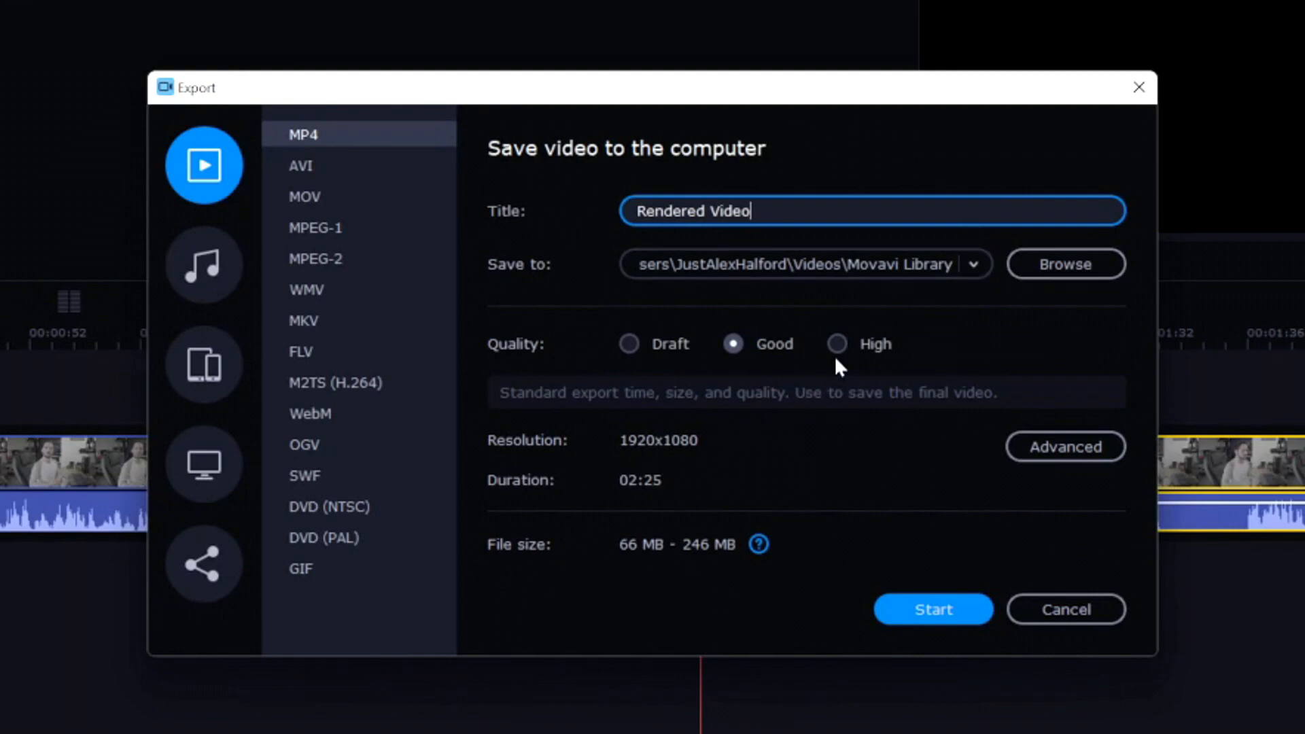
click(838, 344)
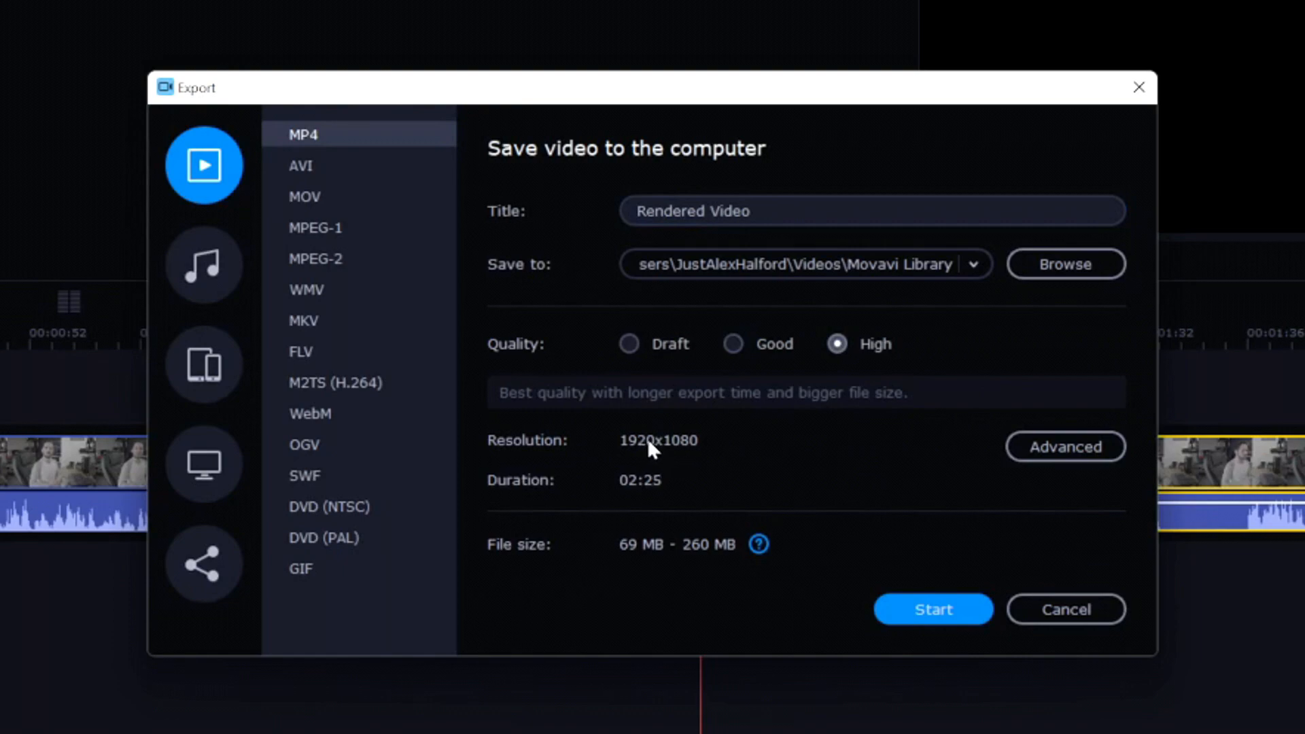
mouse_move(760, 576)
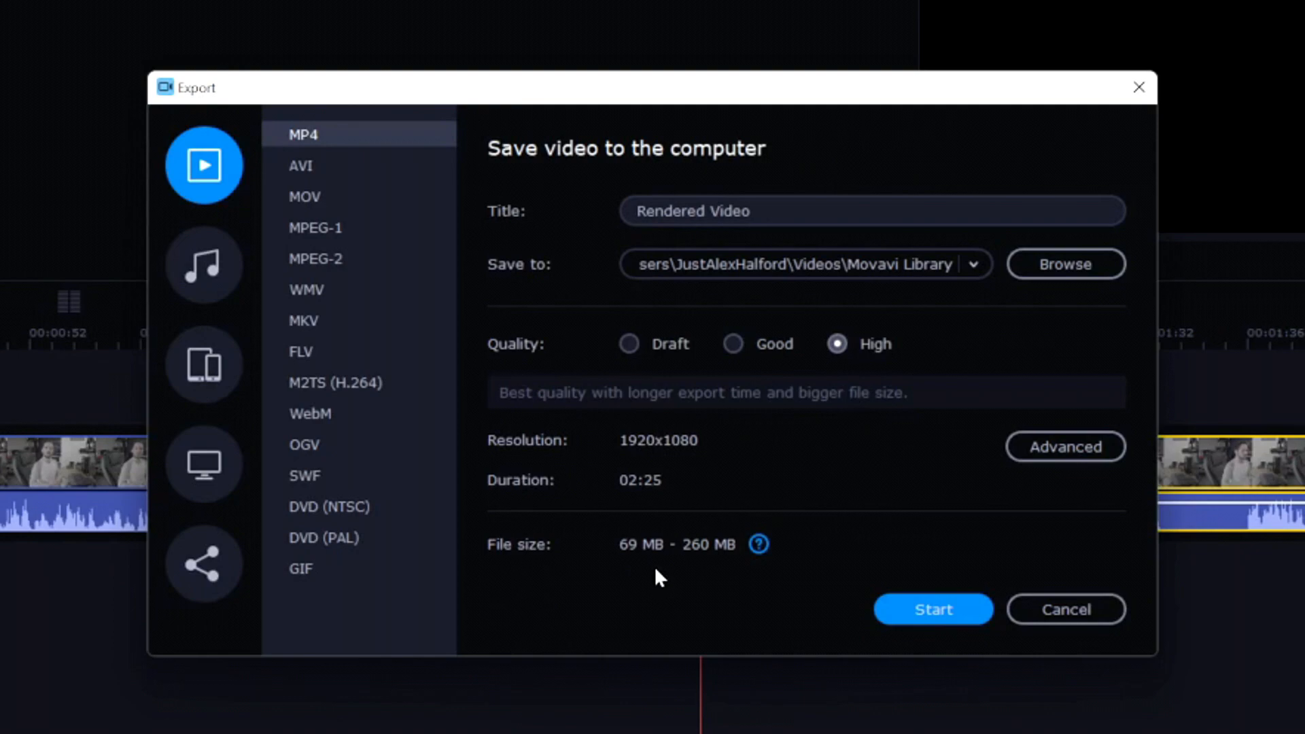
mouse_move(693, 588)
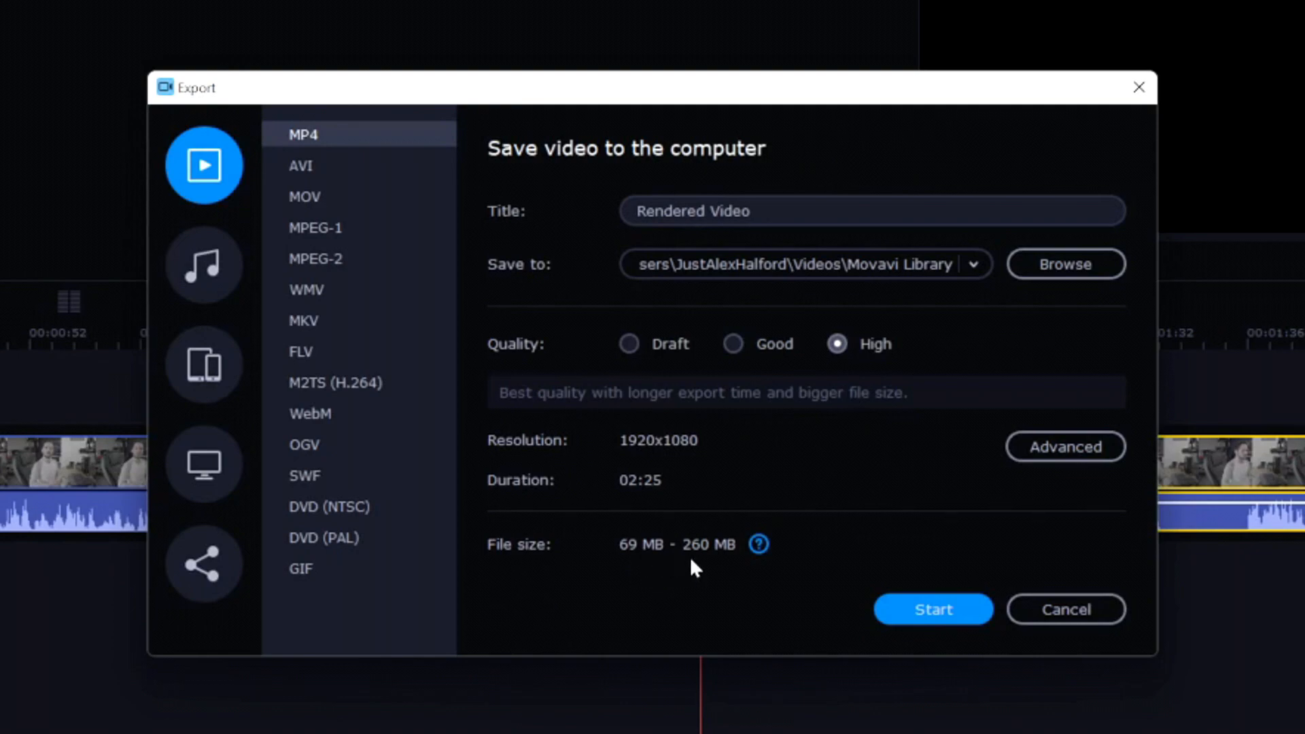
mouse_move(1041, 461)
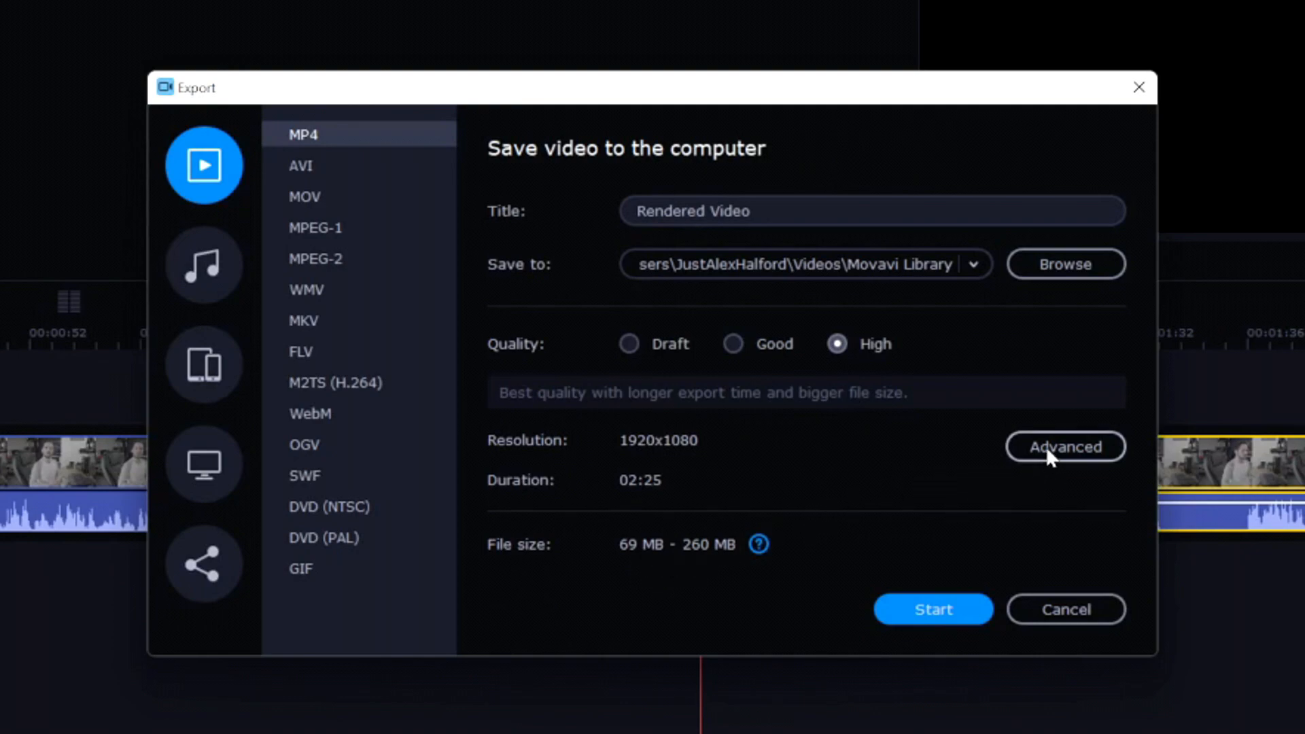
In Advanced settings, set frame rate to 60 fps and video quality to High
click(1065, 447)
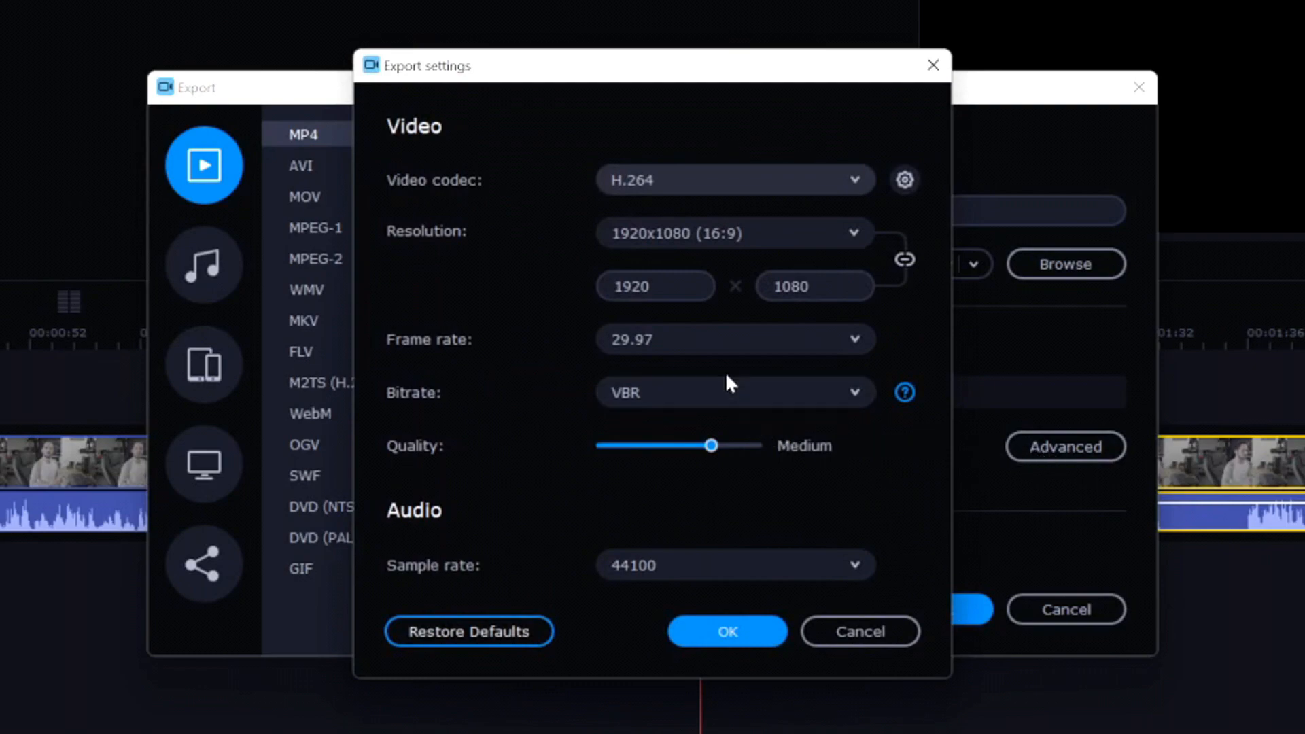
mouse_move(707, 338)
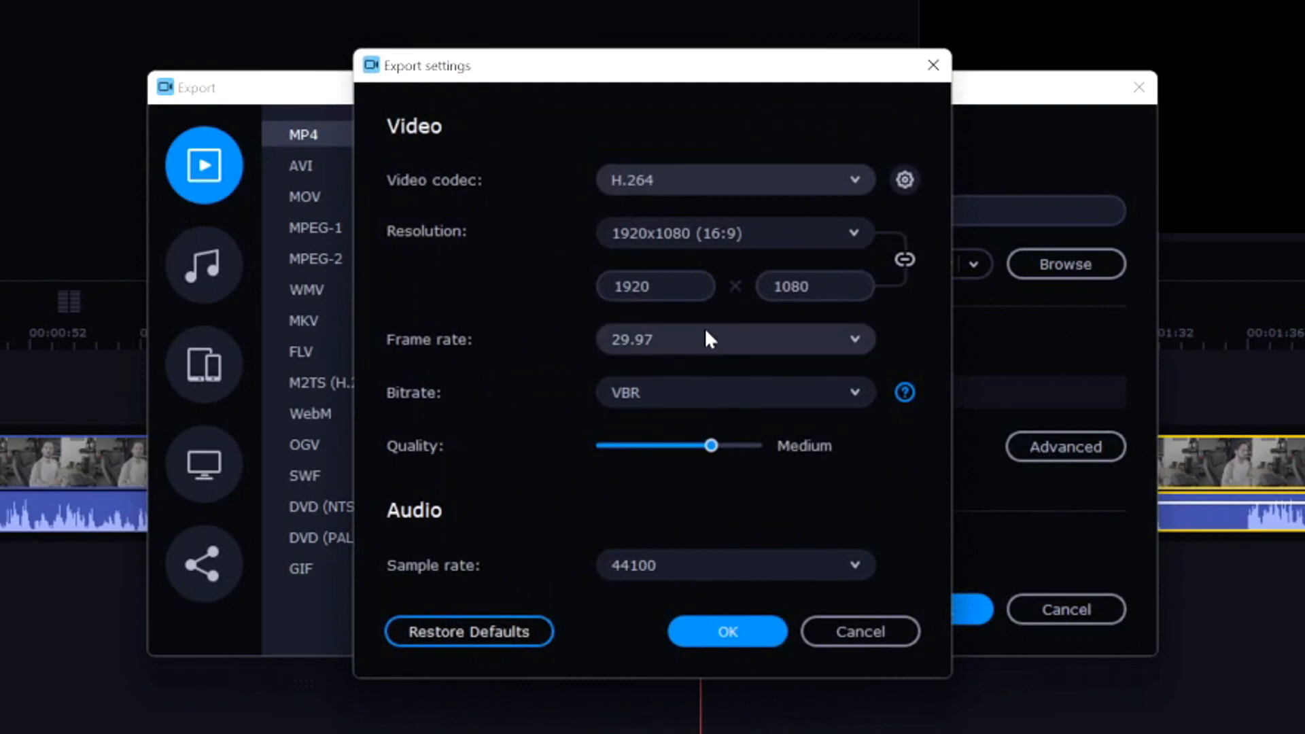
click(735, 339)
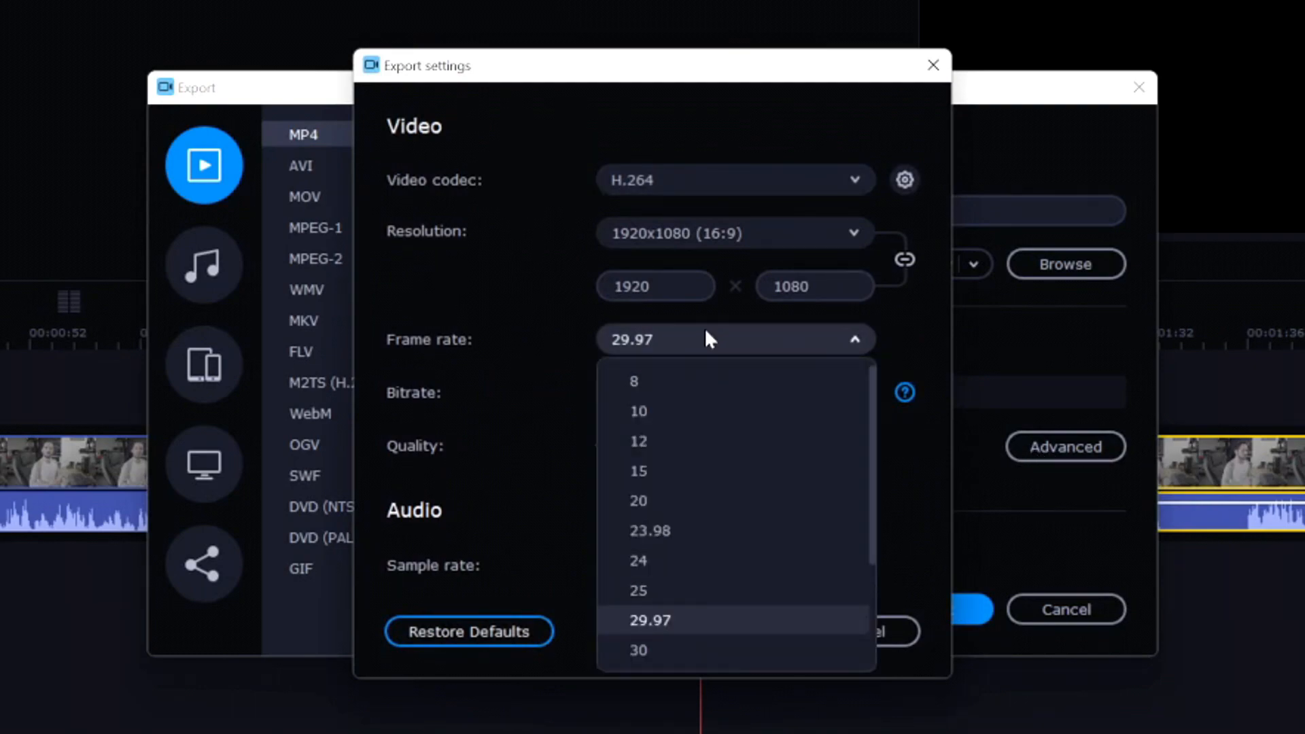
scroll(down, 3)
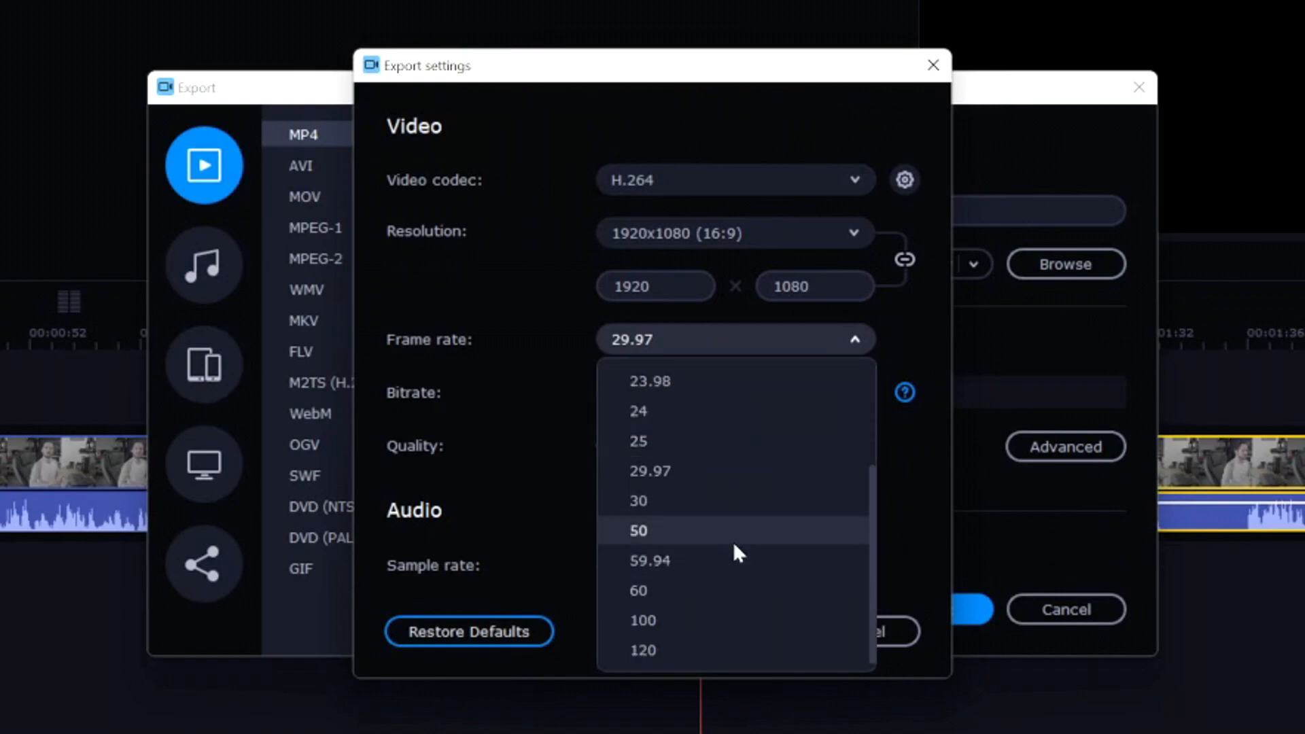
mouse_move(720, 594)
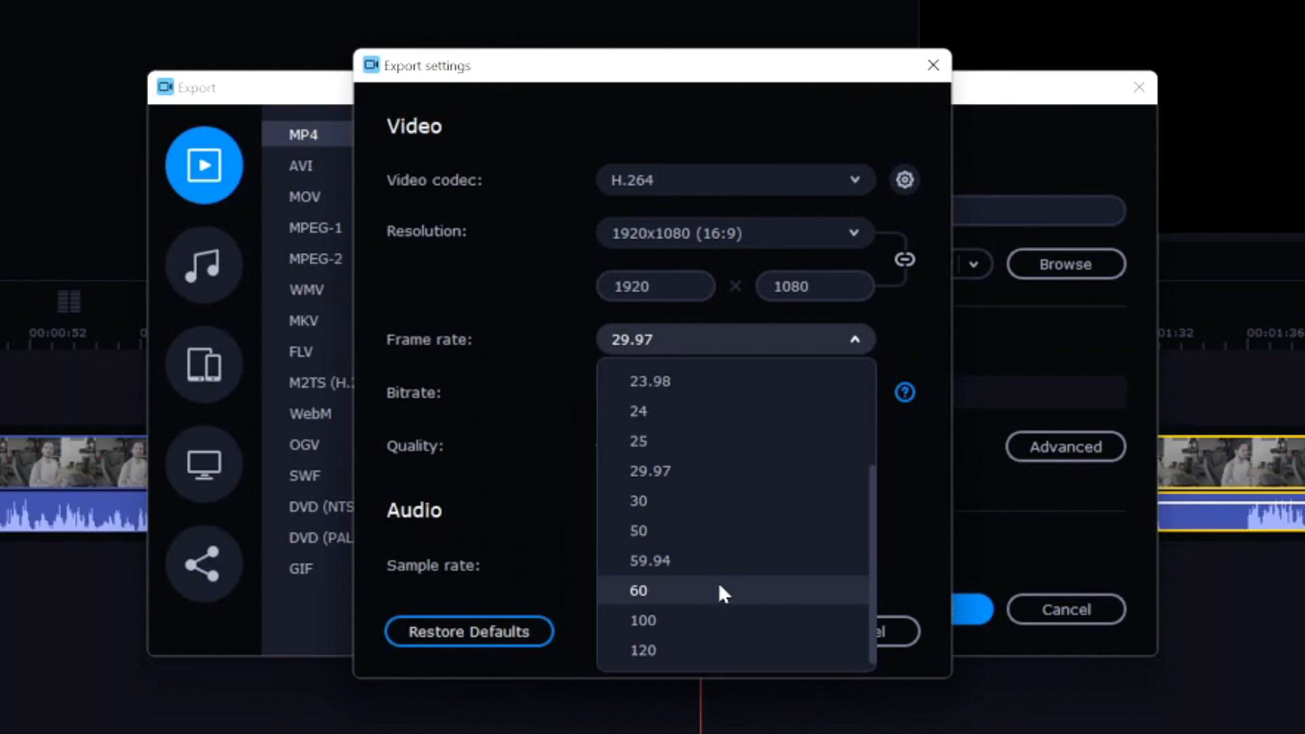
click(638, 591)
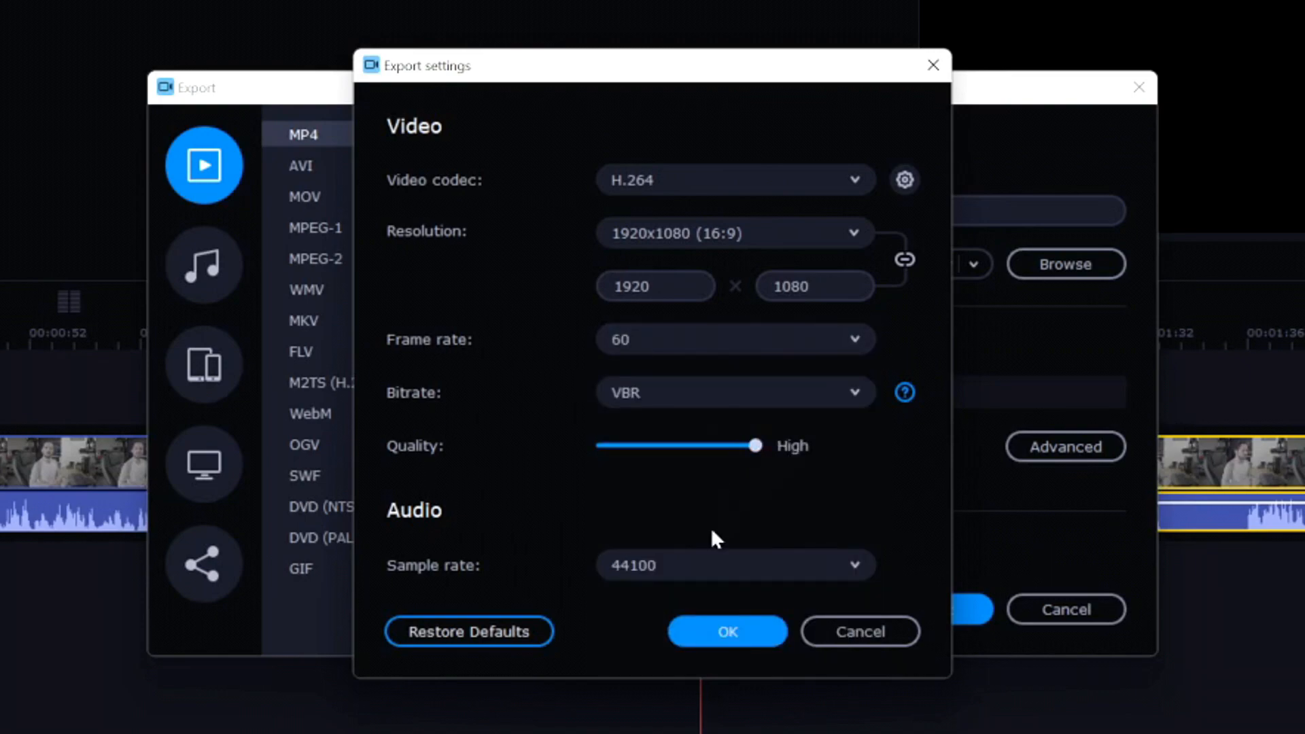
click(735, 566)
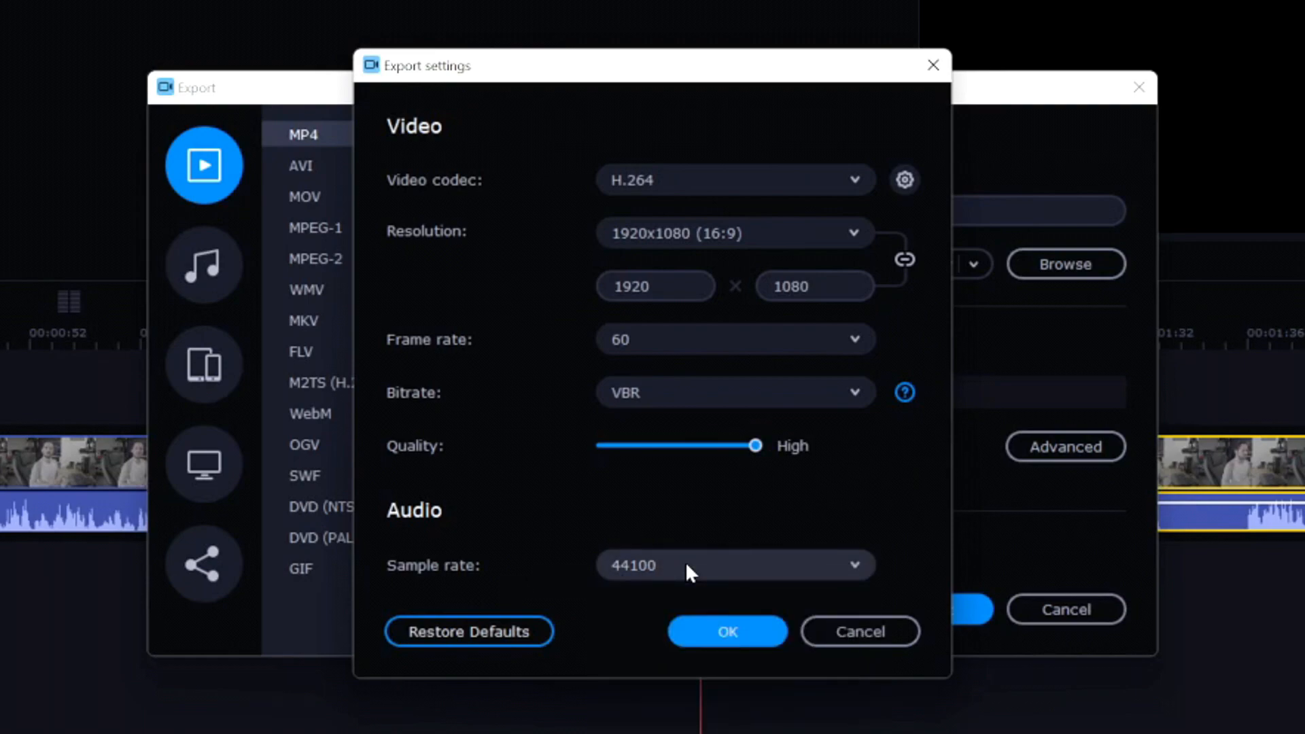
click(727, 631)
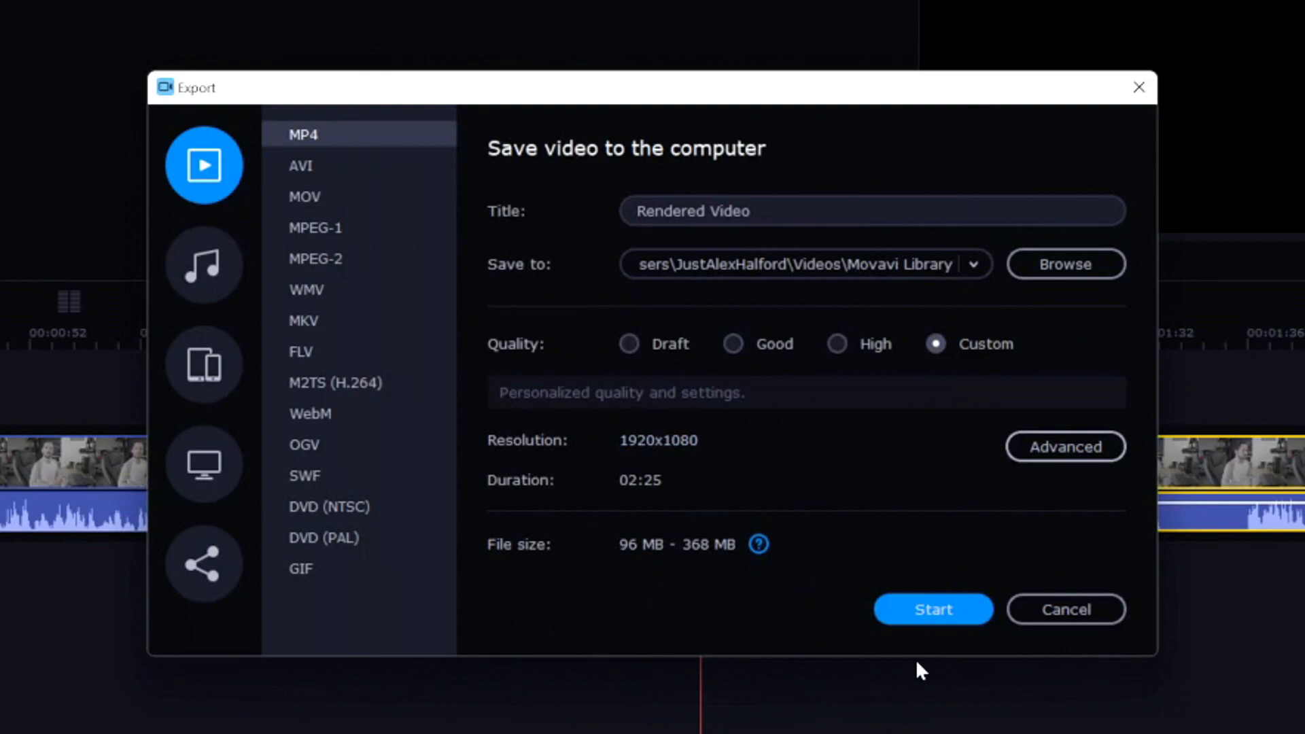
Start rendering the Rendered Video MP4 export
click(933, 609)
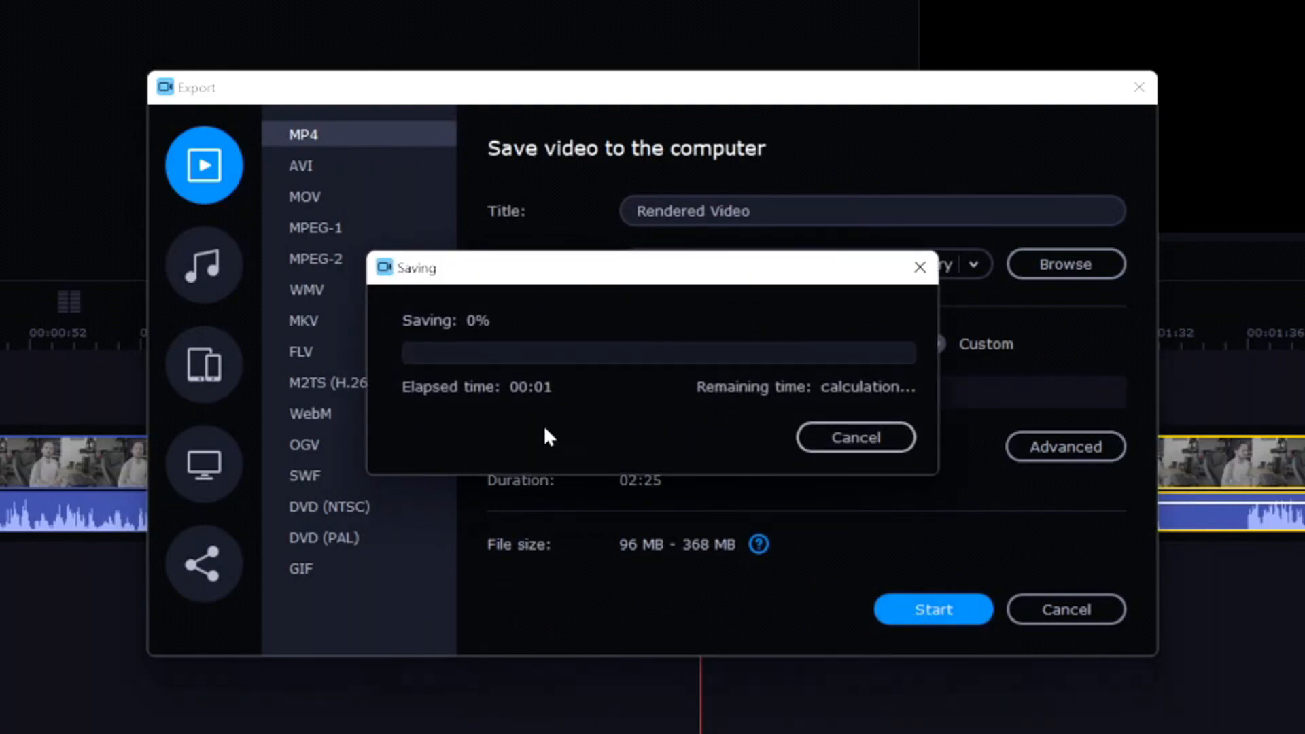
mouse_move(821, 401)
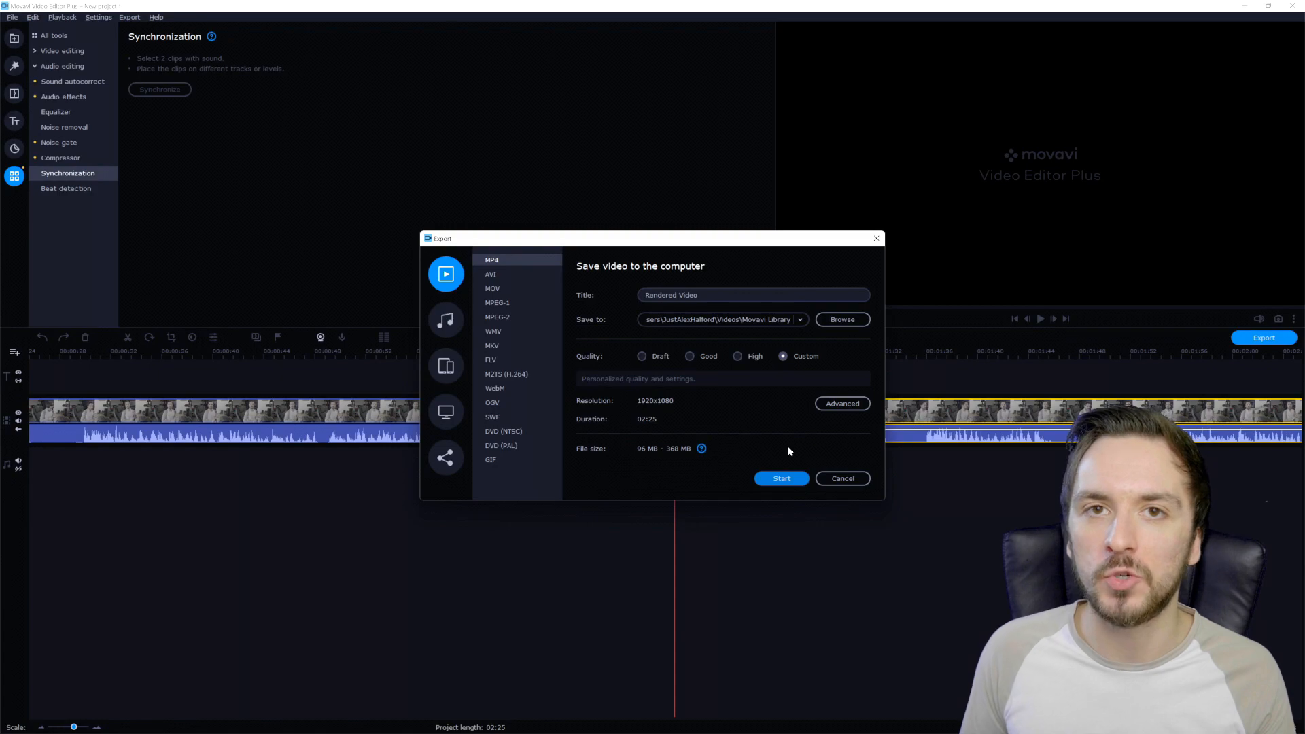
mouse_move(754, 415)
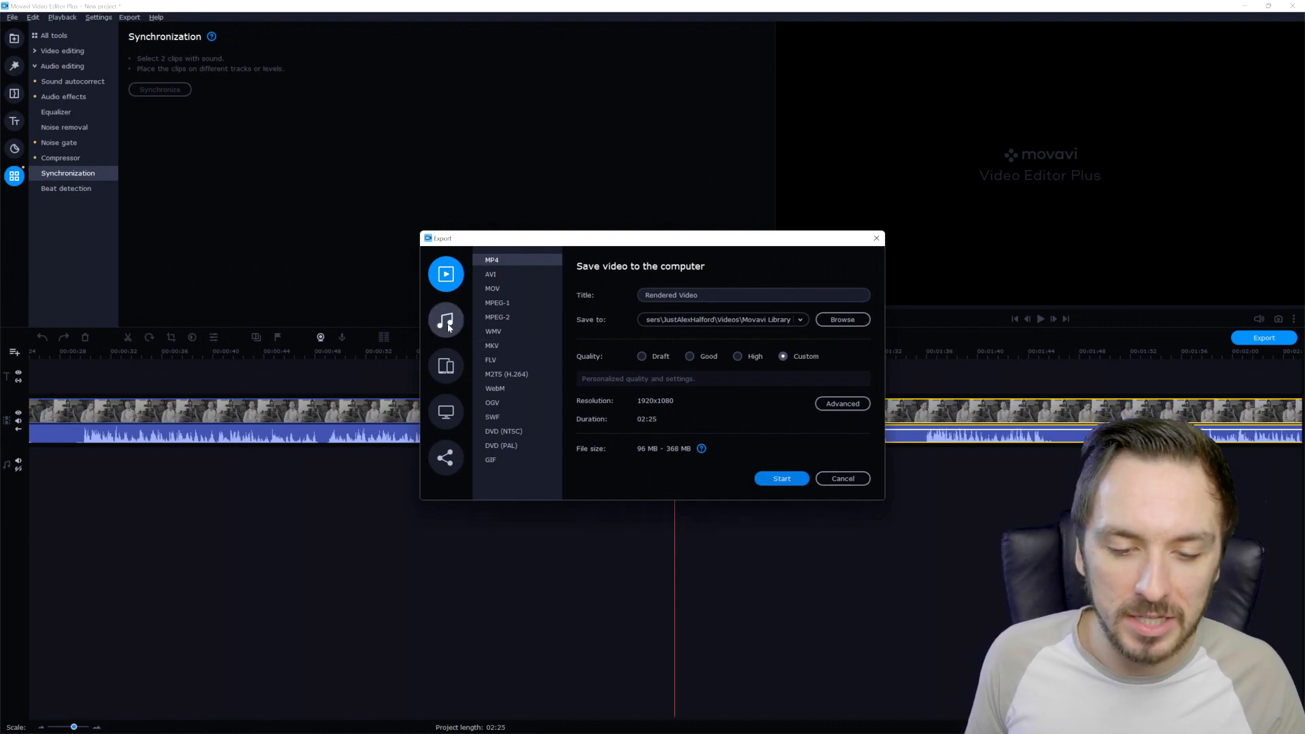
click(445, 320)
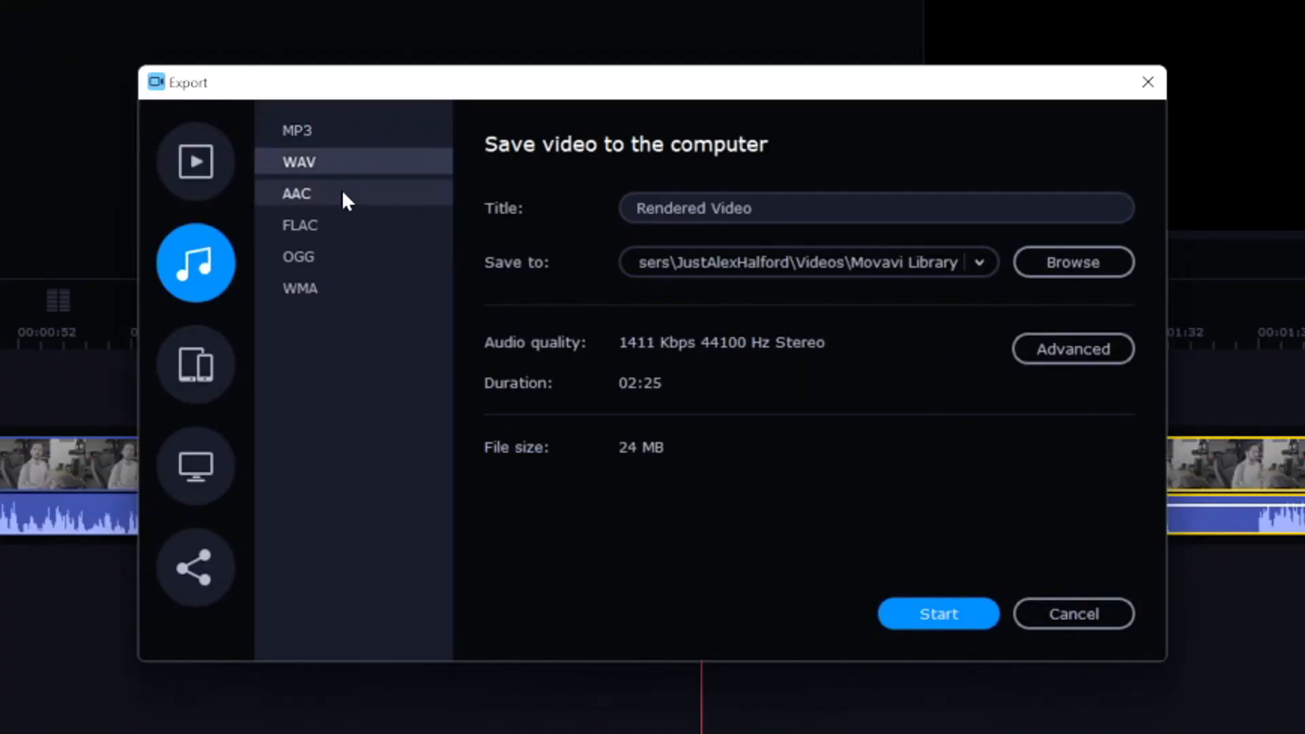
click(195, 364)
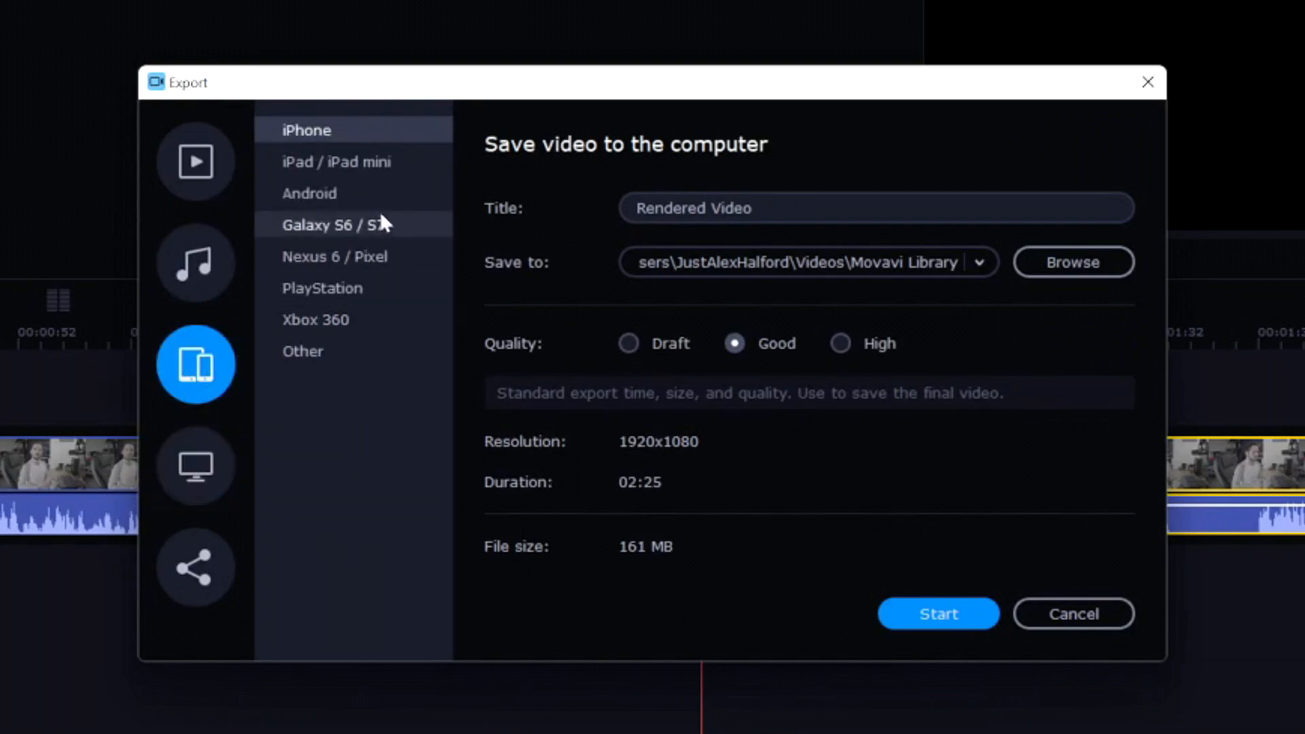
click(196, 464)
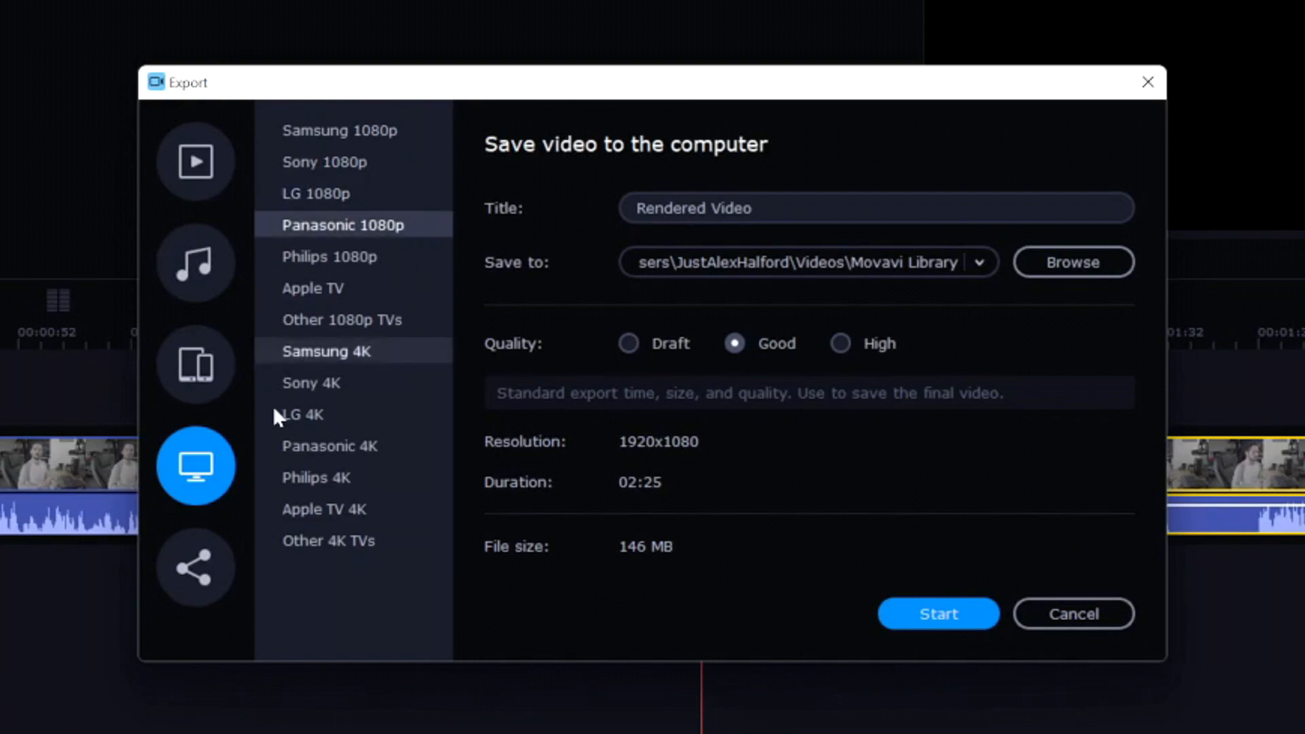
click(196, 566)
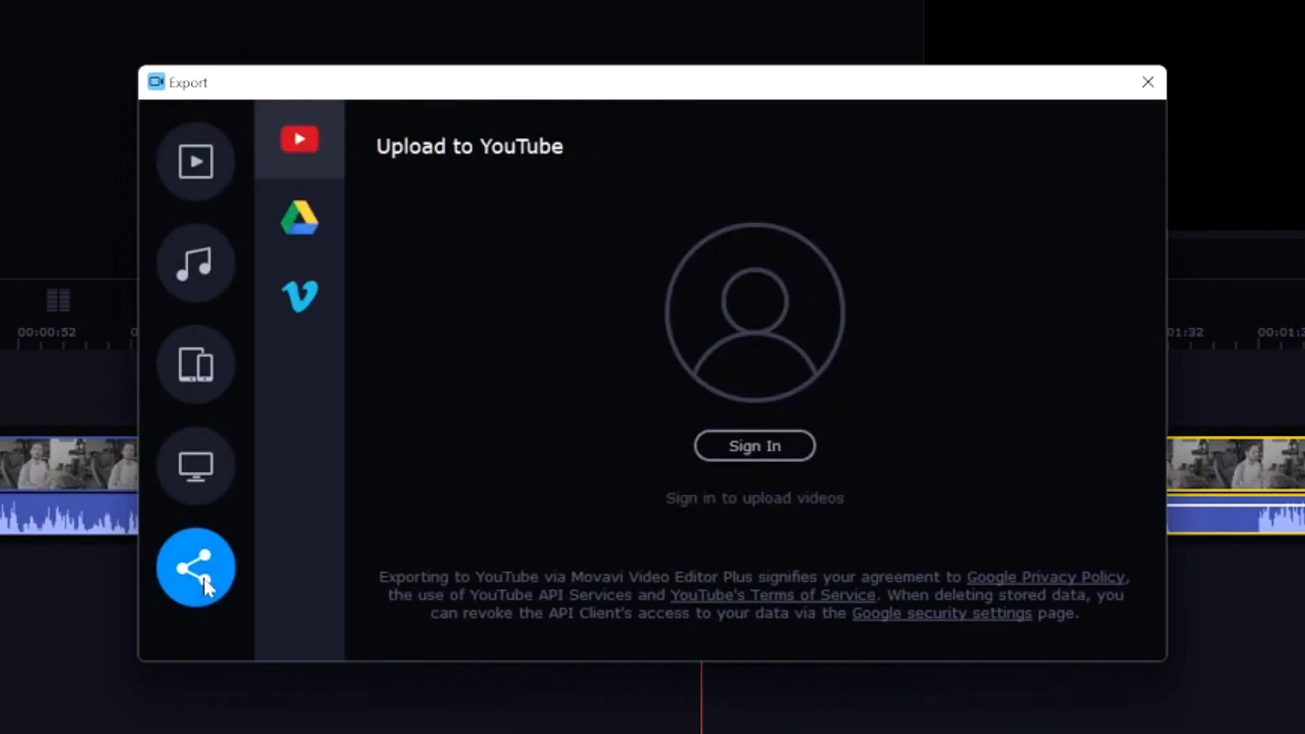
click(298, 297)
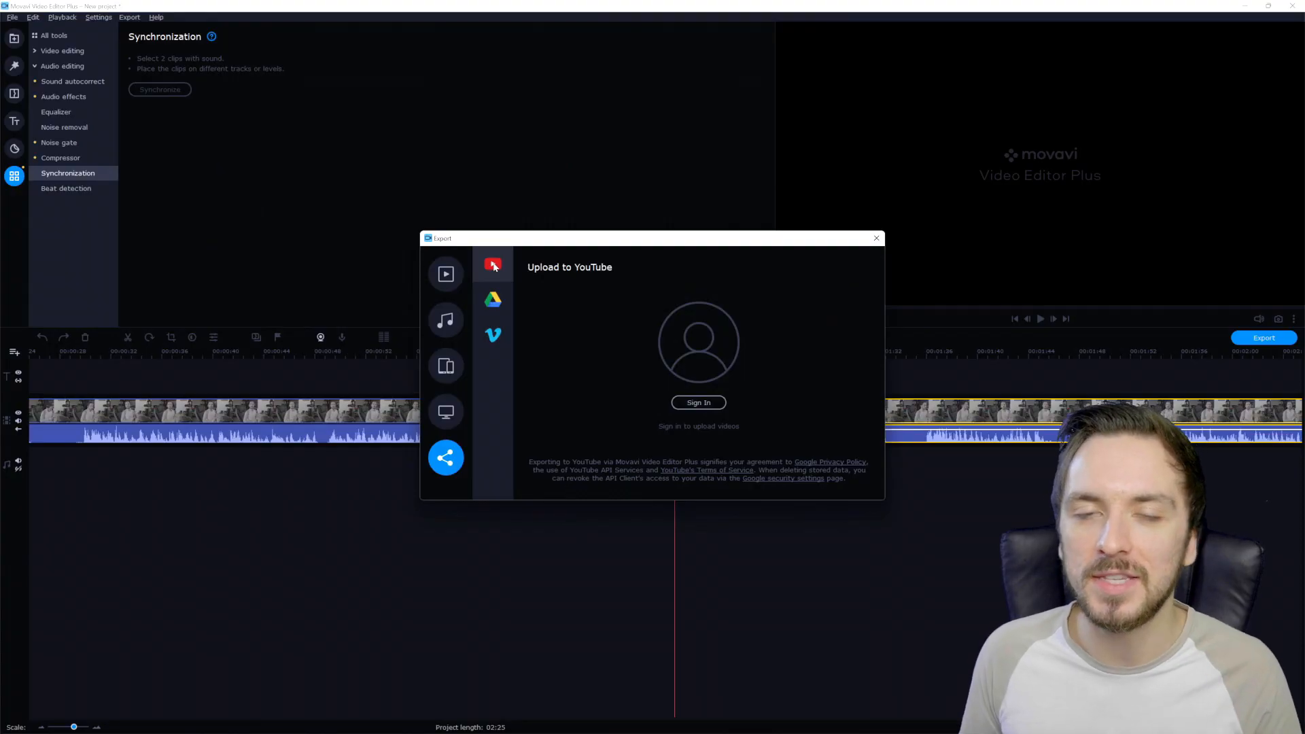
mouse_move(504, 255)
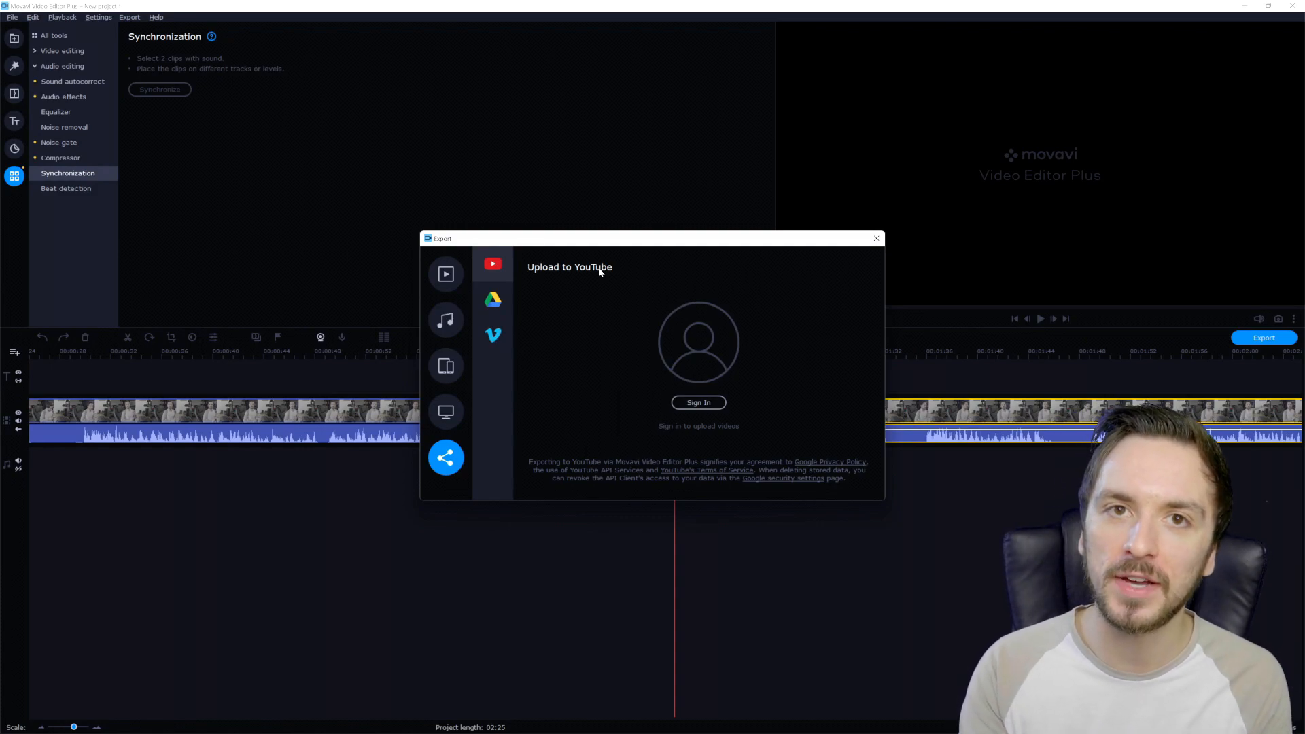
click(446, 274)
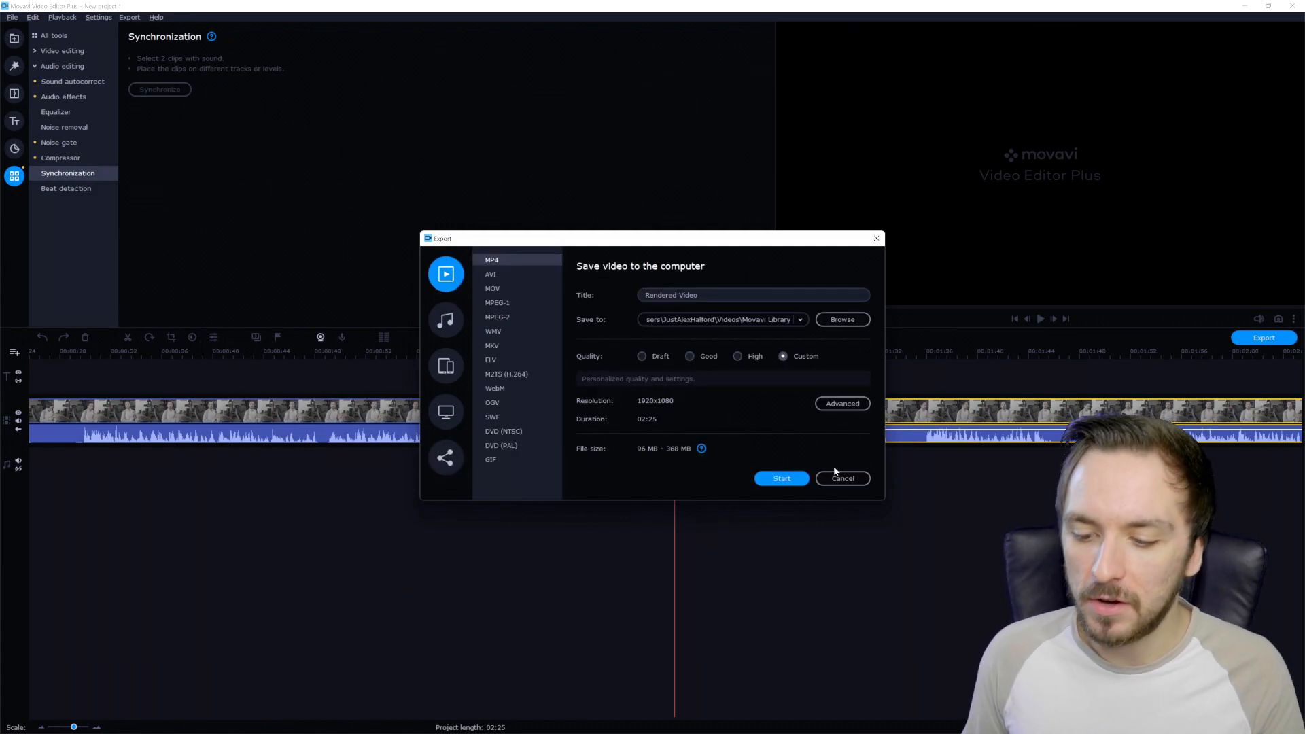
Close the export window and move the playhead to around 1:34 on the timeline
click(842, 478)
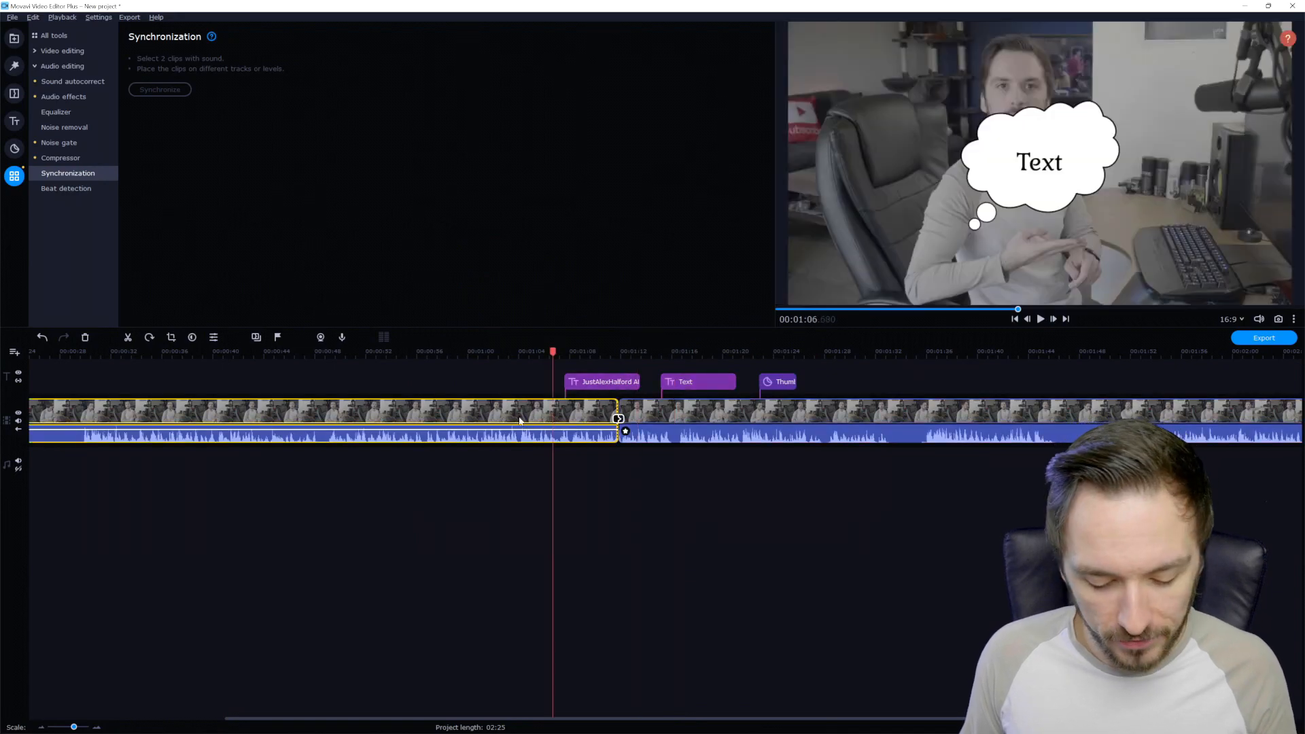
drag(618, 419, 595, 419)
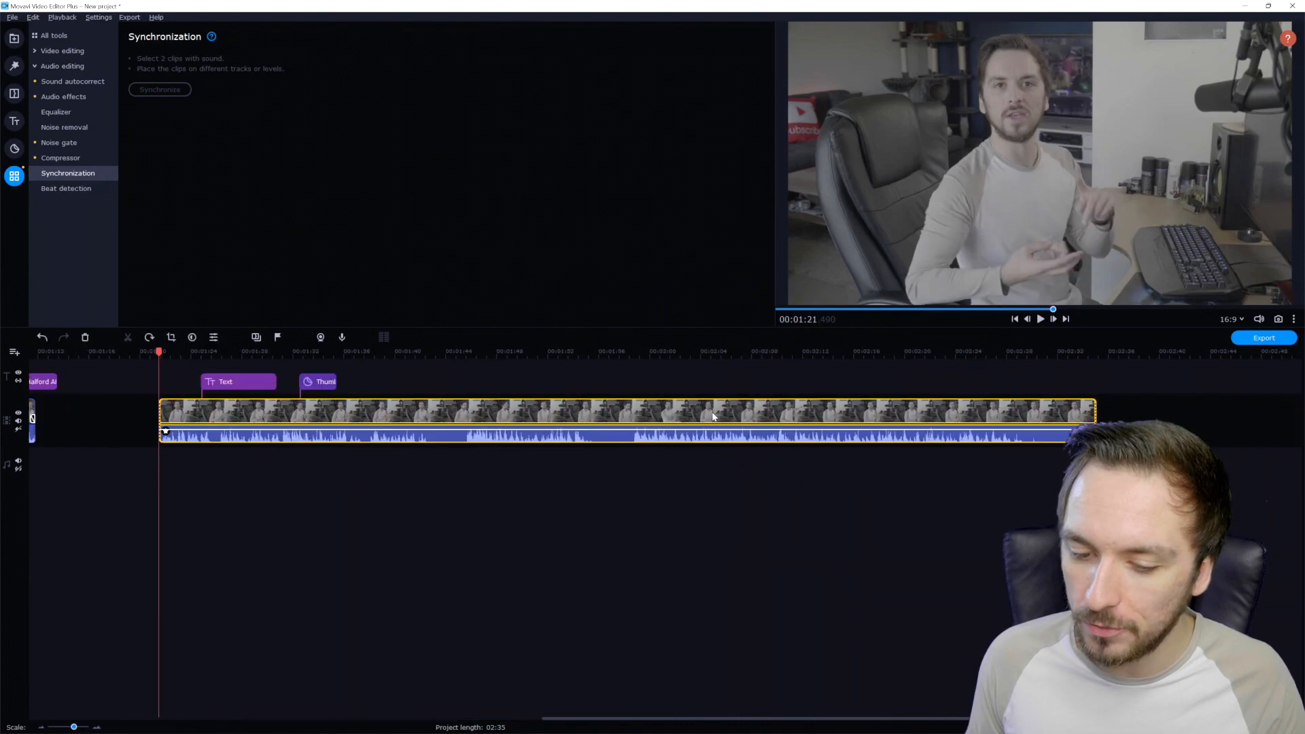
click(323, 352)
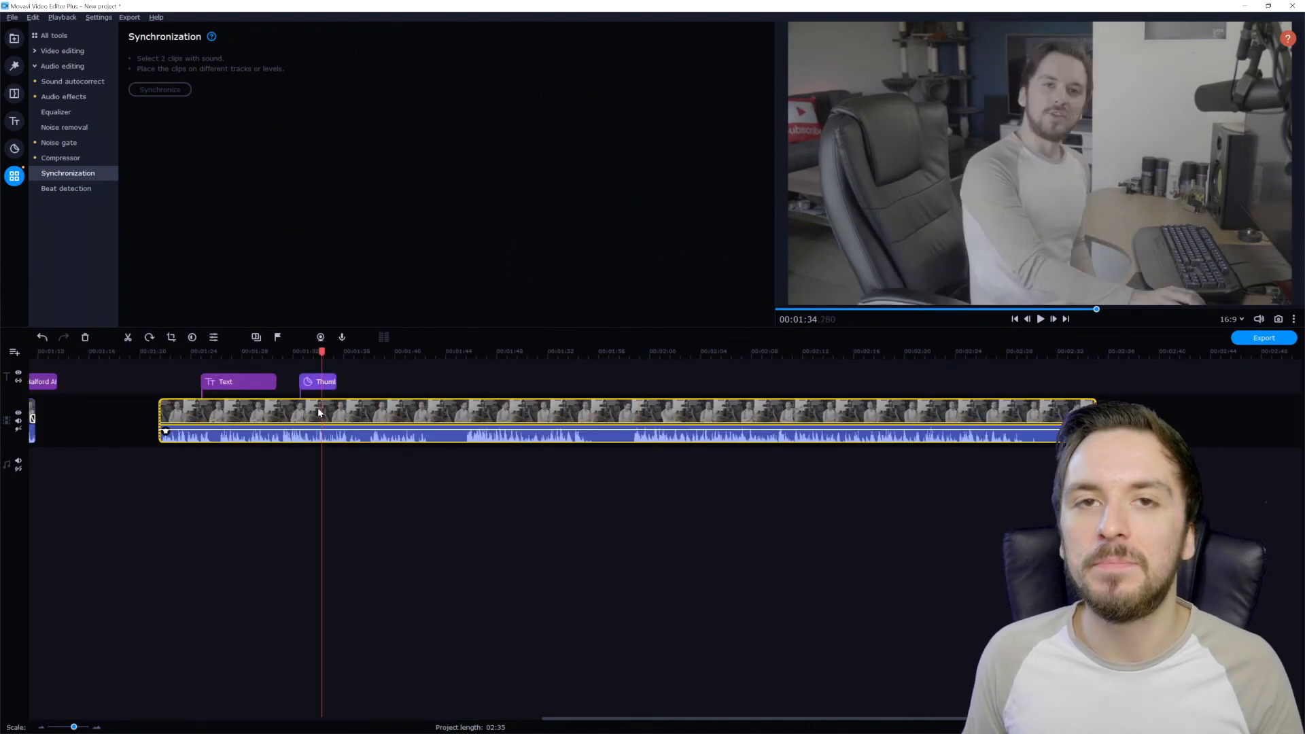